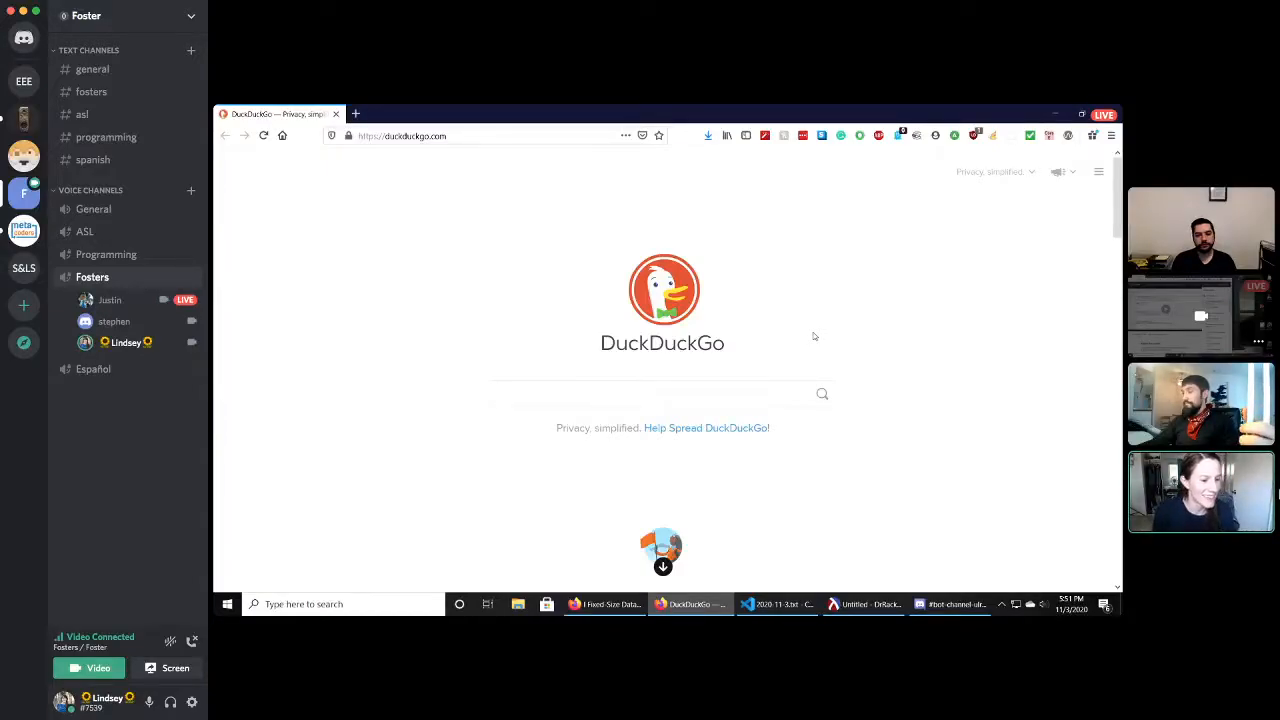
Search DuckDuckGo for 'unreal' and pick the 'unreal engine' suggestion to reach the official site.
{"action": "left_click", "coordinate": [662, 392]}
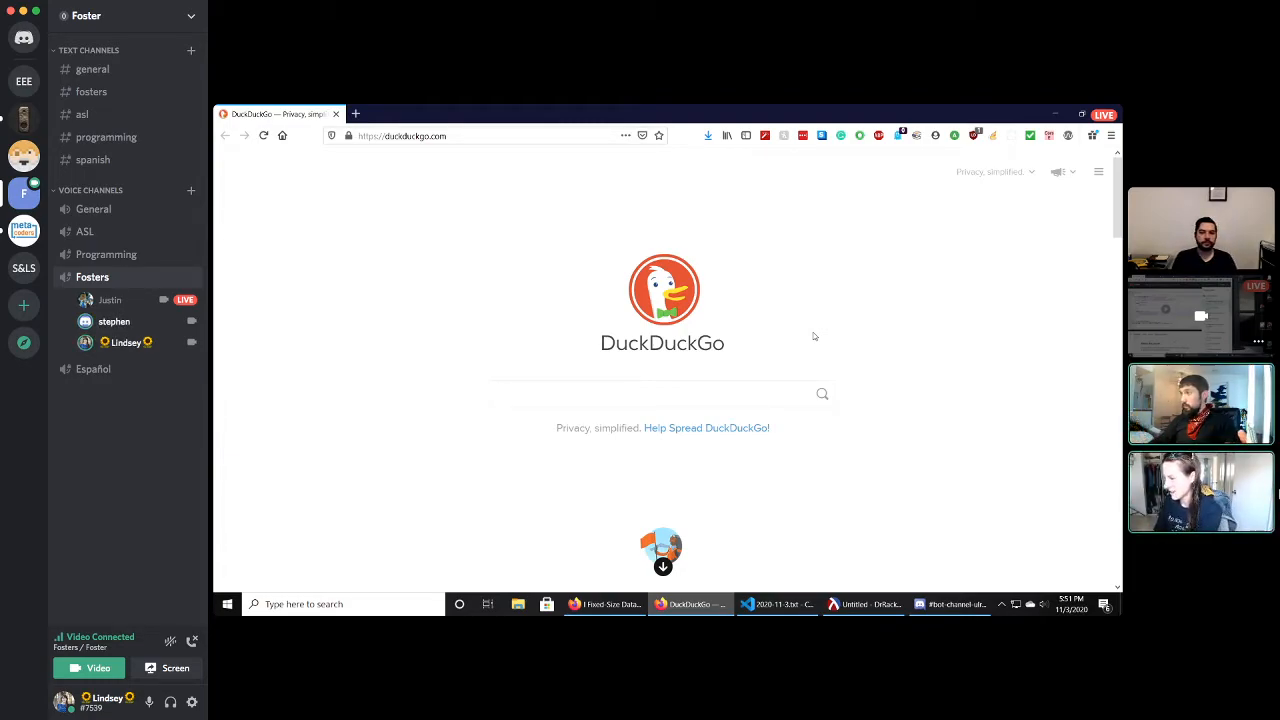
{"action": "left_click", "coordinate": [650, 392]}
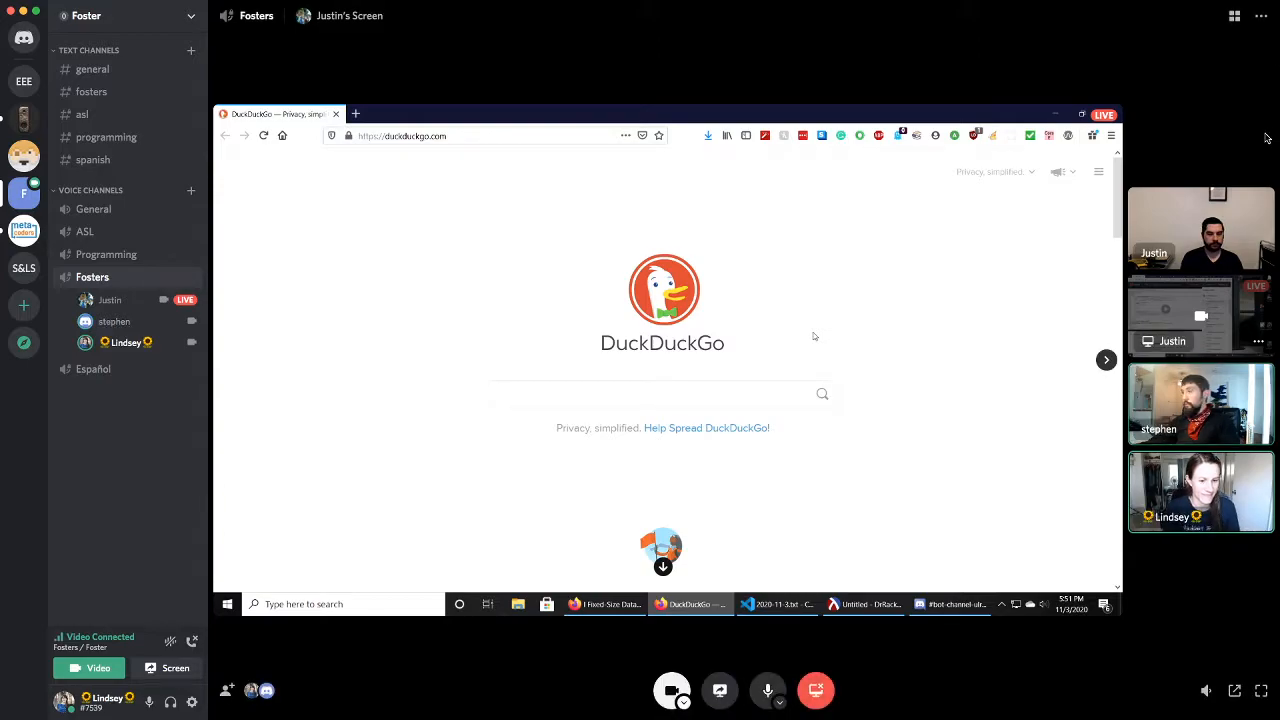
{"action": "type", "text": "unreal"}
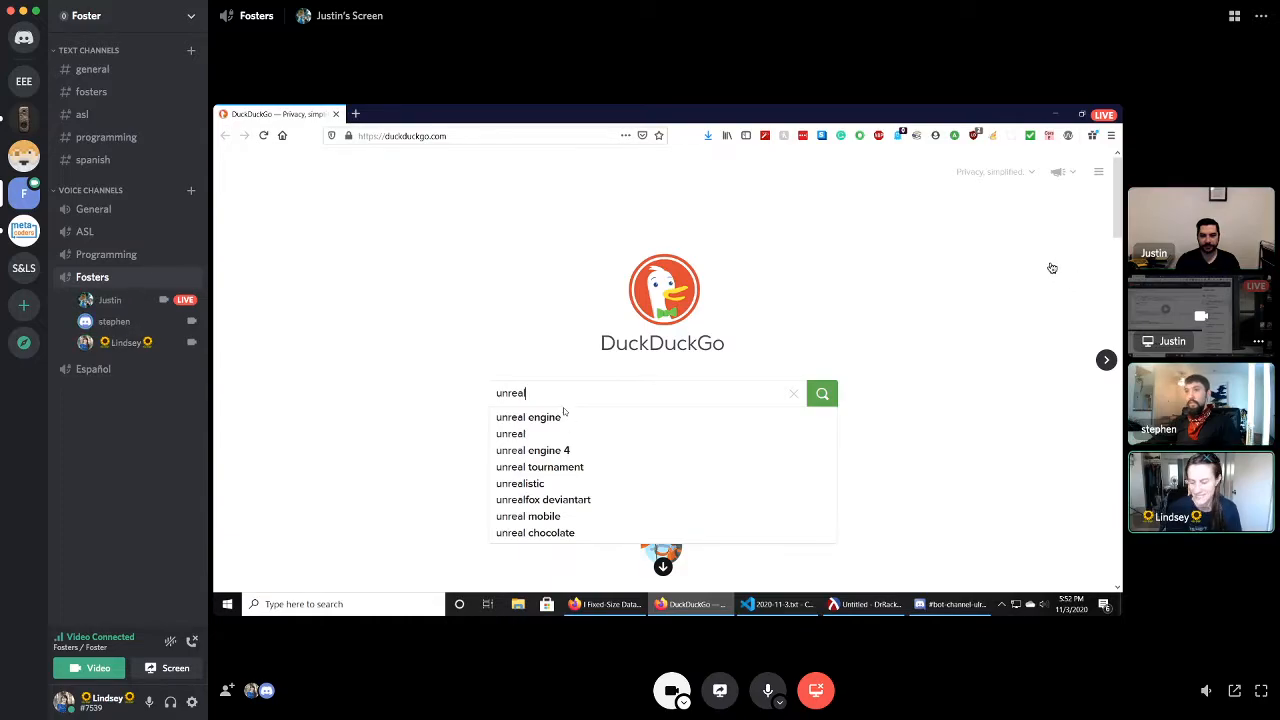
{"action": "left_click", "coordinate": [528, 418]}
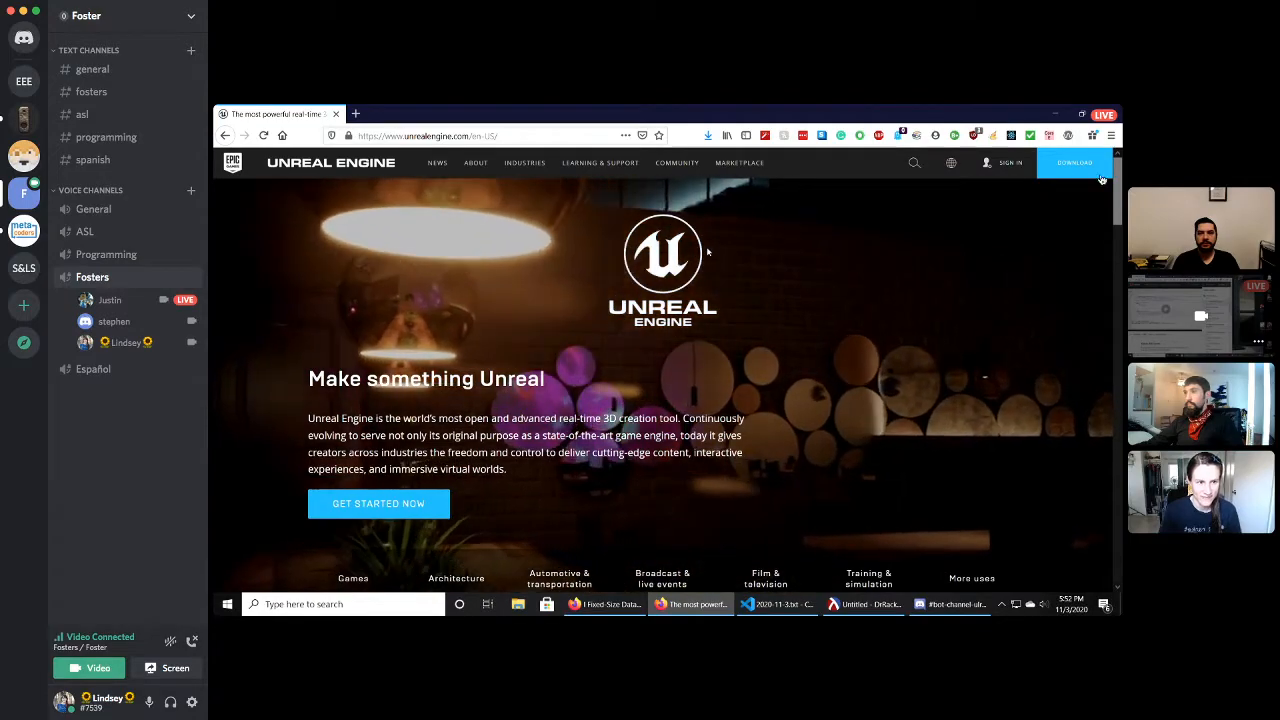
Go to the Download page and review the Publishing and Creators license options.
{"action": "left_click", "coordinate": [1074, 162]}
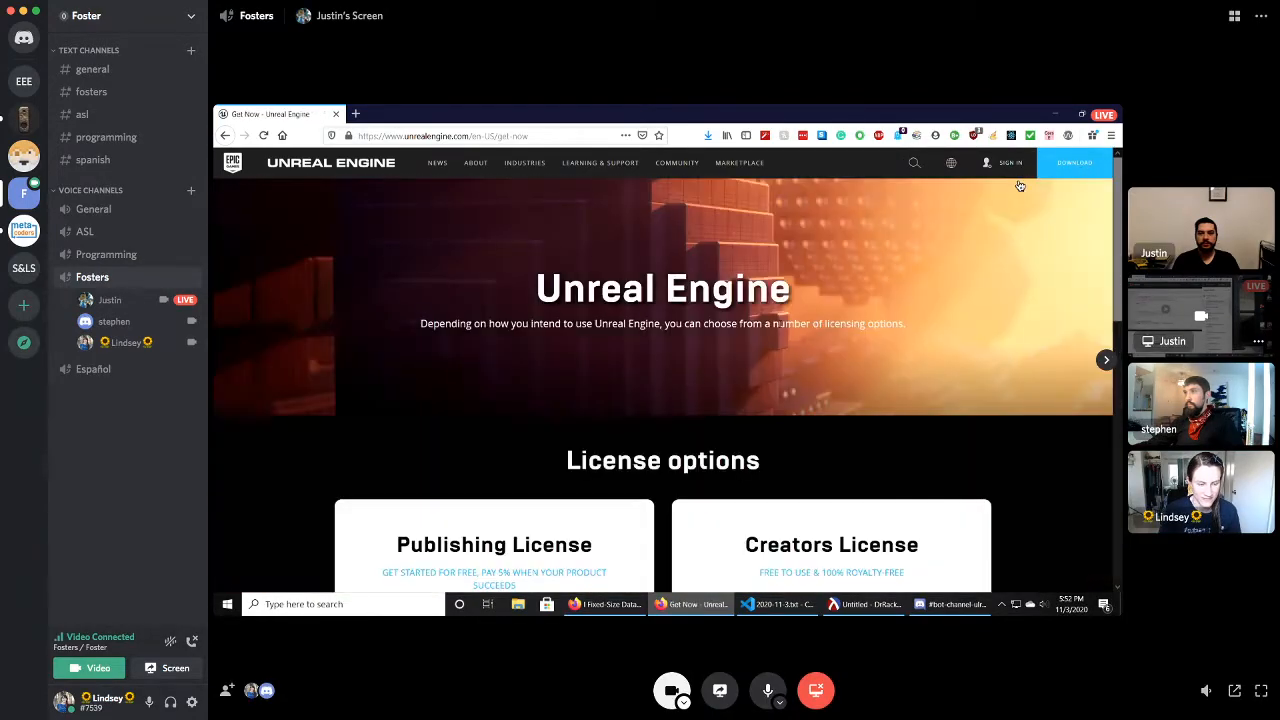
{"action": "scroll", "scroll_direction": "down", "scroll_amount": 3}
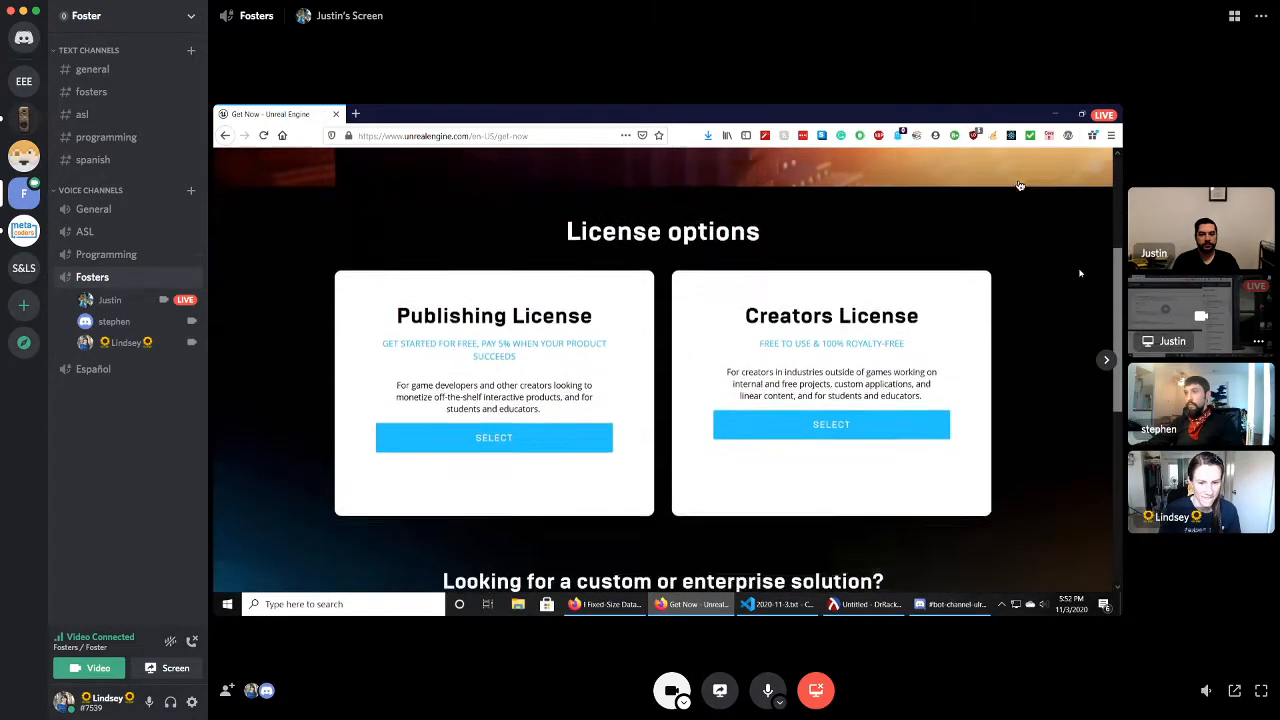
{"action": "scroll", "scroll_direction": "down", "scroll_amount": 3}
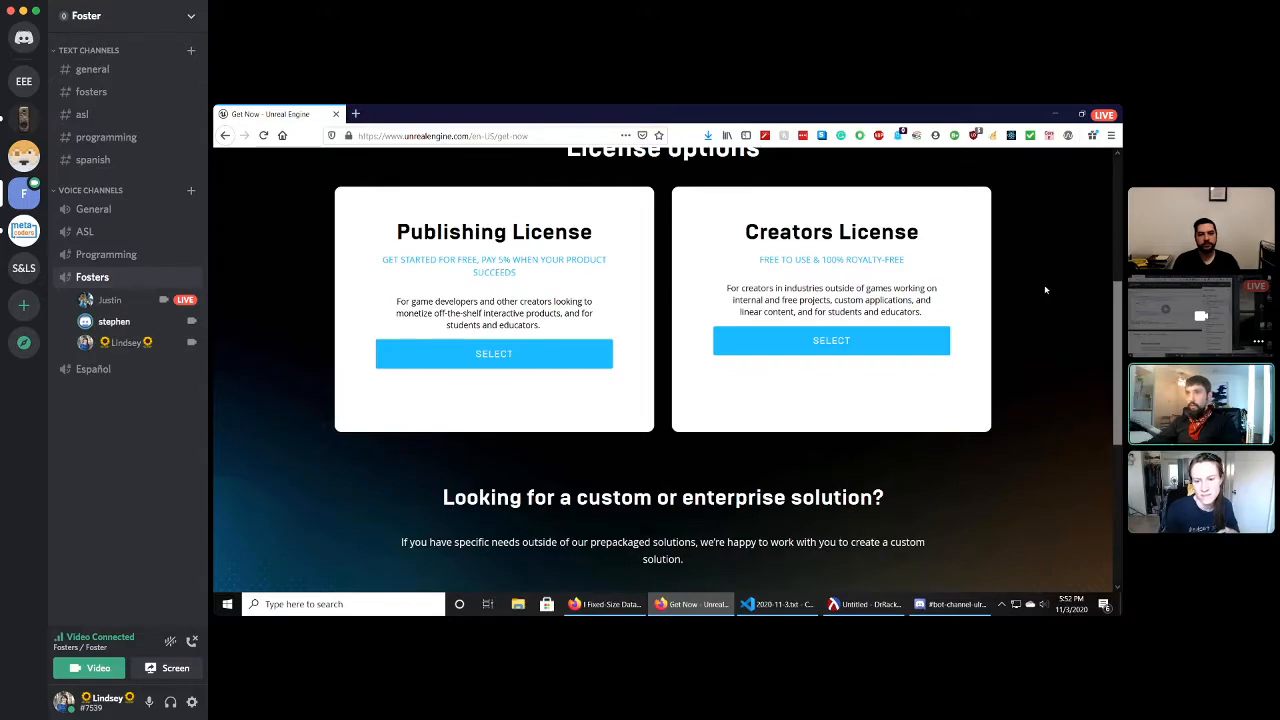
{"action": "mouse_move", "coordinate": [492, 352]}
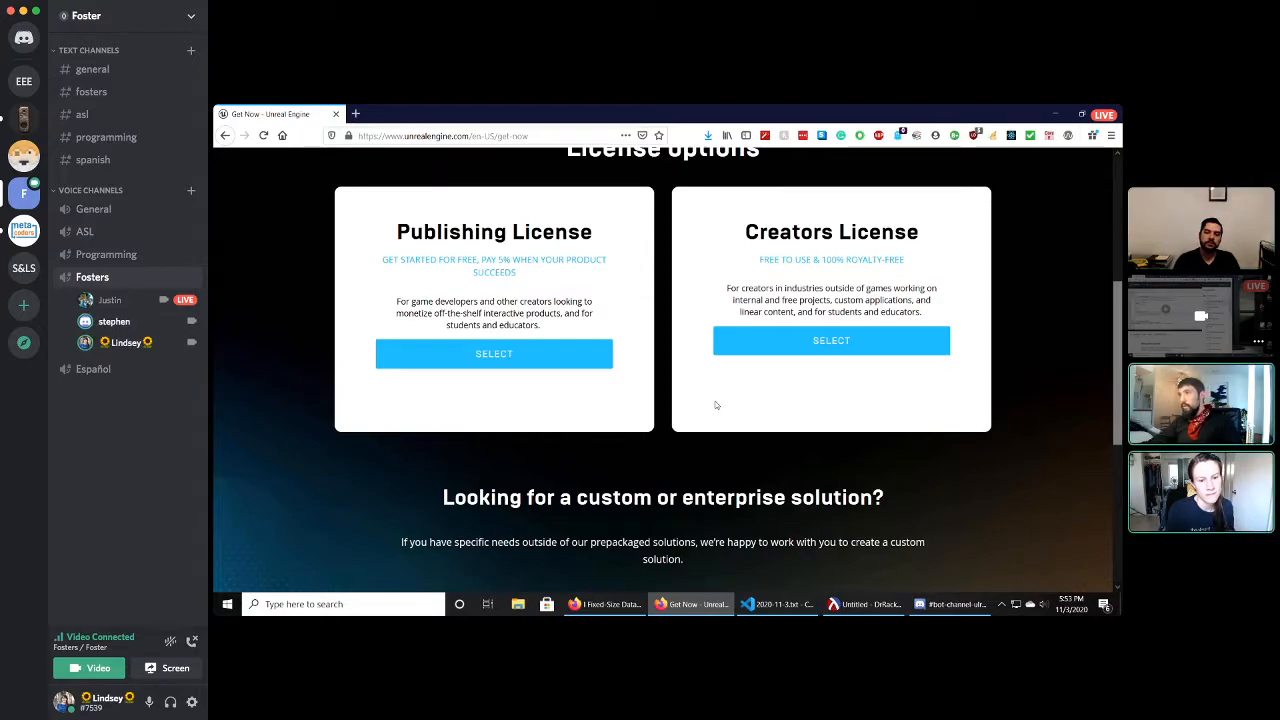
{"action": "mouse_move", "coordinate": [548, 400]}
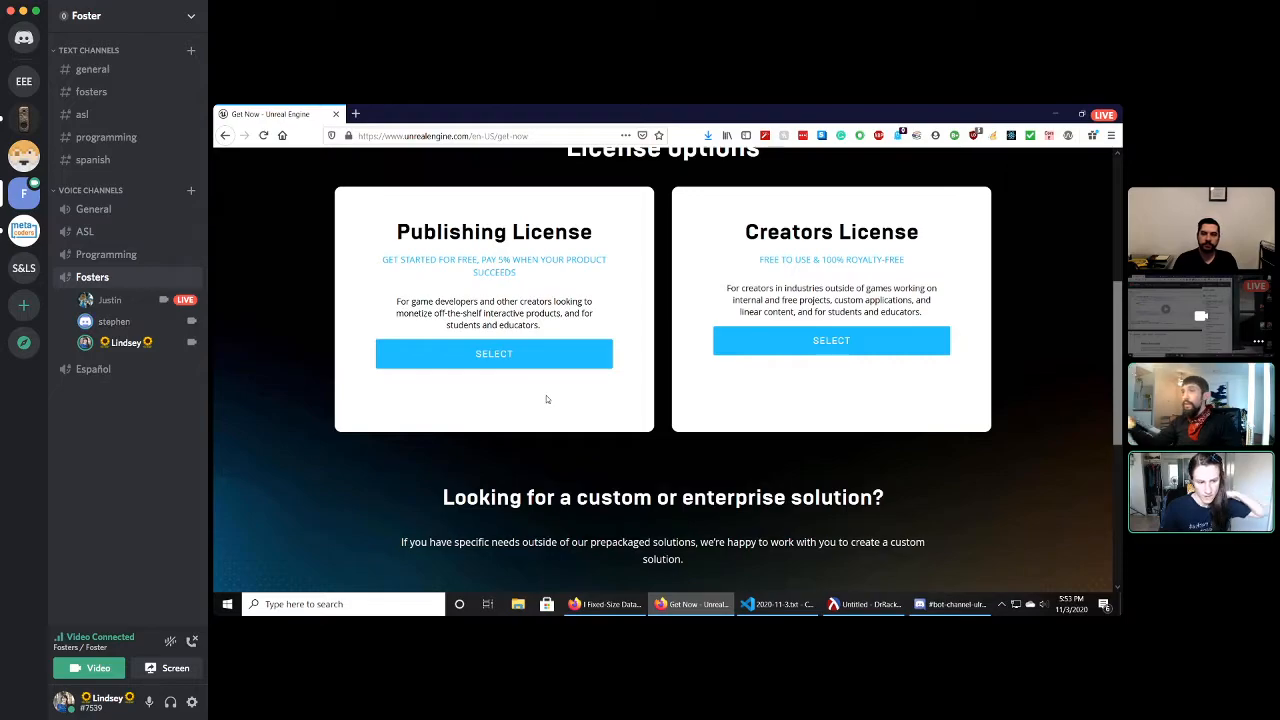
{"action": "left_click", "coordinate": [494, 354]}
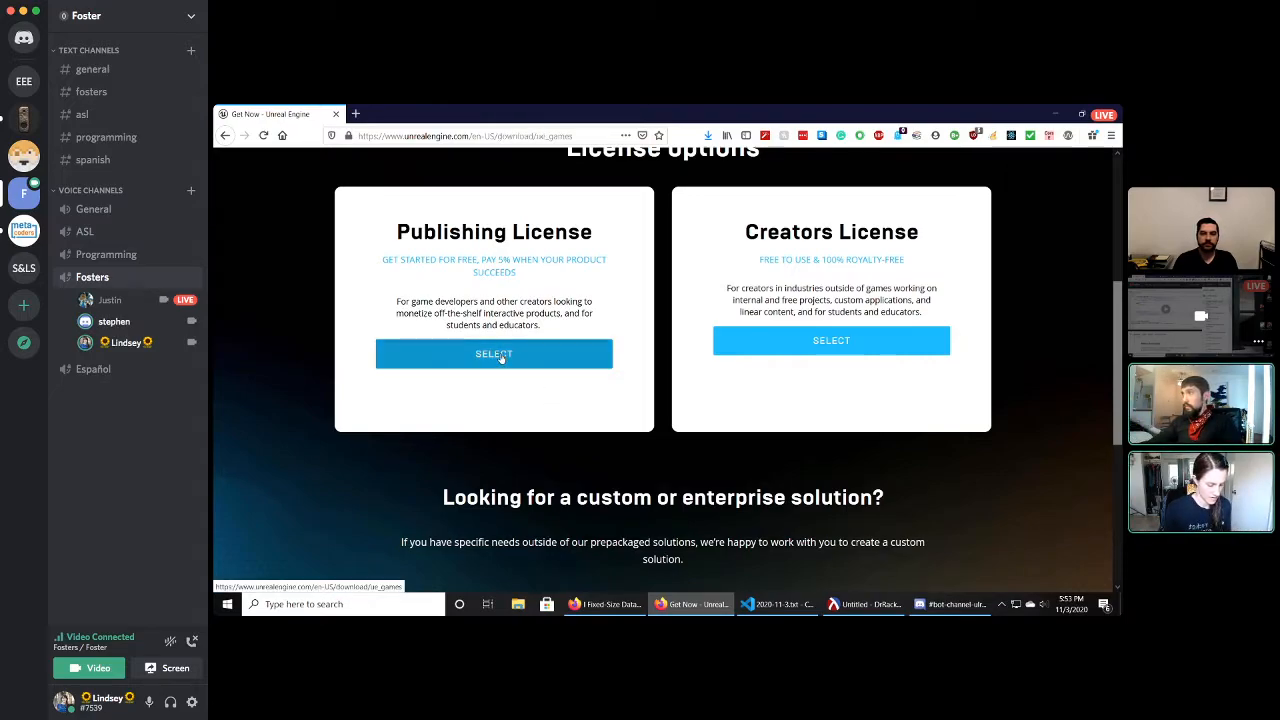
Select the Publishing License and choose Sign up at the authentication prompt.
{"action": "left_click", "coordinate": [494, 354]}
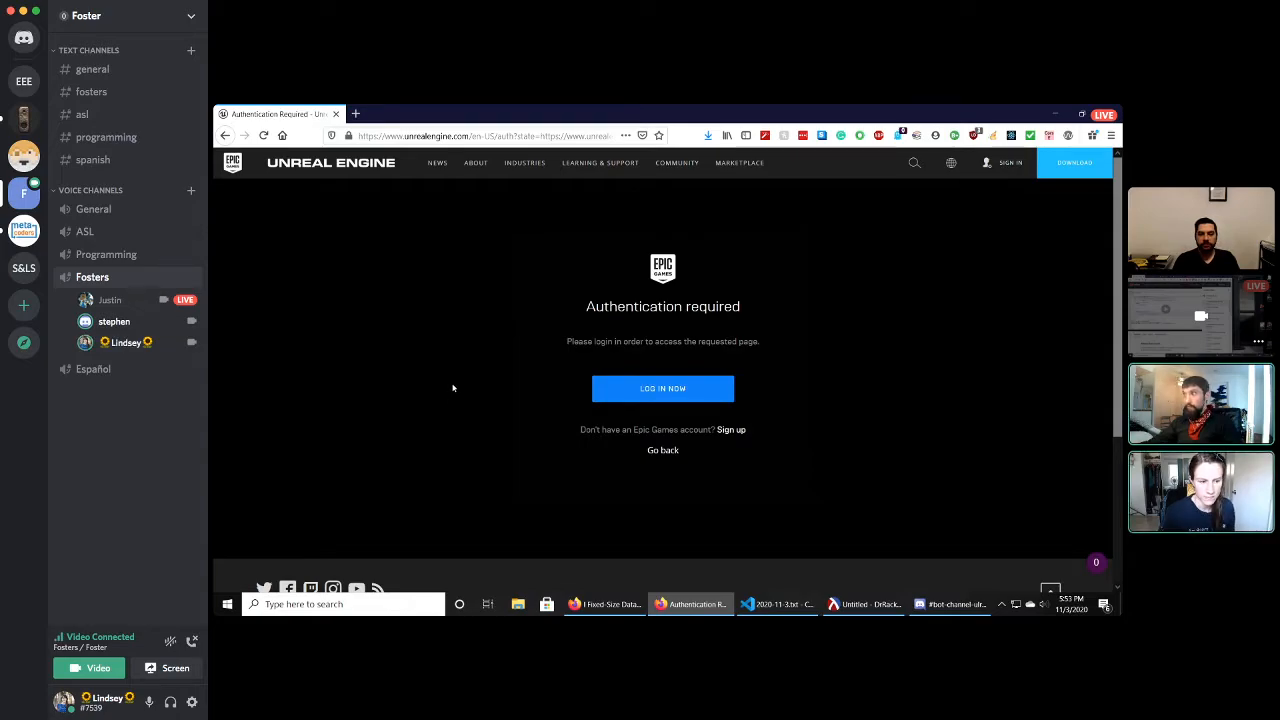
{"action": "mouse_move", "coordinate": [484, 370]}
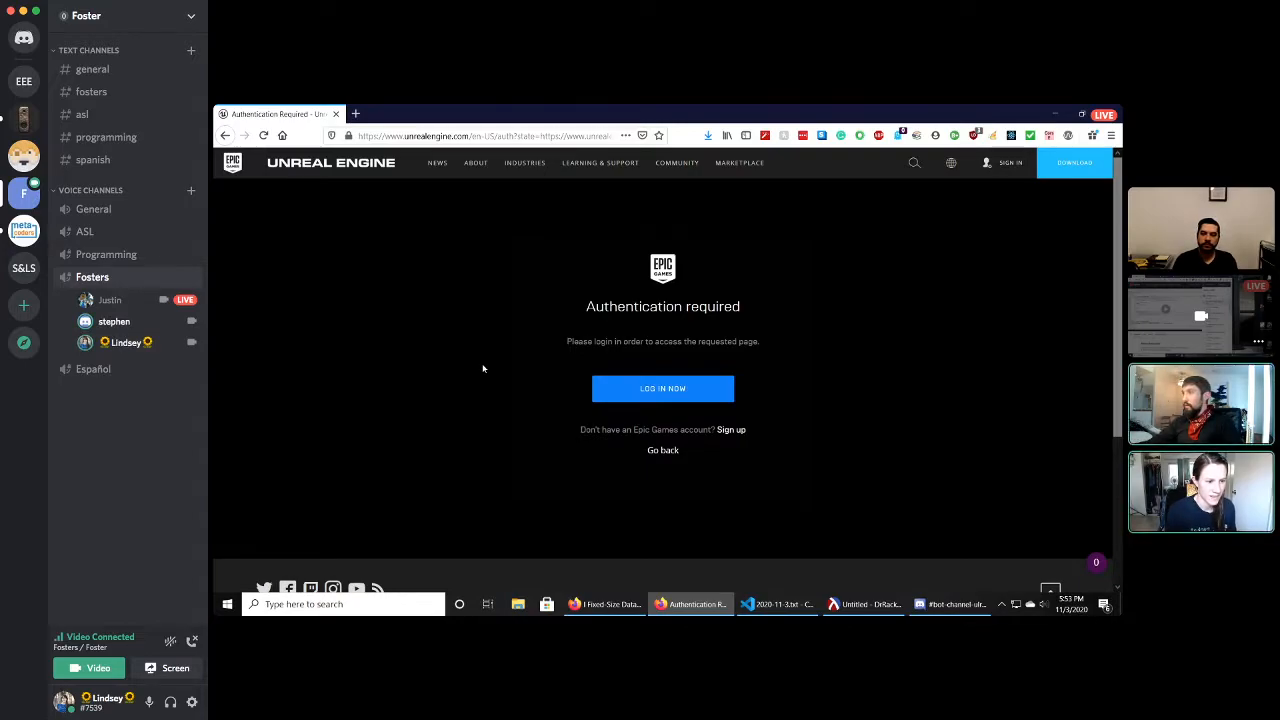
{"action": "mouse_move", "coordinate": [560, 288]}
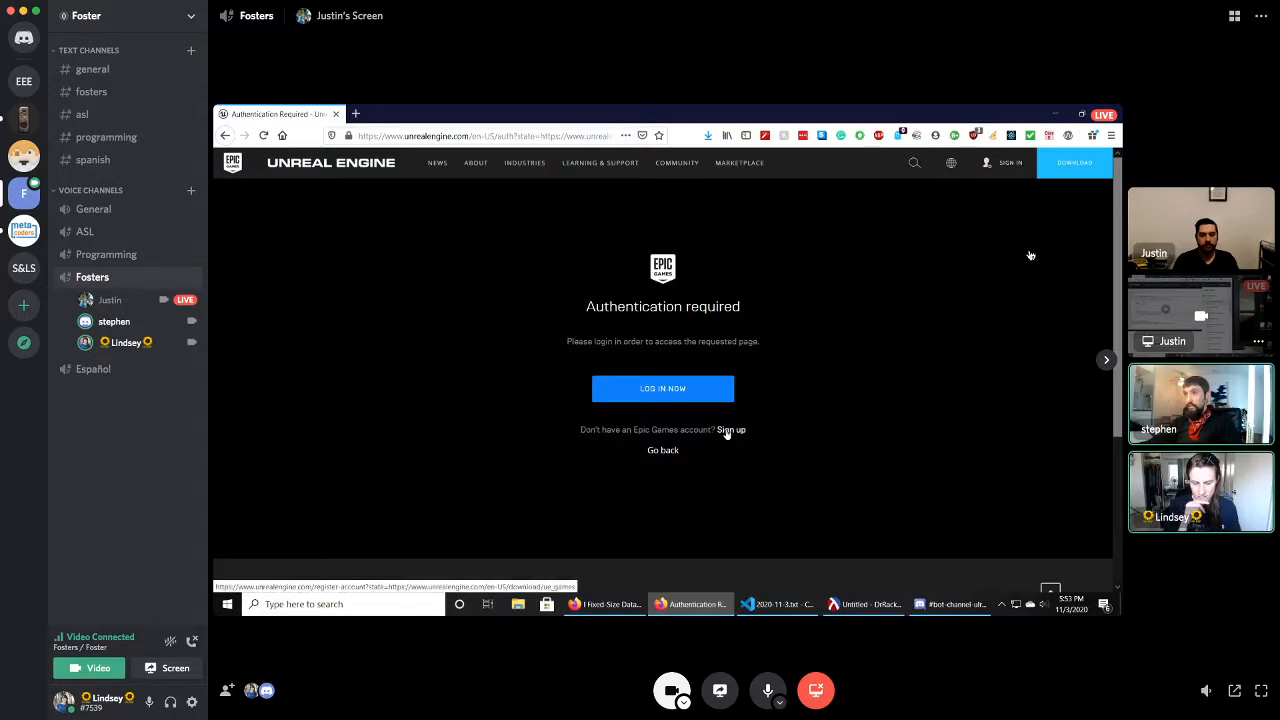
{"action": "left_click", "coordinate": [732, 428]}
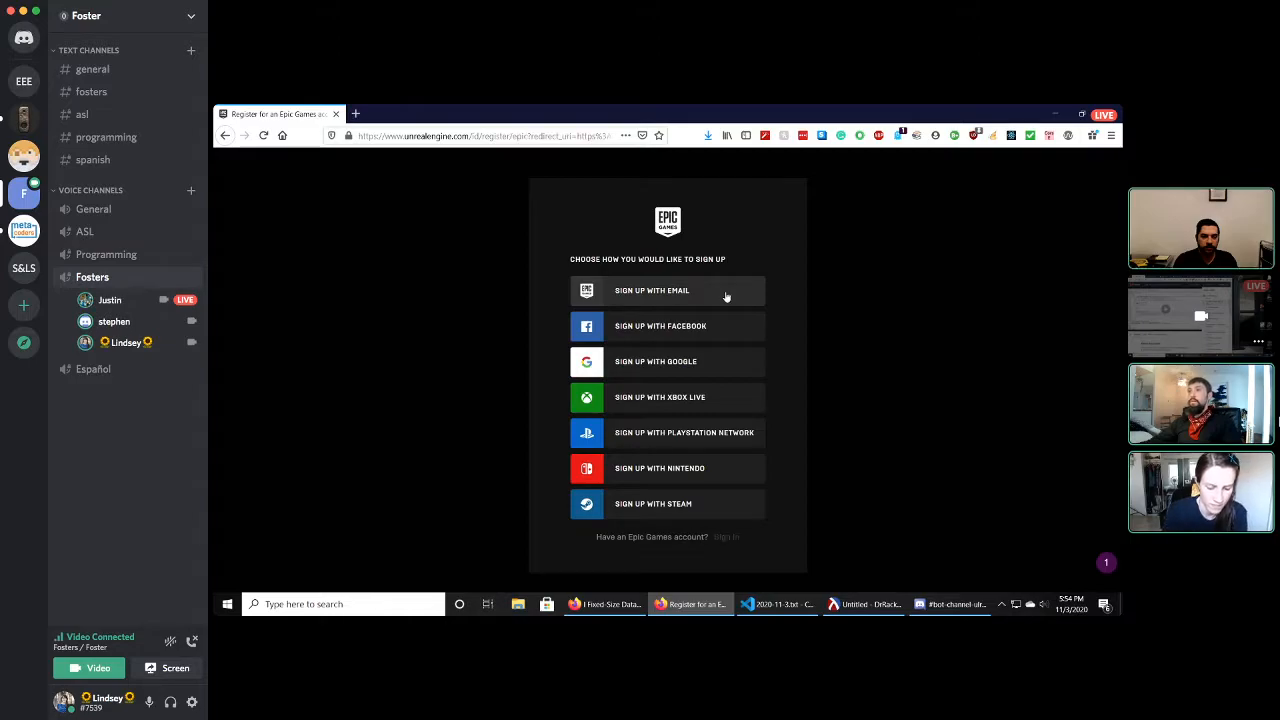
Sign up with email, enter a January 1, 1991 birth date and continue to the account form.
{"action": "left_click", "coordinate": [652, 290]}
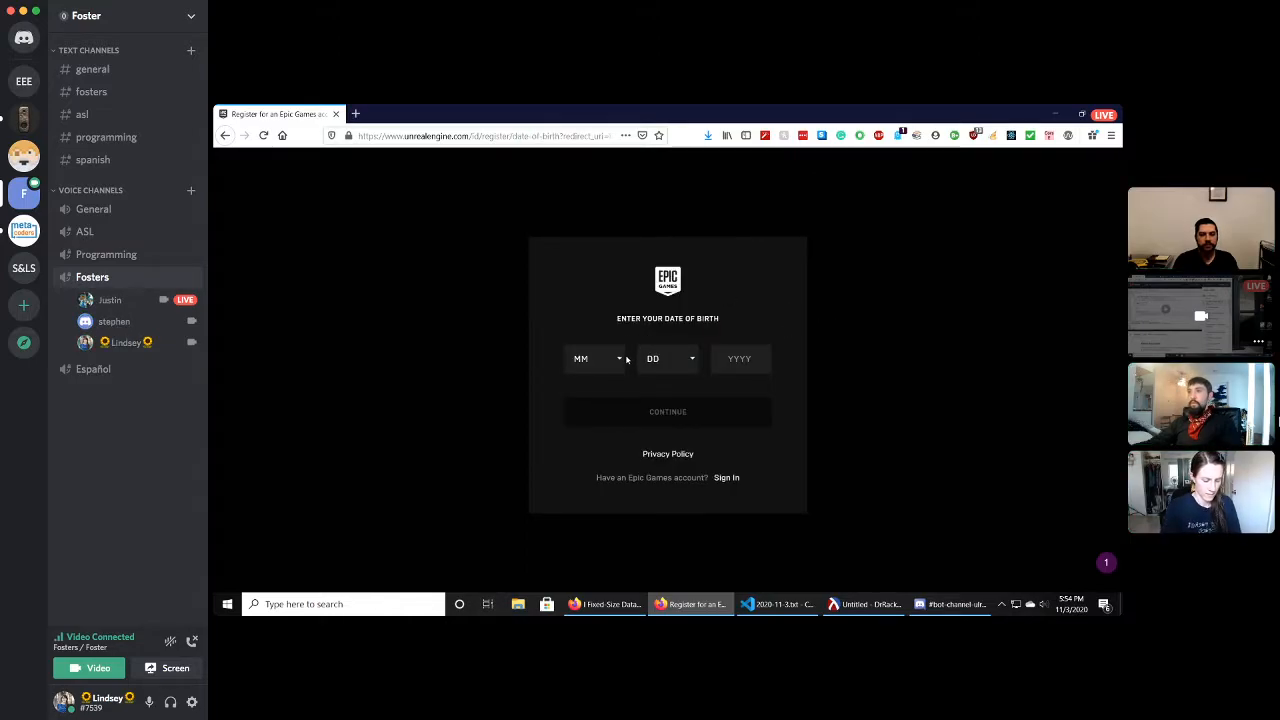
{"action": "left_click", "coordinate": [596, 358]}
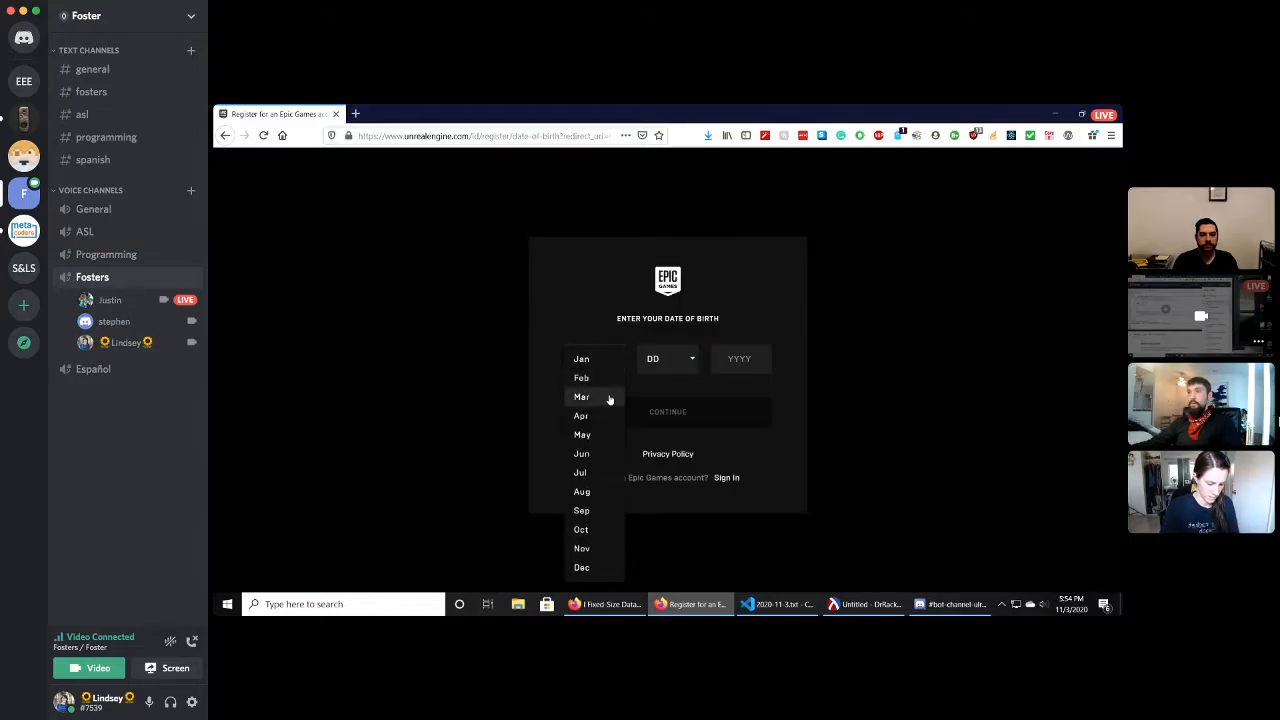
{"action": "left_click", "coordinate": [580, 358]}
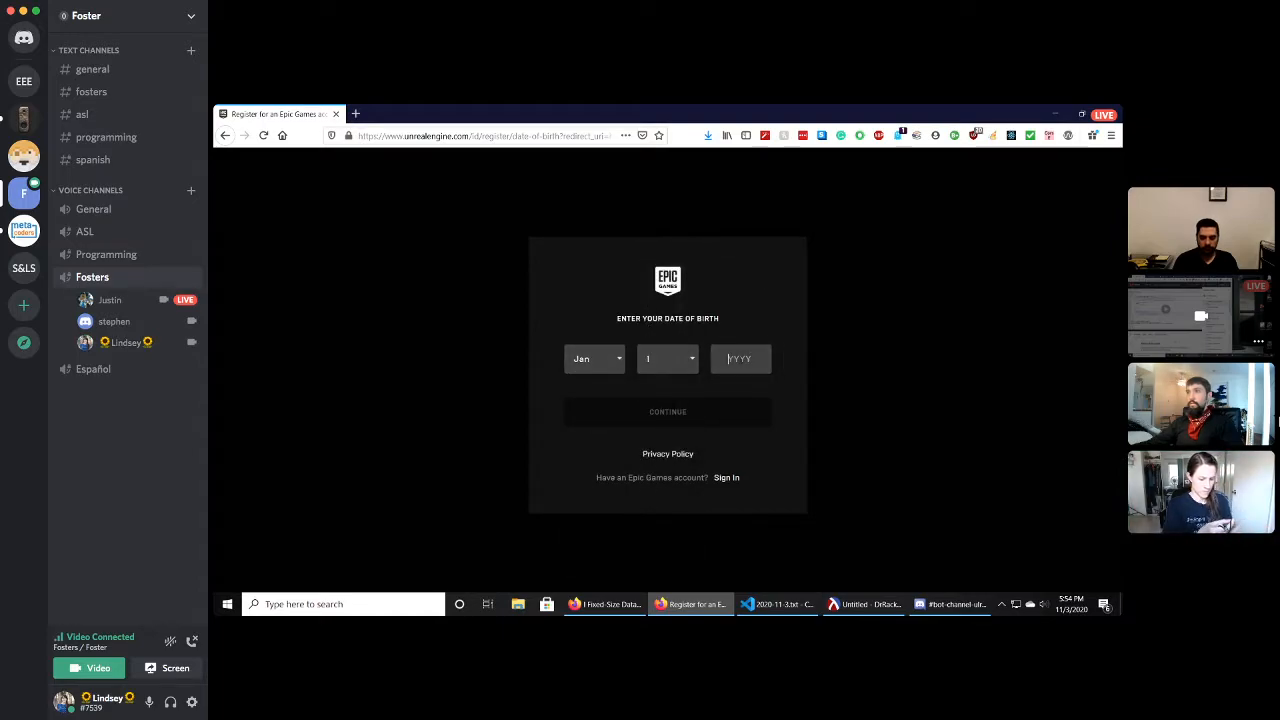
{"action": "type", "text": "1991"}
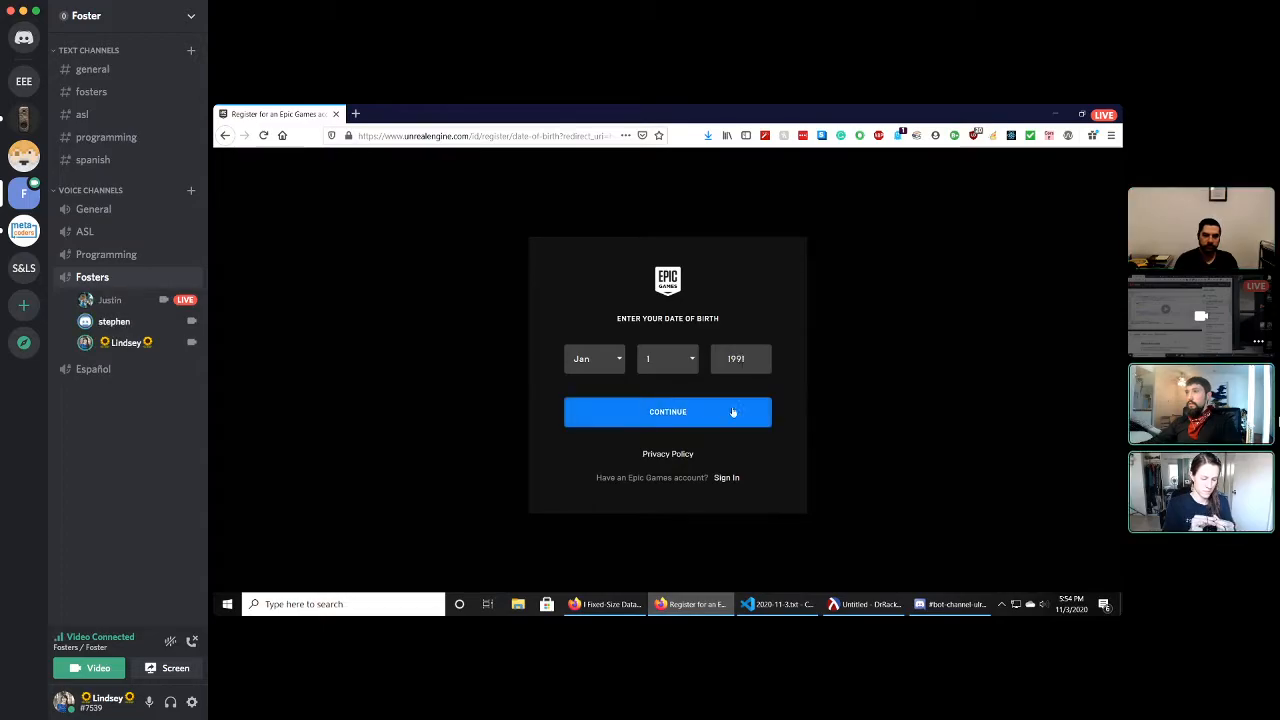
{"action": "left_click", "coordinate": [668, 412]}
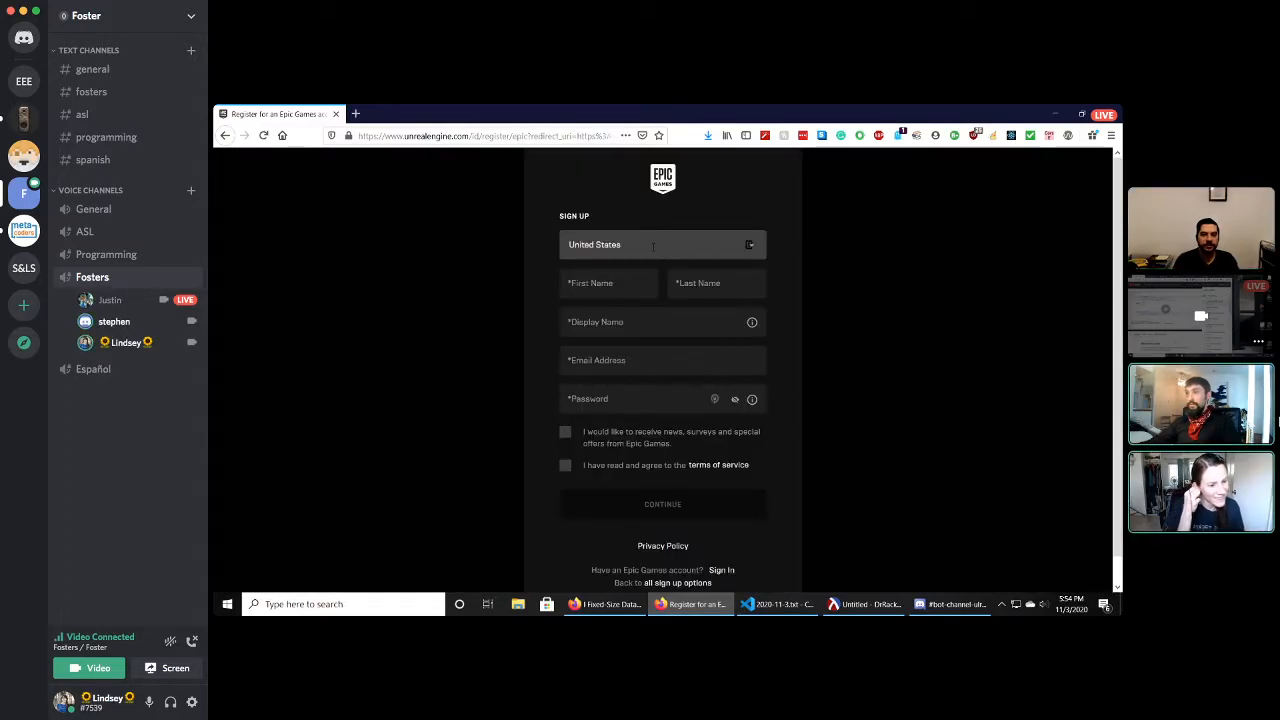
{"action": "type", "text": "Justin"}
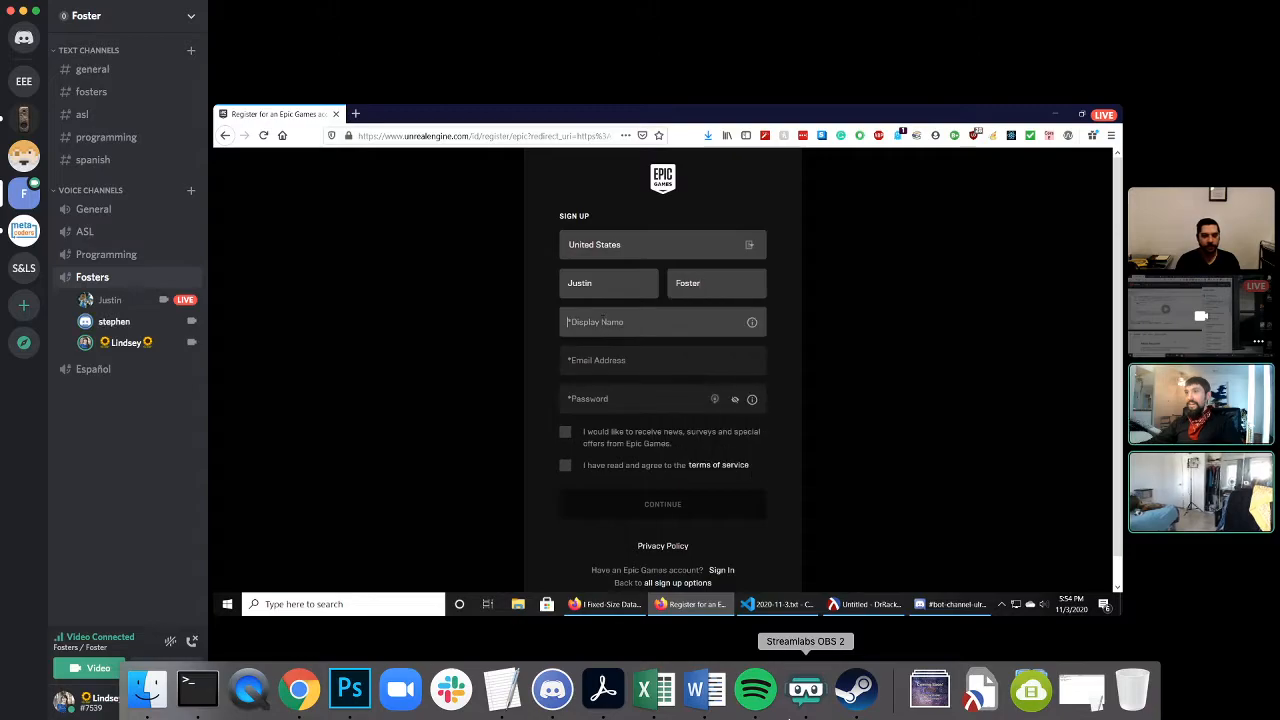
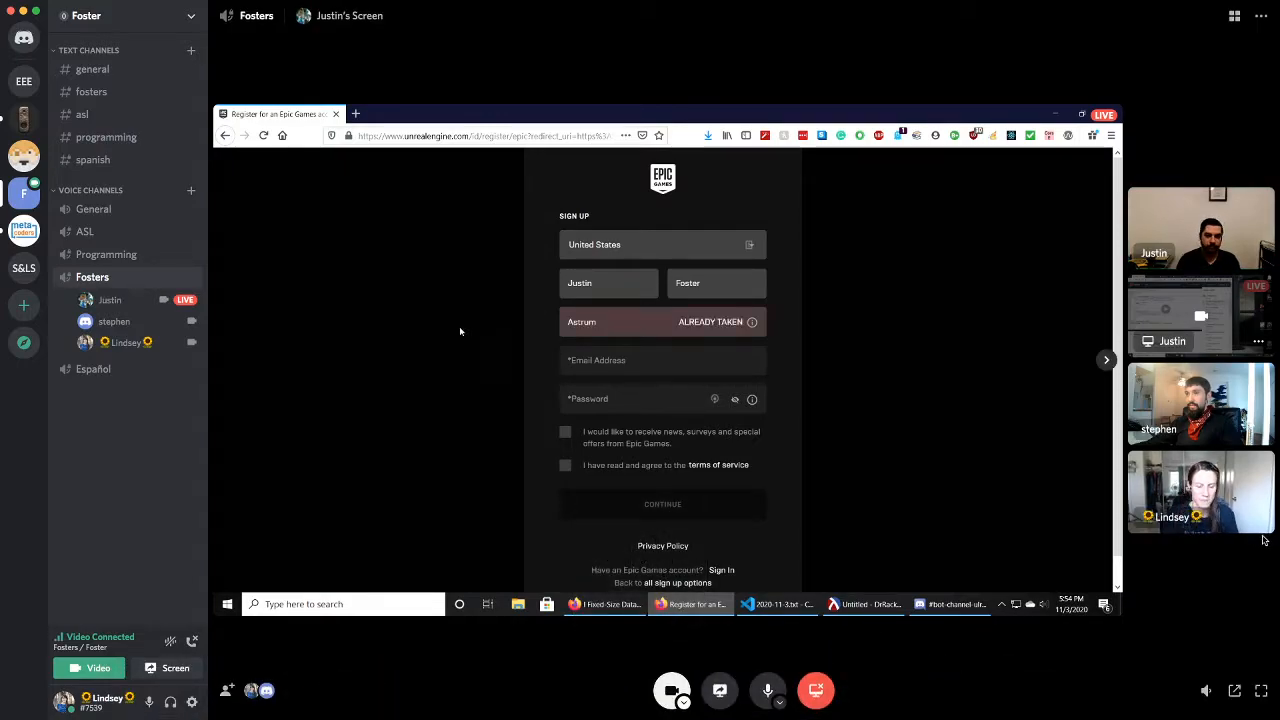
{"action": "type", "text": "jfos"}
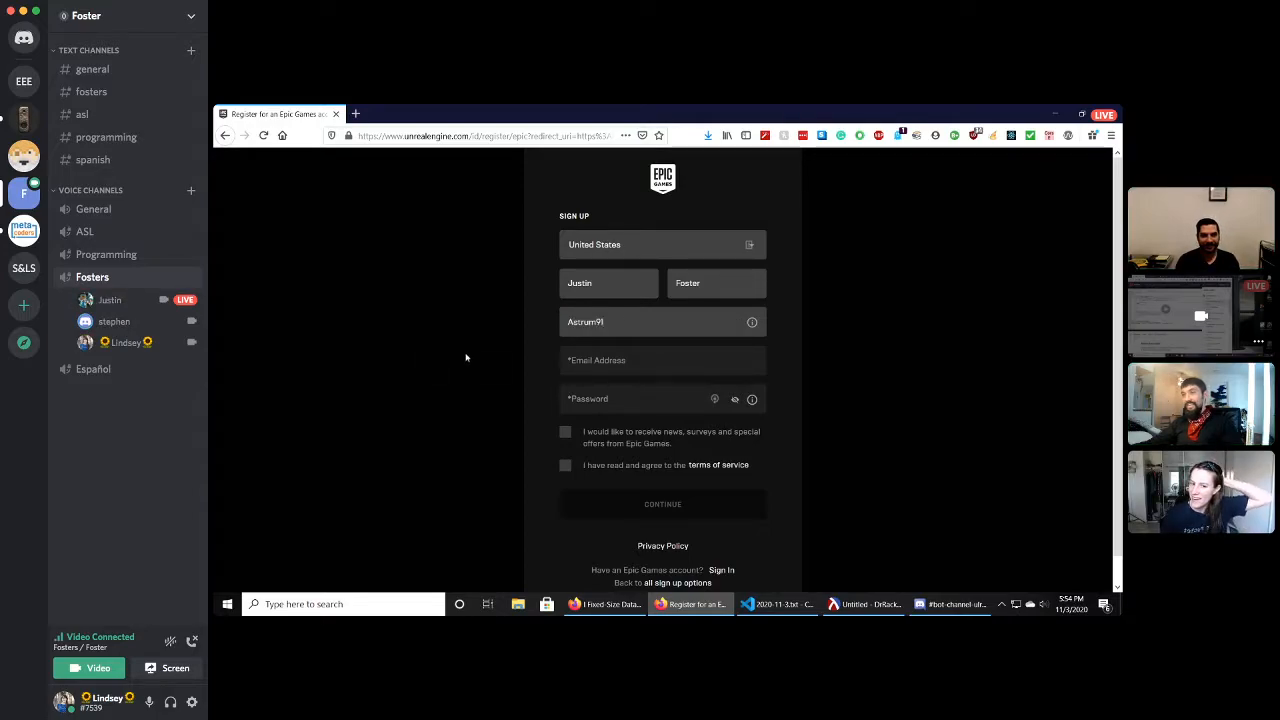
{"action": "left_click", "coordinate": [664, 360]}
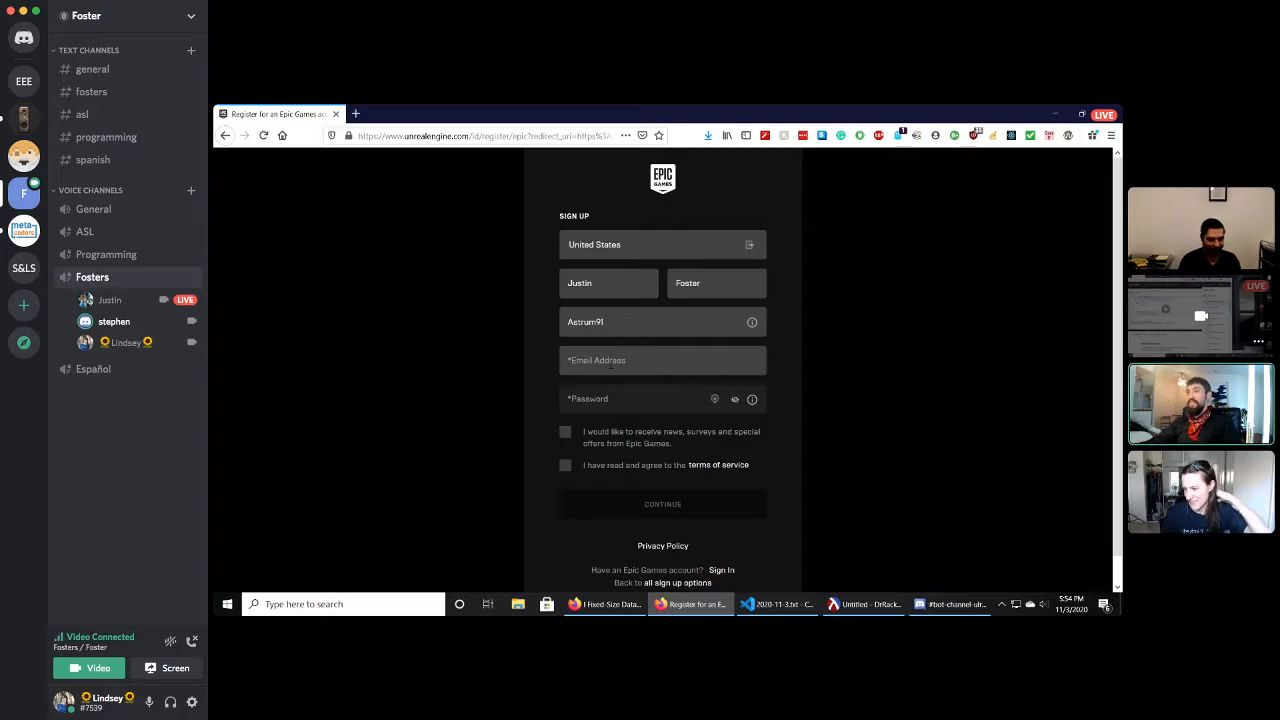
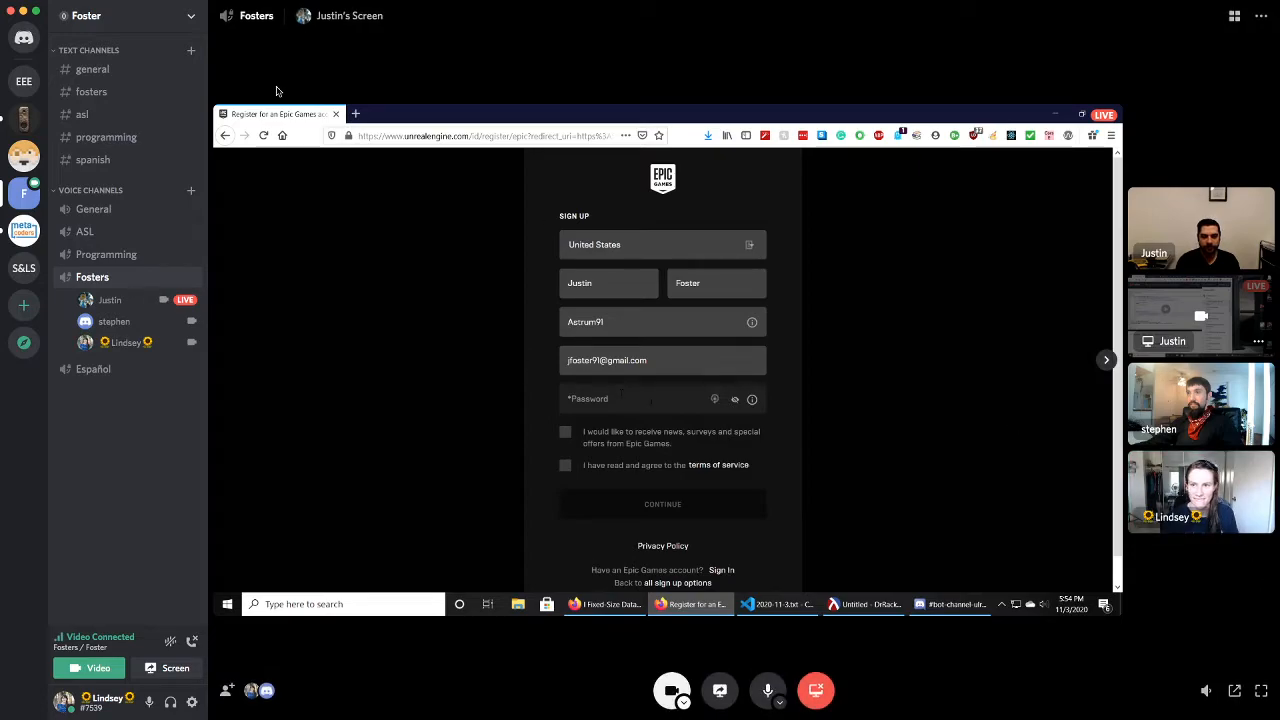
Enter the password, opt in to Epic Games news and submit the sign-up form.
{"action": "left_click", "coordinate": [716, 400]}
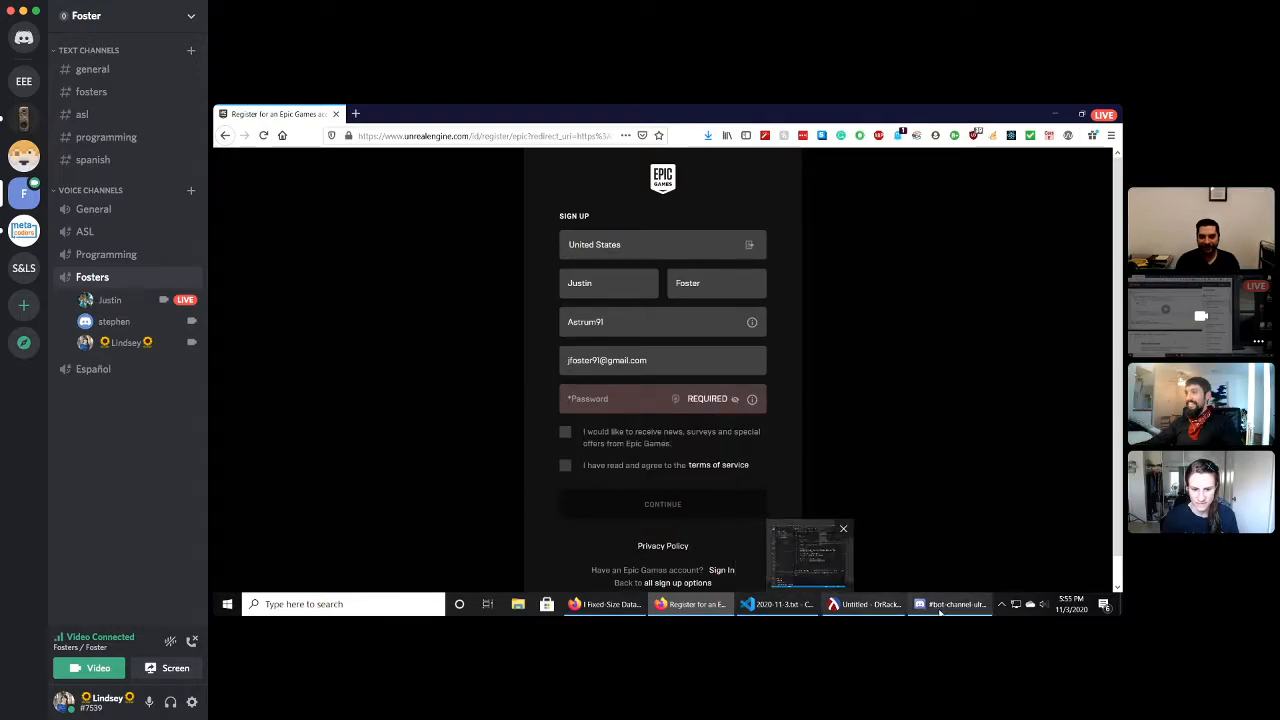
{"action": "left_click", "coordinate": [948, 604]}
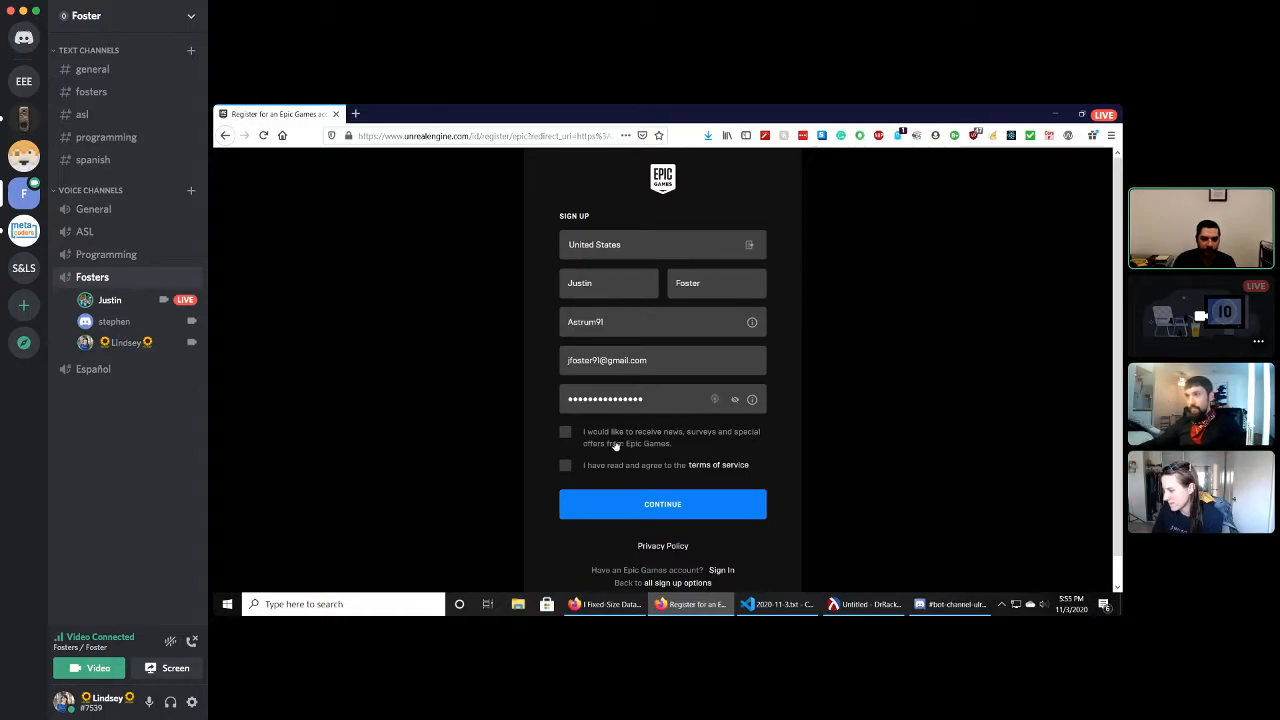
{"action": "left_click", "coordinate": [566, 464]}
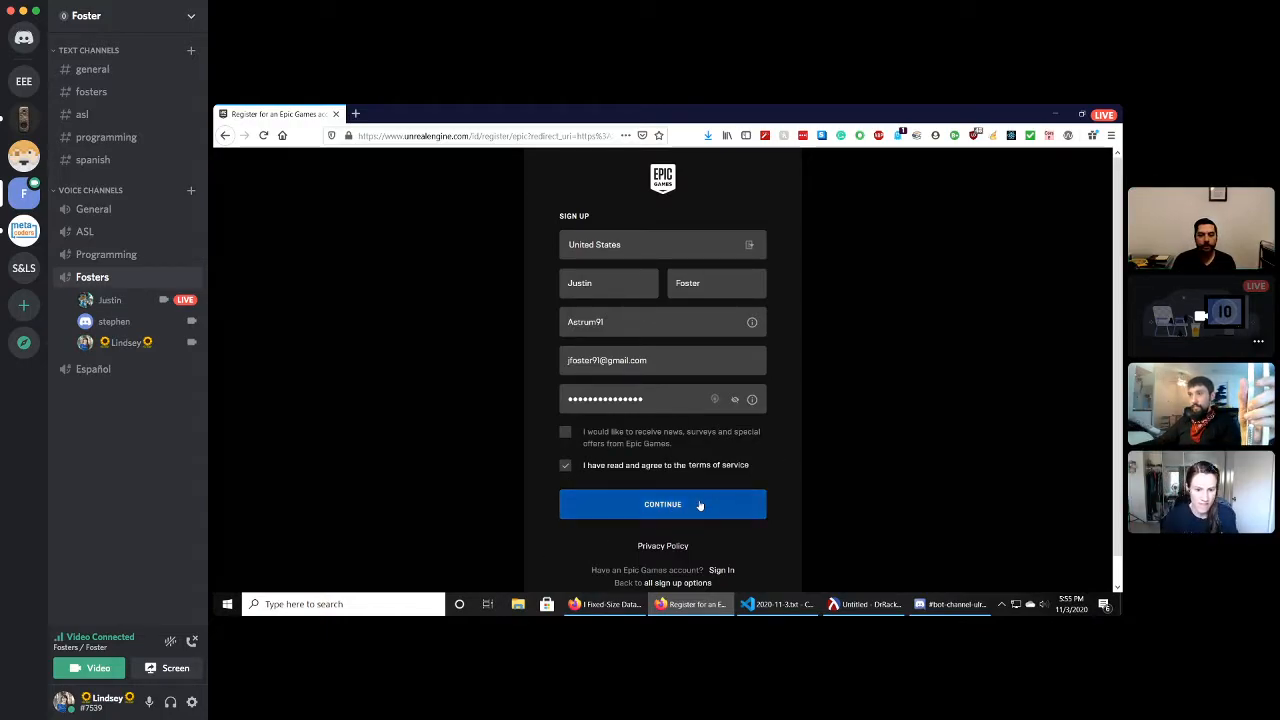
{"action": "left_click", "coordinate": [662, 504]}
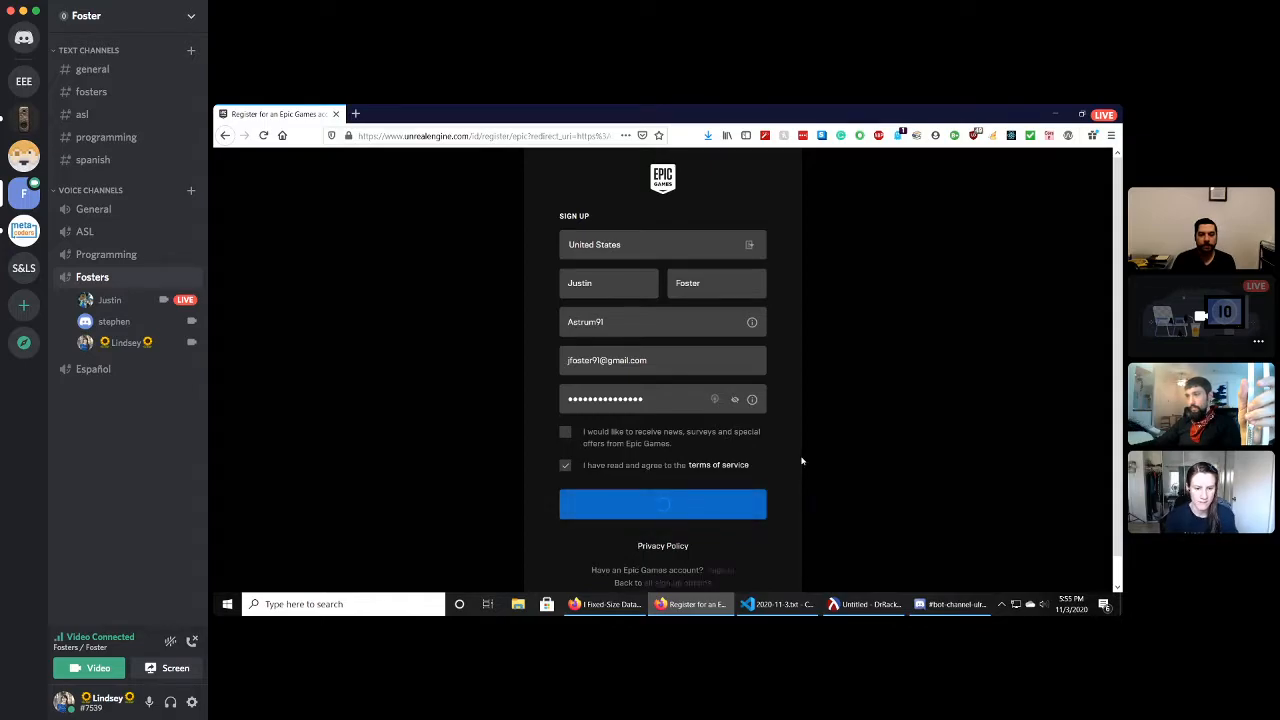
{"action": "left_click", "coordinate": [662, 504]}
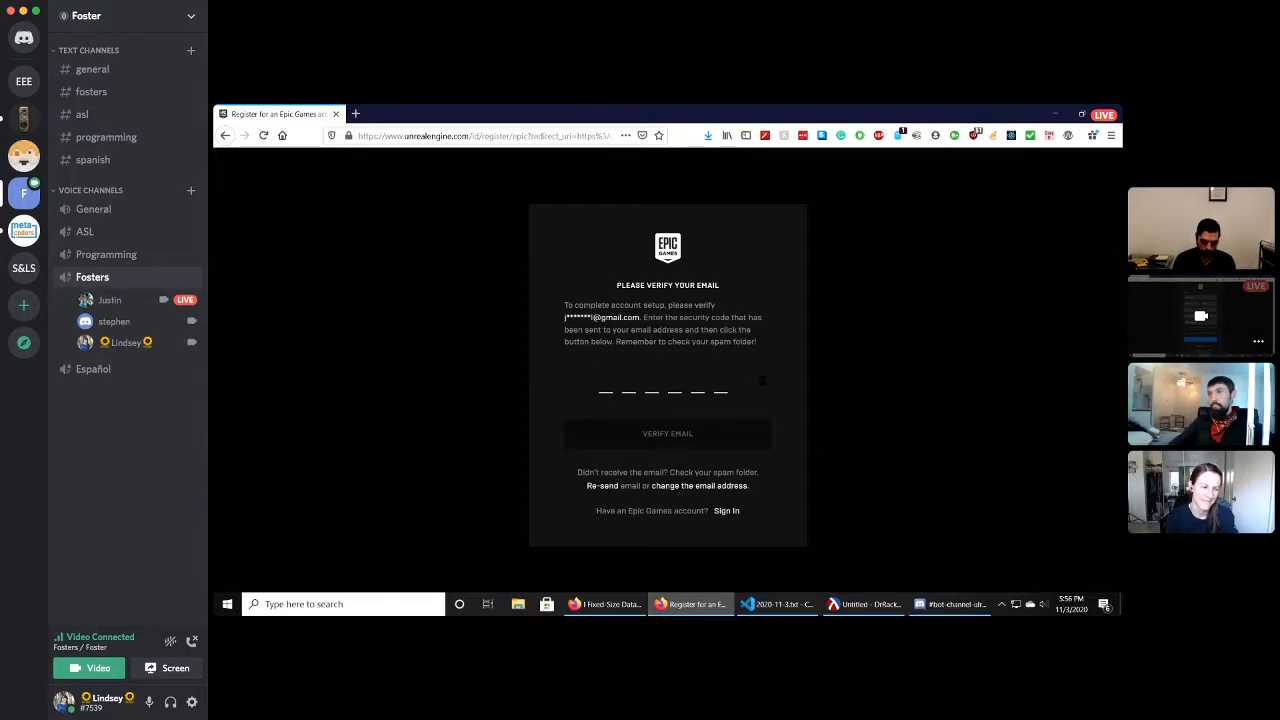
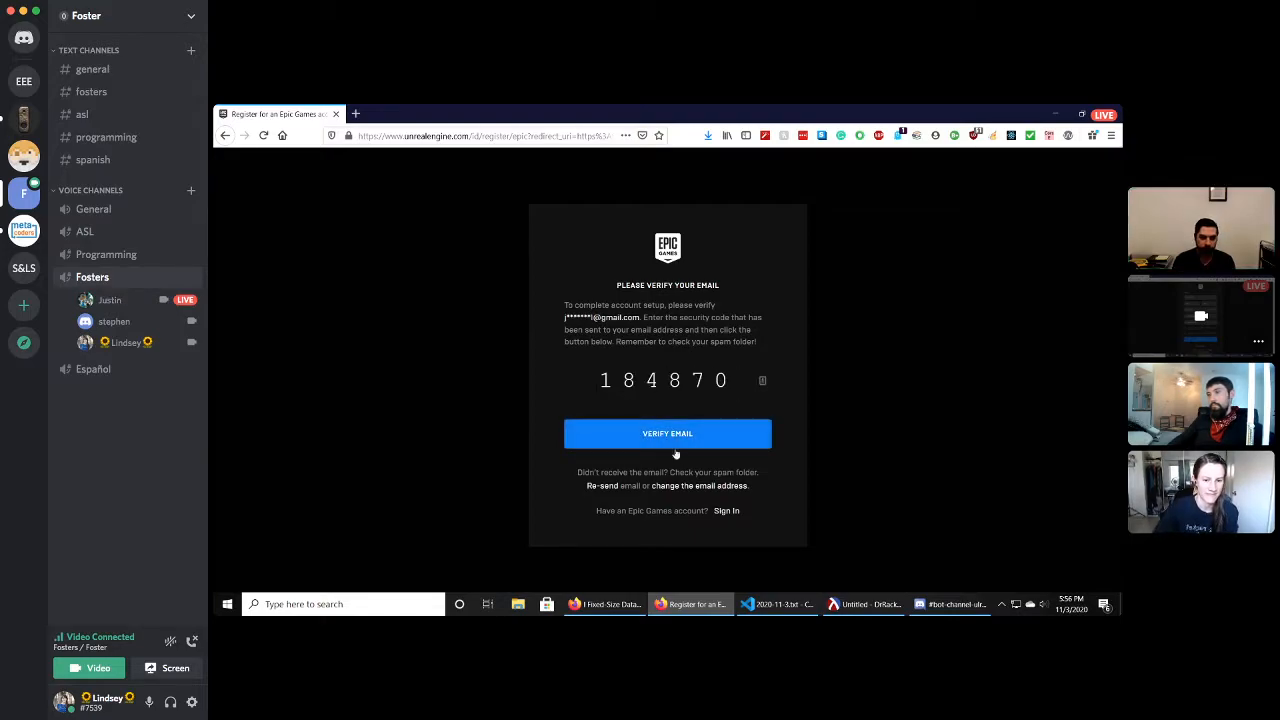
{"action": "left_click", "coordinate": [668, 432]}
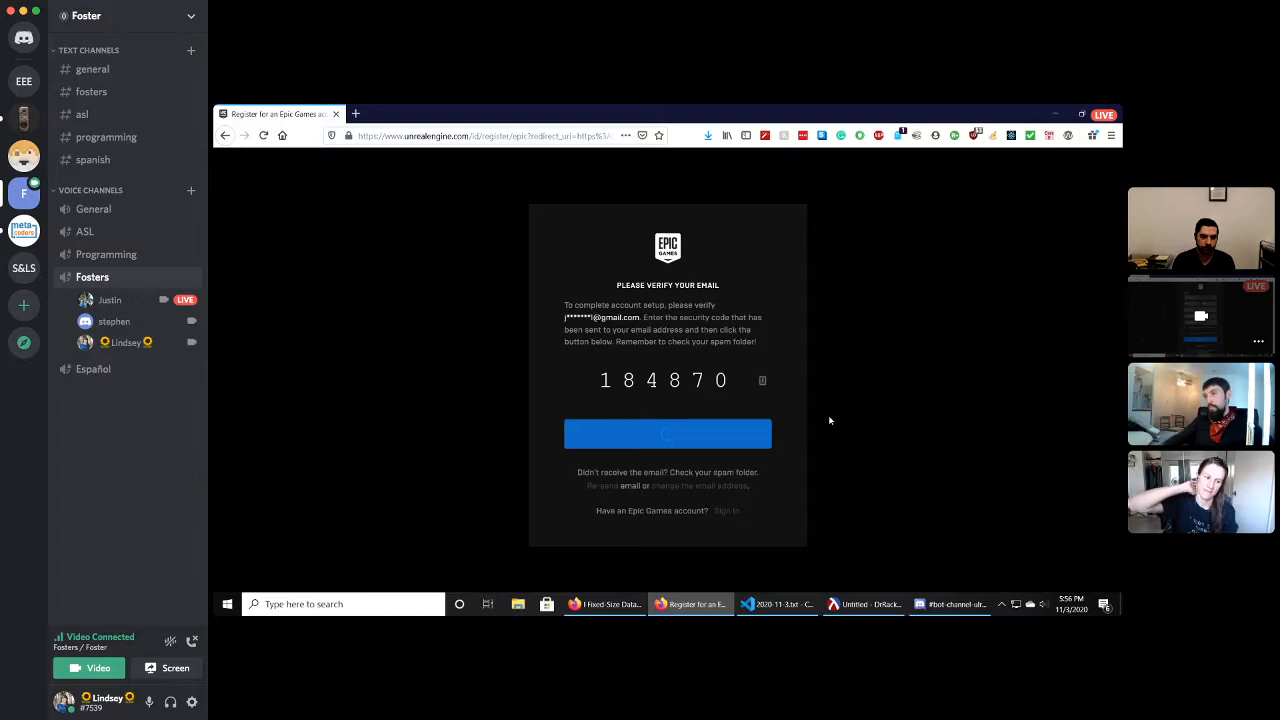
{"action": "left_click", "coordinate": [668, 432]}
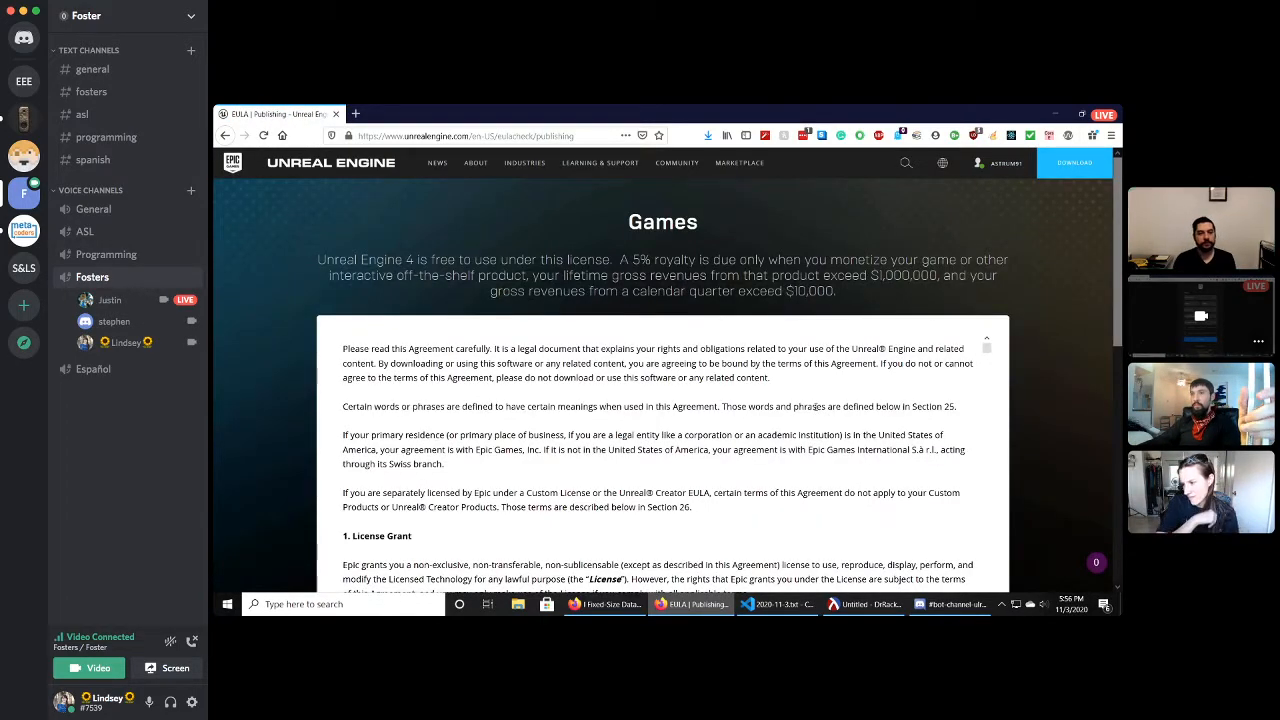
Scroll through the EULA, agree to the publishing license and accept it to start the installer download.
{"action": "scroll", "scroll_direction": "down", "scroll_amount": 3}
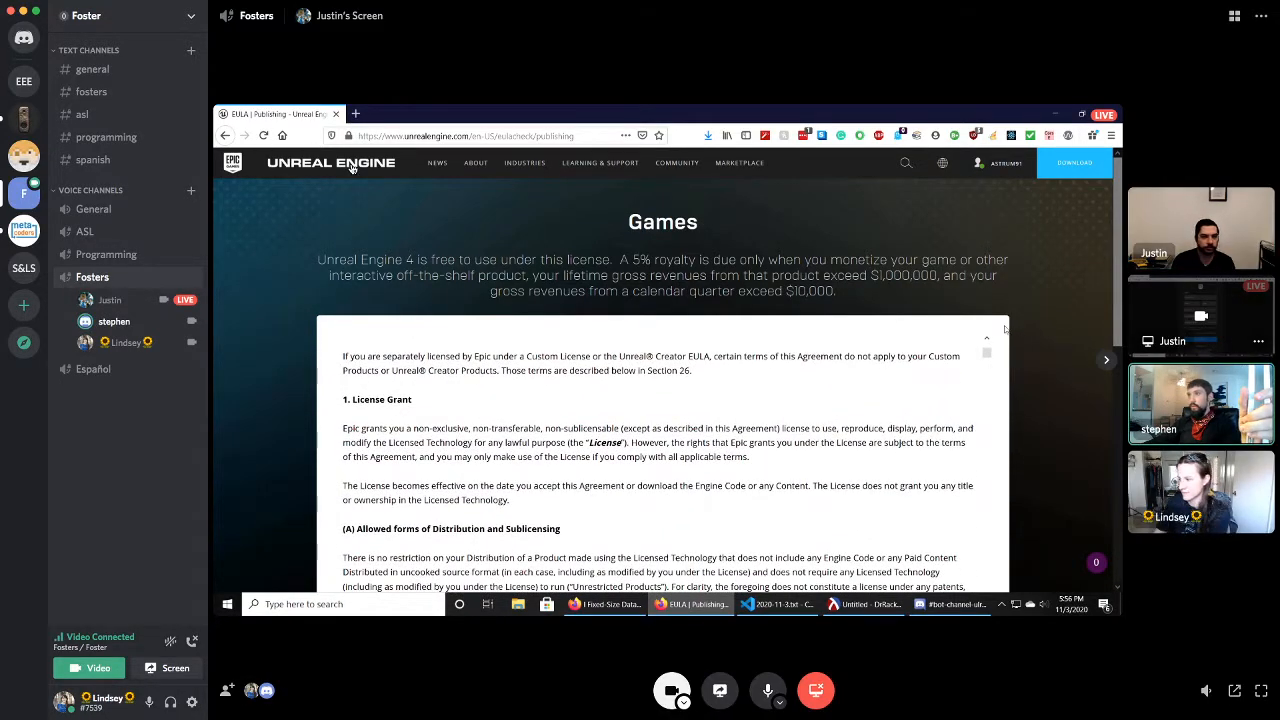
{"action": "scroll", "scroll_direction": "down", "scroll_amount": 3}
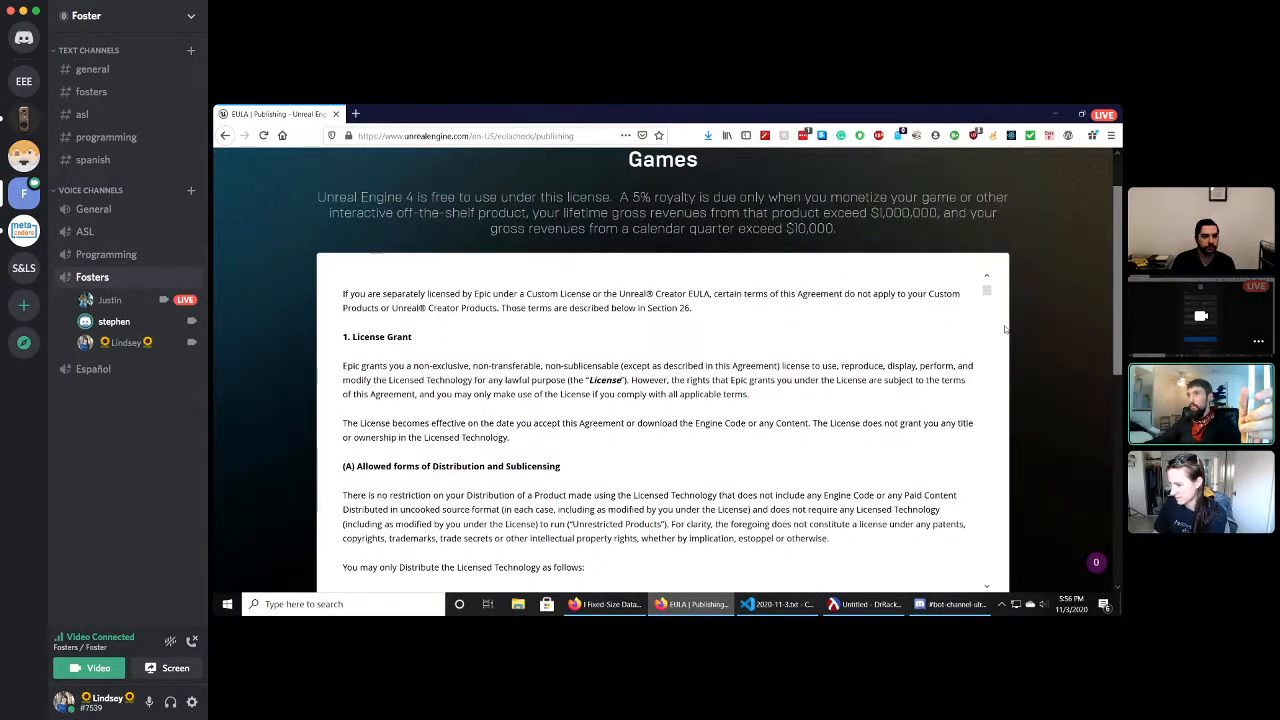
{"action": "scroll", "scroll_direction": "down", "scroll_amount": 3}
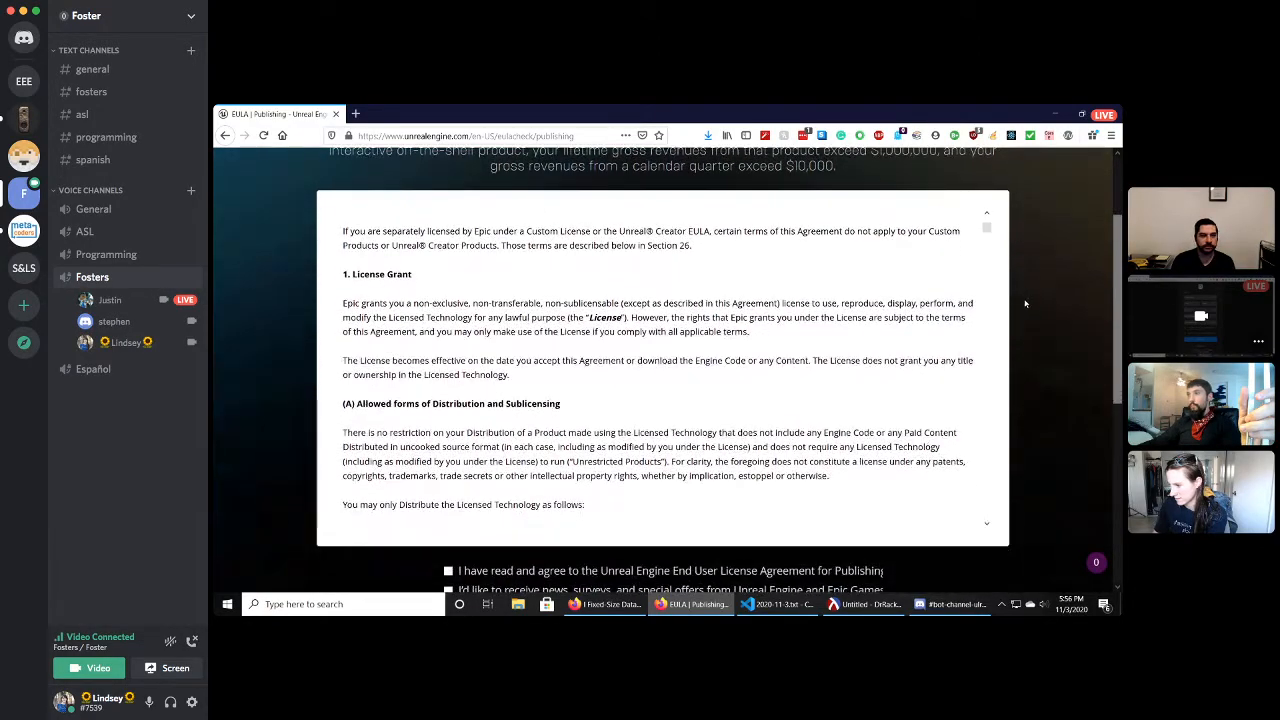
{"action": "scroll", "scroll_direction": "down", "scroll_amount": 3}
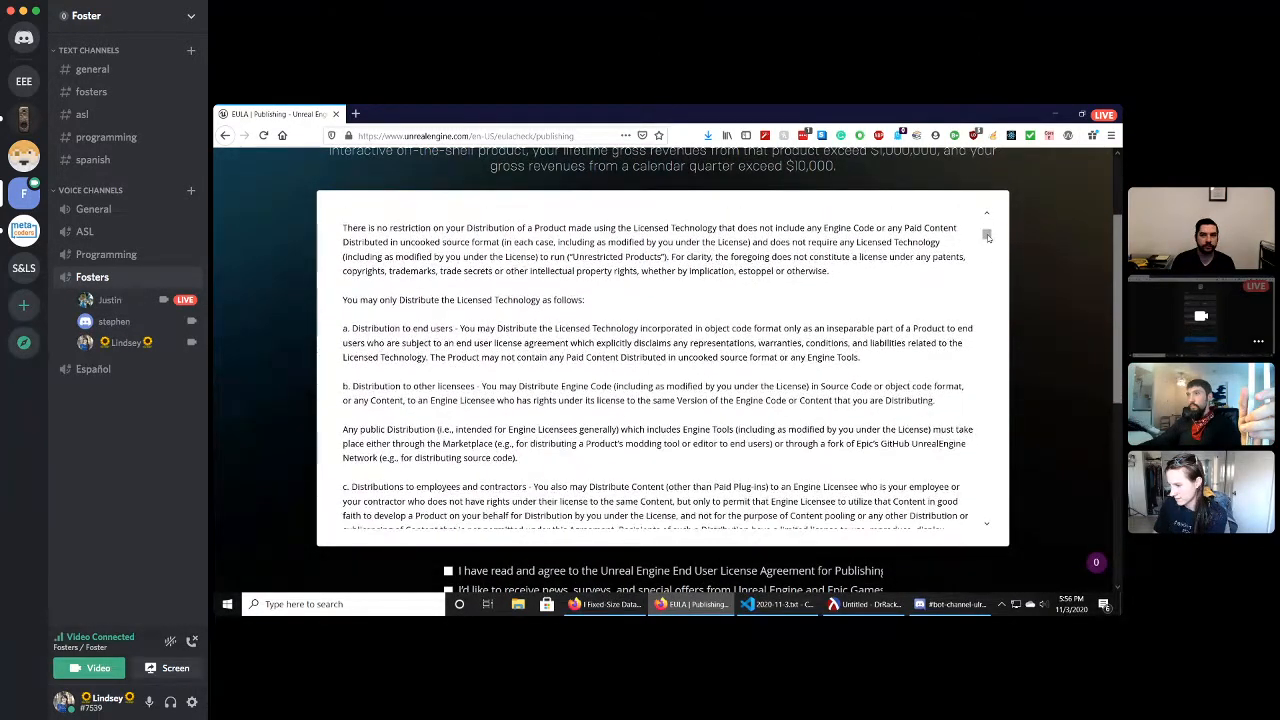
{"action": "scroll", "scroll_direction": "down", "scroll_amount": 3}
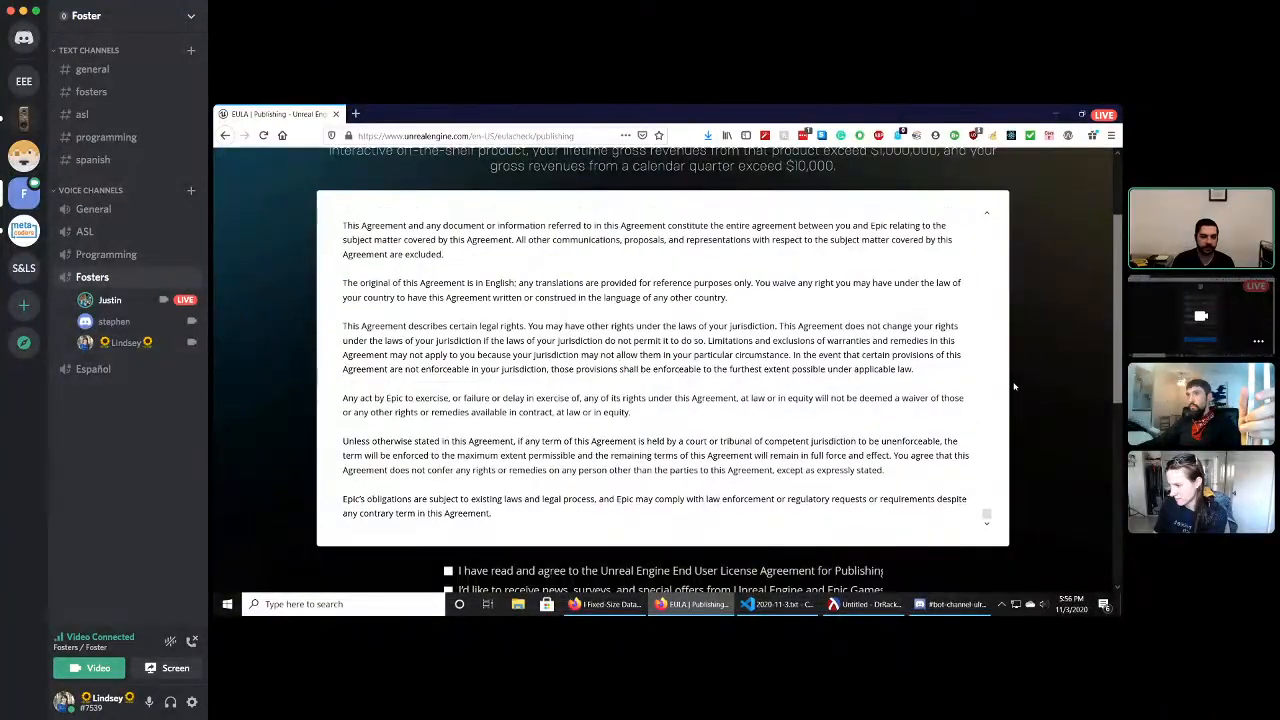
{"action": "scroll", "scroll_direction": "down", "scroll_amount": 3}
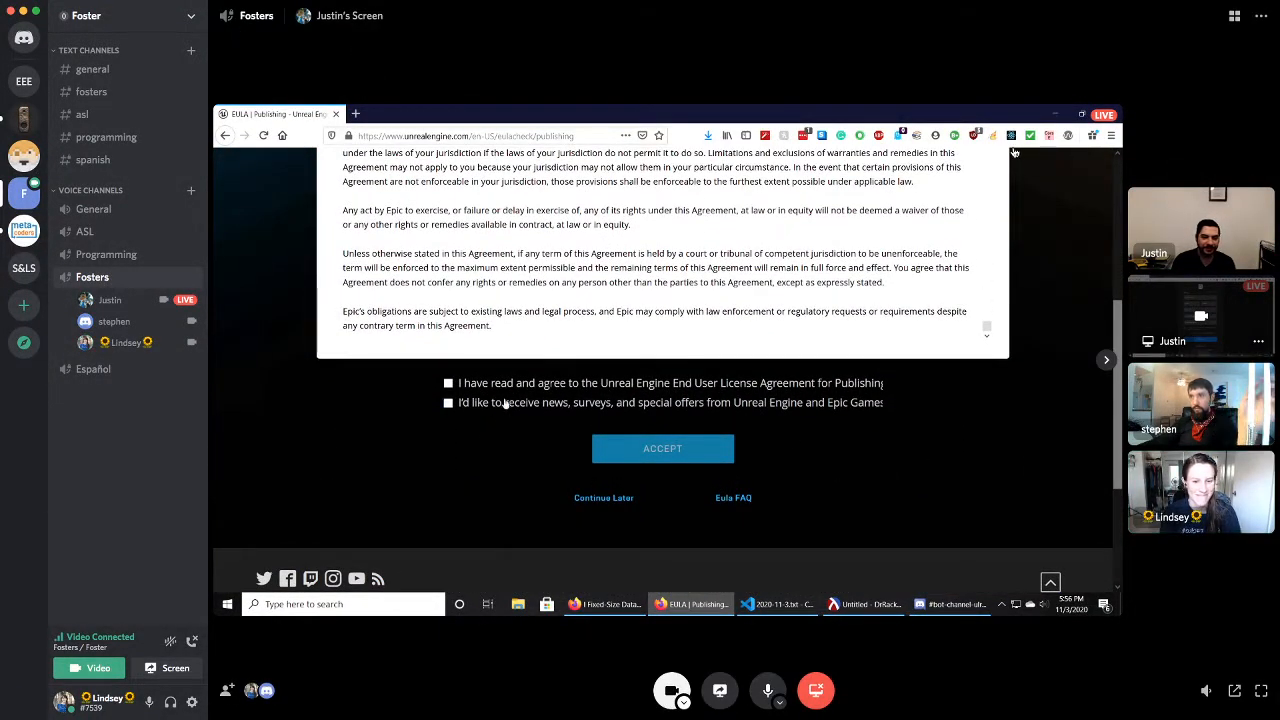
{"action": "left_click", "coordinate": [448, 384]}
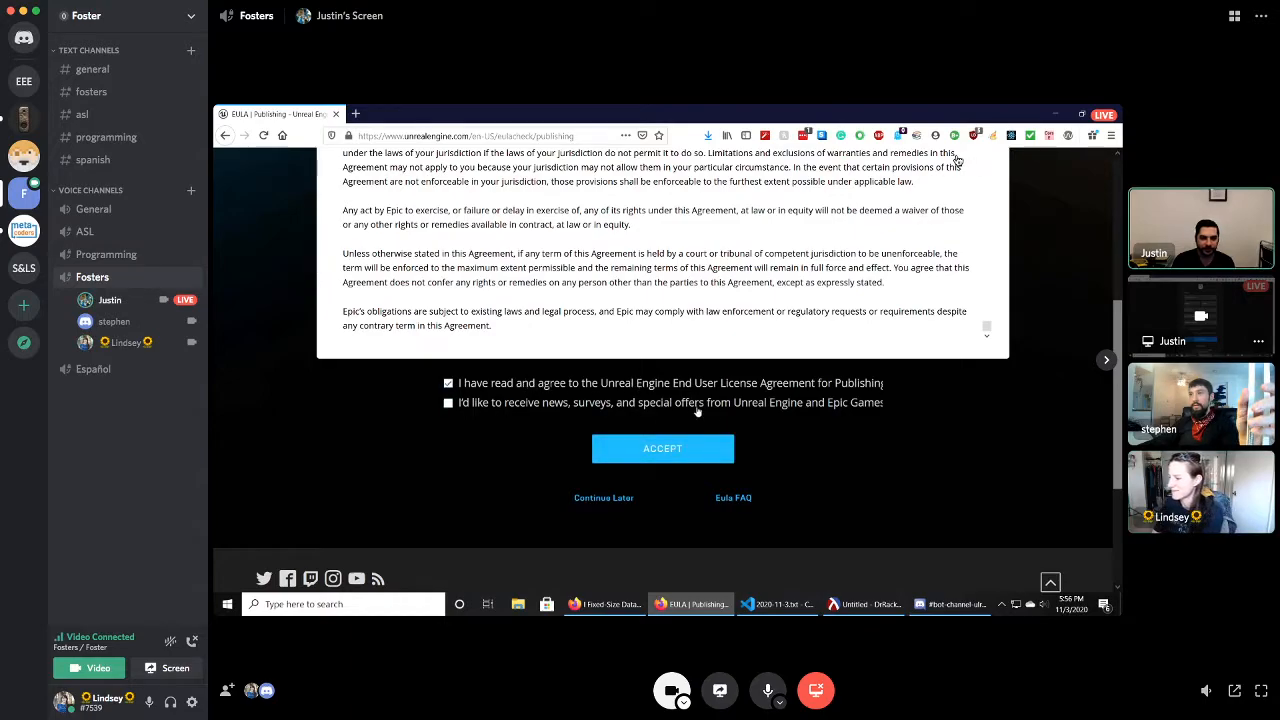
{"action": "left_click", "coordinate": [662, 448]}
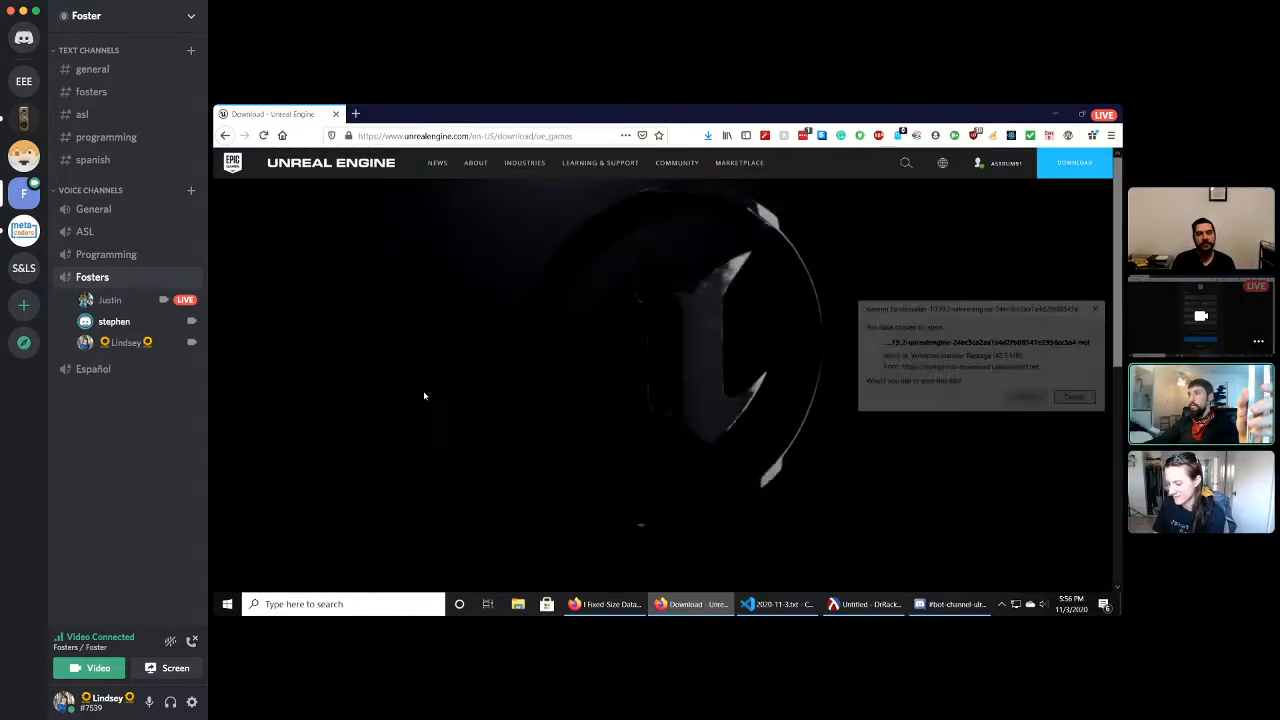
Save the Epic Games installer file and open it from the downloads list.
{"action": "left_click", "coordinate": [1024, 396]}
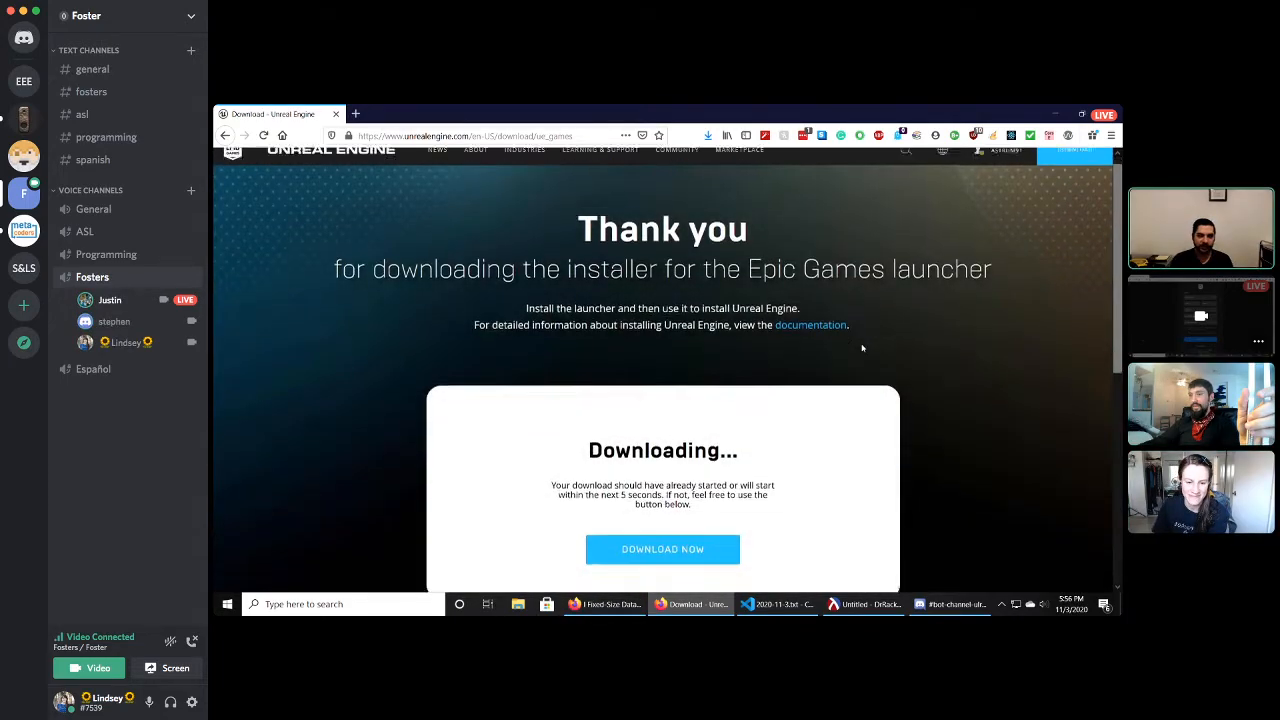
{"action": "scroll", "scroll_direction": "down", "scroll_amount": 3}
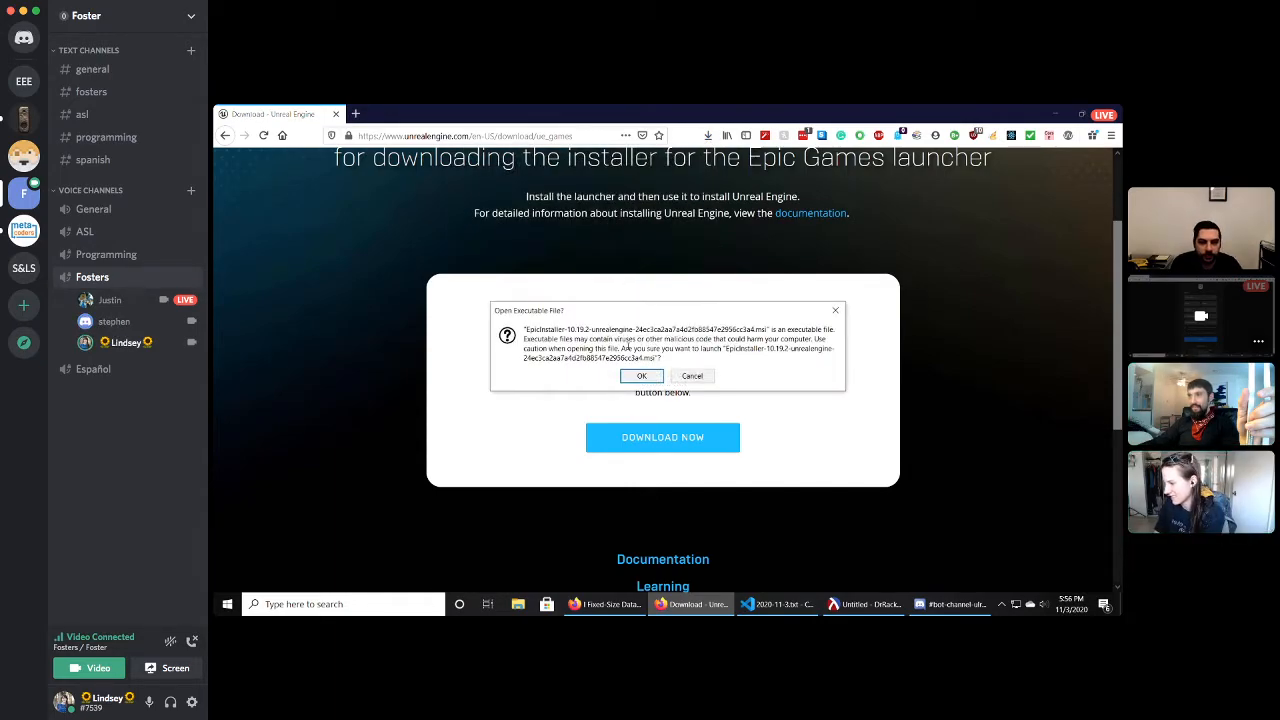
Confirm running the installer and install the launcher into the default destination folder.
{"action": "left_click", "coordinate": [640, 376]}
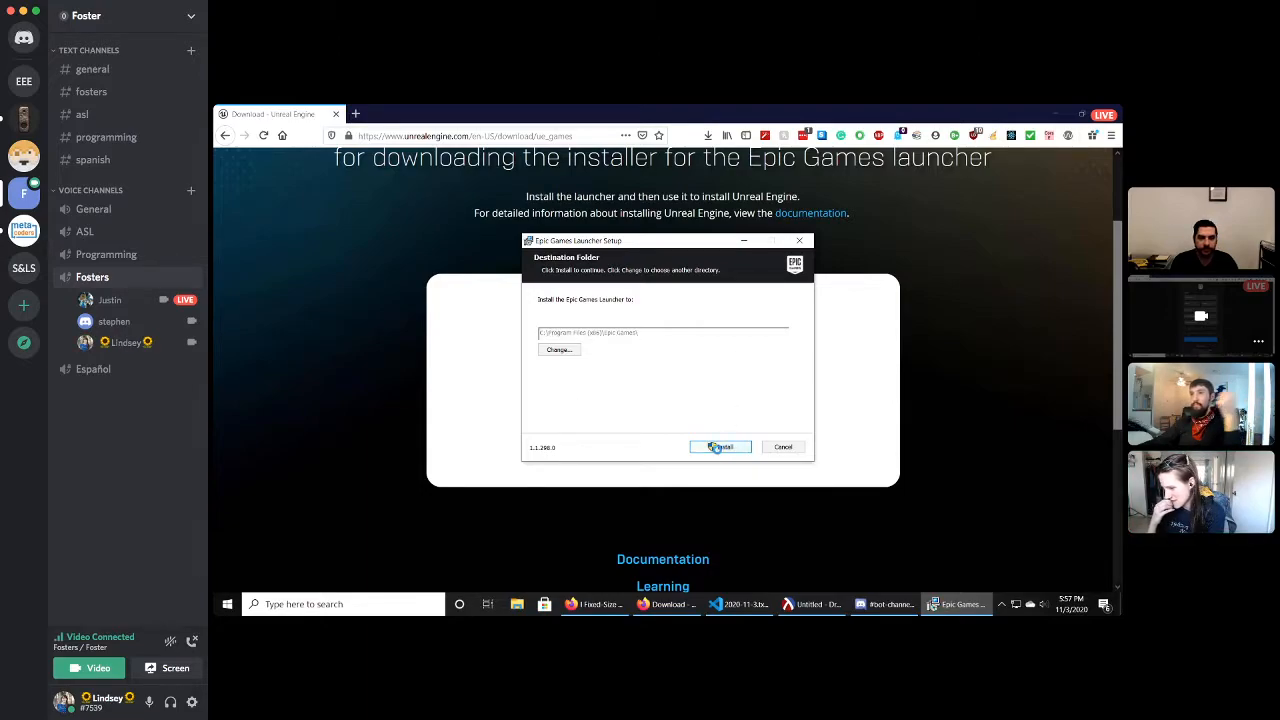
{"action": "left_click", "coordinate": [720, 448]}
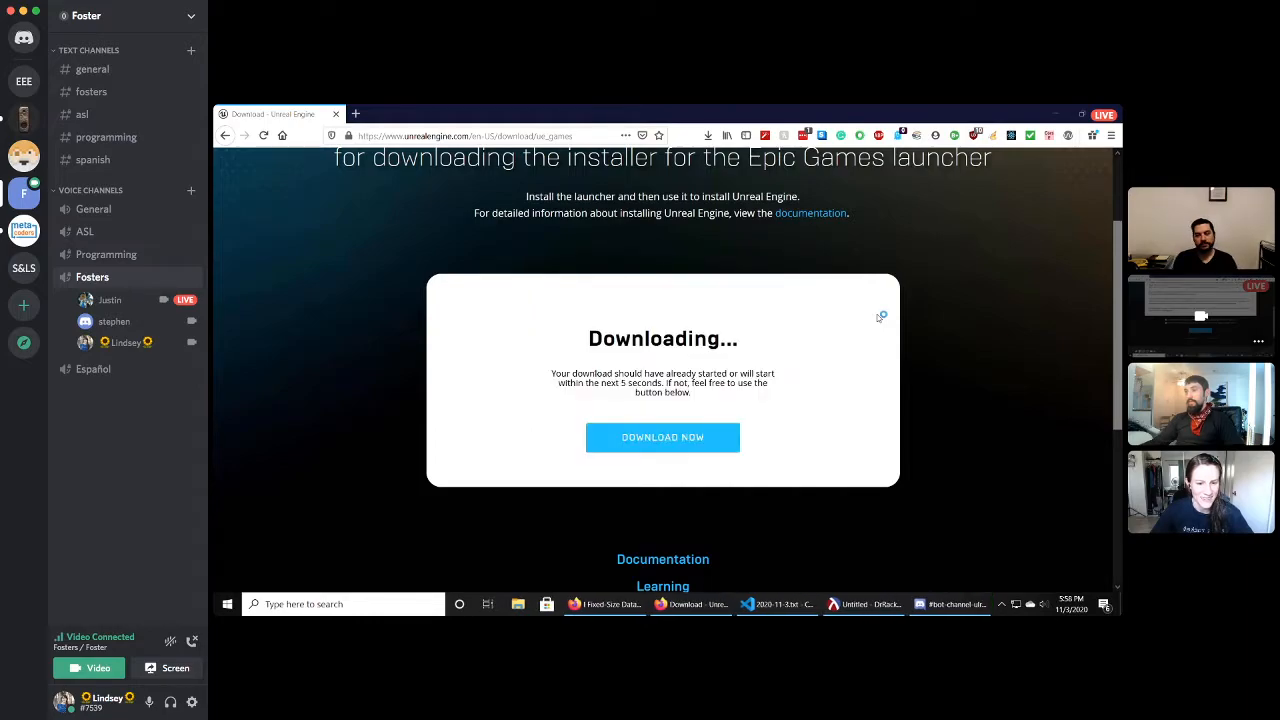
{"action": "mouse_move", "coordinate": [878, 318]}
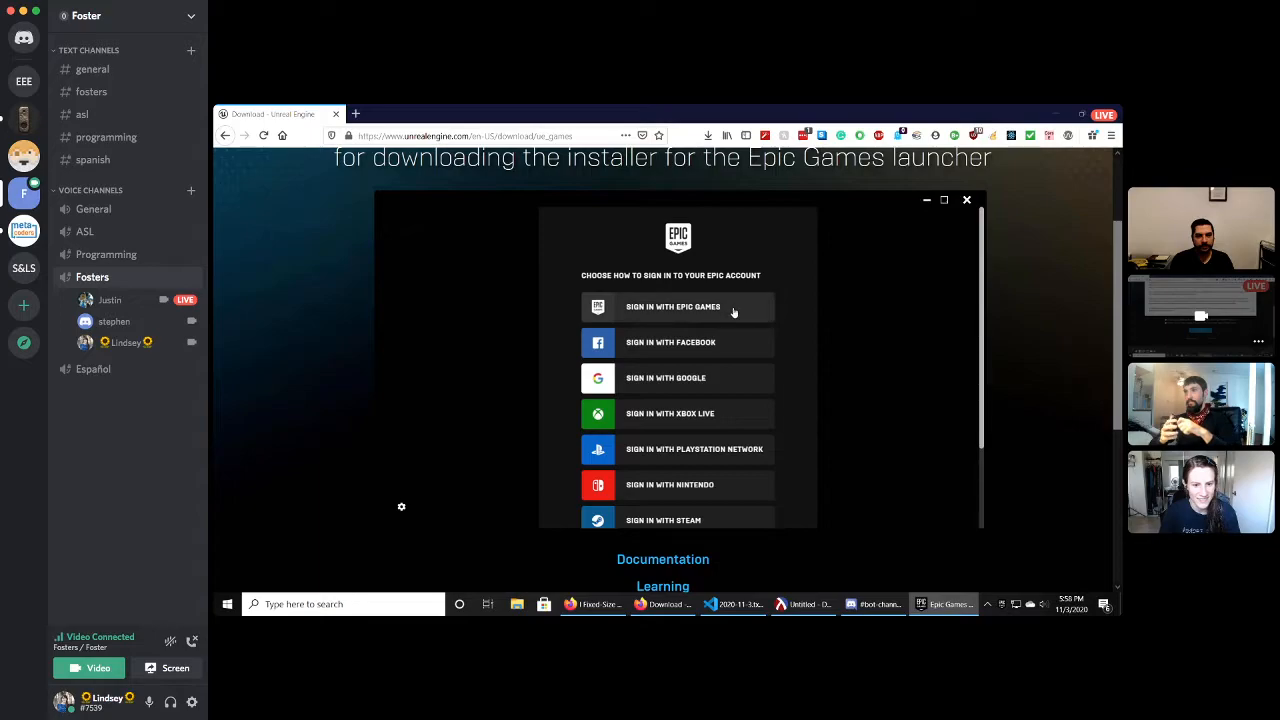
Choose 'Sign in with Epic Games' to reach the email and password form.
{"action": "left_click", "coordinate": [676, 306]}
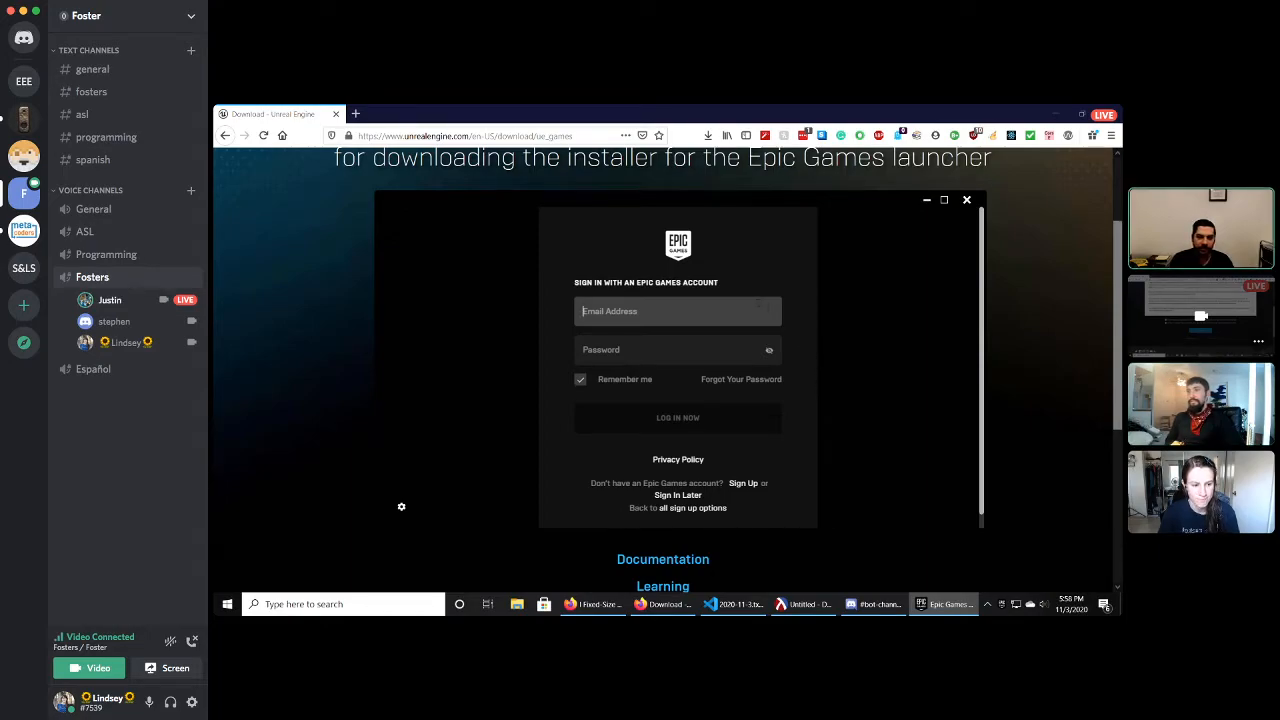
{"action": "mouse_move", "coordinate": [858, 428]}
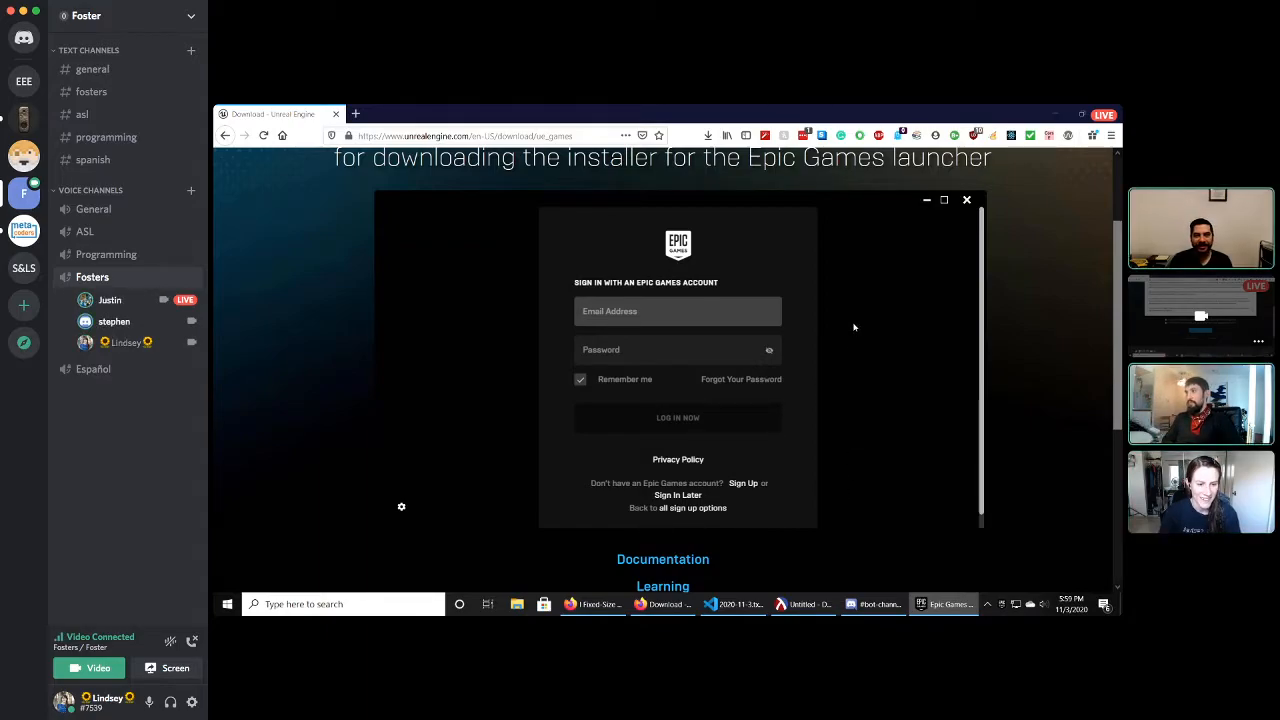
{"action": "mouse_move", "coordinate": [788, 284]}
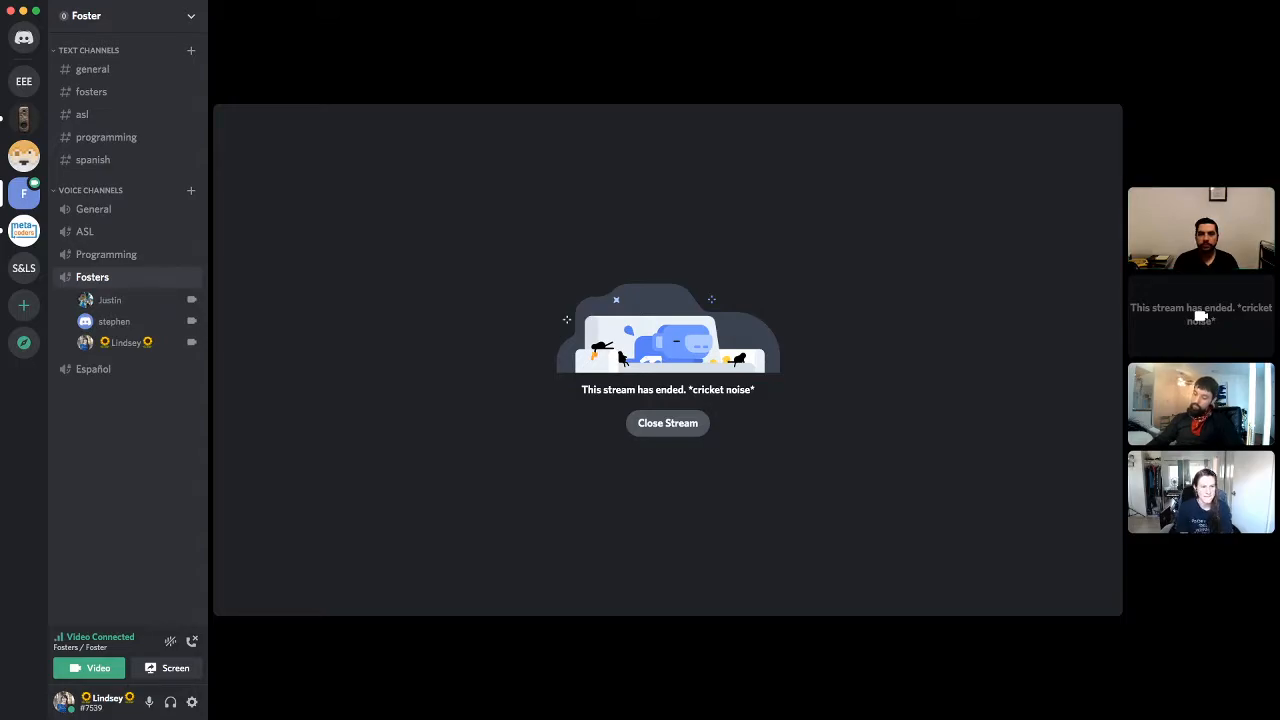
Close the ended Discord stream and resume watching the participant's shared screen.
{"action": "left_click", "coordinate": [668, 422]}
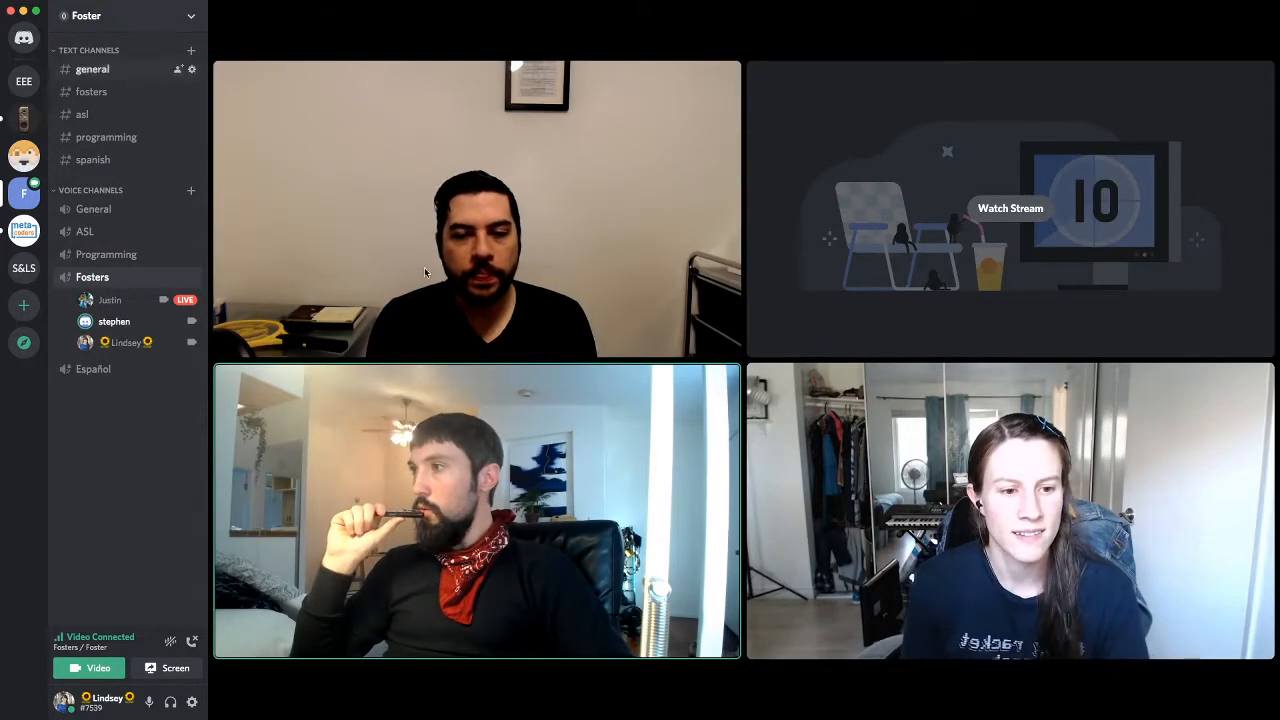
{"action": "left_click", "coordinate": [1010, 208]}
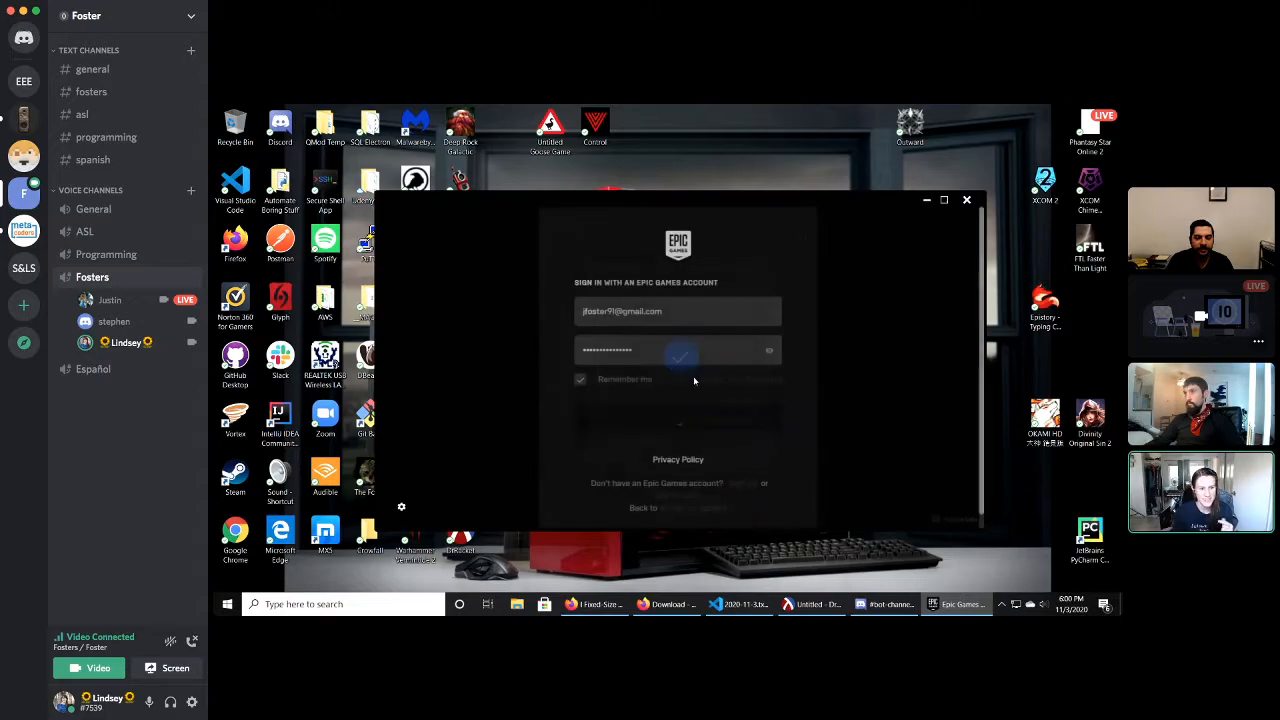
Sign in to the launcher with the entered account credentials.
{"action": "left_click", "coordinate": [678, 418]}
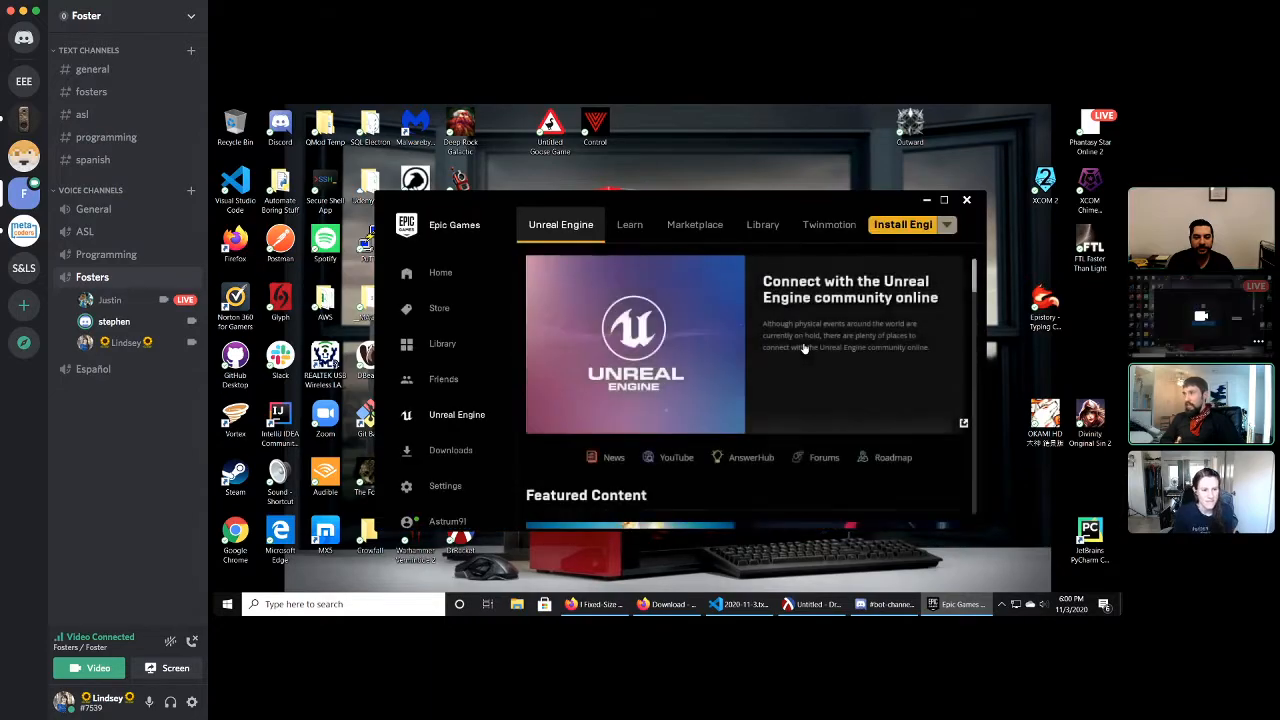
{"action": "mouse_move", "coordinate": [848, 348]}
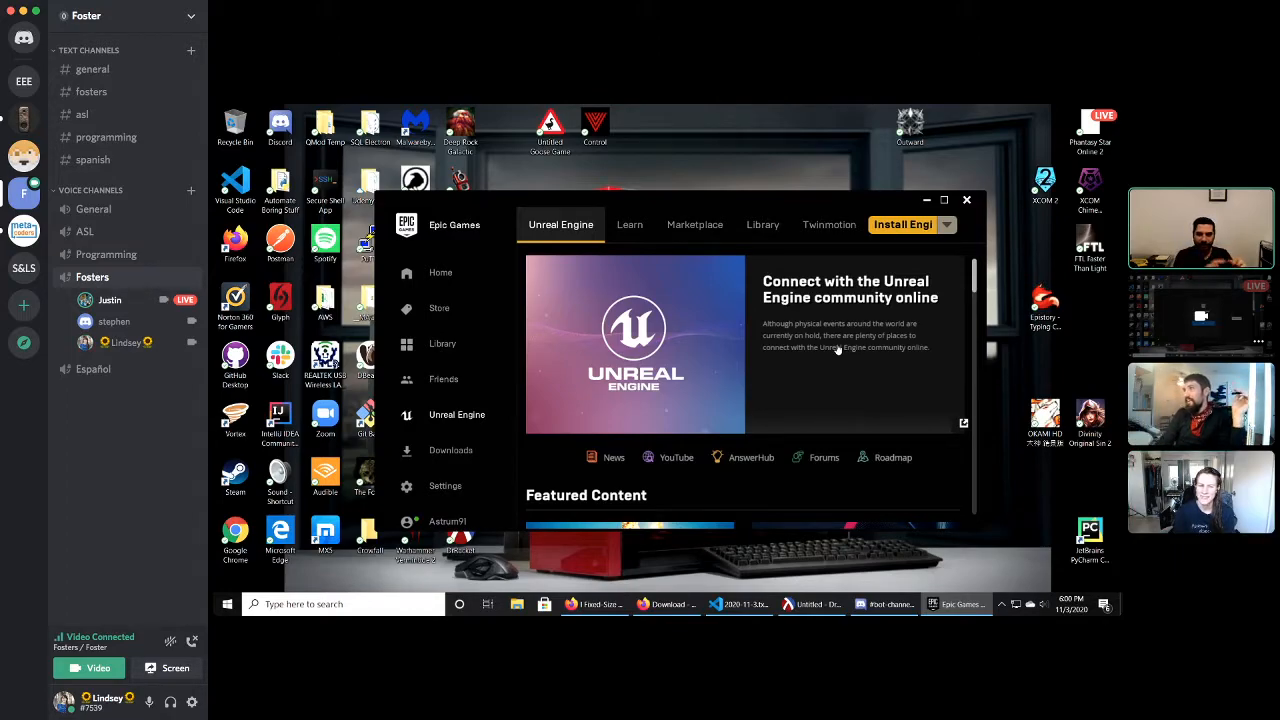
{"action": "mouse_move", "coordinate": [826, 362]}
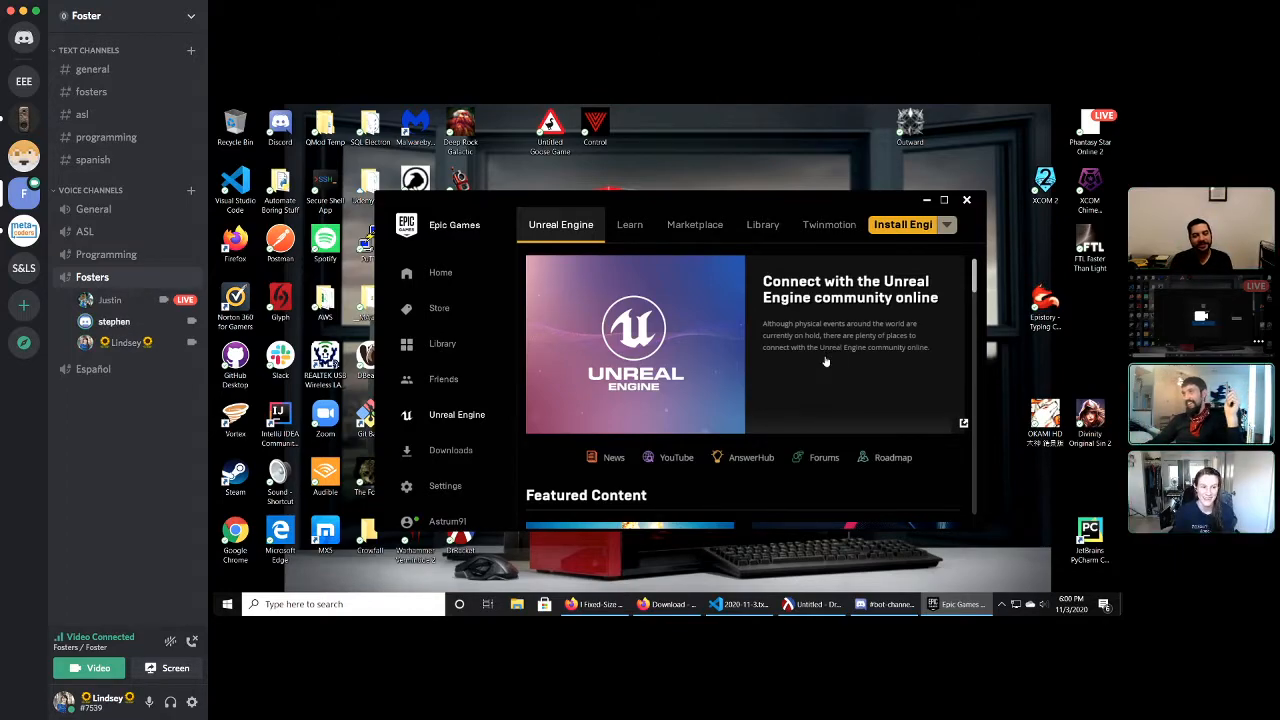
{"action": "mouse_move", "coordinate": [820, 400]}
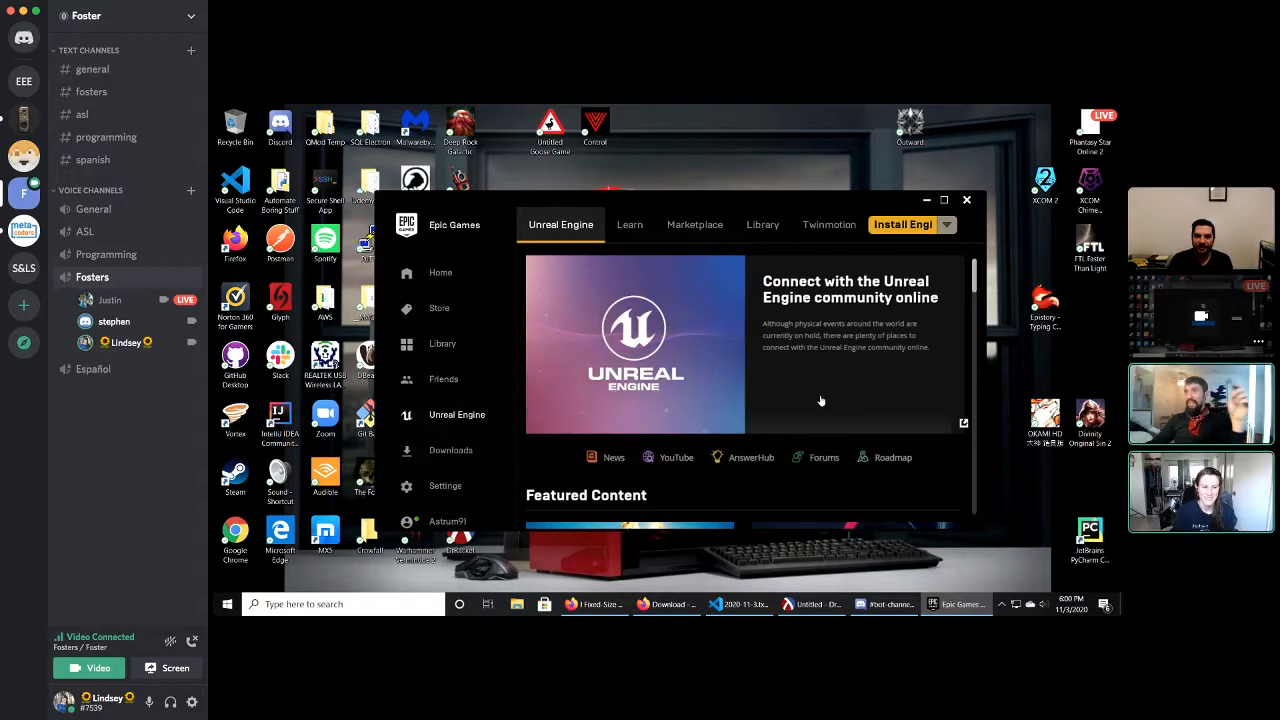
{"action": "mouse_move", "coordinate": [816, 348]}
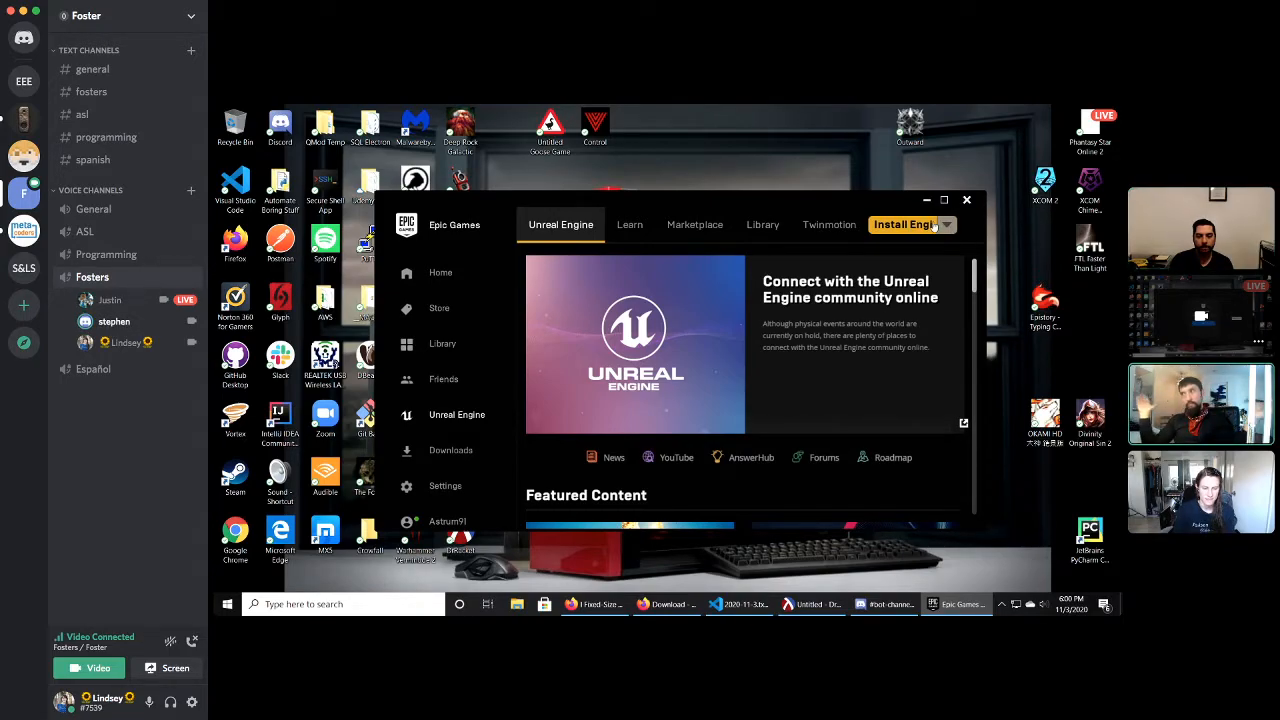
From the Library, start installing engine 4.25.4 and browse for a different install folder.
{"action": "left_click", "coordinate": [762, 224]}
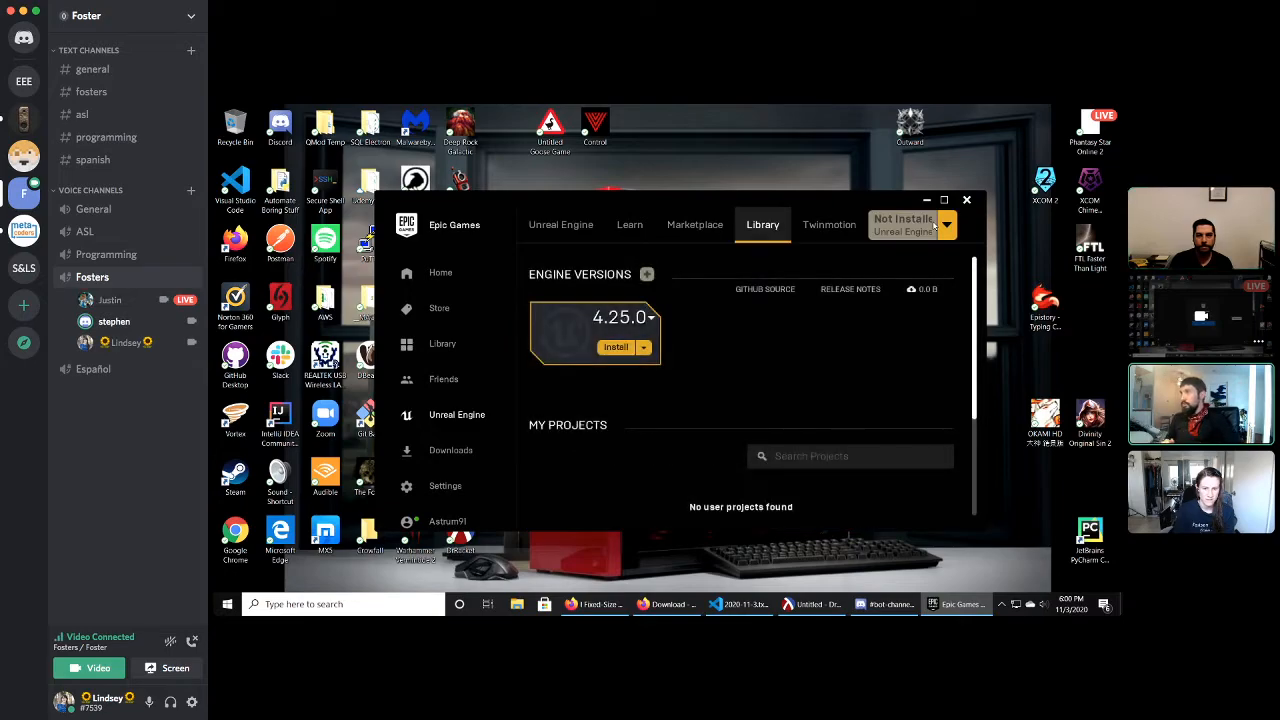
{"action": "left_click", "coordinate": [616, 348]}
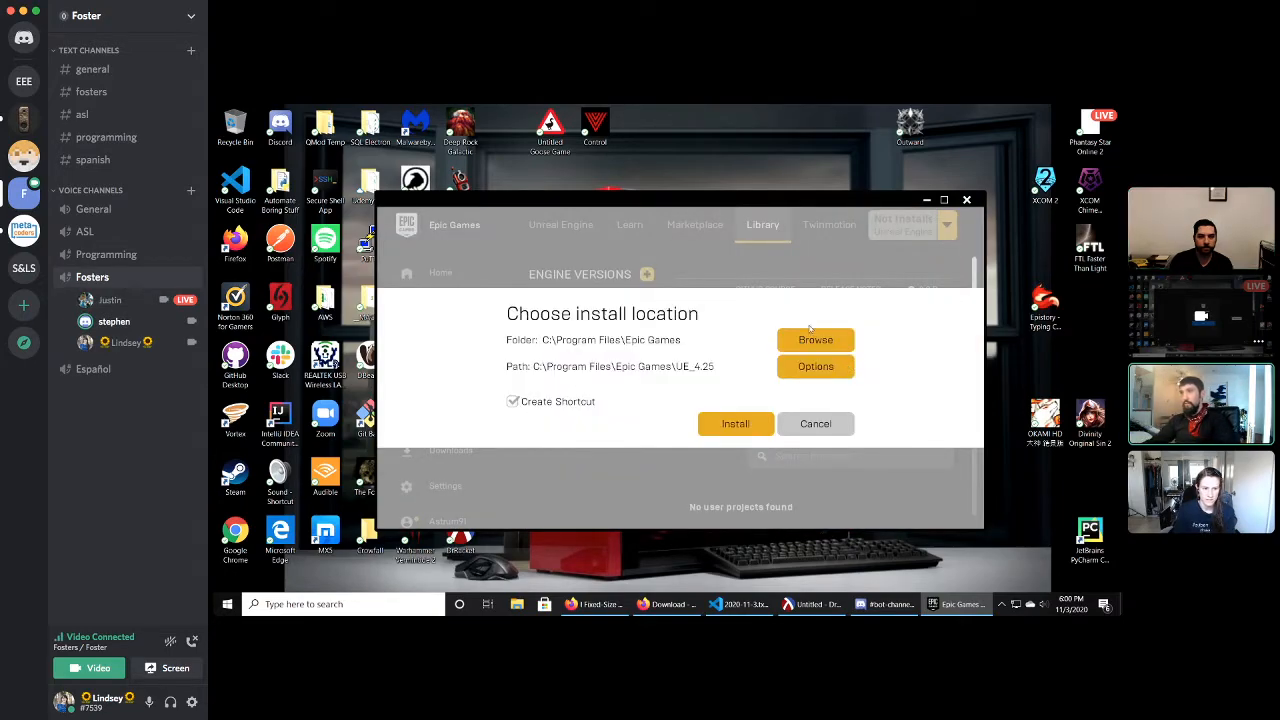
{"action": "mouse_move", "coordinate": [852, 312]}
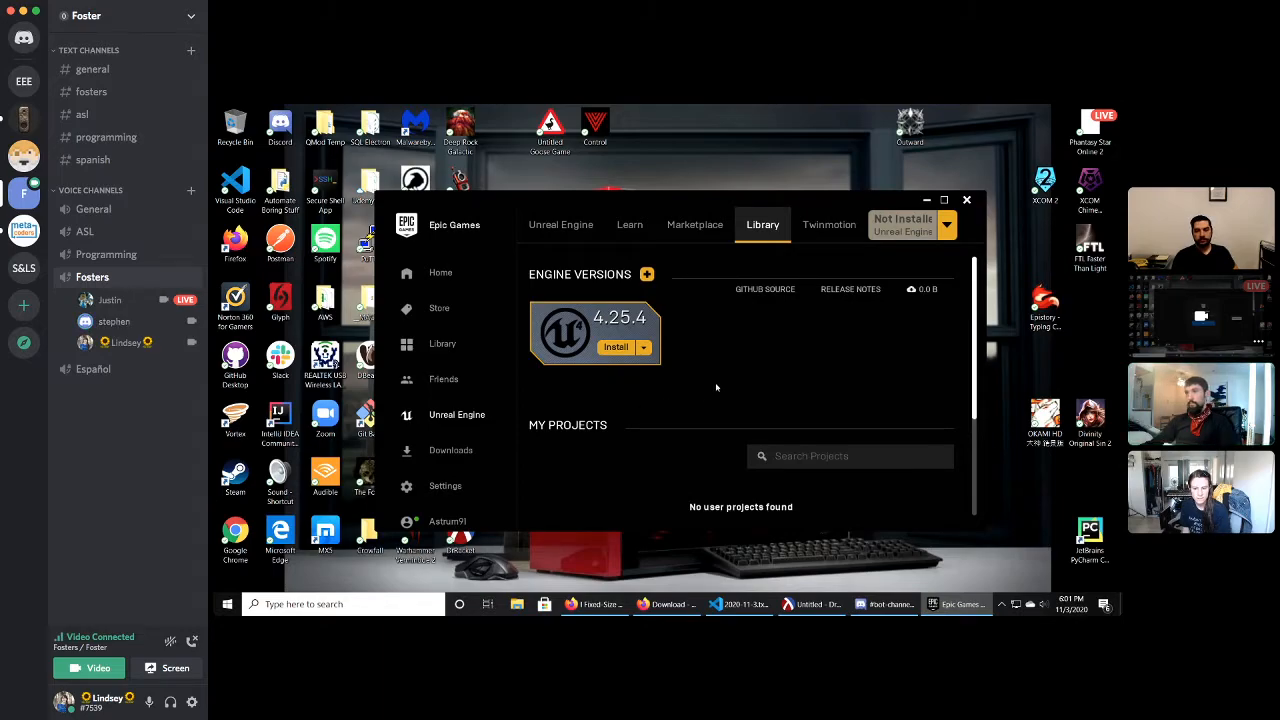
{"action": "mouse_move", "coordinate": [694, 352]}
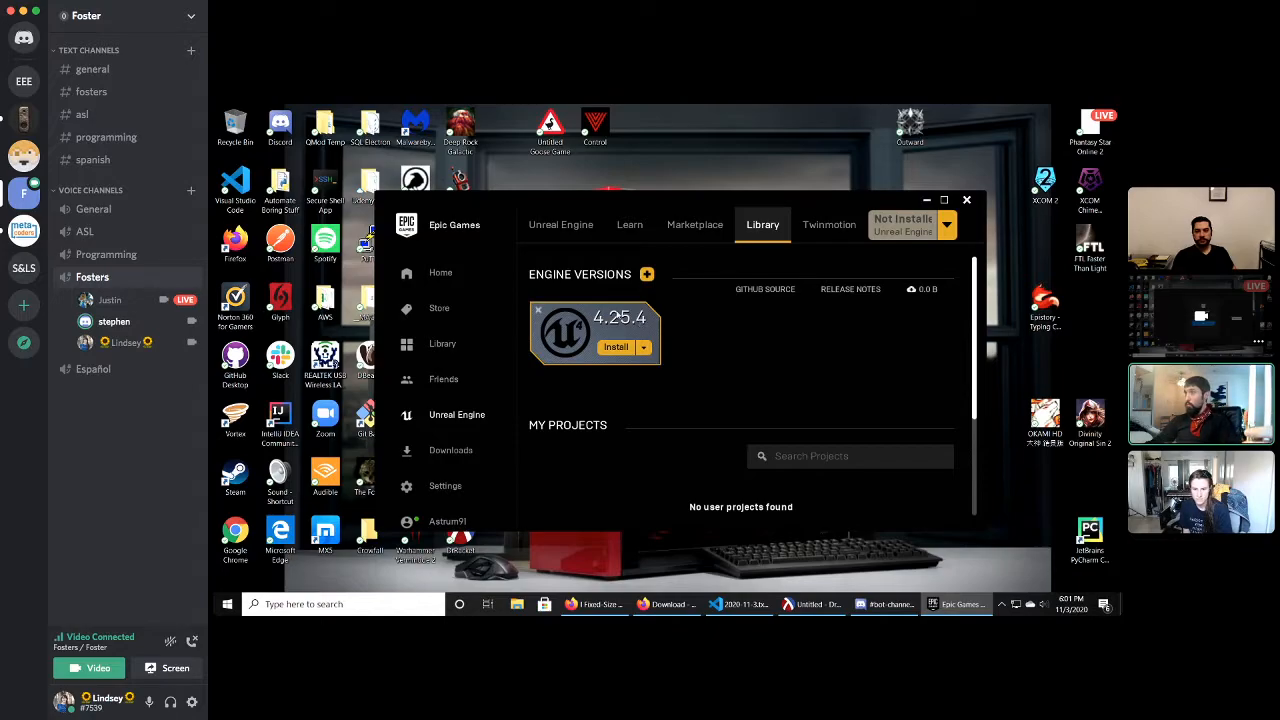
{"action": "left_click", "coordinate": [616, 348]}
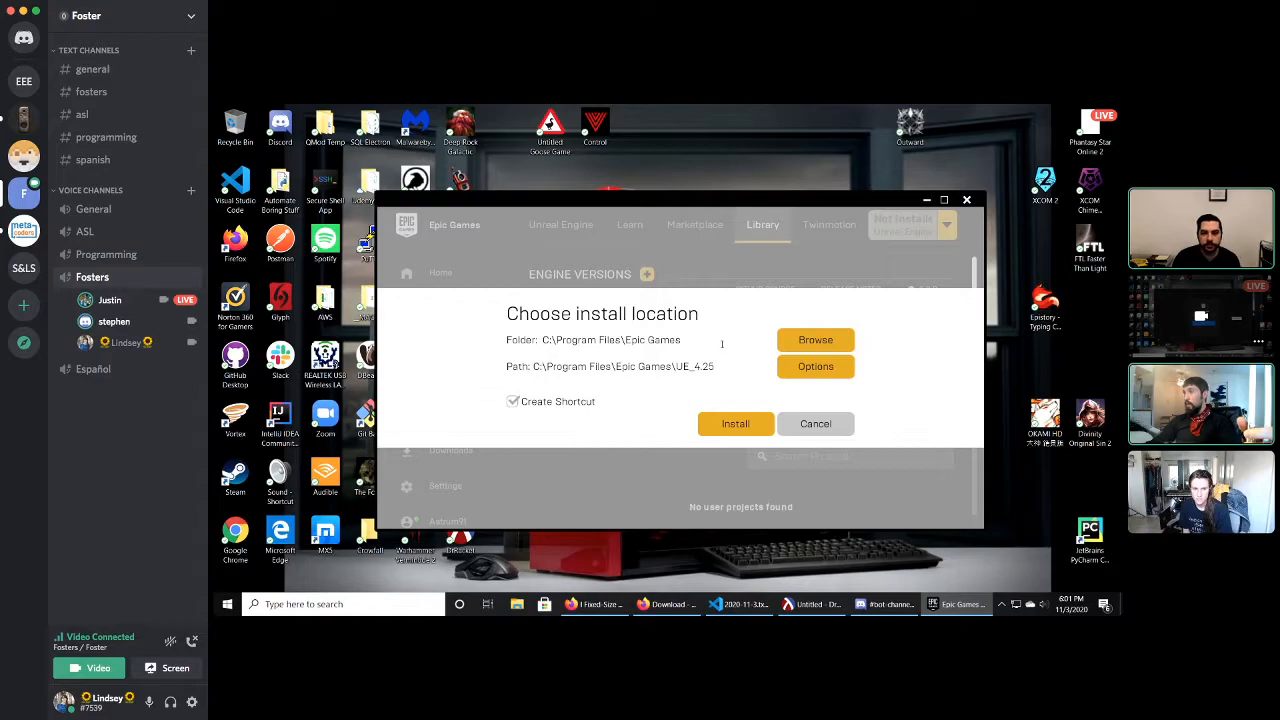
{"action": "left_click", "coordinate": [816, 340]}
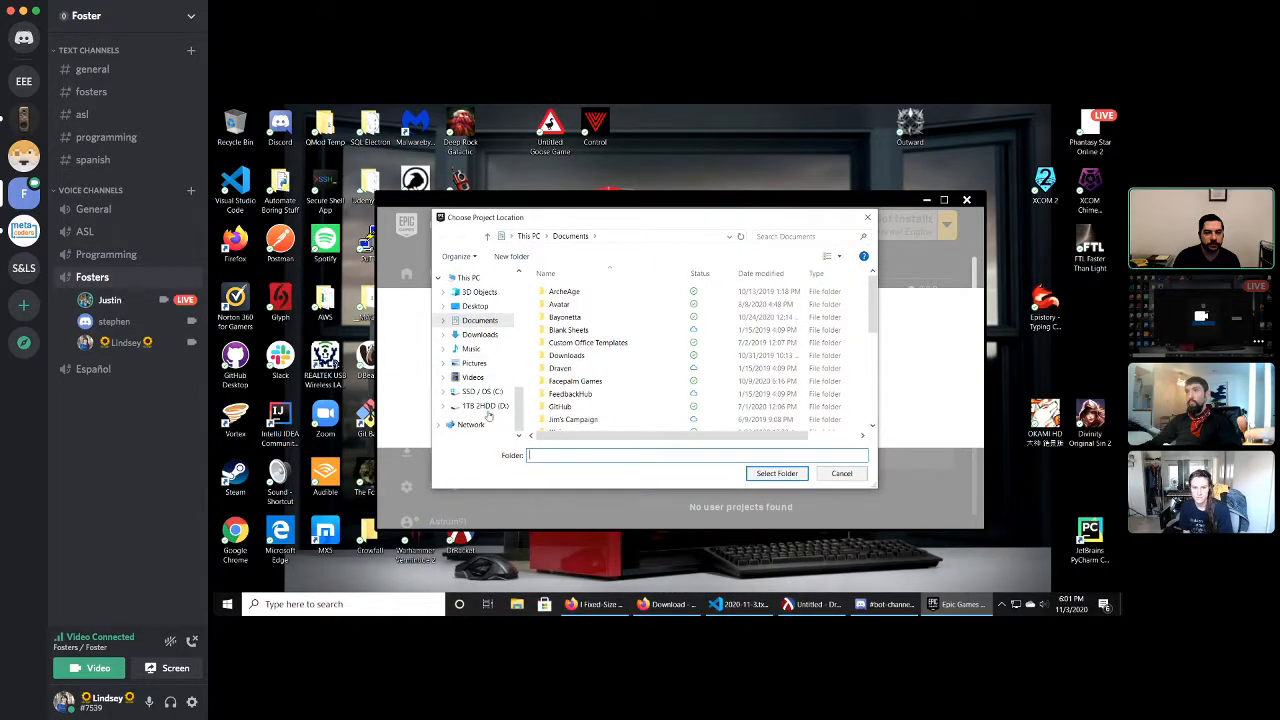
Create an Epic Games folder in D:\Program Files and select it as the install location.
{"action": "left_click", "coordinate": [484, 406]}
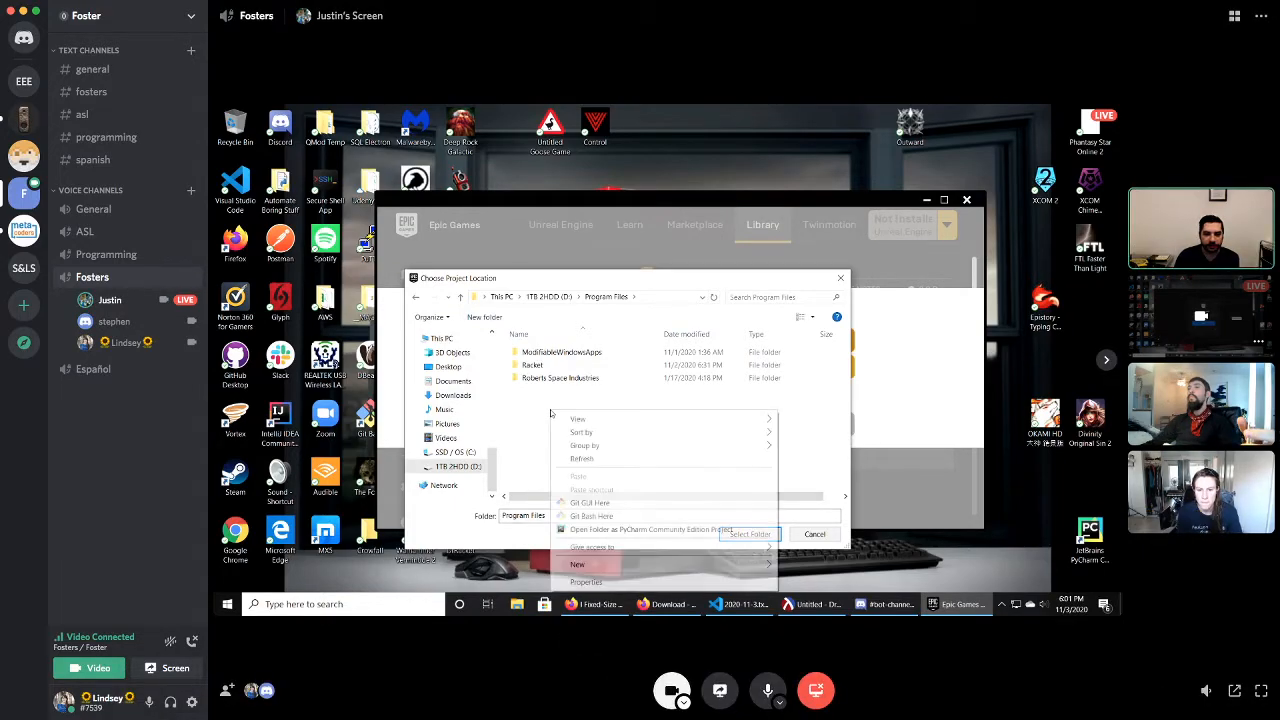
{"action": "mouse_move", "coordinate": [576, 564]}
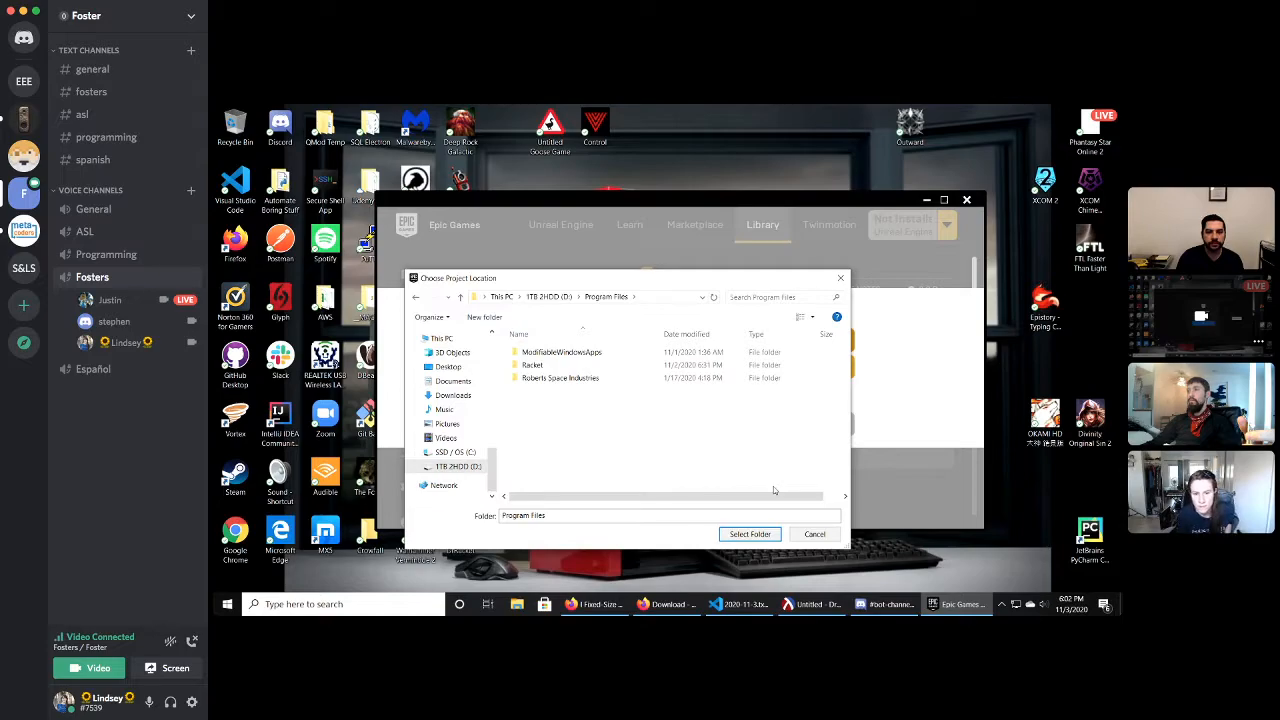
{"action": "right_click", "coordinate": [540, 358]}
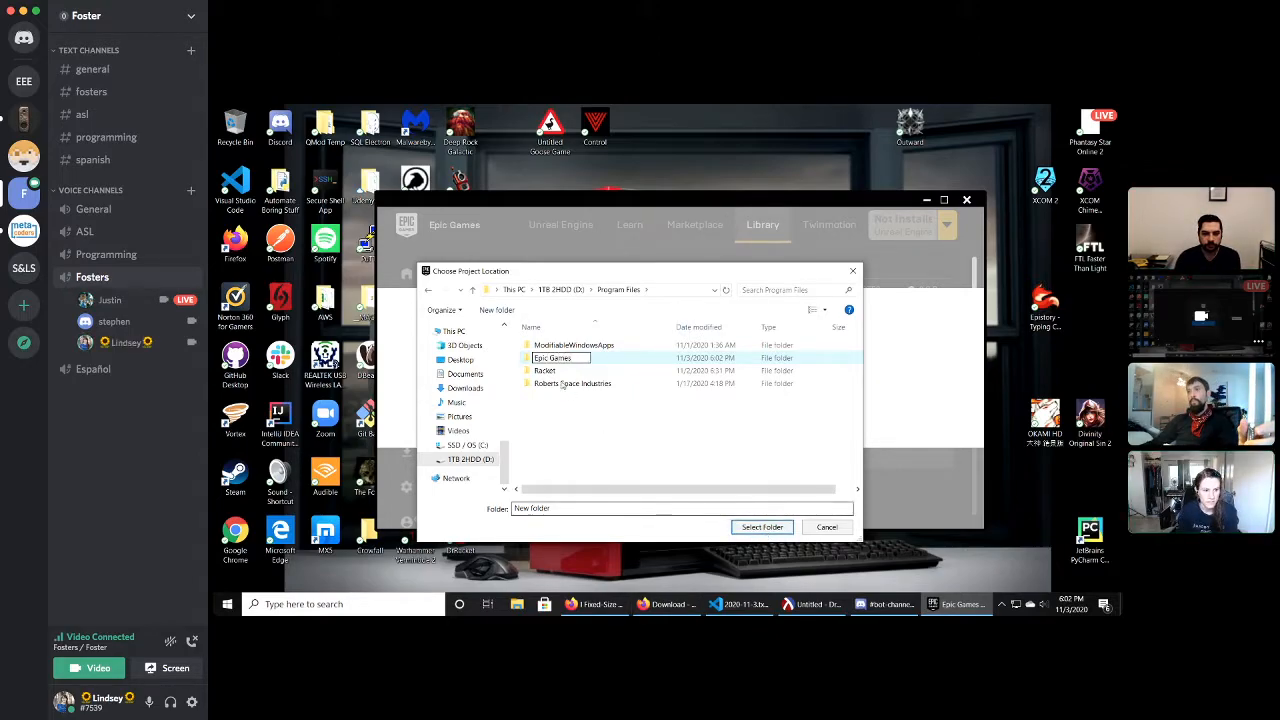
{"action": "left_click", "coordinate": [762, 528]}
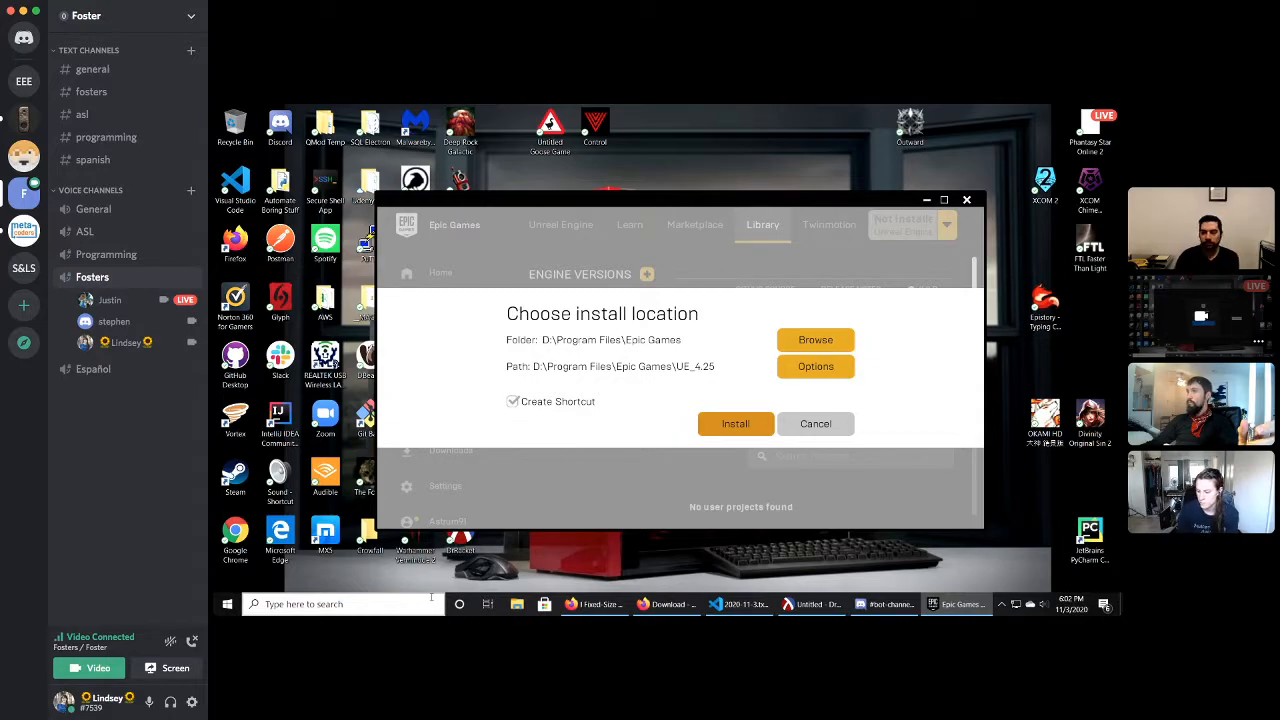
Confirm the Unreal Engine 4.25 installation into the chosen D: drive folder.
{"action": "left_click", "coordinate": [736, 424]}
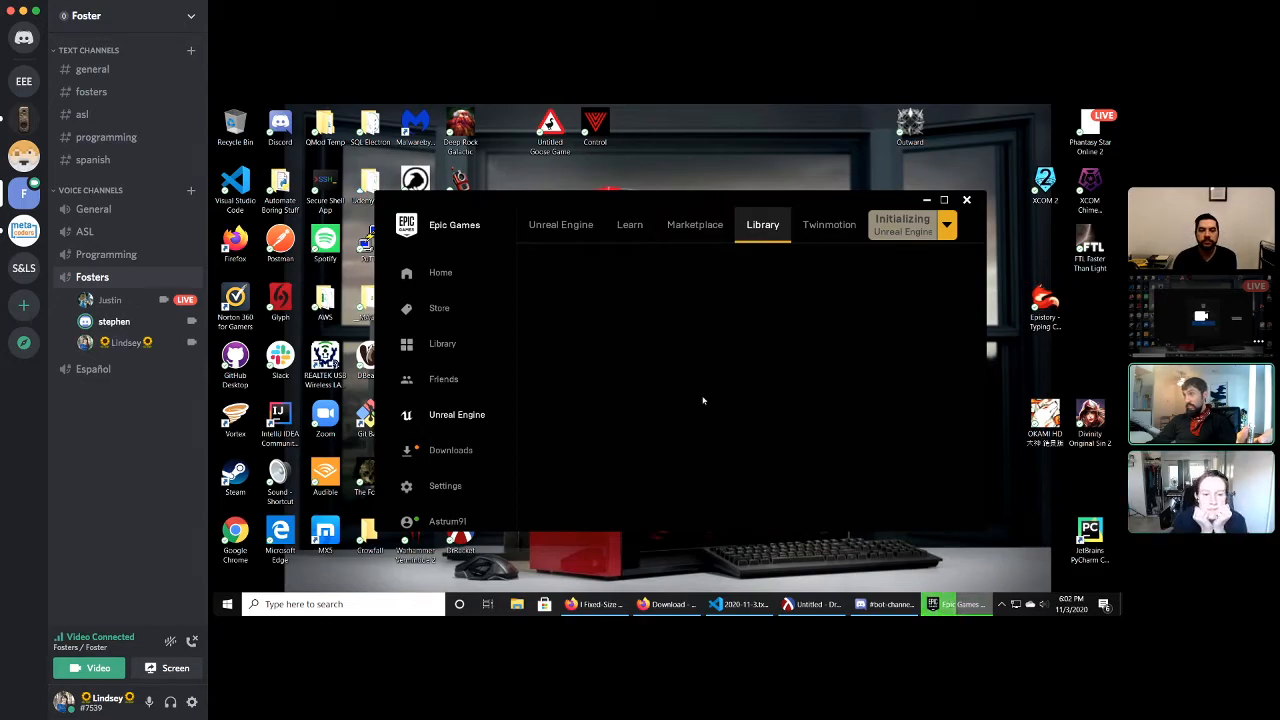
Browse down the Marketplace Showcase while the engine installs.
{"action": "left_click", "coordinate": [694, 224]}
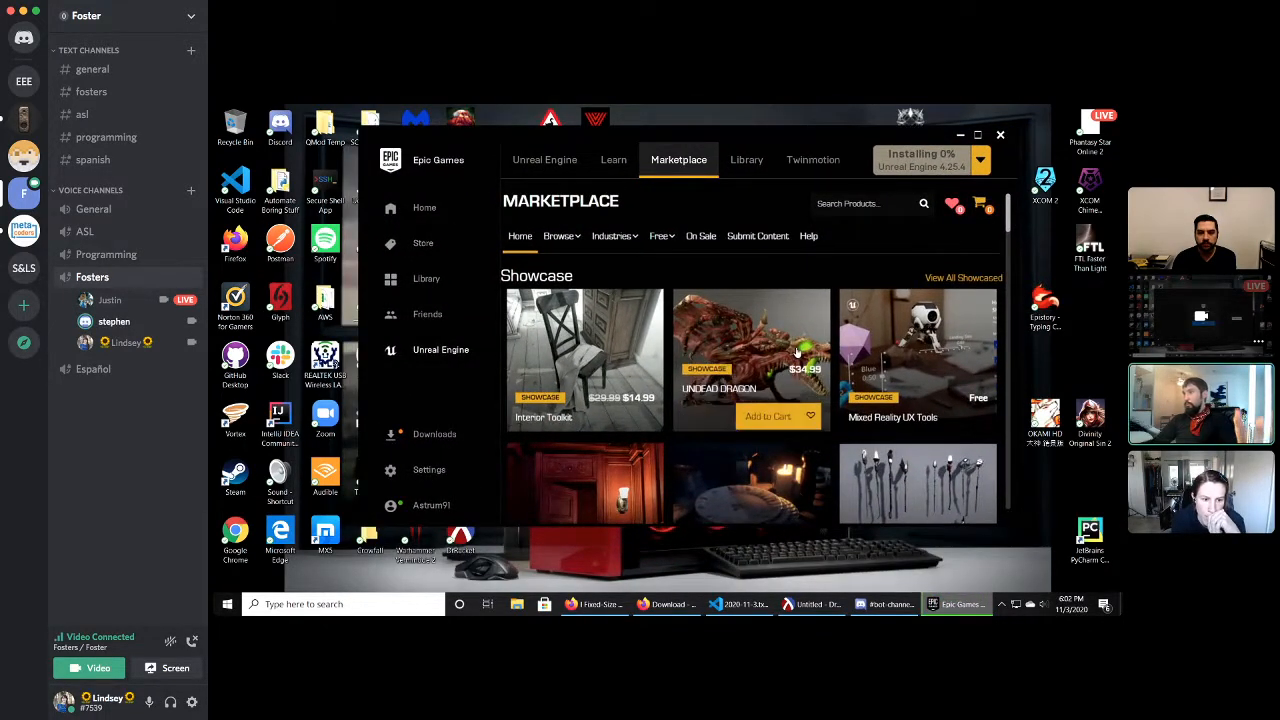
{"action": "scroll", "scroll_direction": "down", "scroll_amount": 3}
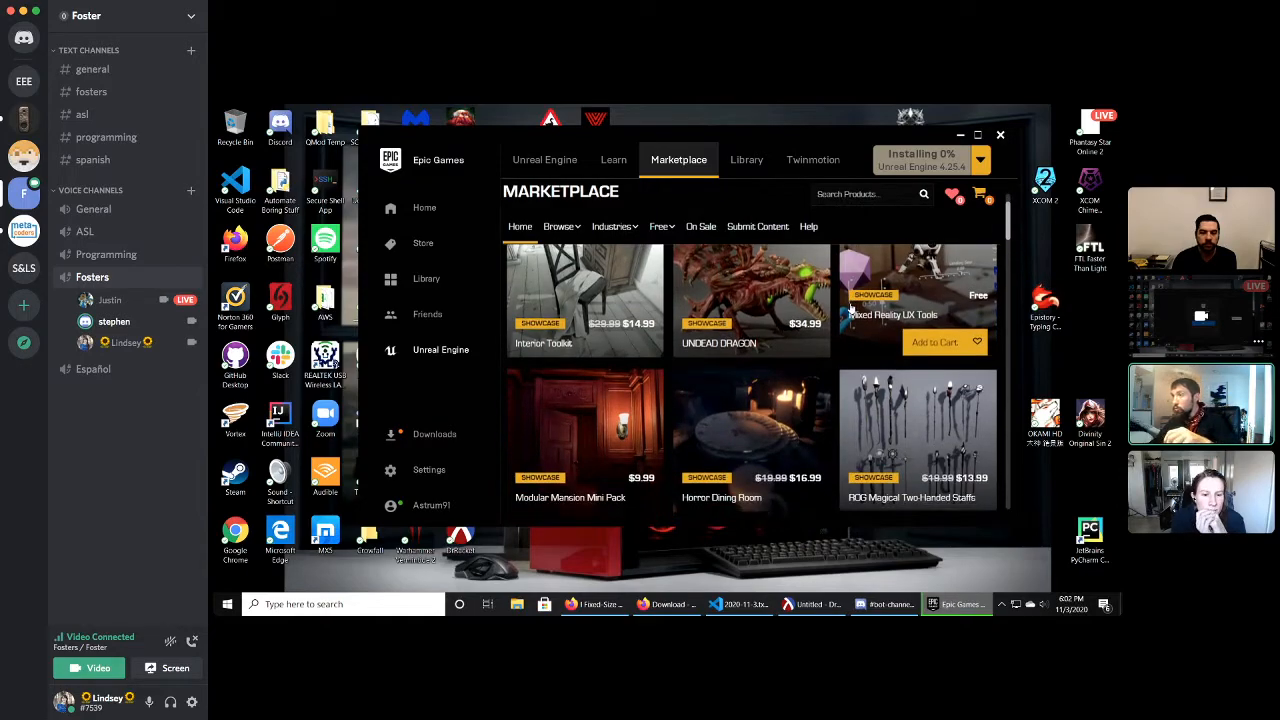
{"action": "scroll", "scroll_direction": "down", "scroll_amount": 3}
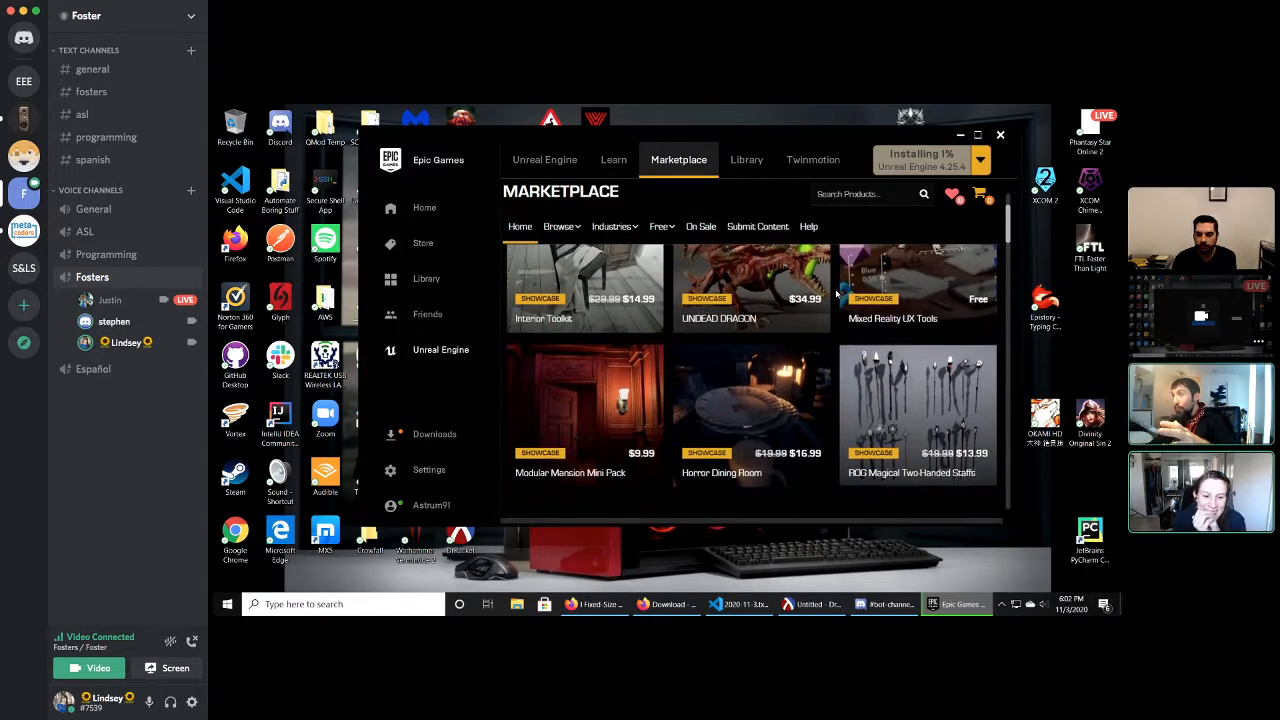
{"action": "mouse_move", "coordinate": [916, 408]}
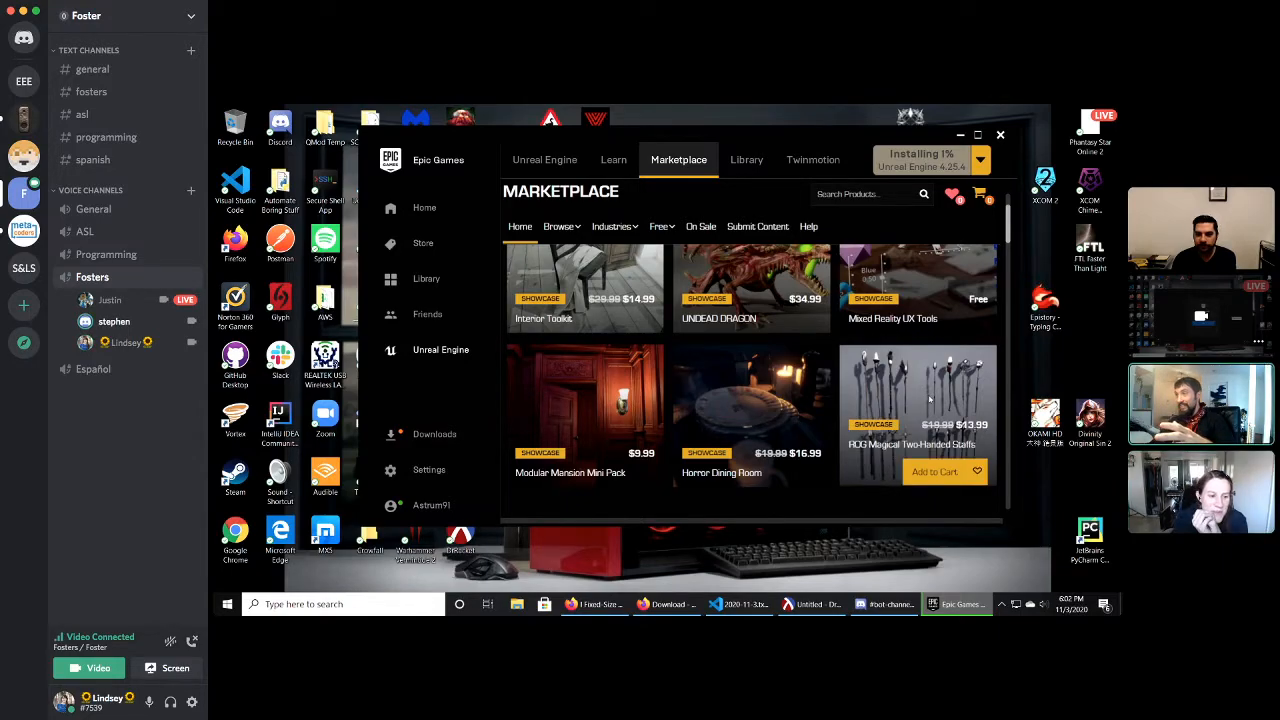
View the RDI Magical Two-Handed Staffs content detail page past its screenshot viewer.
{"action": "left_click", "coordinate": [916, 410]}
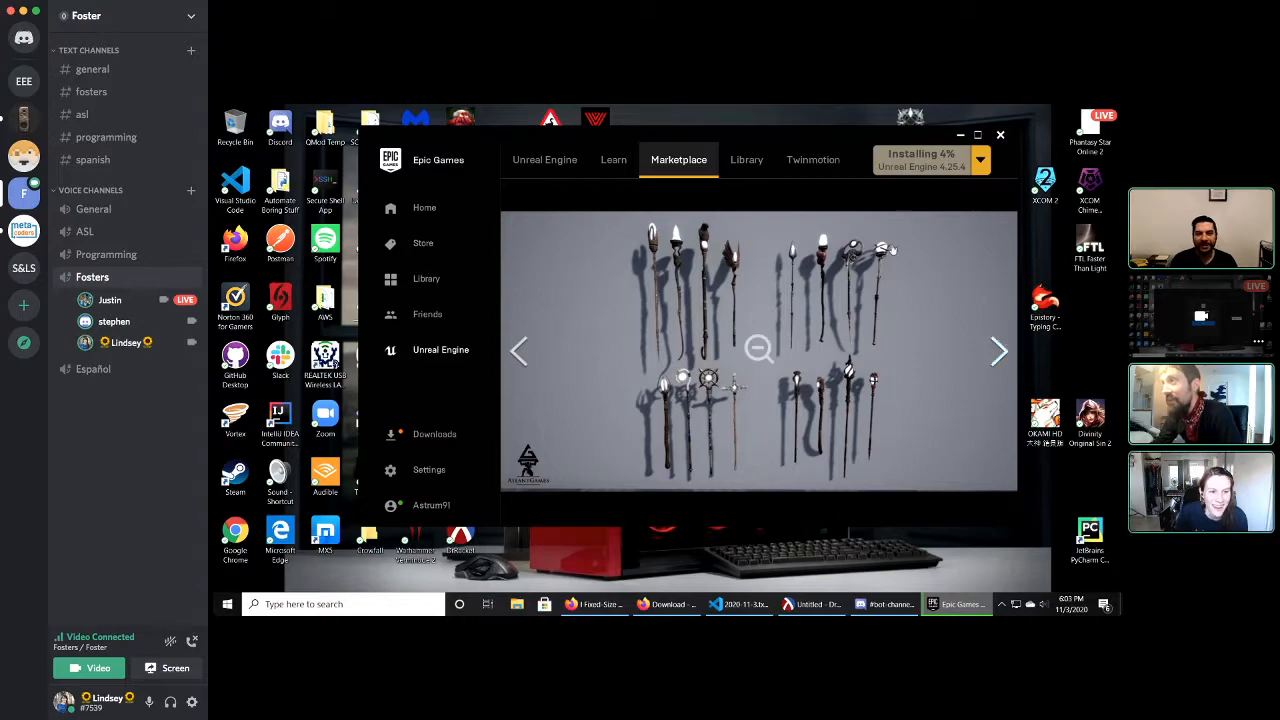
{"action": "left_click", "coordinate": [758, 348]}
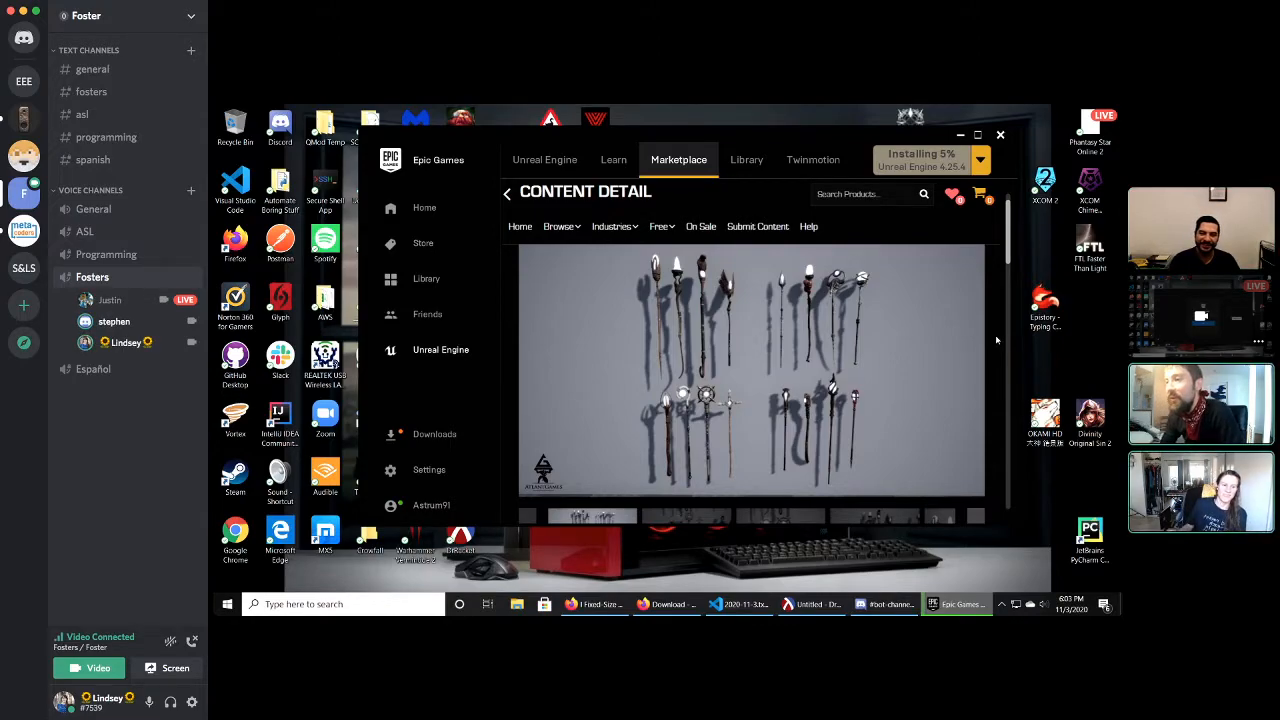
{"action": "scroll", "scroll_direction": "down", "scroll_amount": 3}
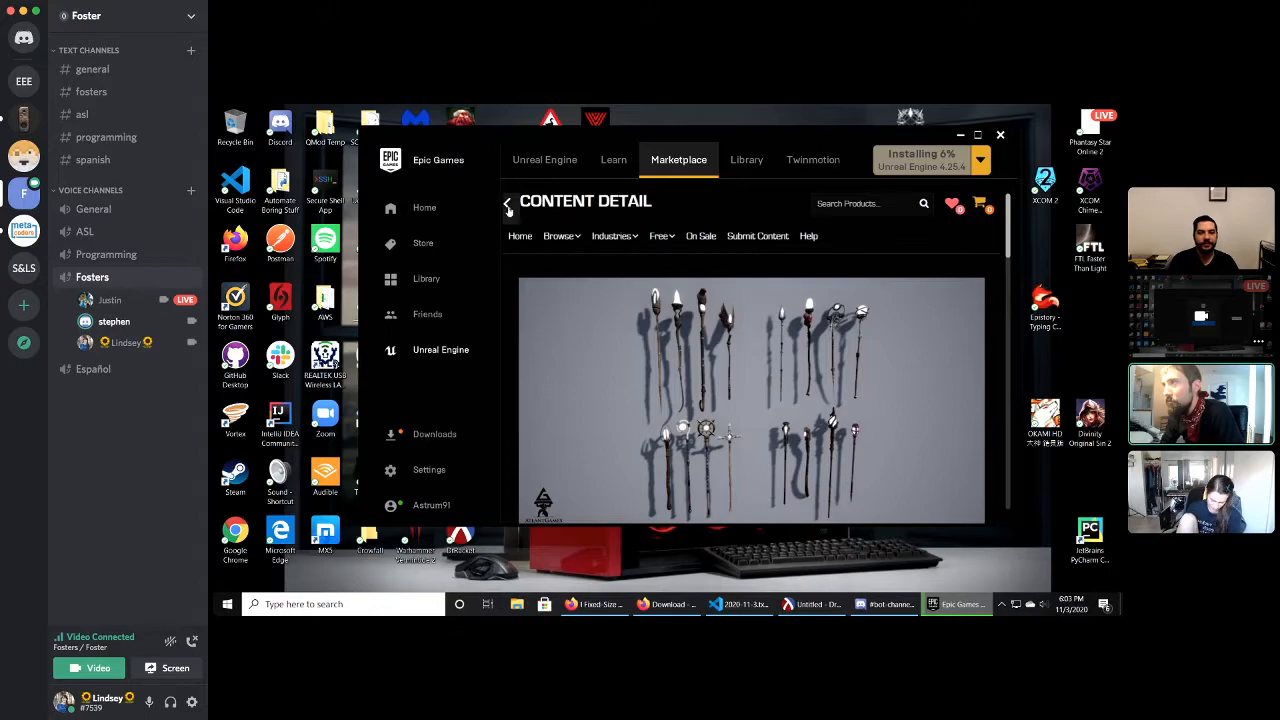
Go back to Marketplace home and list the Free products collection.
{"action": "left_click", "coordinate": [508, 204]}
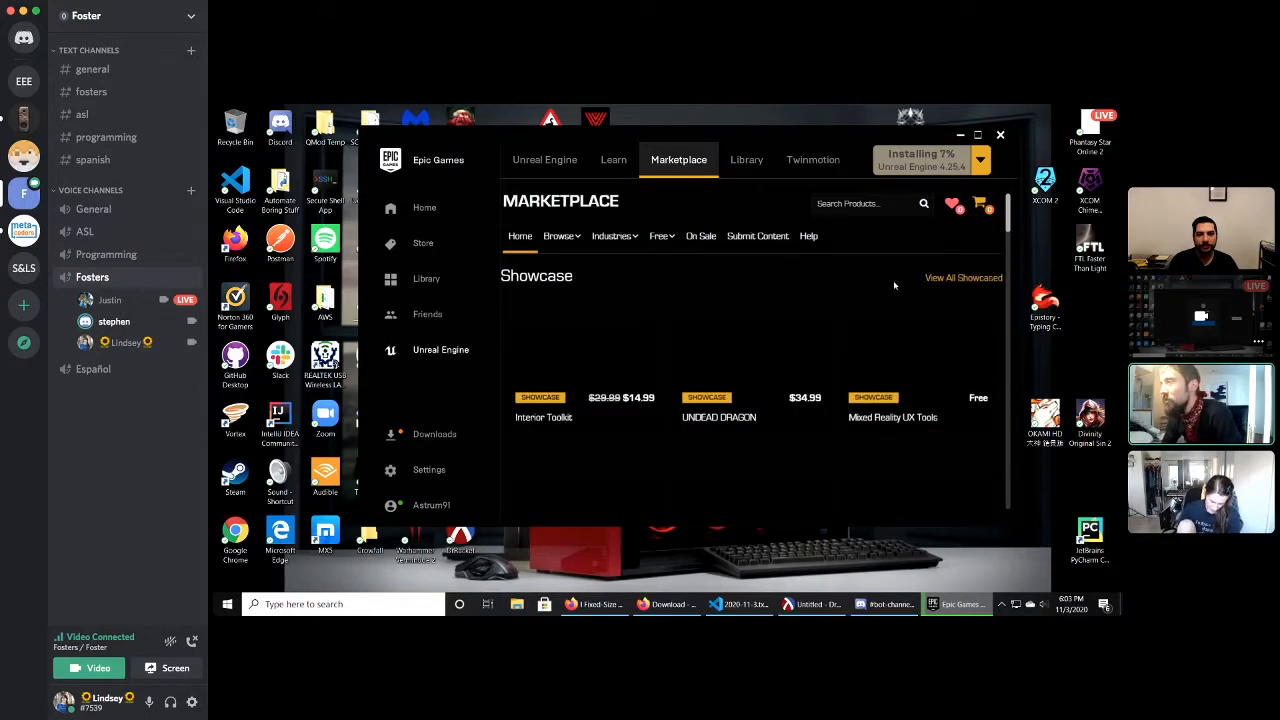
{"action": "mouse_move", "coordinate": [848, 270]}
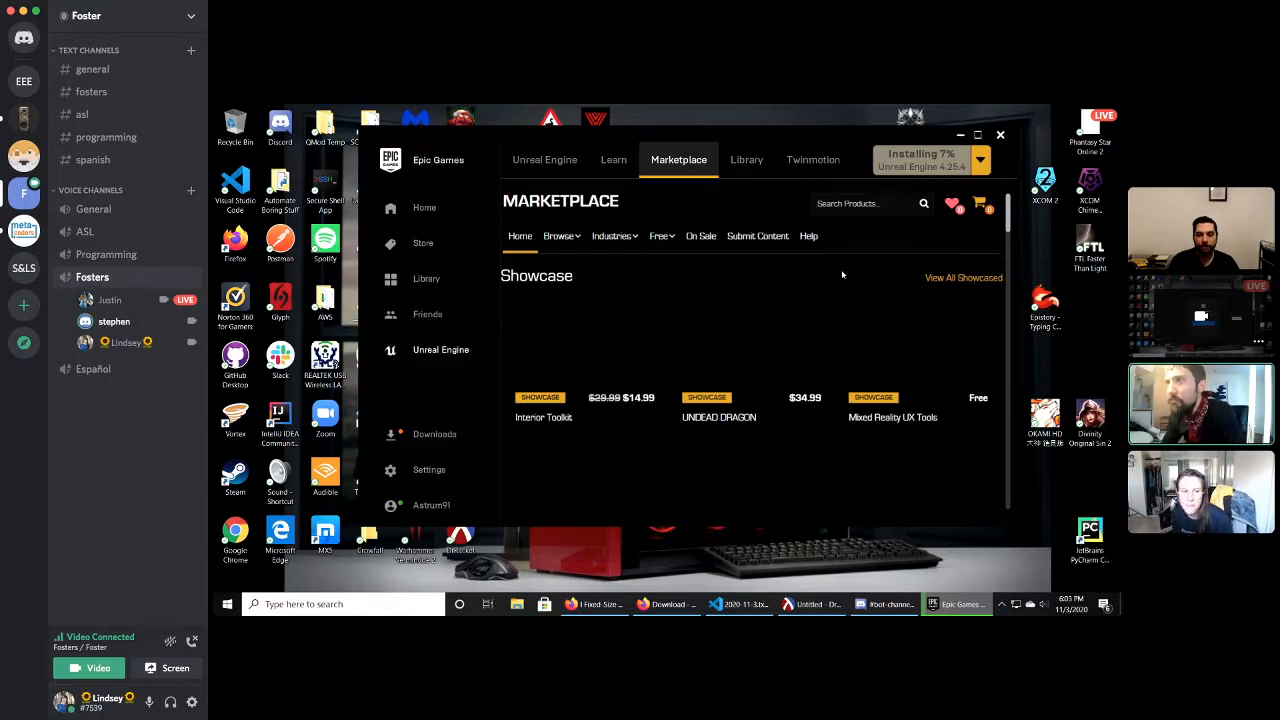
{"action": "left_click", "coordinate": [660, 236]}
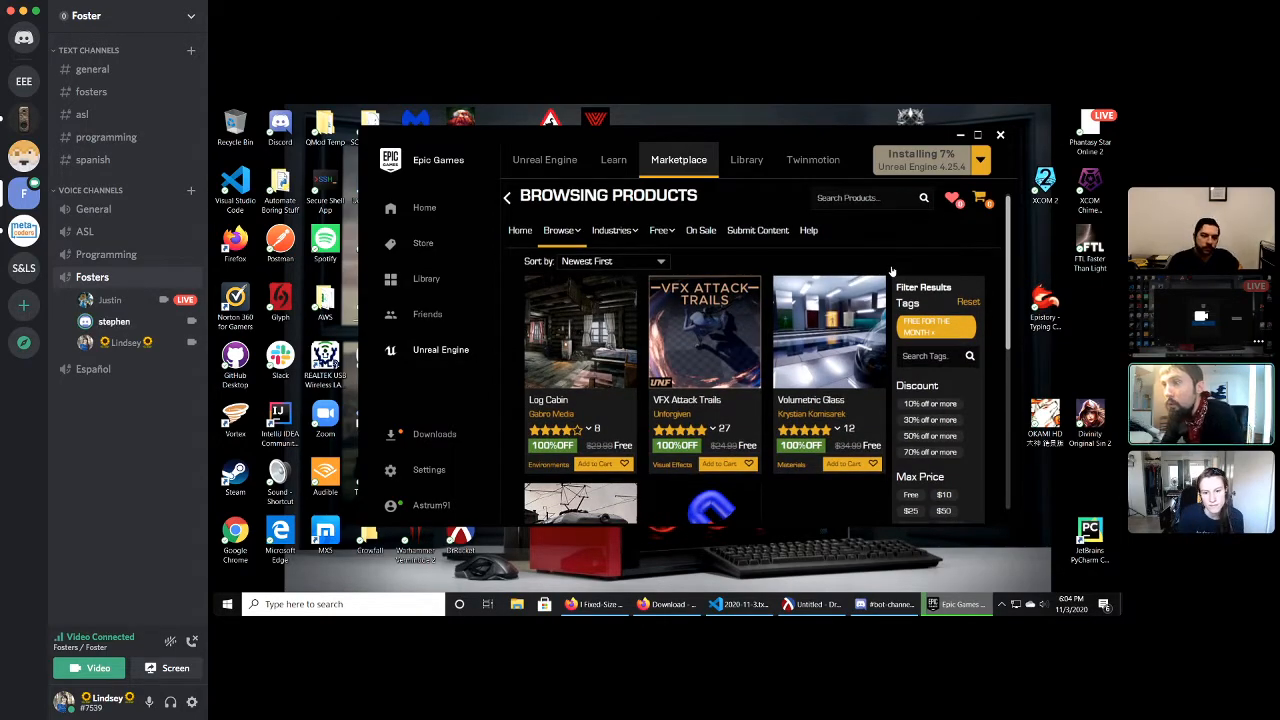
Flip through the Log Cabin pack's gallery screenshots on its product page.
{"action": "scroll", "scroll_direction": "down", "scroll_amount": 3}
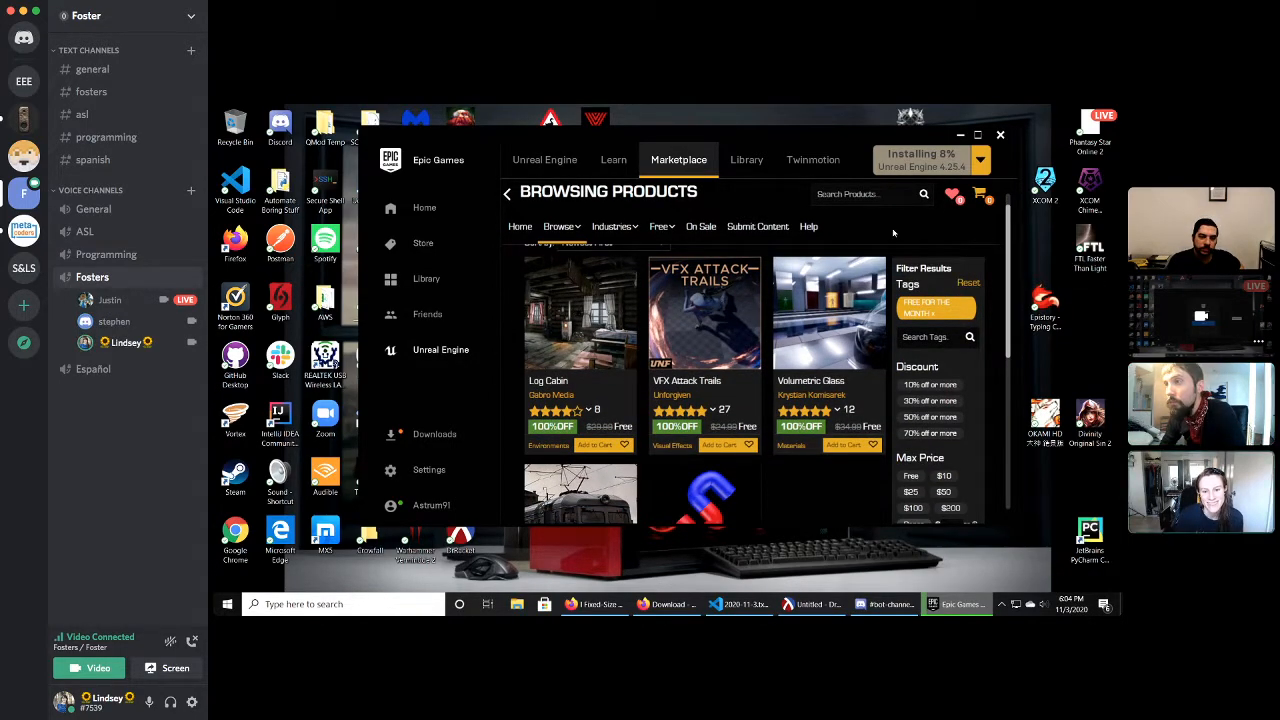
{"action": "mouse_move", "coordinate": [590, 316]}
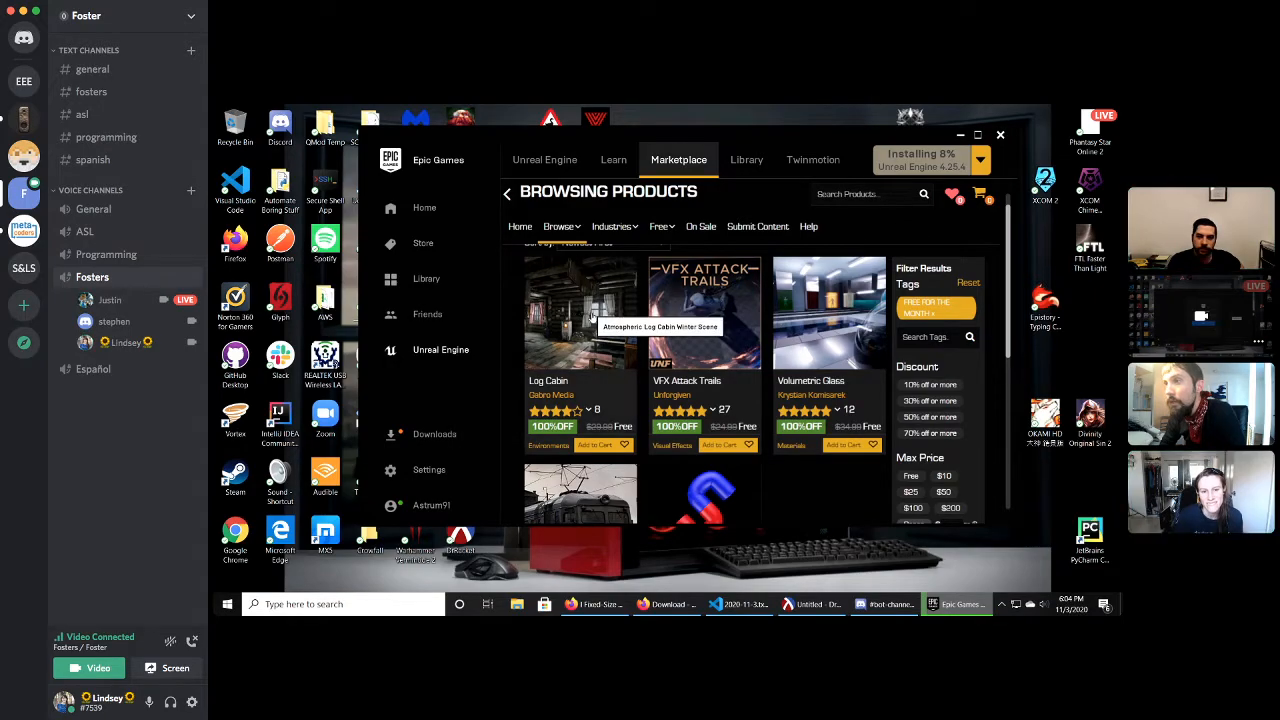
{"action": "left_click", "coordinate": [580, 310]}
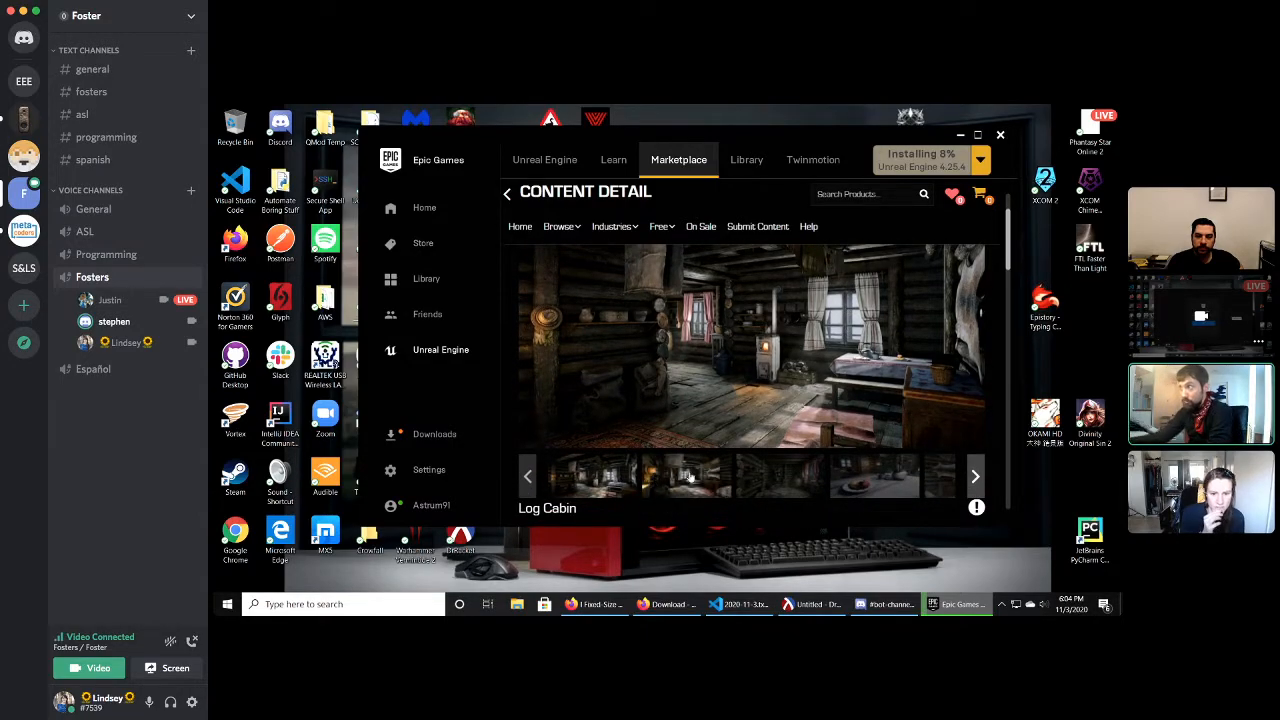
{"action": "left_click", "coordinate": [780, 476]}
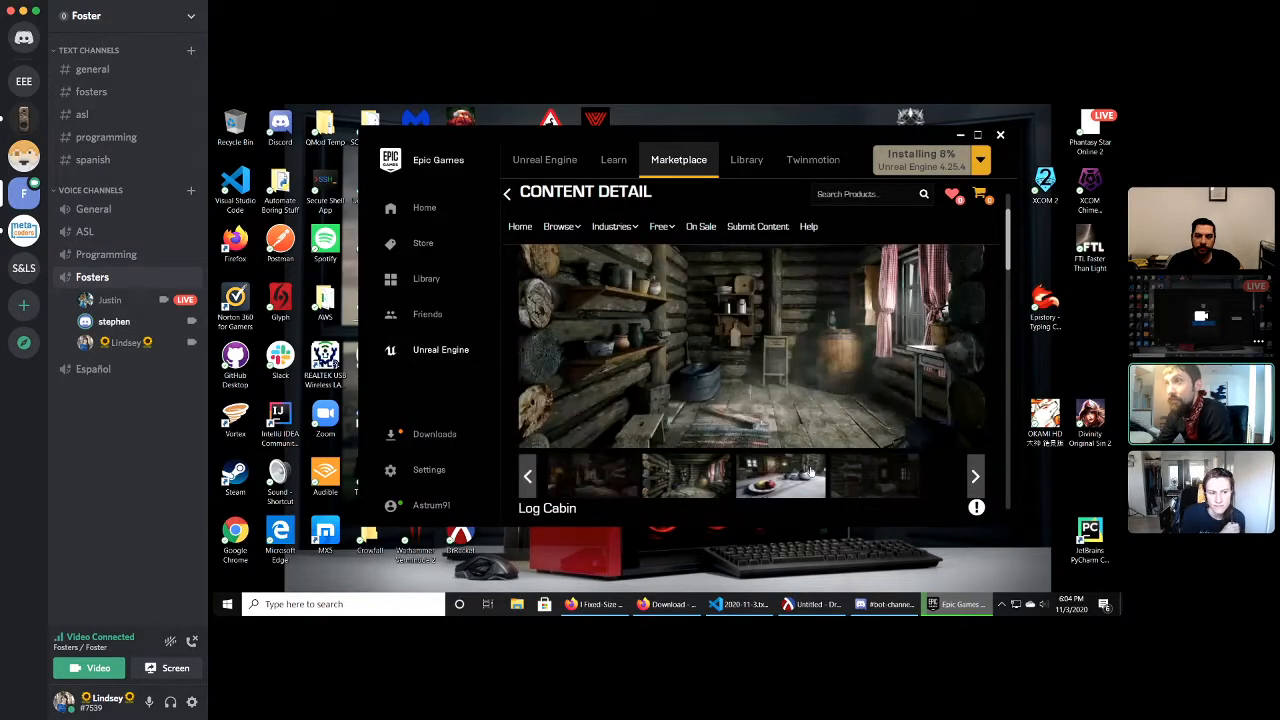
{"action": "left_click", "coordinate": [976, 476]}
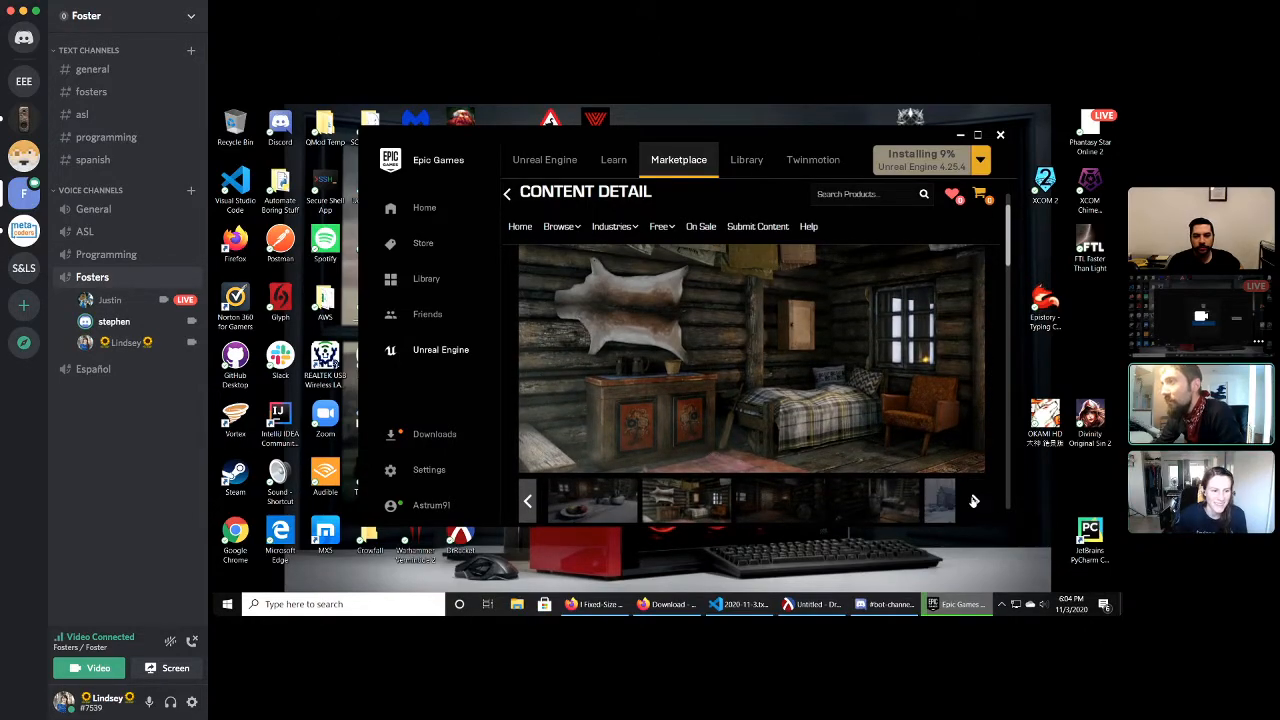
{"action": "left_click", "coordinate": [976, 500]}
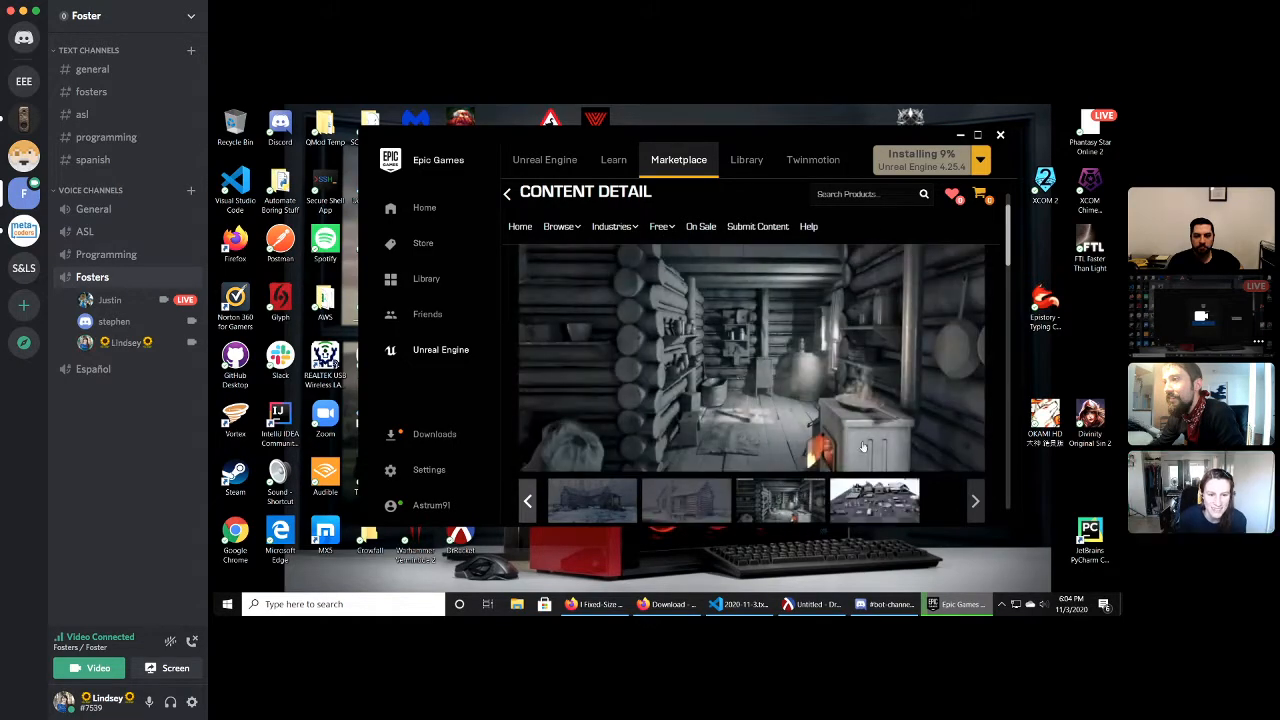
Place the $0.00 order for the free Log Cabin pack.
{"action": "scroll", "scroll_direction": "down", "scroll_amount": 3}
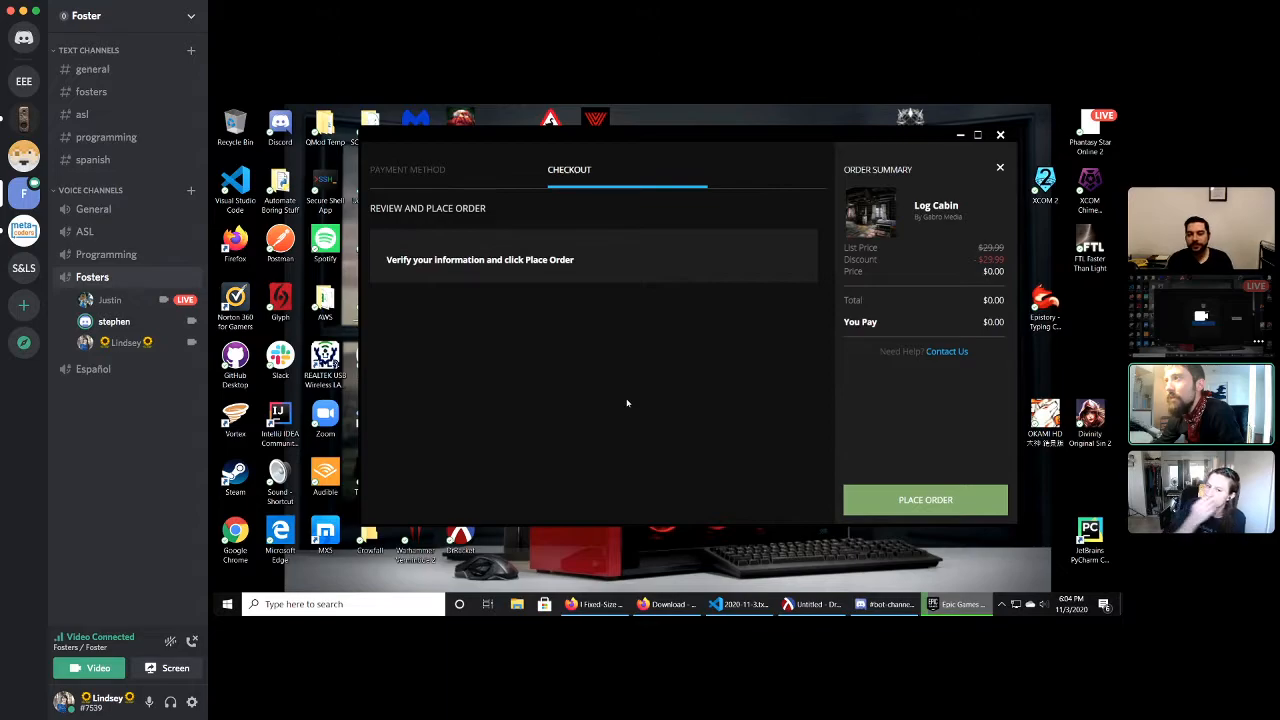
{"action": "left_click", "coordinate": [924, 500]}
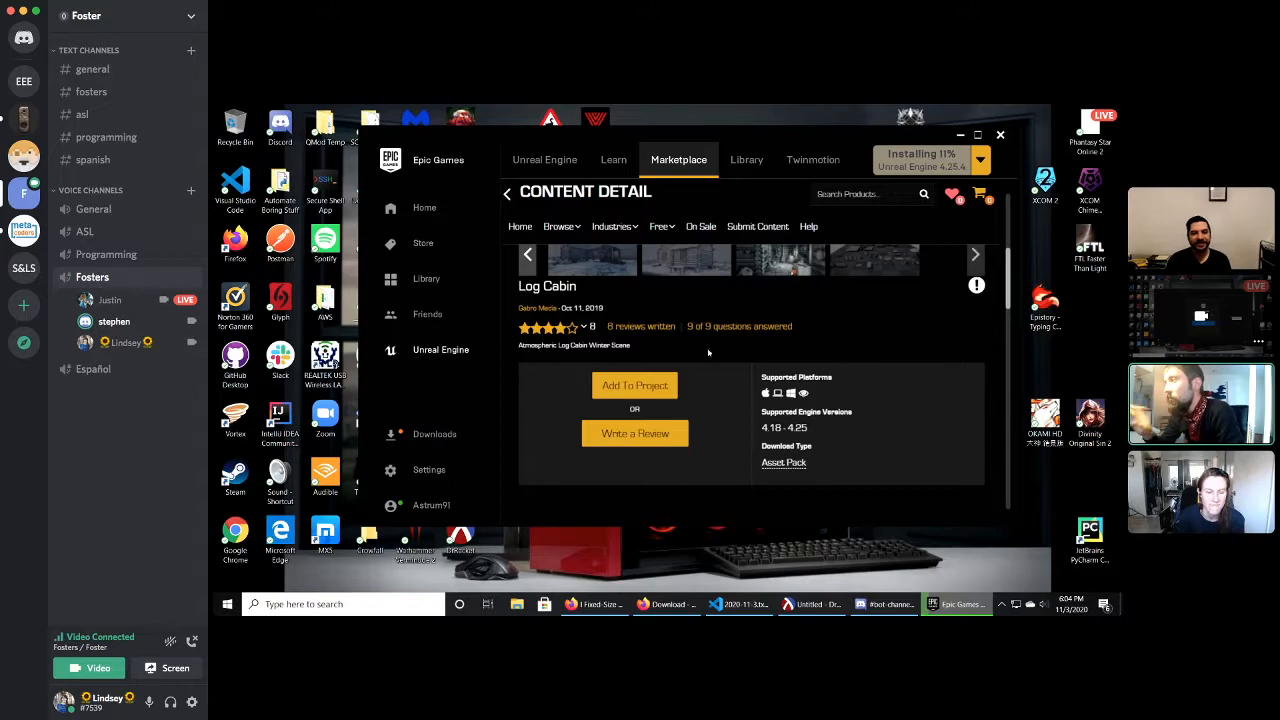
{"action": "mouse_move", "coordinate": [656, 312]}
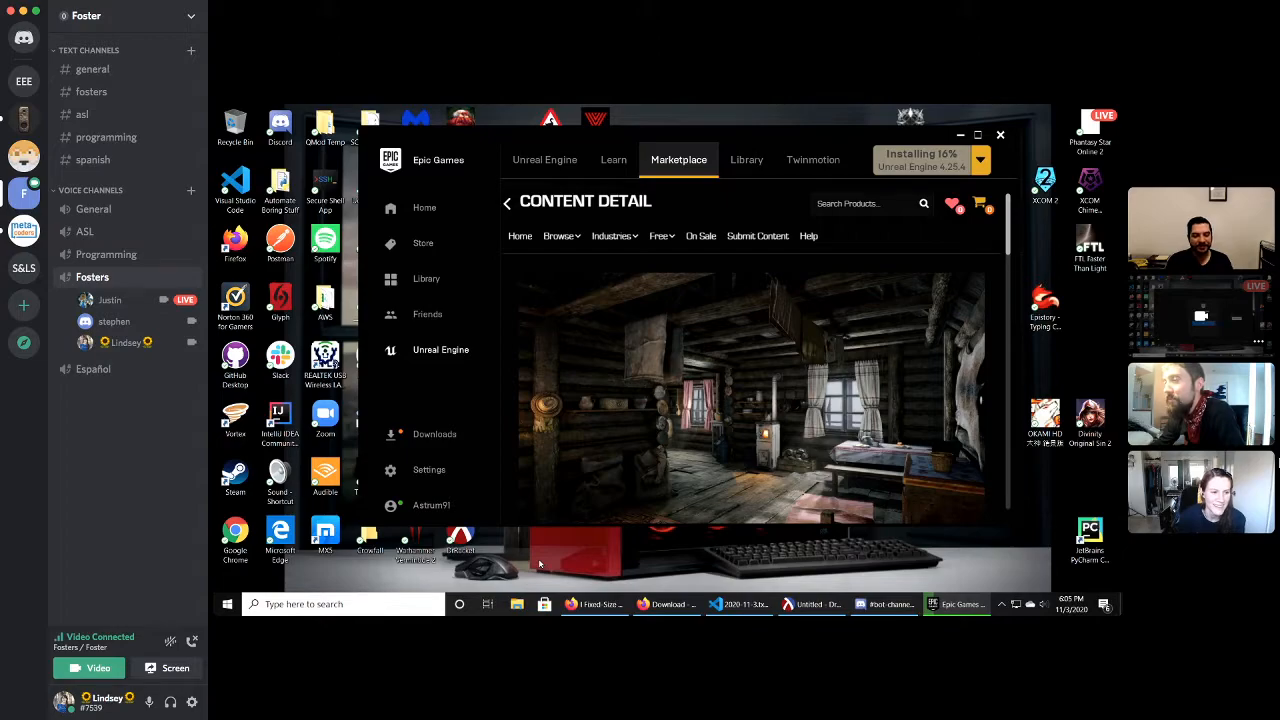
{"action": "mouse_move", "coordinate": [552, 584]}
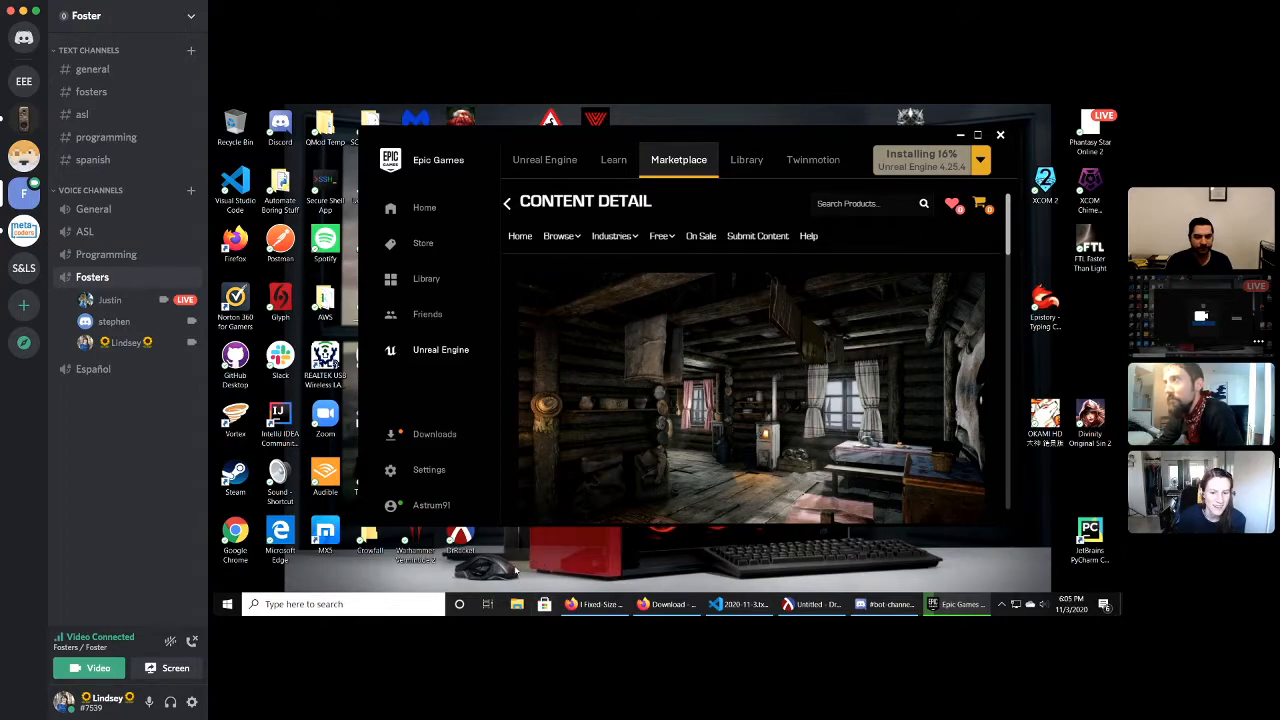
Bring up File Explorer from the taskbar over the launcher.
{"action": "left_click", "coordinate": [516, 604]}
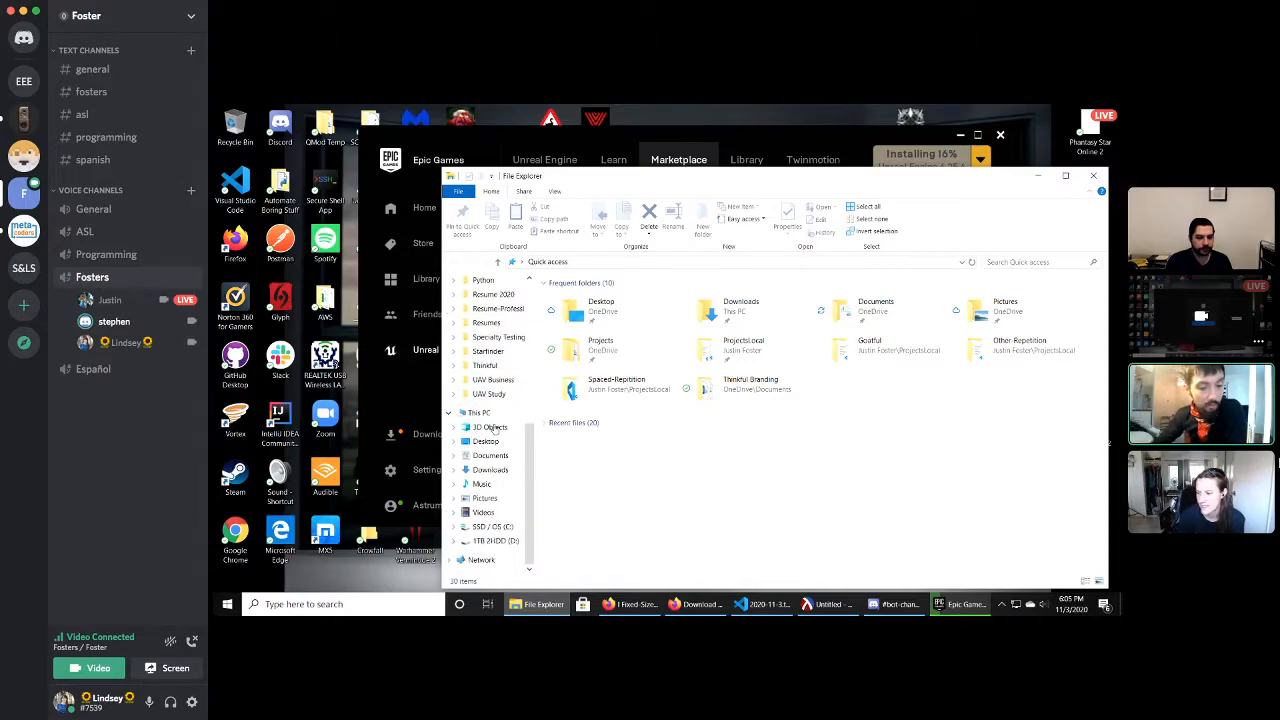
View This PC's drives in File Explorer, then close the window to return to the launcher.
{"action": "left_click", "coordinate": [476, 412]}
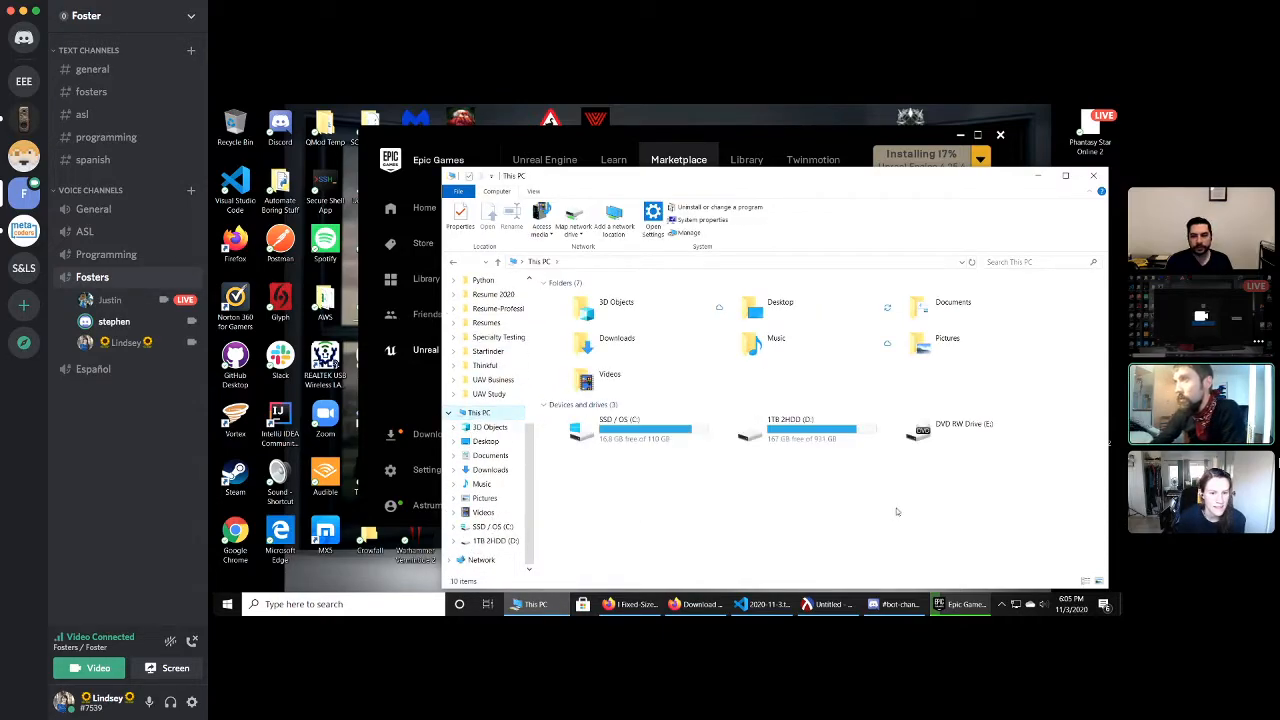
{"action": "mouse_move", "coordinate": [876, 518]}
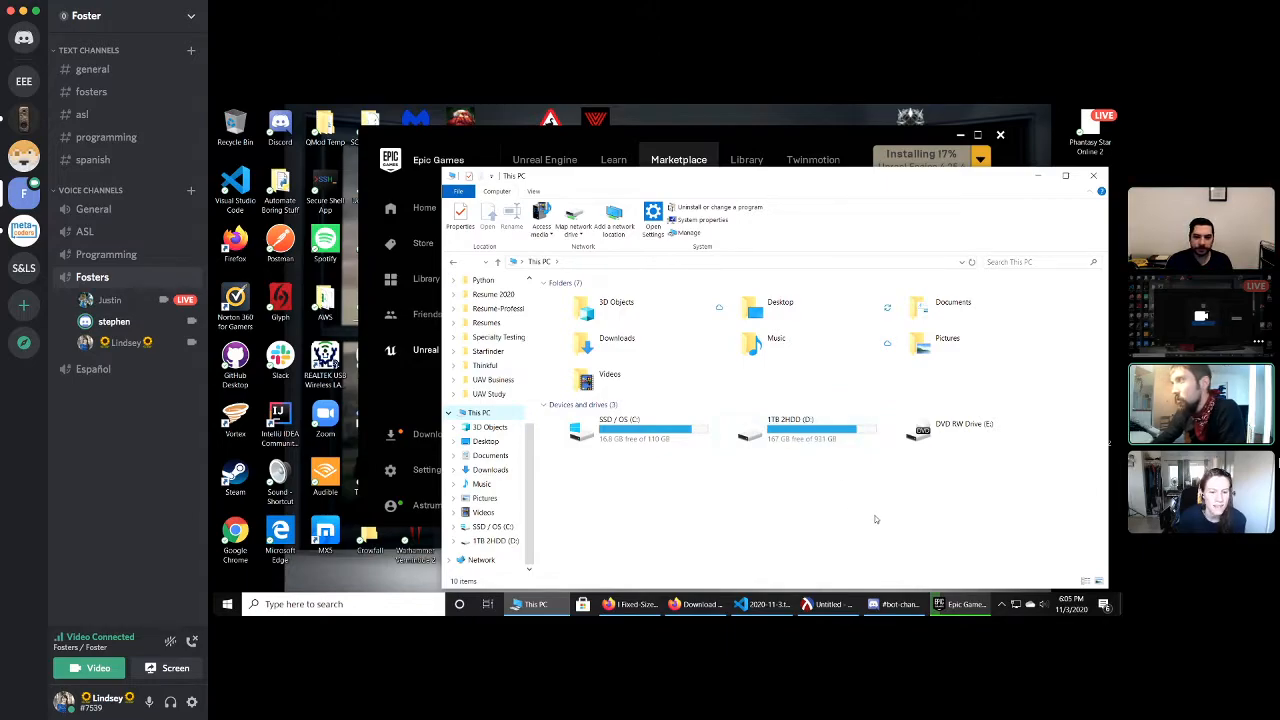
{"action": "mouse_move", "coordinate": [912, 468]}
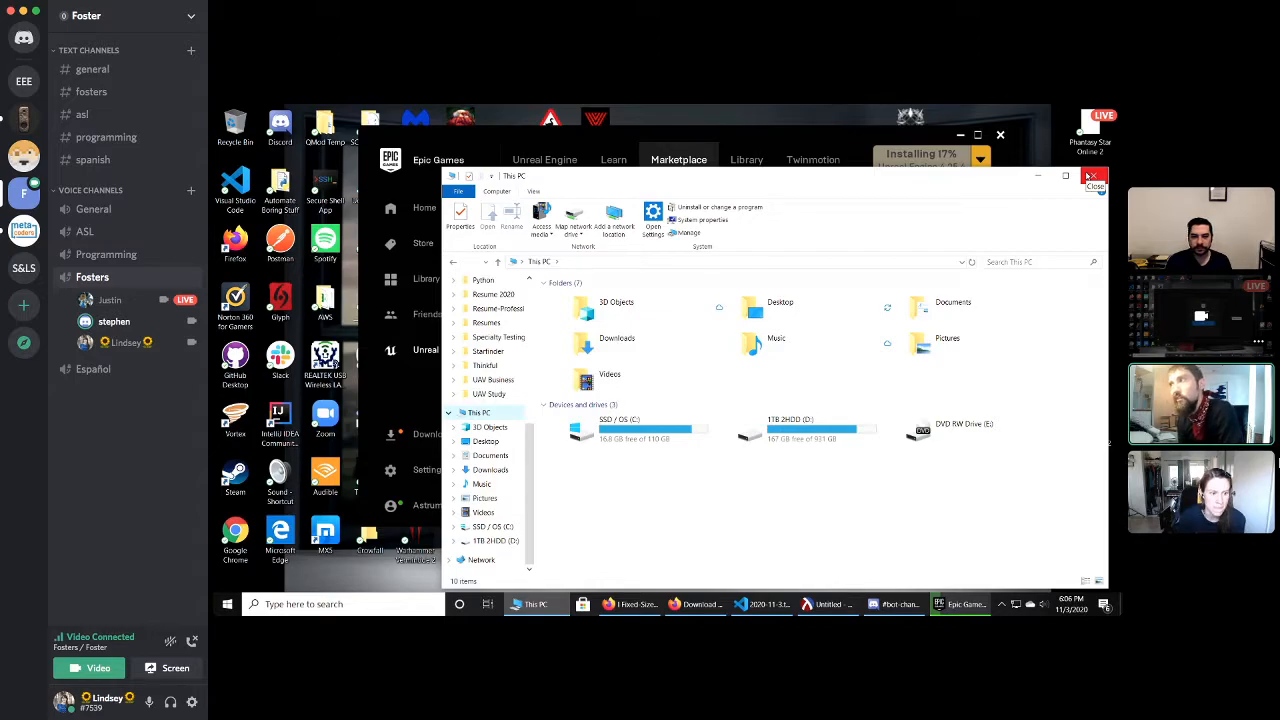
{"action": "left_click", "coordinate": [1096, 176]}
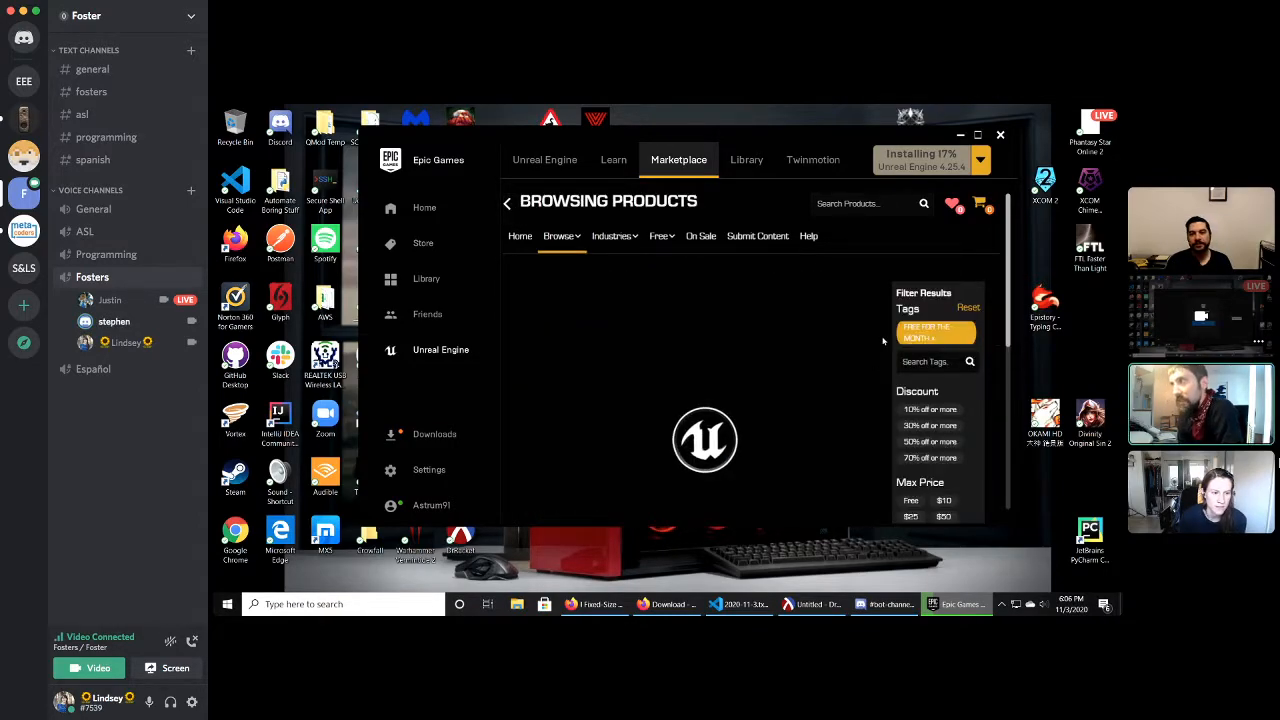
Leave the stalled listing by choosing another free content collection from the Free menu.
{"action": "left_click", "coordinate": [560, 236]}
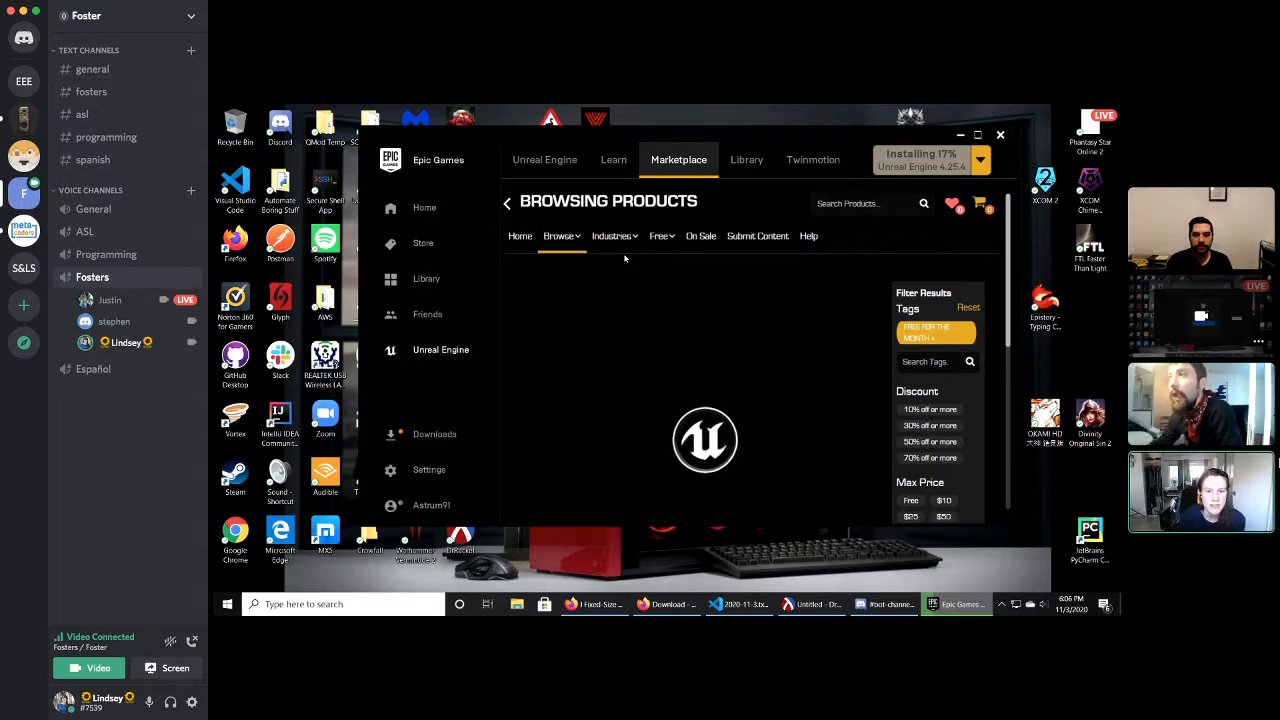
{"action": "mouse_move", "coordinate": [844, 248]}
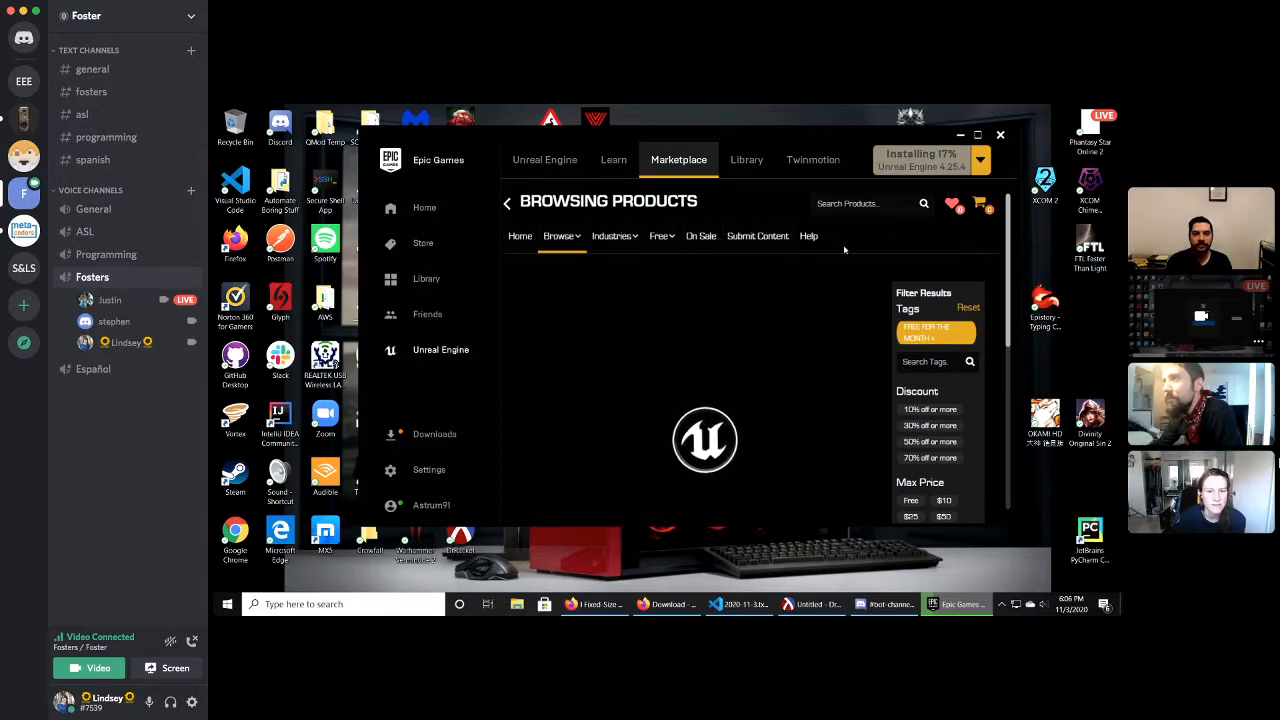
{"action": "left_click", "coordinate": [660, 236]}
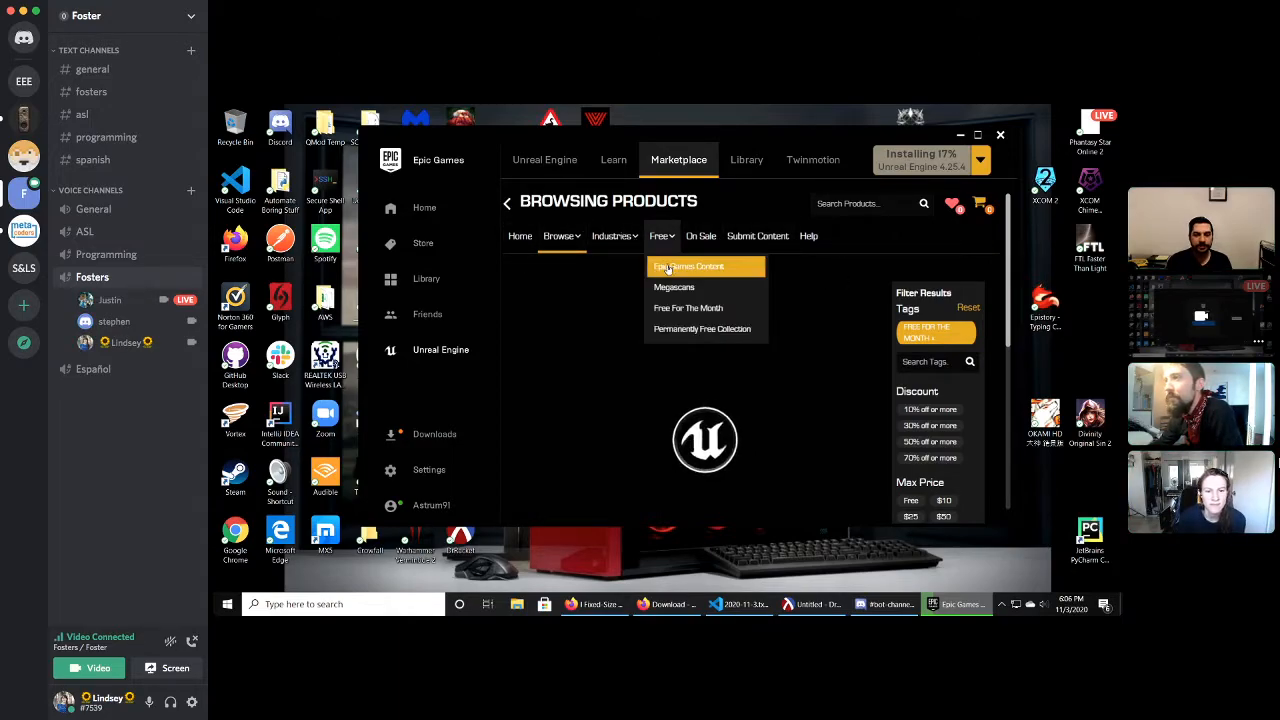
{"action": "left_click", "coordinate": [868, 236]}
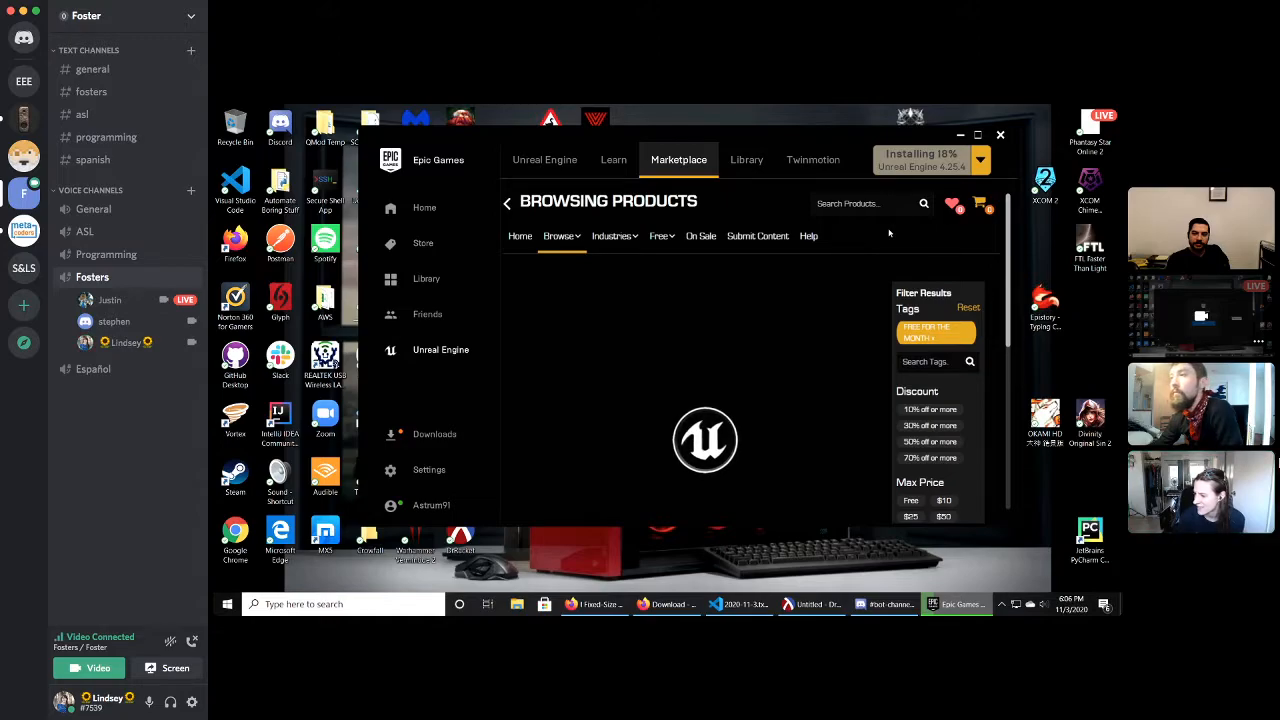
{"action": "mouse_move", "coordinate": [892, 228]}
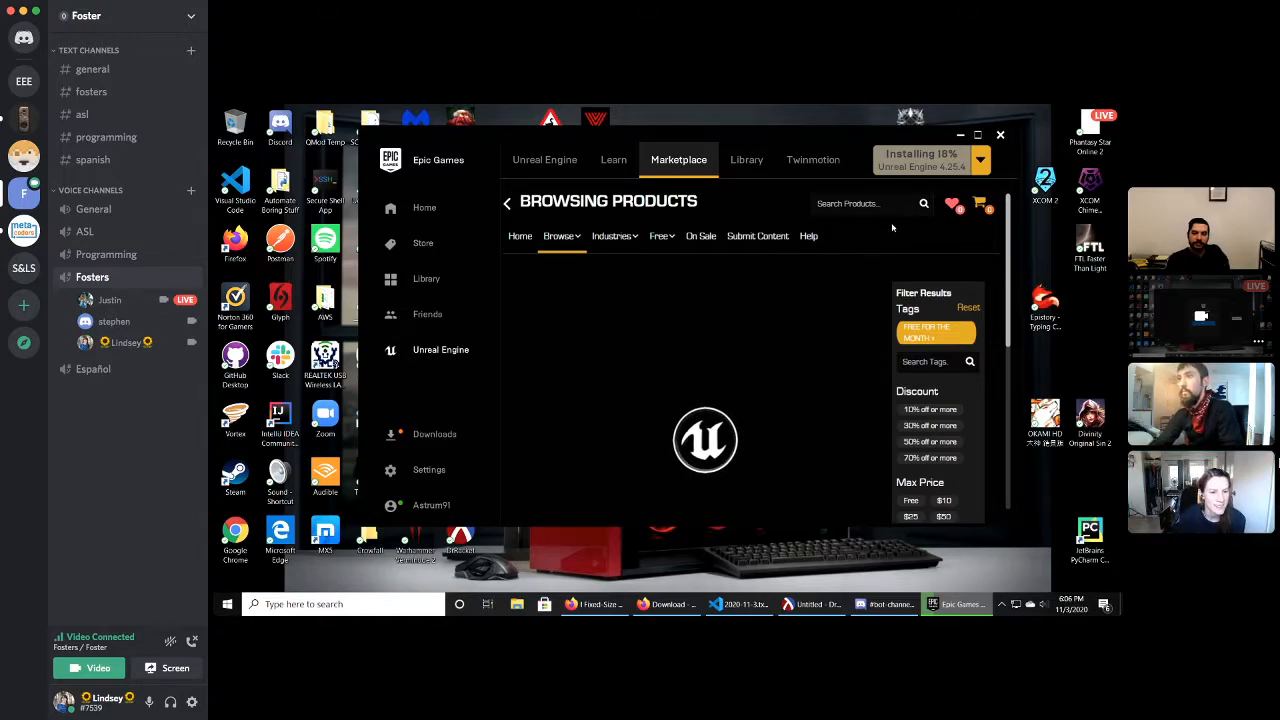
{"action": "left_click", "coordinate": [660, 236]}
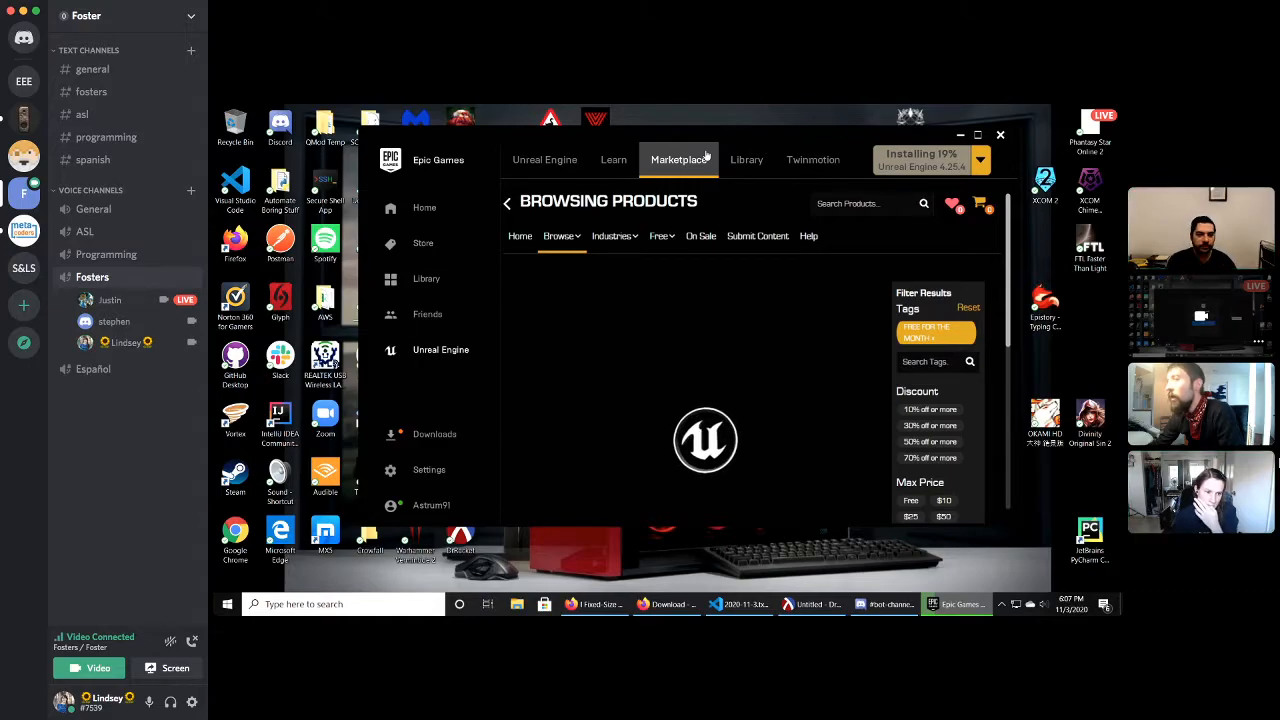
{"action": "mouse_move", "coordinate": [776, 192]}
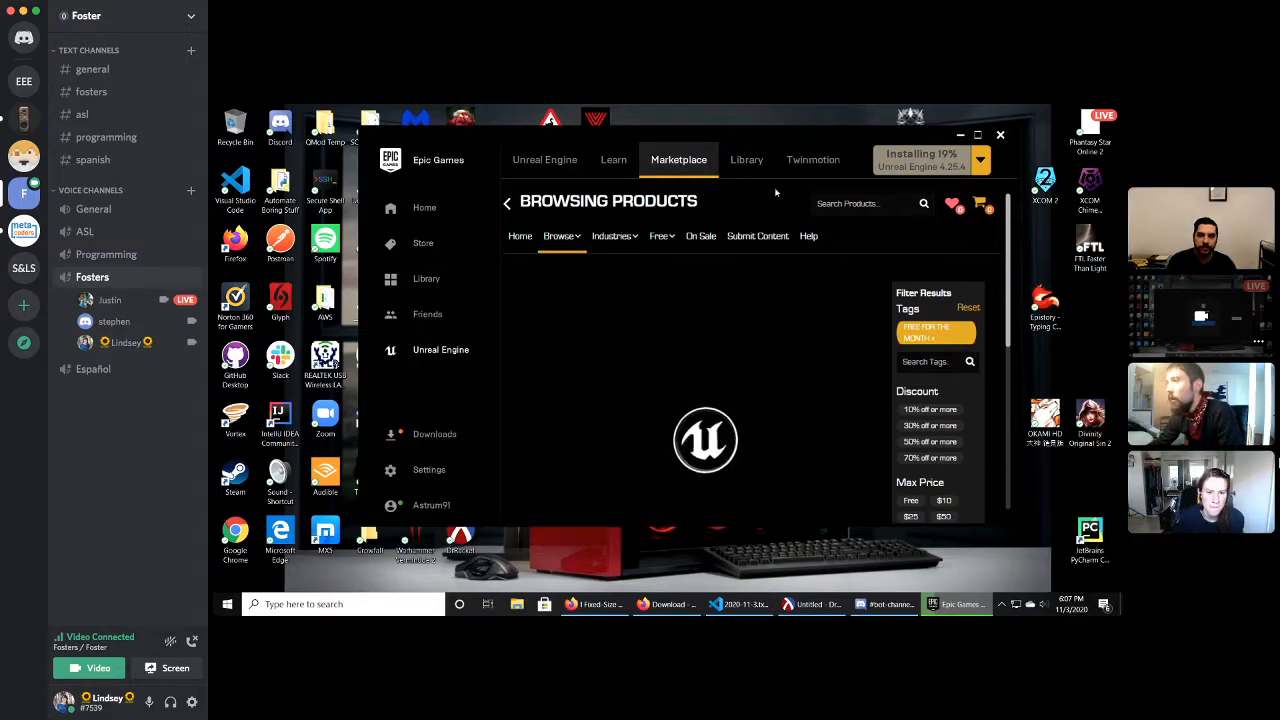
Check the 4.25.4 install in the Library, then return to the Marketplace home with the Free menu open.
{"action": "left_click", "coordinate": [746, 160]}
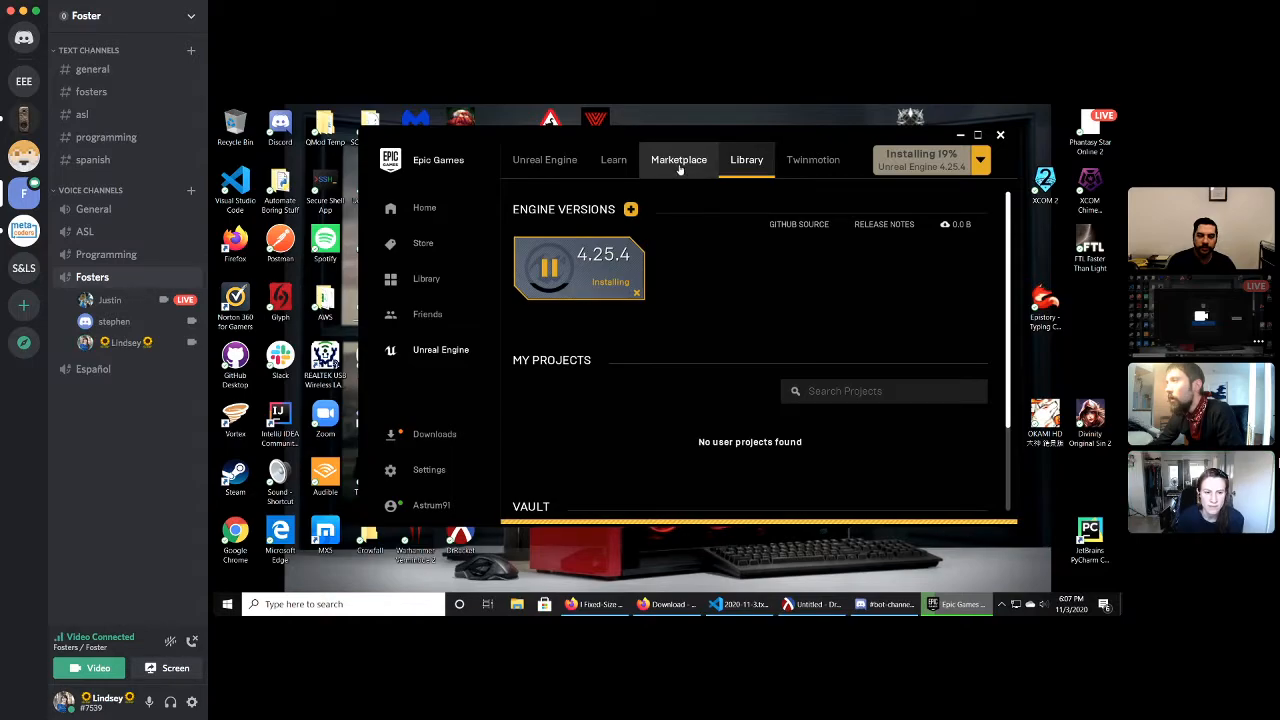
{"action": "left_click", "coordinate": [678, 160]}
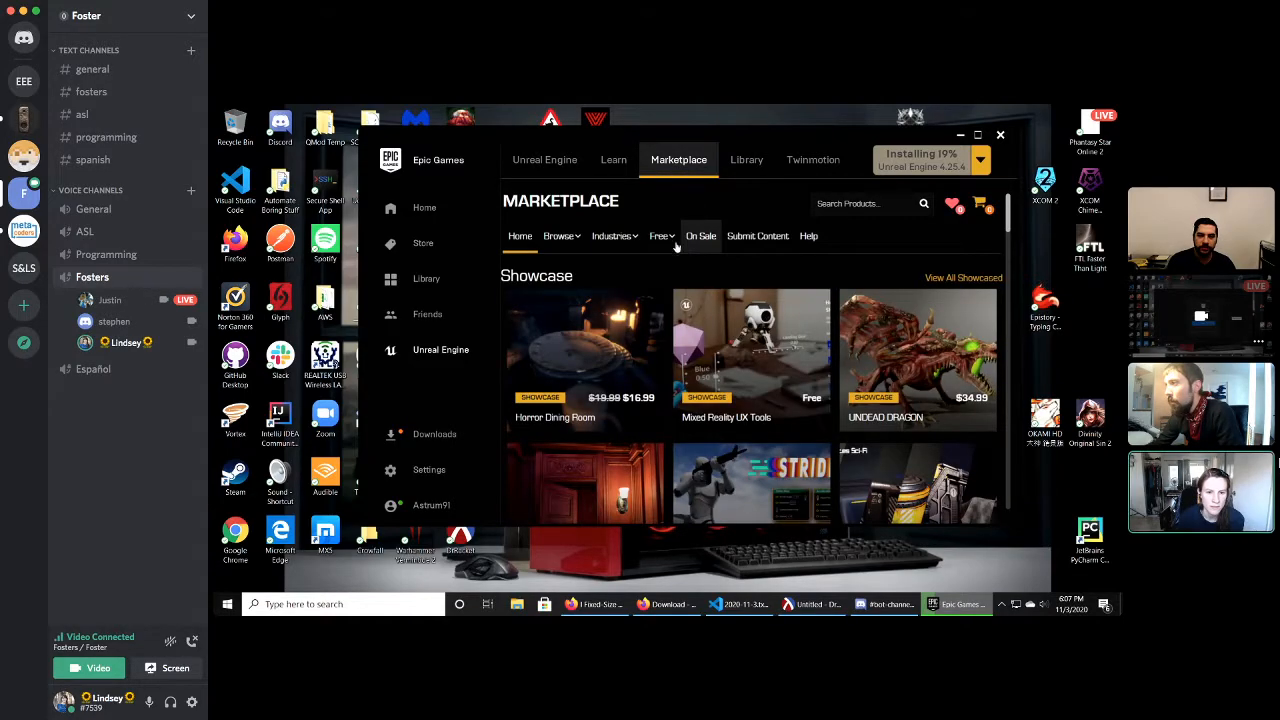
{"action": "left_click", "coordinate": [660, 236]}
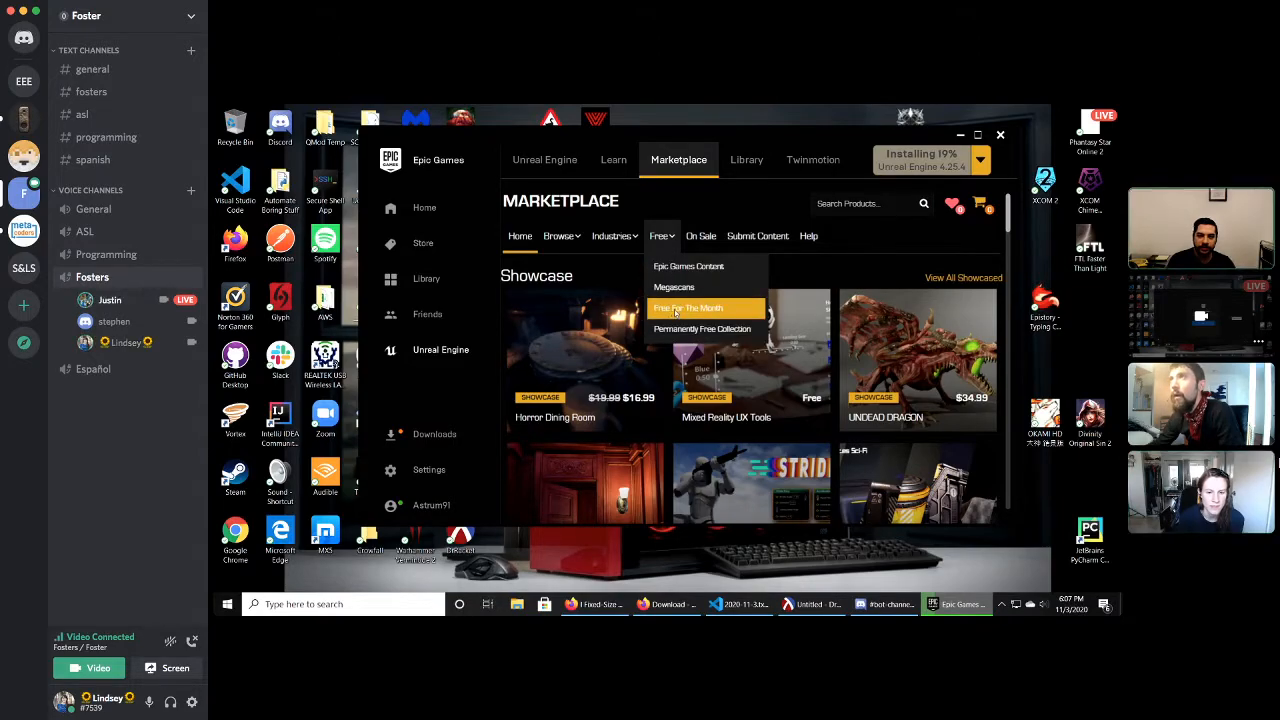
Show the Free For The Month assets and review the VFX Attack Trails product details.
{"action": "left_click", "coordinate": [688, 308]}
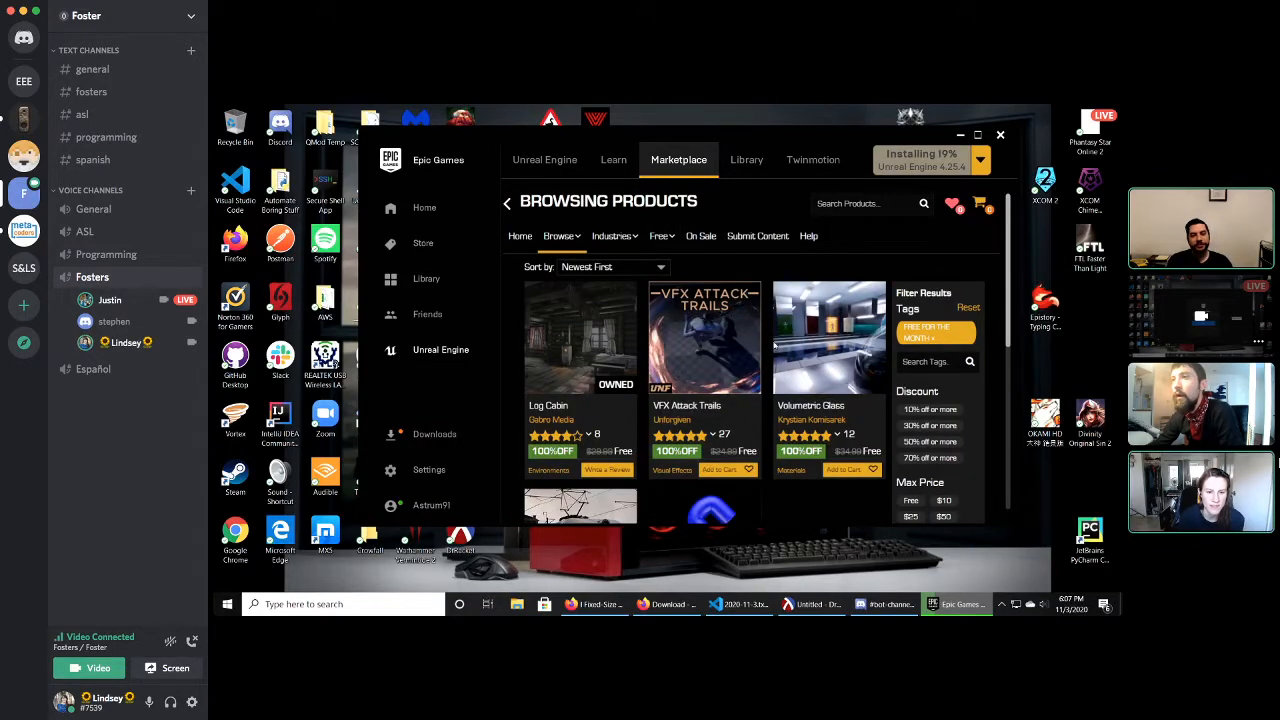
{"action": "scroll", "scroll_direction": "down", "scroll_amount": 3}
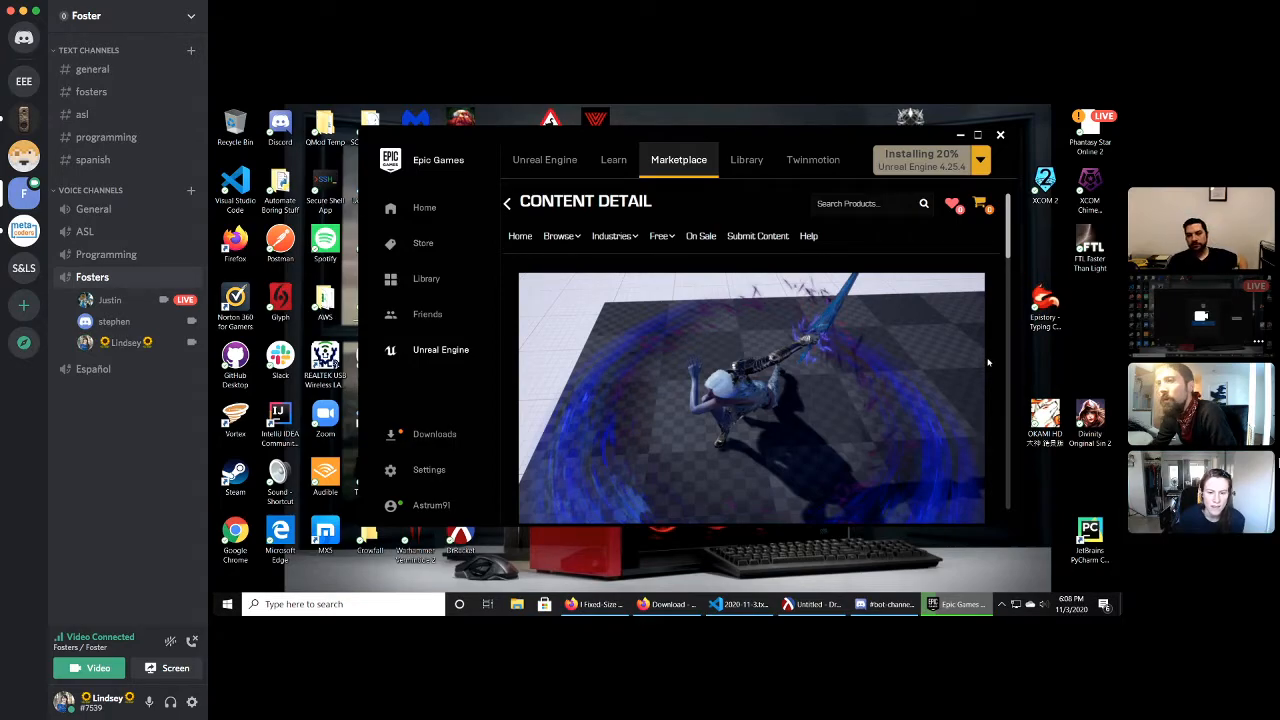
{"action": "scroll", "scroll_direction": "down", "scroll_amount": 3}
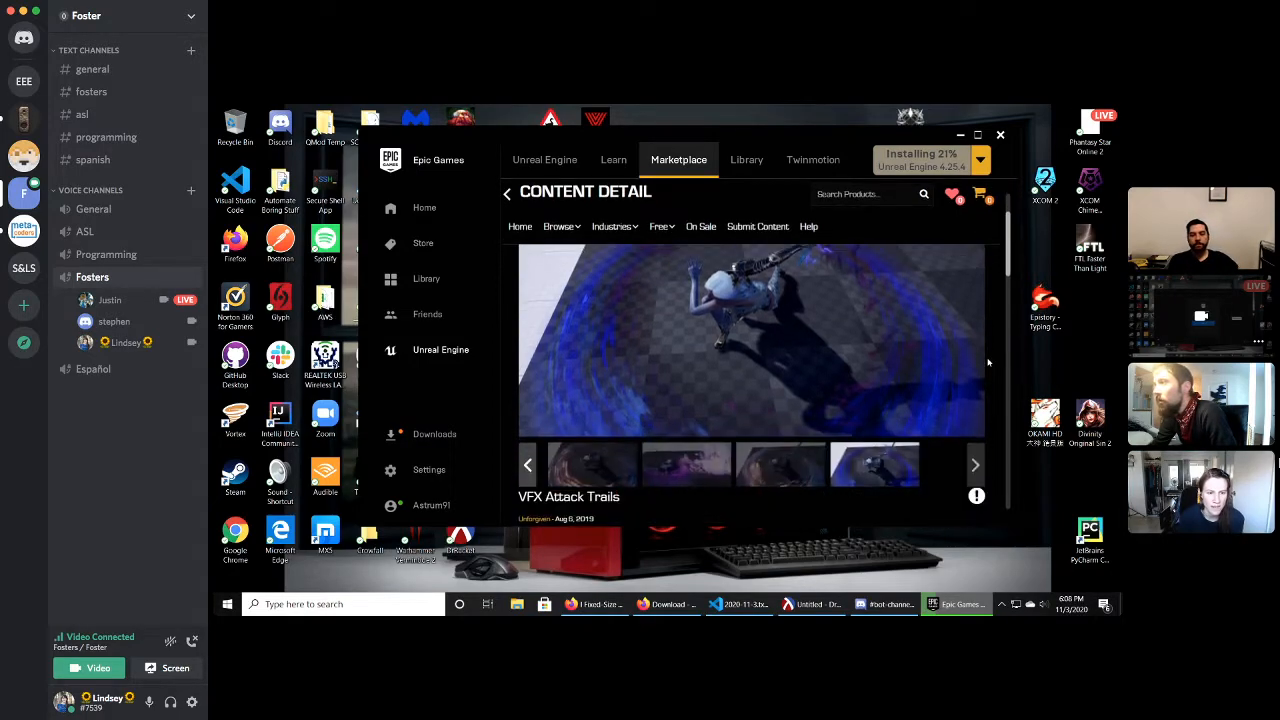
{"action": "scroll", "scroll_direction": "down", "scroll_amount": 3}
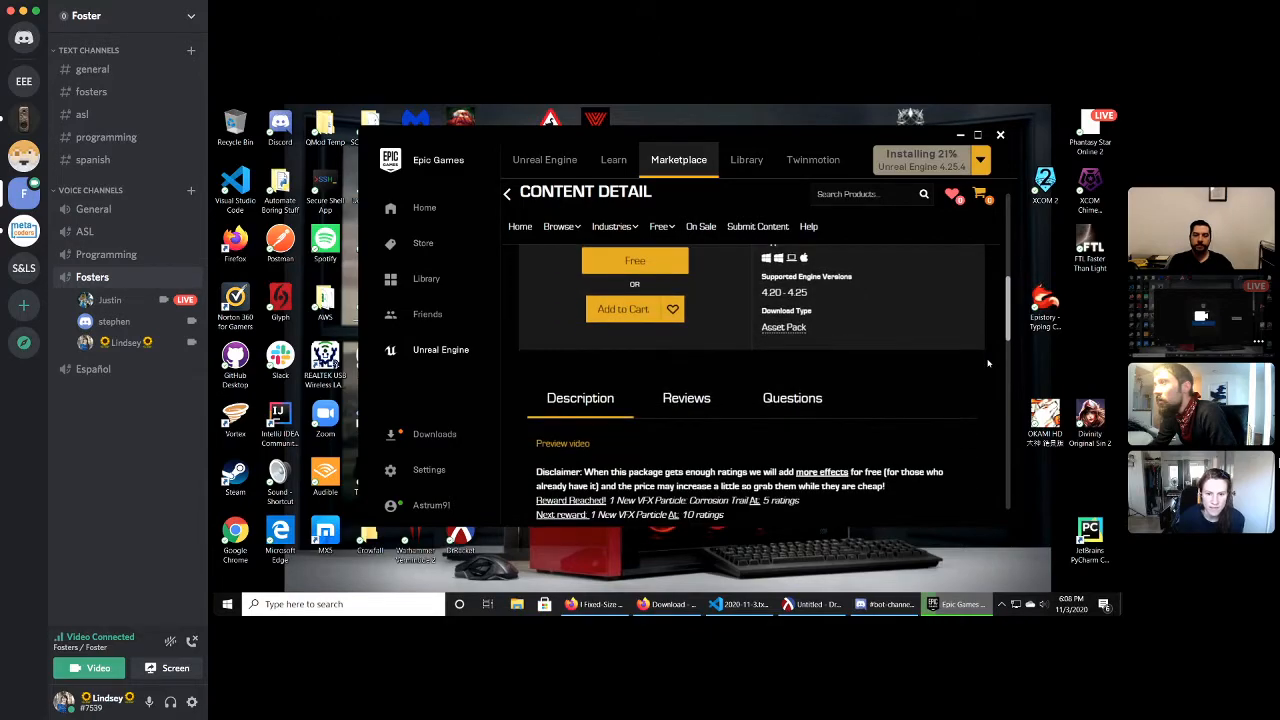
{"action": "scroll", "scroll_direction": "down", "scroll_amount": 3}
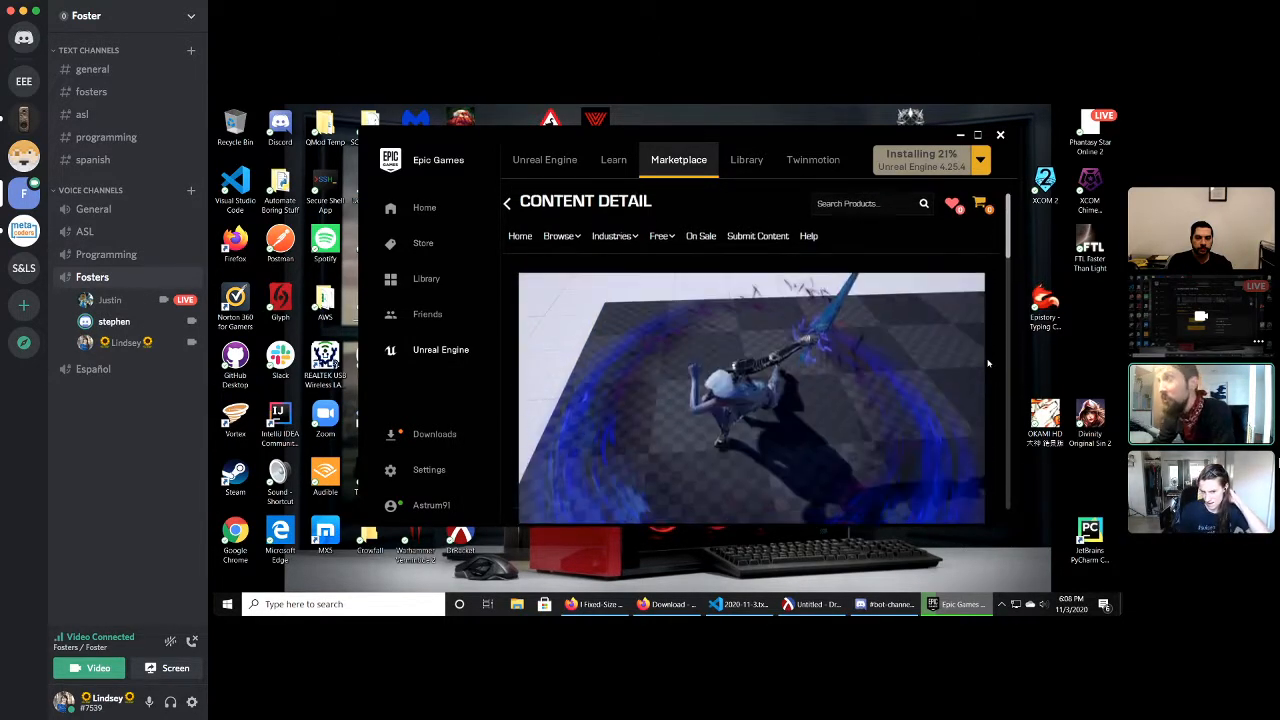
Place the $0.00 order for VFX Attack Trails, then go to the Library of owned assets.
{"action": "scroll", "scroll_direction": "down", "scroll_amount": 3}
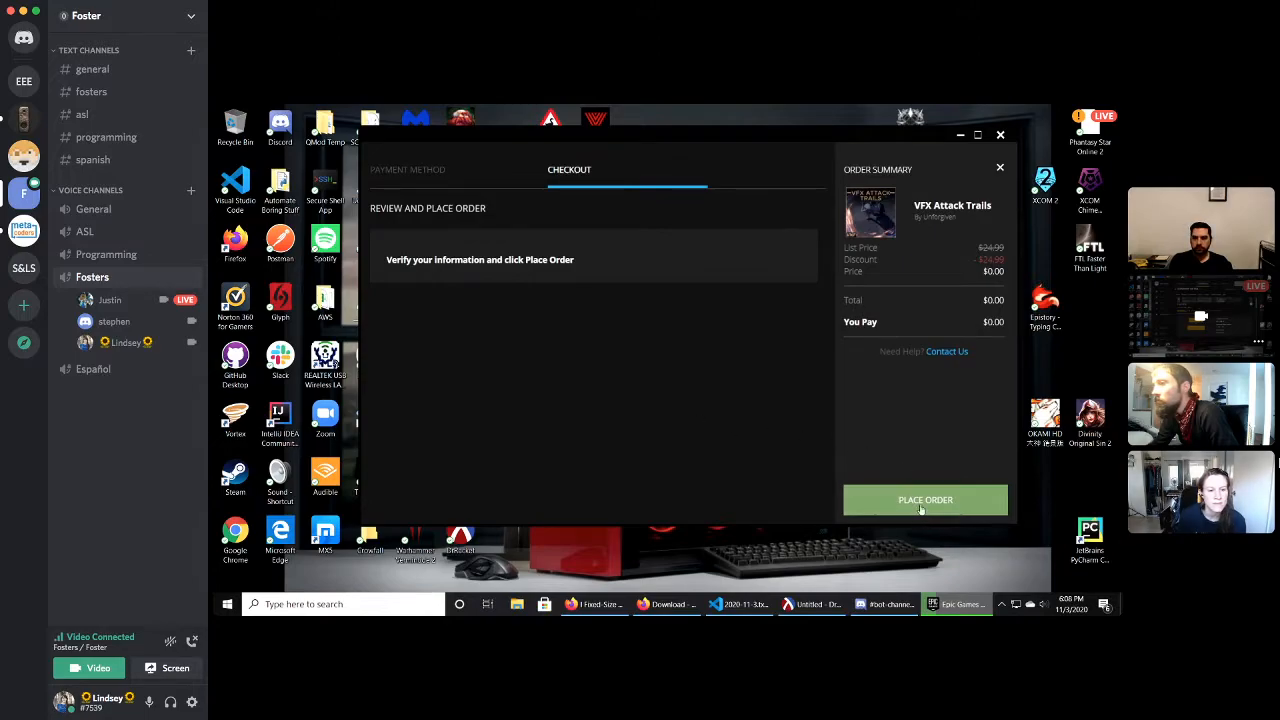
{"action": "left_click", "coordinate": [924, 500]}
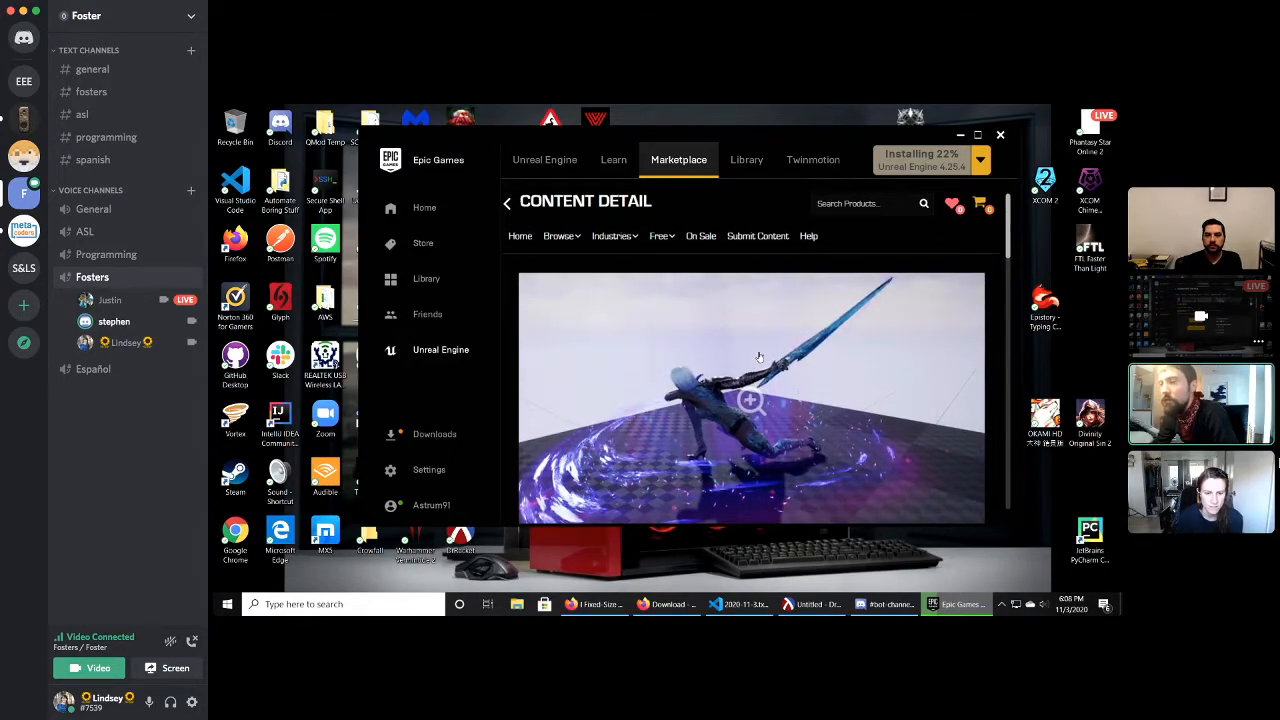
{"action": "scroll", "scroll_direction": "down", "scroll_amount": 3}
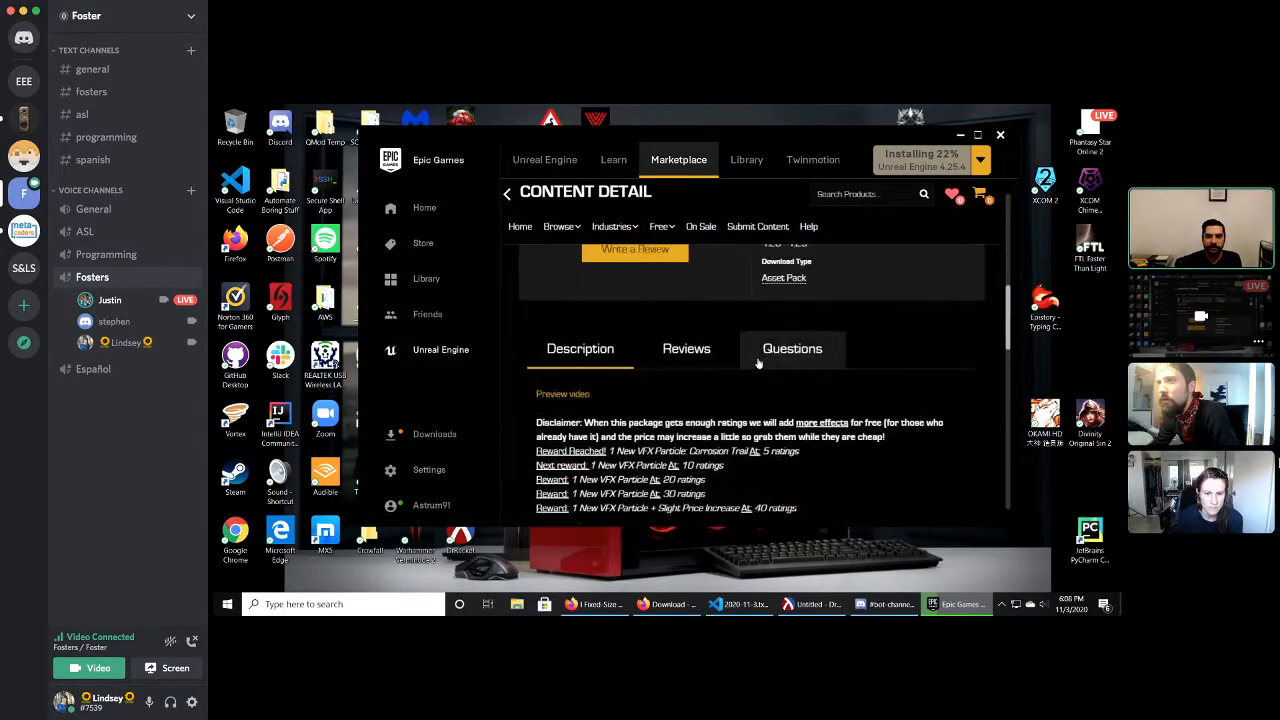
{"action": "left_click", "coordinate": [746, 160]}
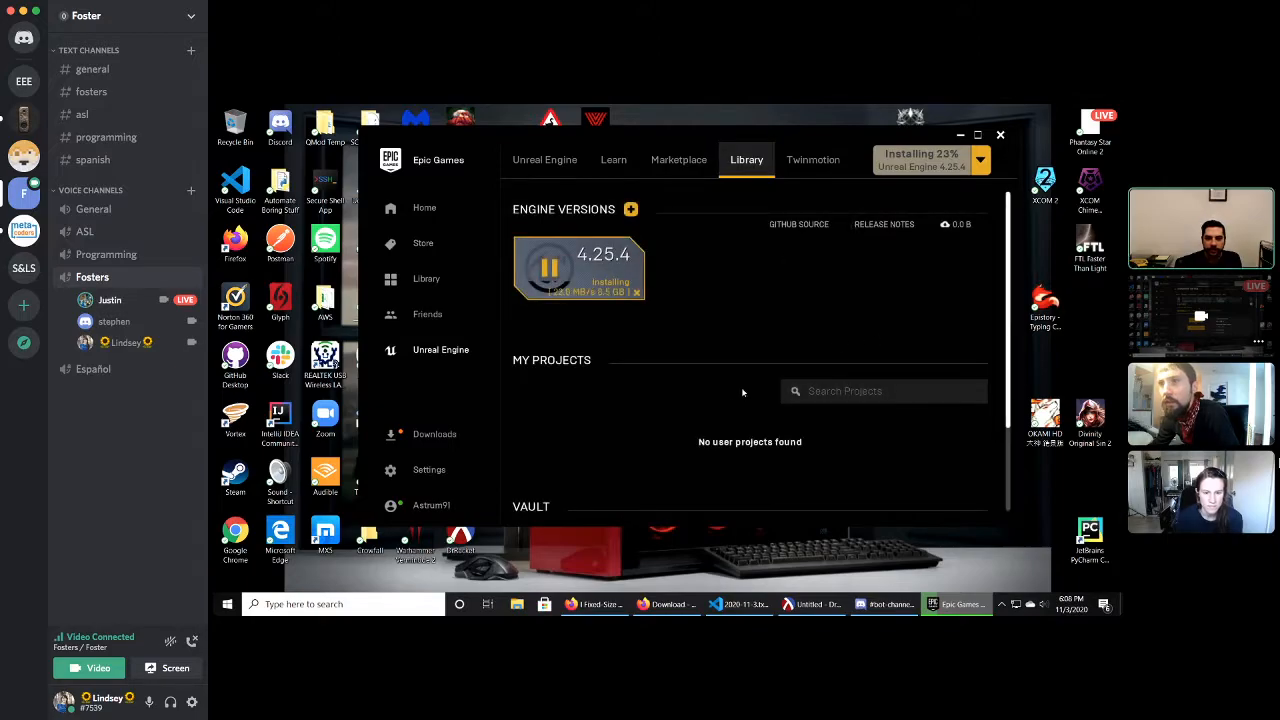
{"action": "mouse_move", "coordinate": [618, 444]}
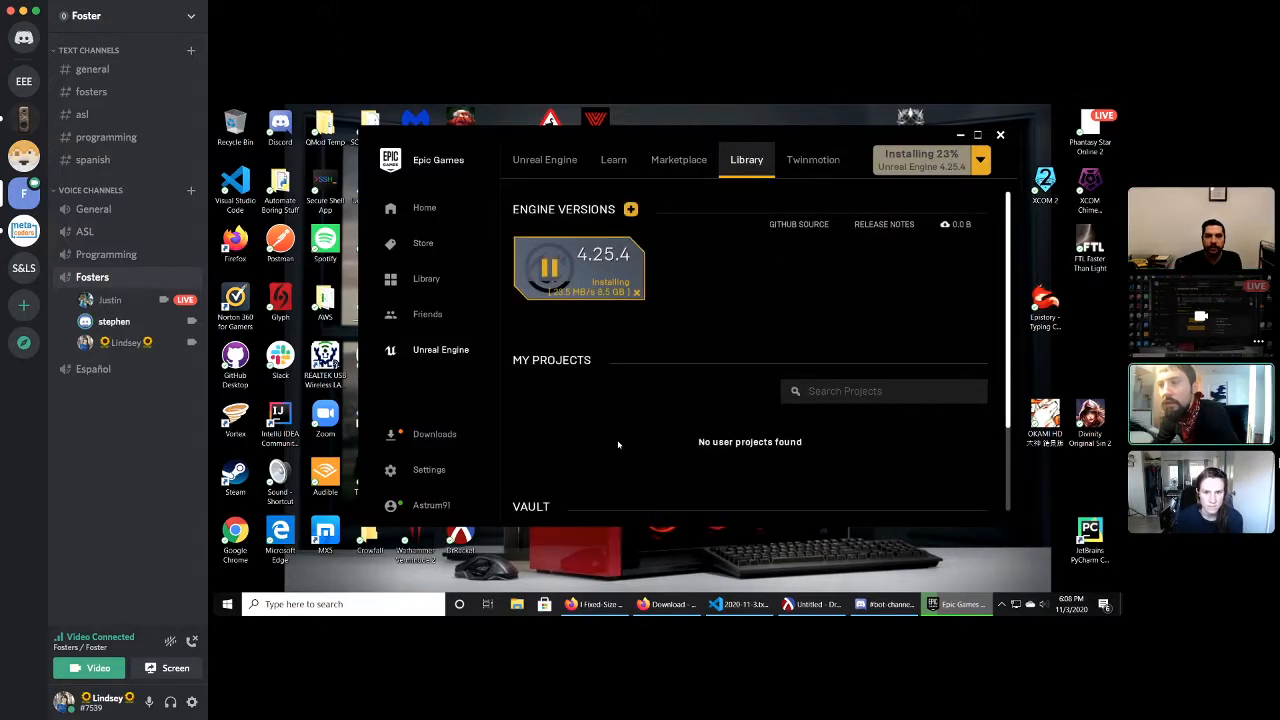
Review the vault listing Log Cabin and VFX Attack Trails, then return to the Marketplace.
{"action": "scroll", "scroll_direction": "down", "scroll_amount": 3}
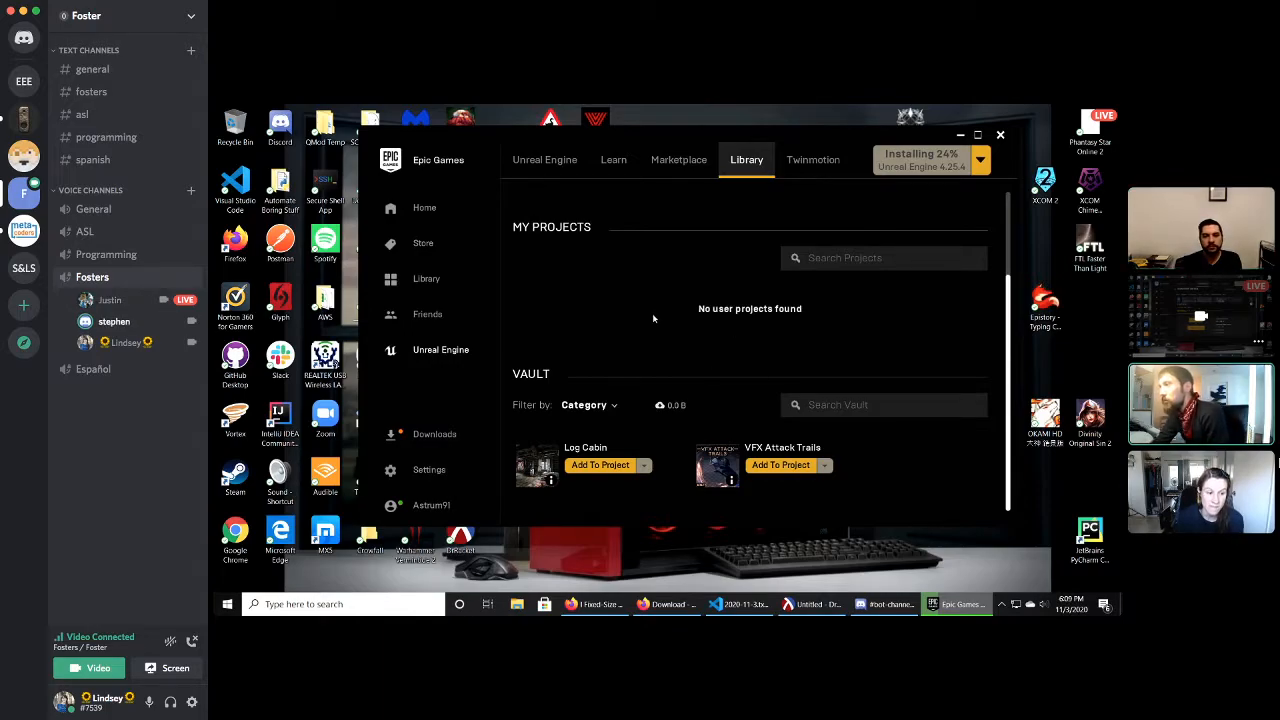
{"action": "mouse_move", "coordinate": [612, 160]}
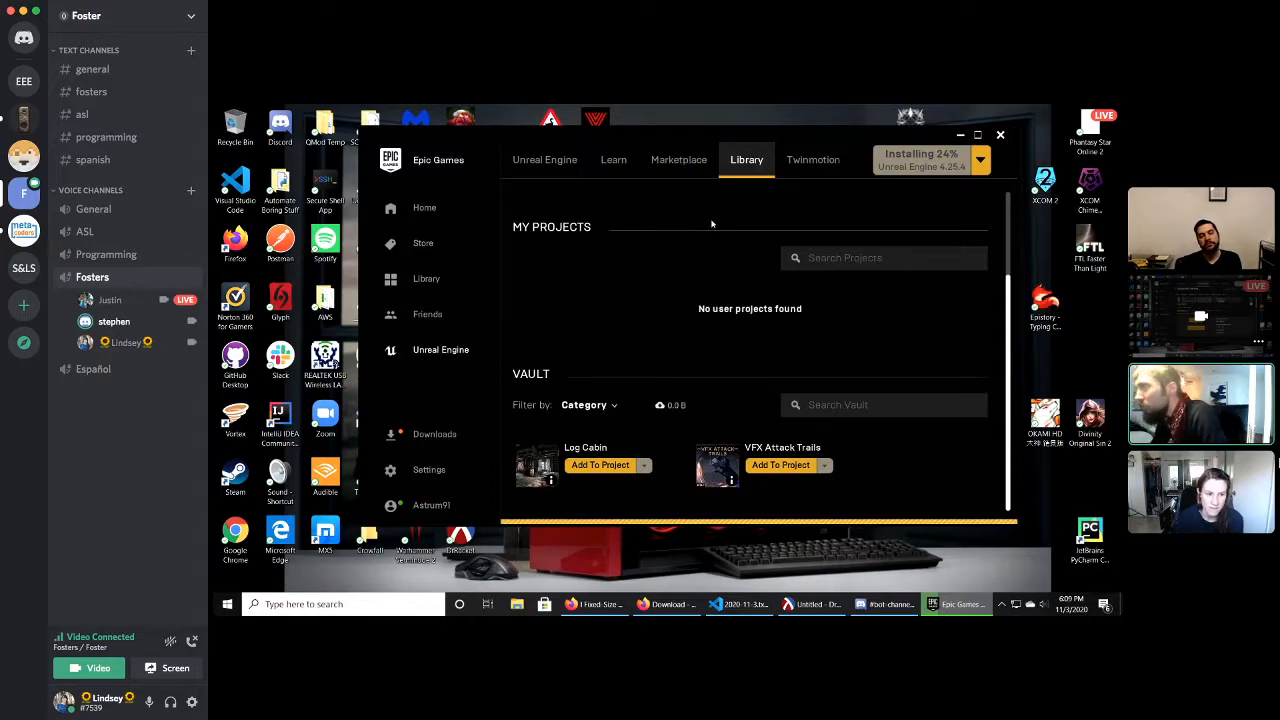
{"action": "left_click", "coordinate": [678, 160]}
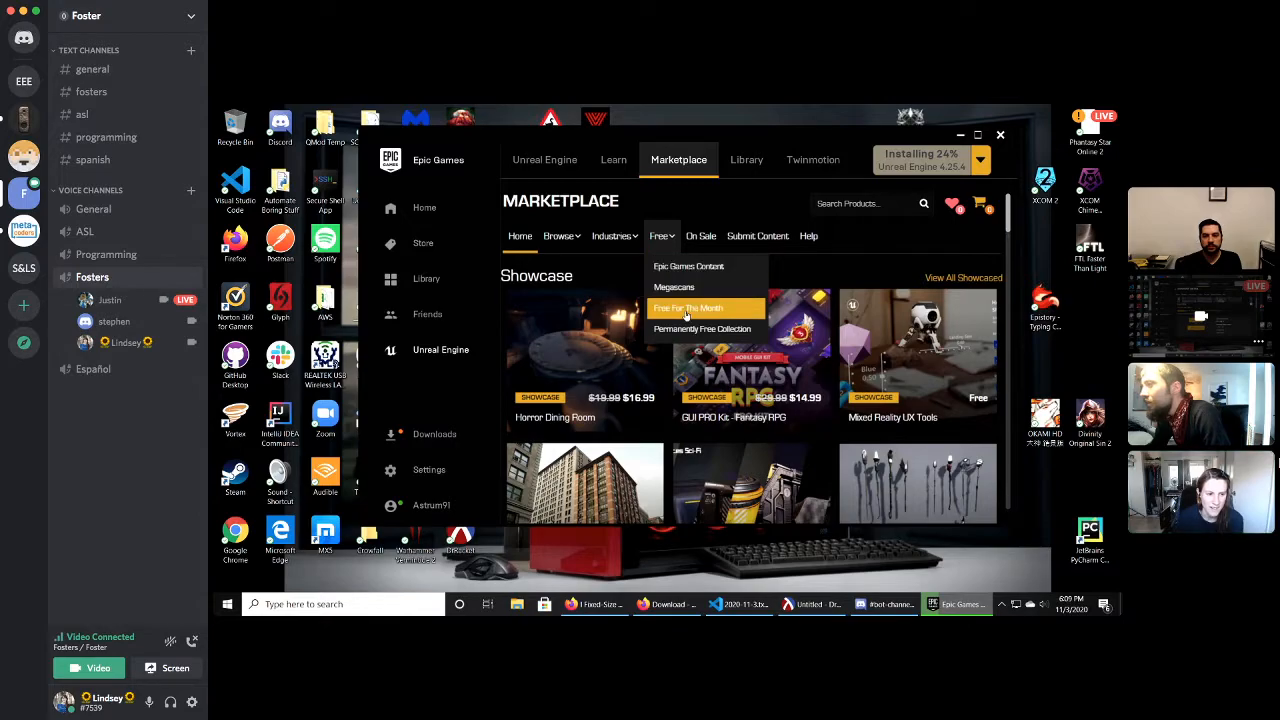
Show this month's free products and bring up the Volumetric Glass detail page.
{"action": "left_click", "coordinate": [688, 308]}
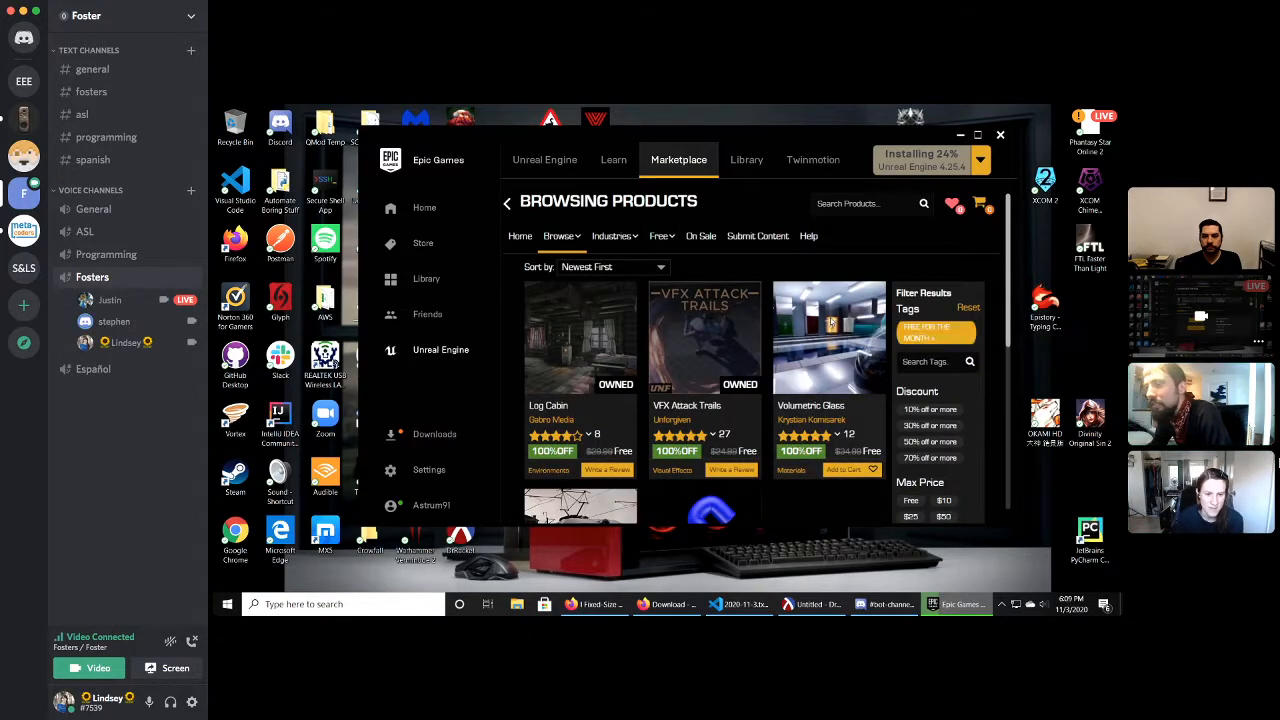
{"action": "left_click", "coordinate": [828, 336]}
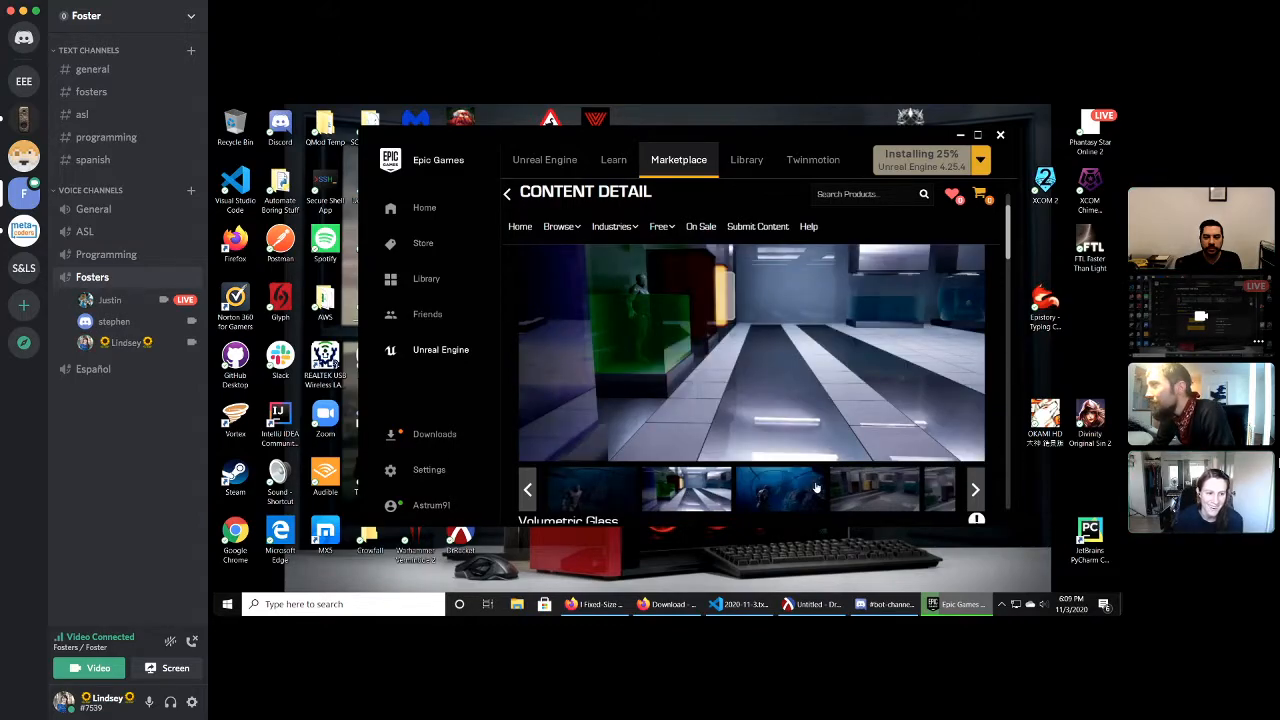
Look through the Volumetric Glass gallery images and reach its $0.00 checkout.
{"action": "left_click", "coordinate": [780, 488]}
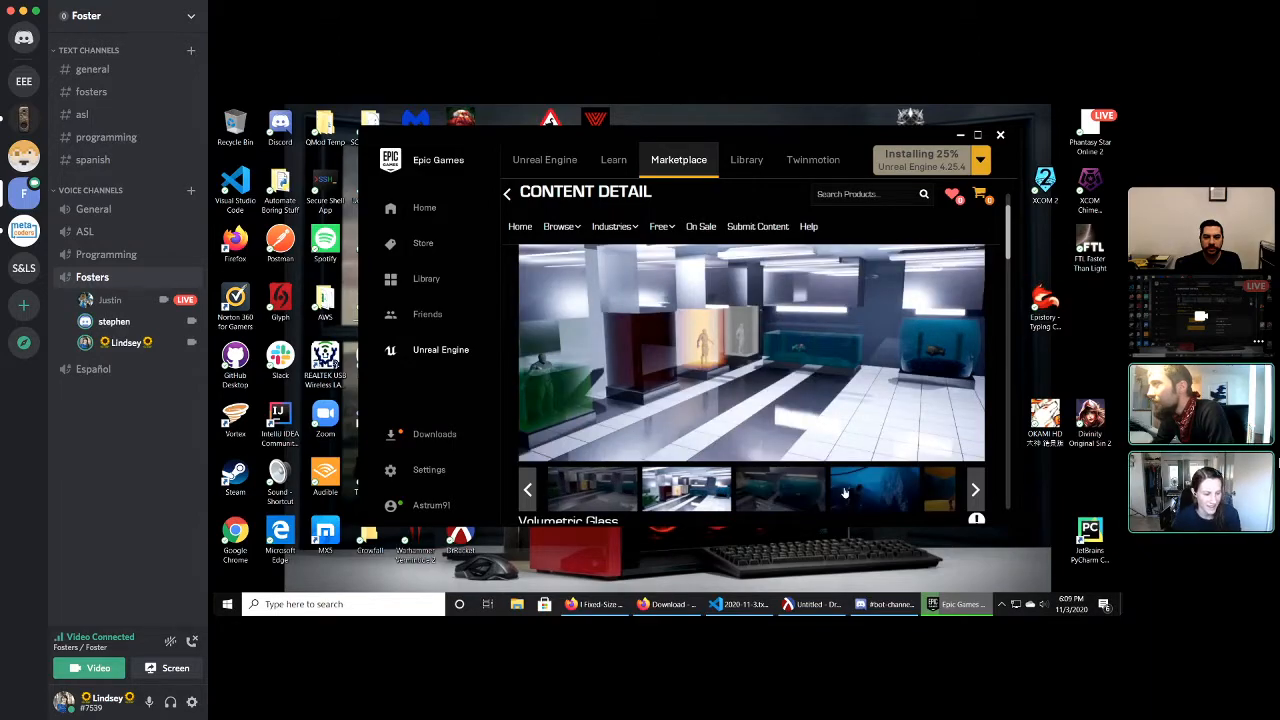
{"action": "left_click", "coordinate": [876, 488]}
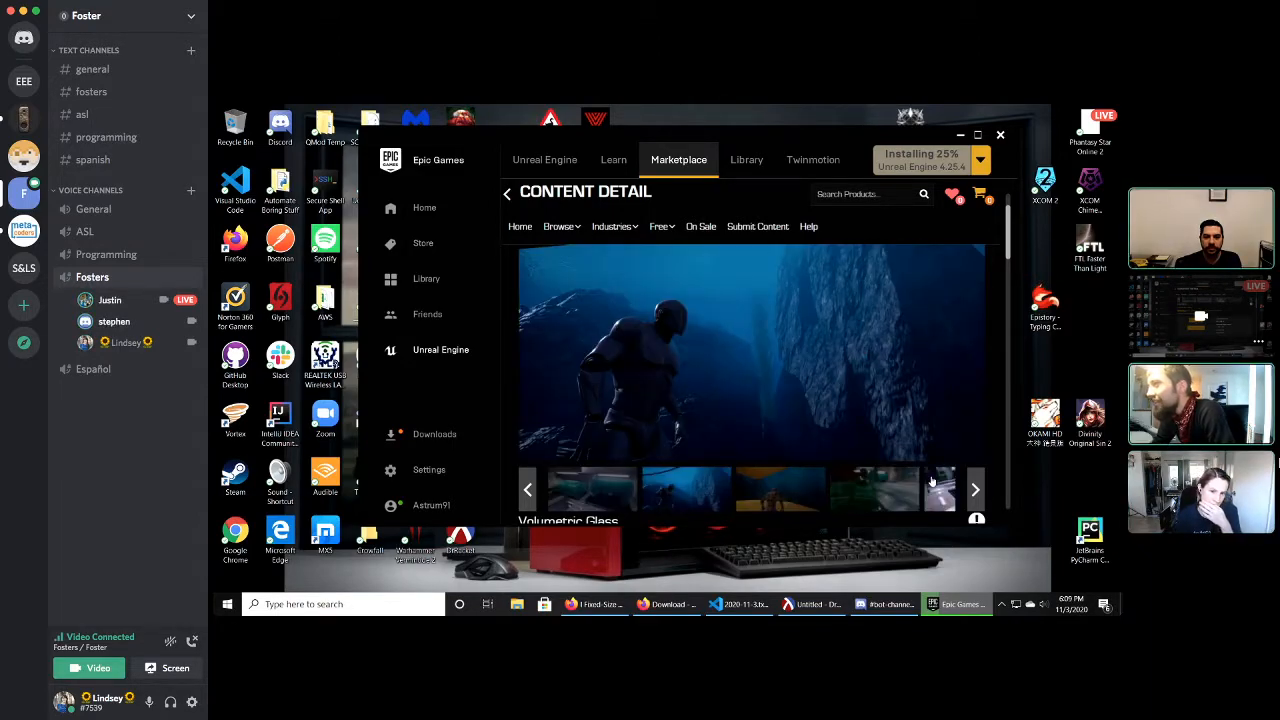
{"action": "left_click", "coordinate": [976, 488]}
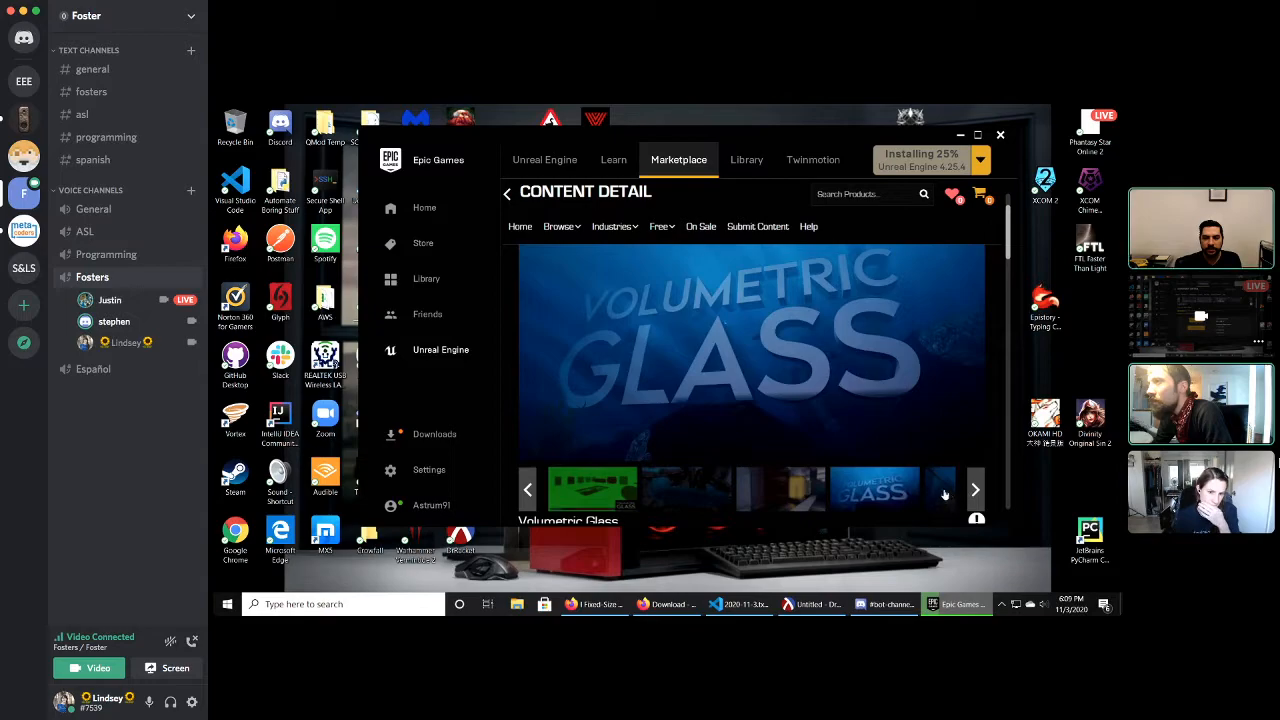
{"action": "left_click", "coordinate": [684, 490]}
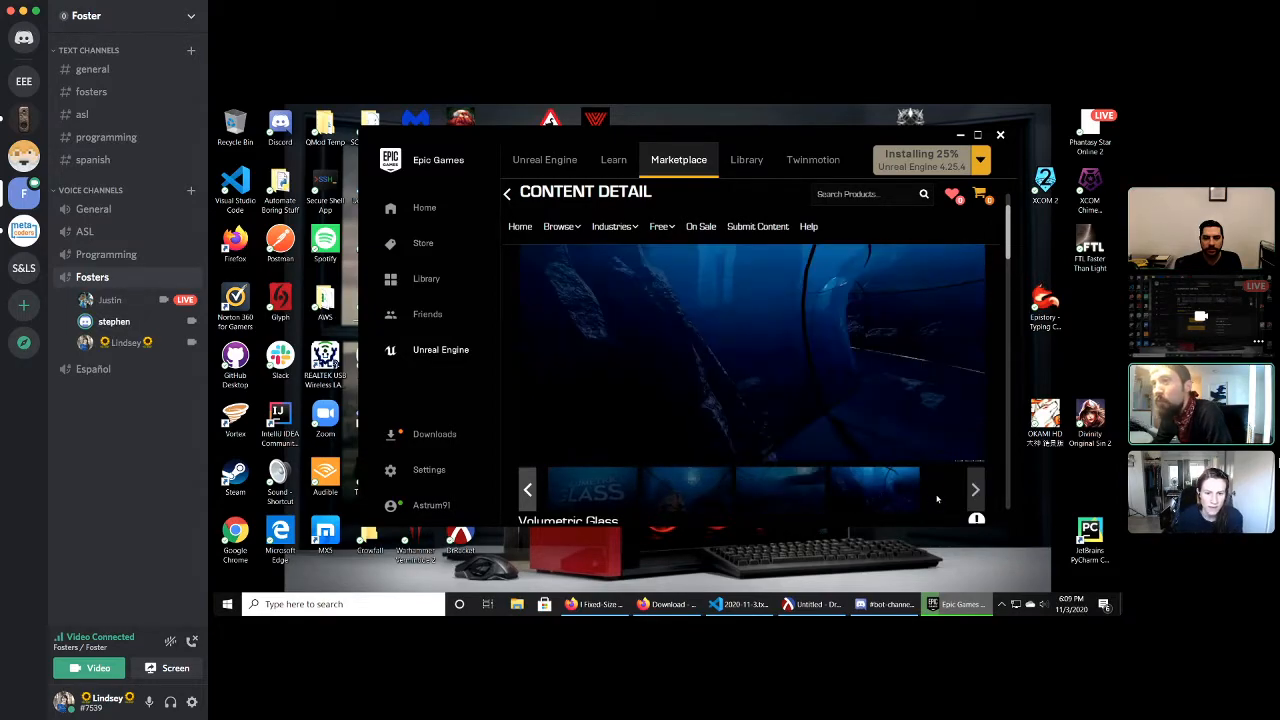
{"action": "scroll", "scroll_direction": "down", "scroll_amount": 3}
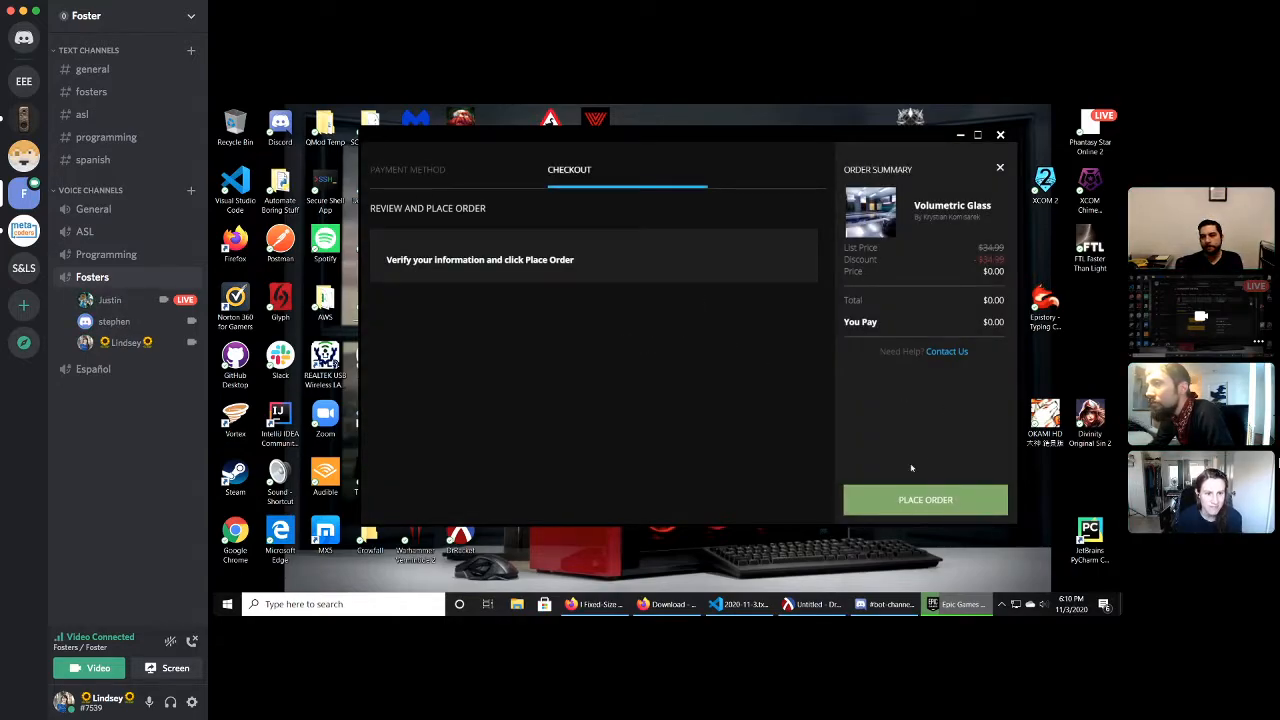
Place the free order for Volumetric Glass and return to the free products listing.
{"action": "left_click", "coordinate": [924, 500]}
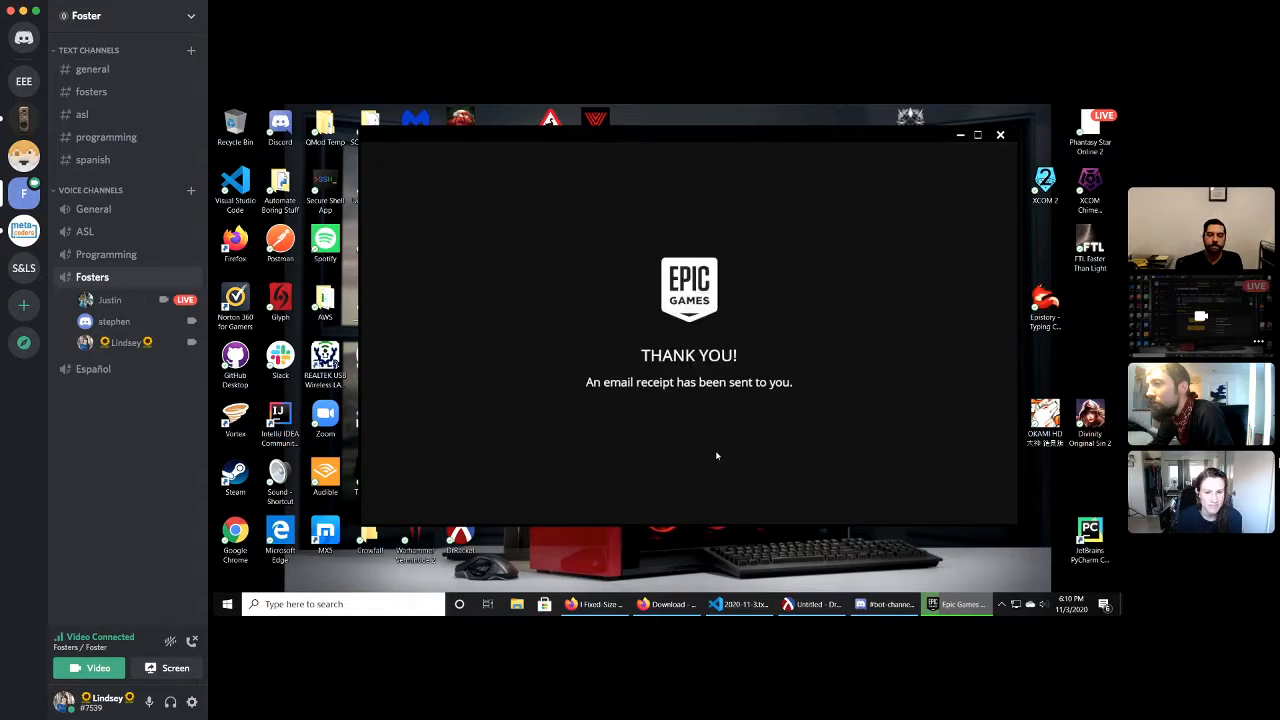
{"action": "mouse_move", "coordinate": [704, 456]}
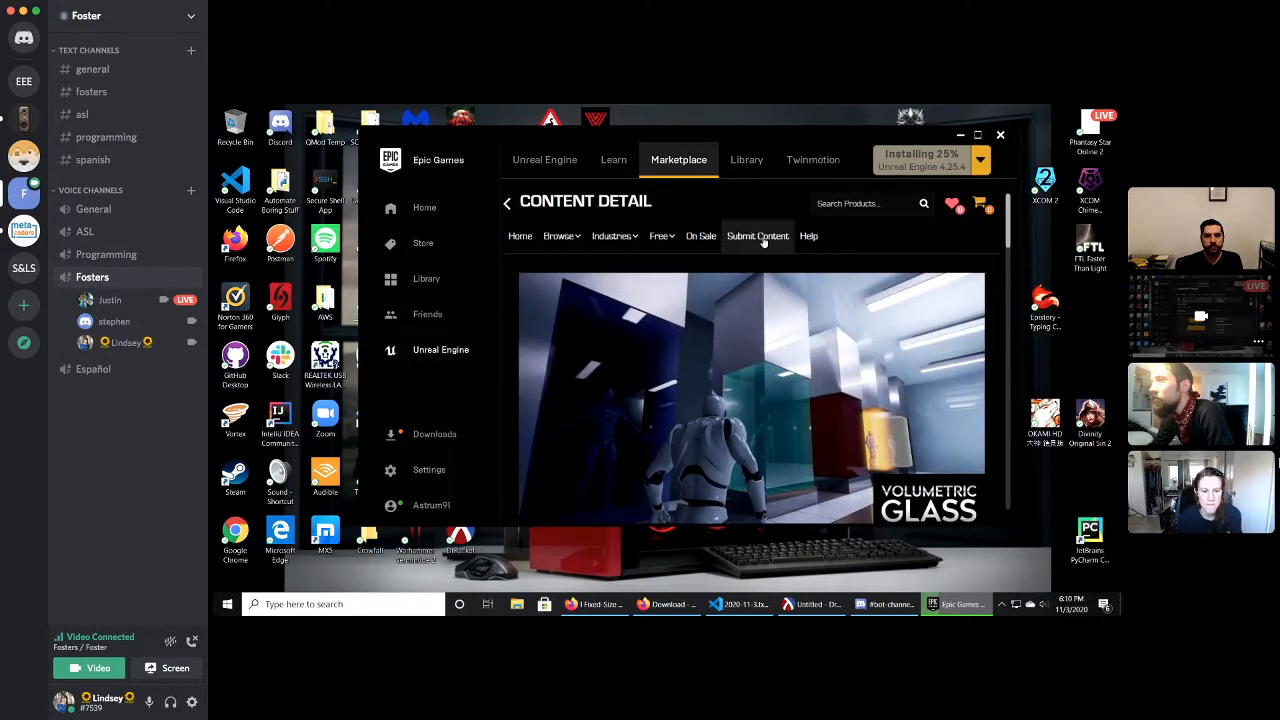
{"action": "left_click", "coordinate": [660, 236]}
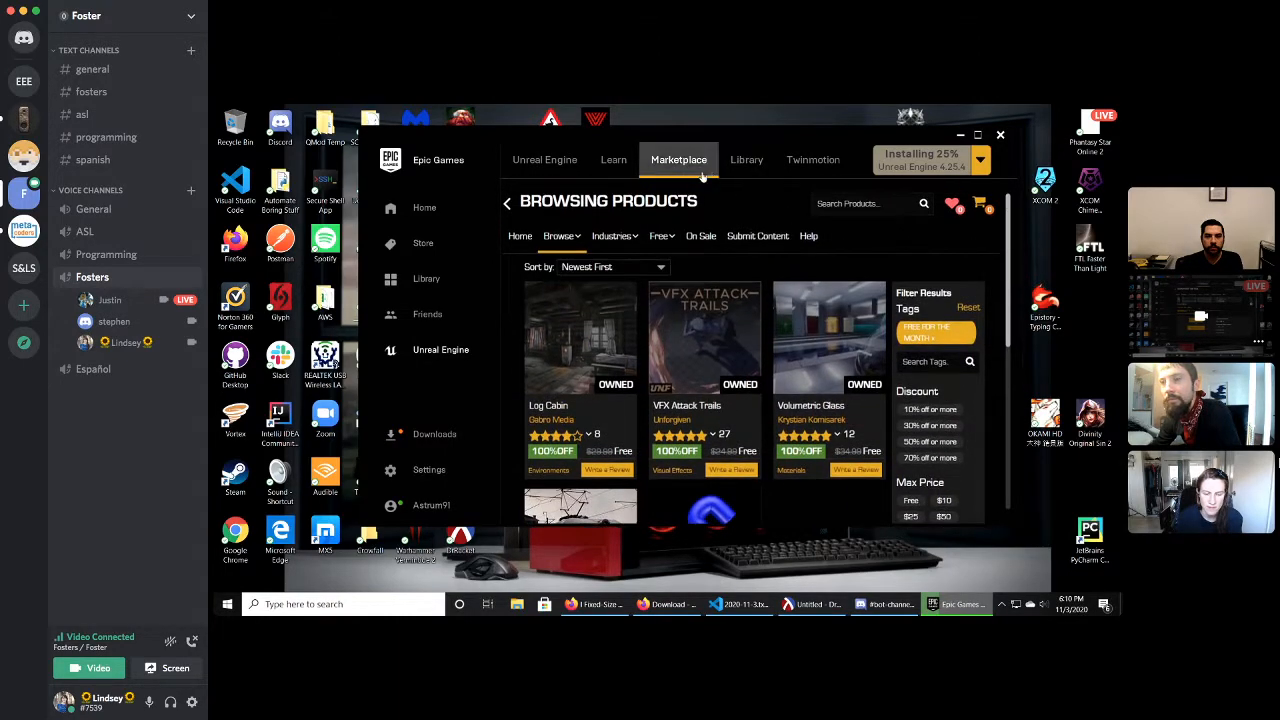
Browse the Permanently Free Collection results down the first page.
{"action": "left_click", "coordinate": [660, 236]}
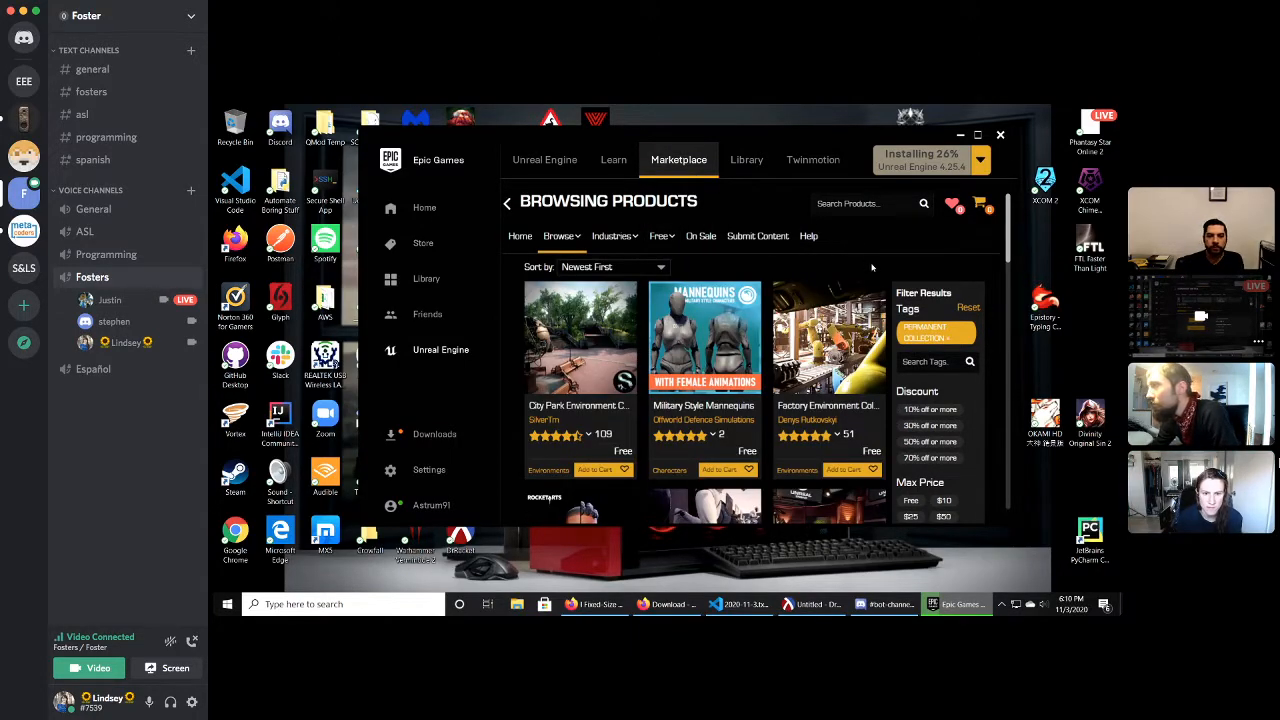
{"action": "scroll", "scroll_direction": "down", "scroll_amount": 3}
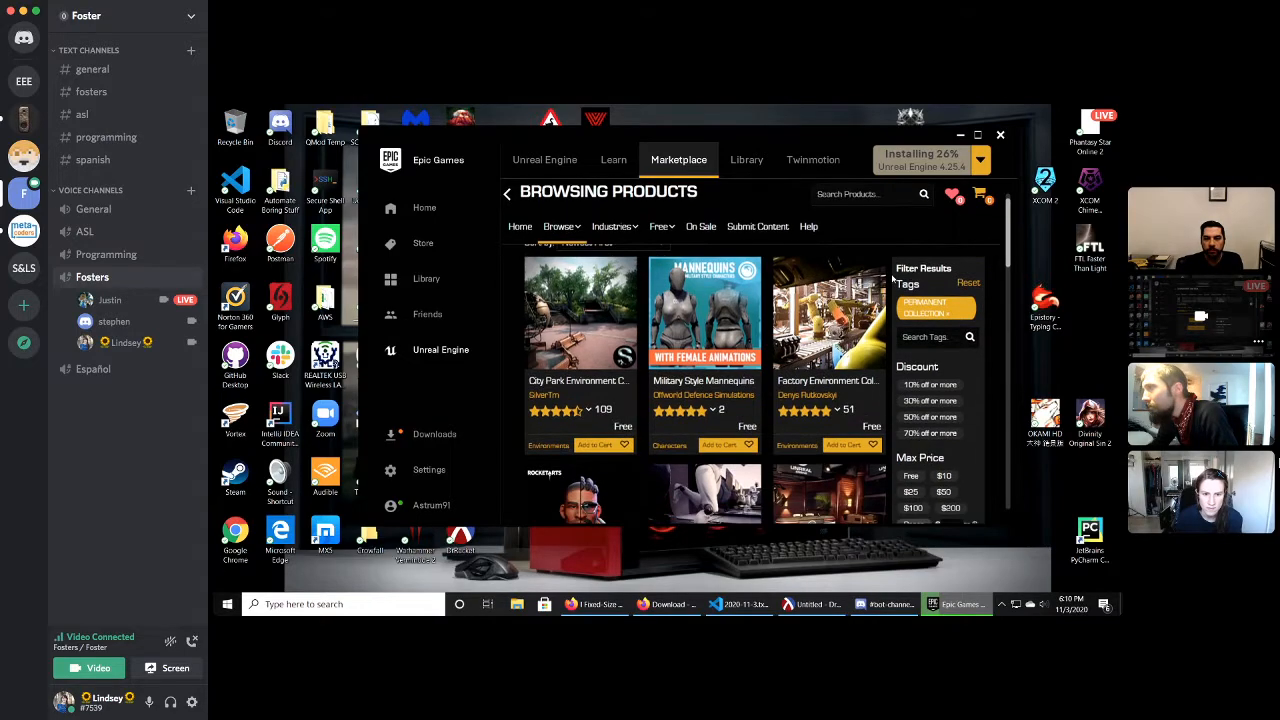
{"action": "scroll", "scroll_direction": "down", "scroll_amount": 3}
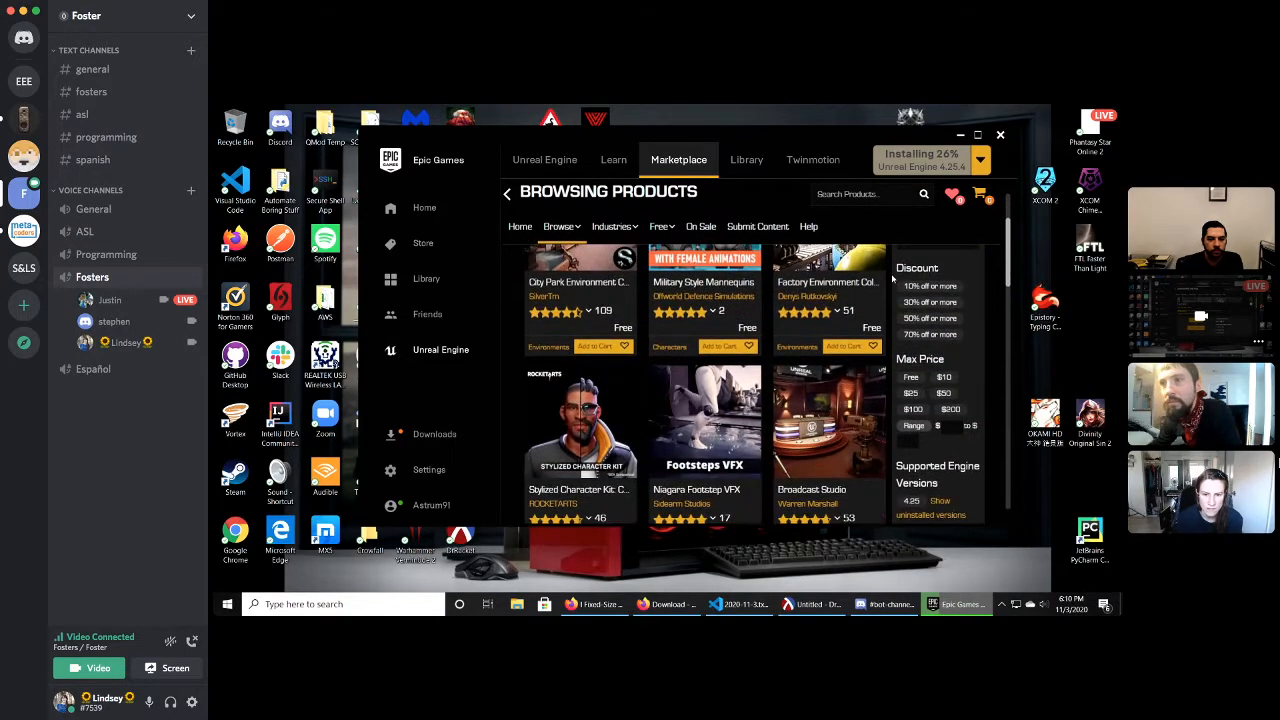
{"action": "scroll", "scroll_direction": "down", "scroll_amount": 3}
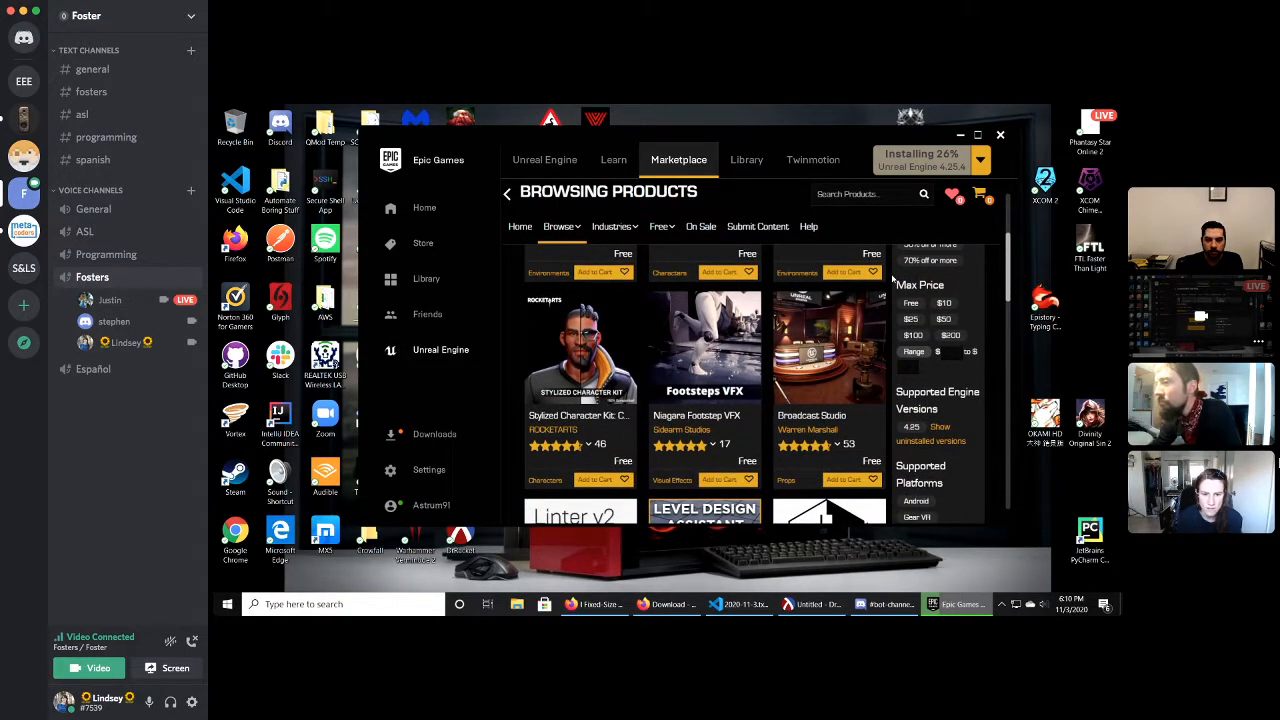
{"action": "scroll", "scroll_direction": "down", "scroll_amount": 3}
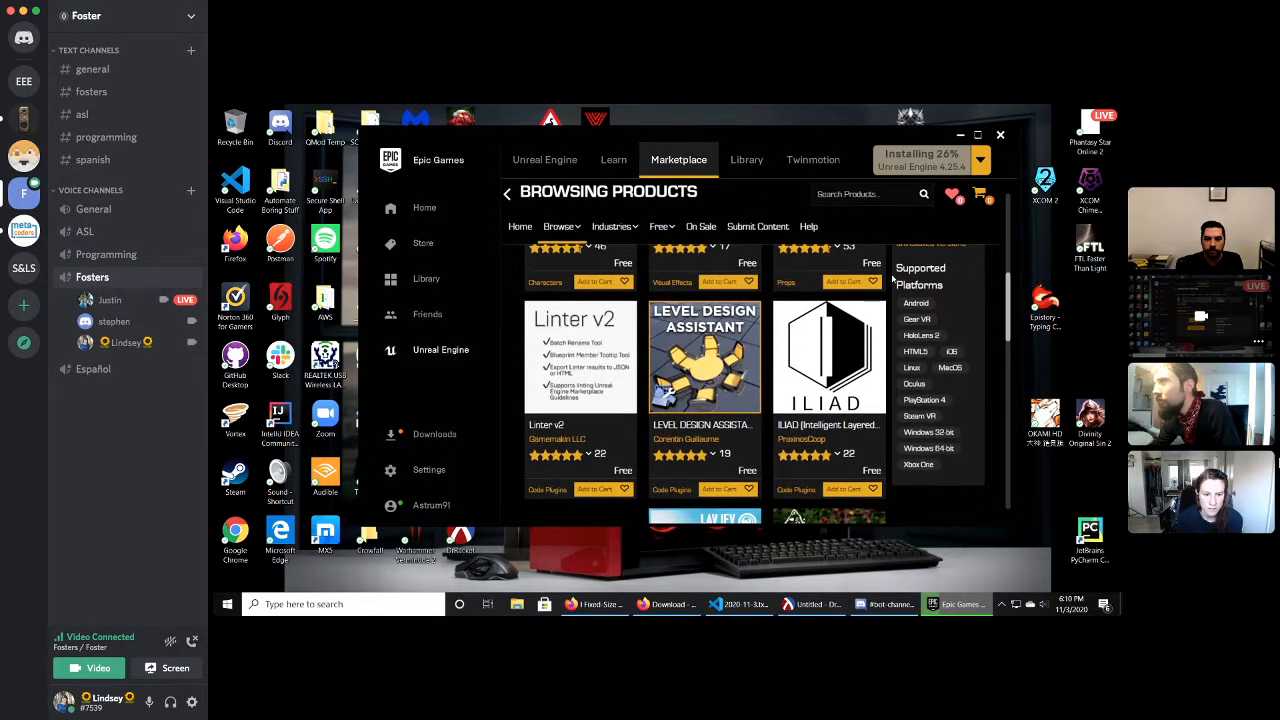
{"action": "scroll", "scroll_direction": "down", "scroll_amount": 3}
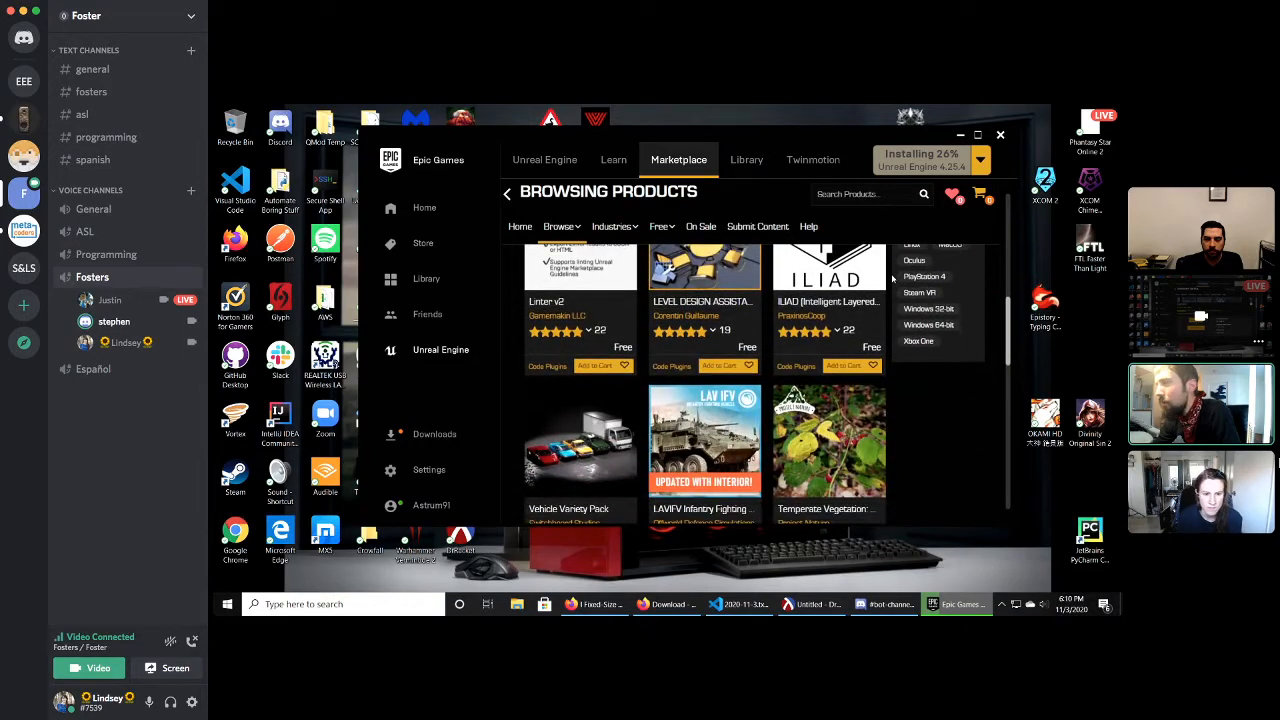
{"action": "scroll", "scroll_direction": "down", "scroll_amount": 3}
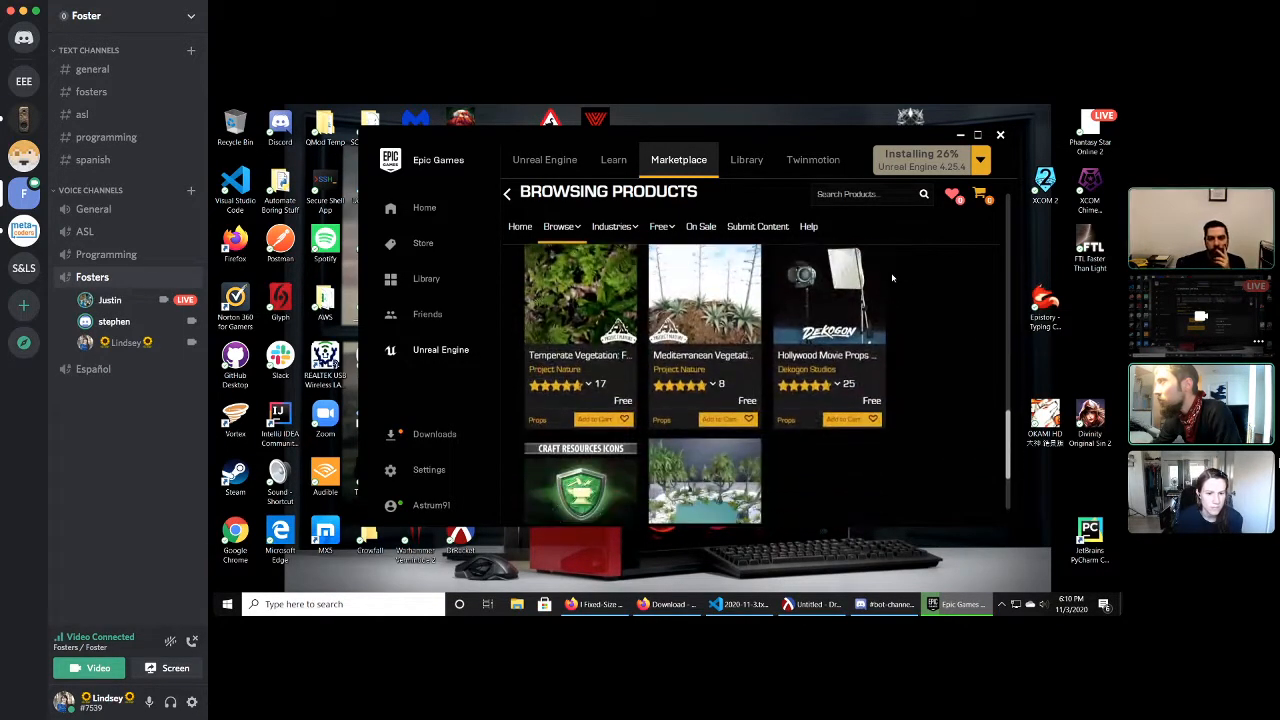
{"action": "scroll", "scroll_direction": "down", "scroll_amount": 3}
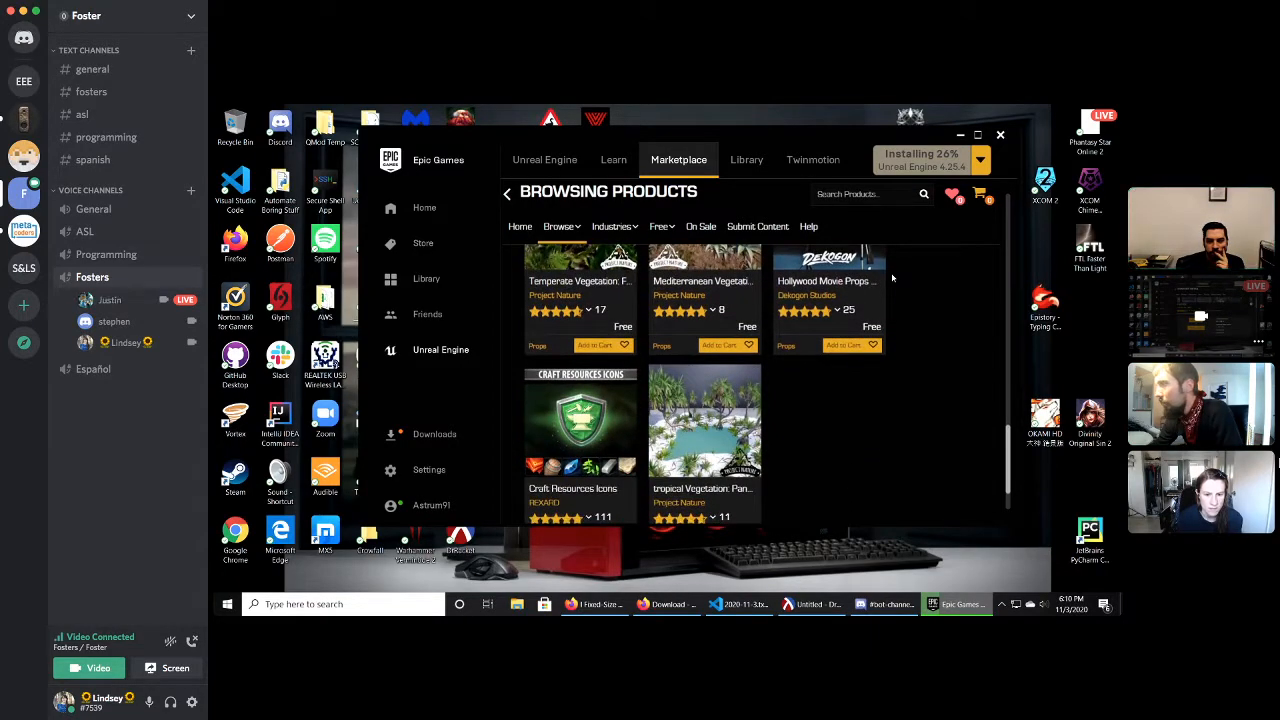
{"action": "scroll", "scroll_direction": "down", "scroll_amount": 3}
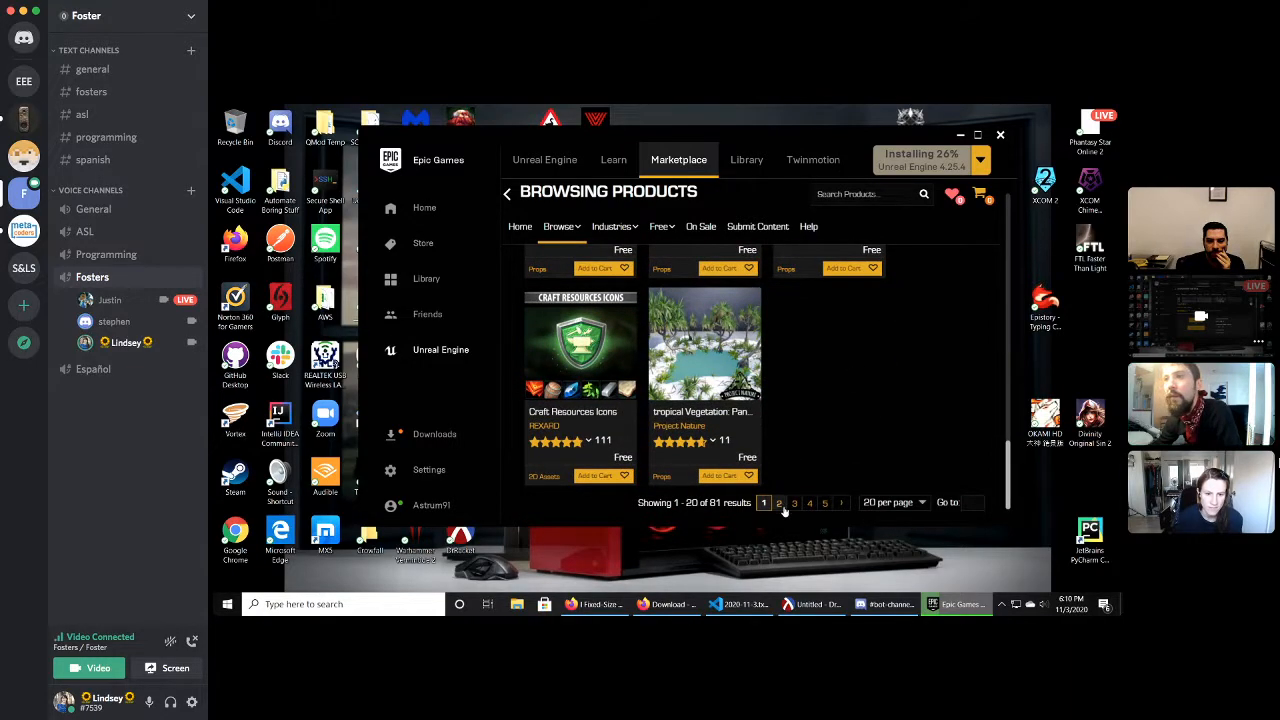
Move to page 2 of the results and bring up the Medieval Dungeon product details.
{"action": "left_click", "coordinate": [780, 502]}
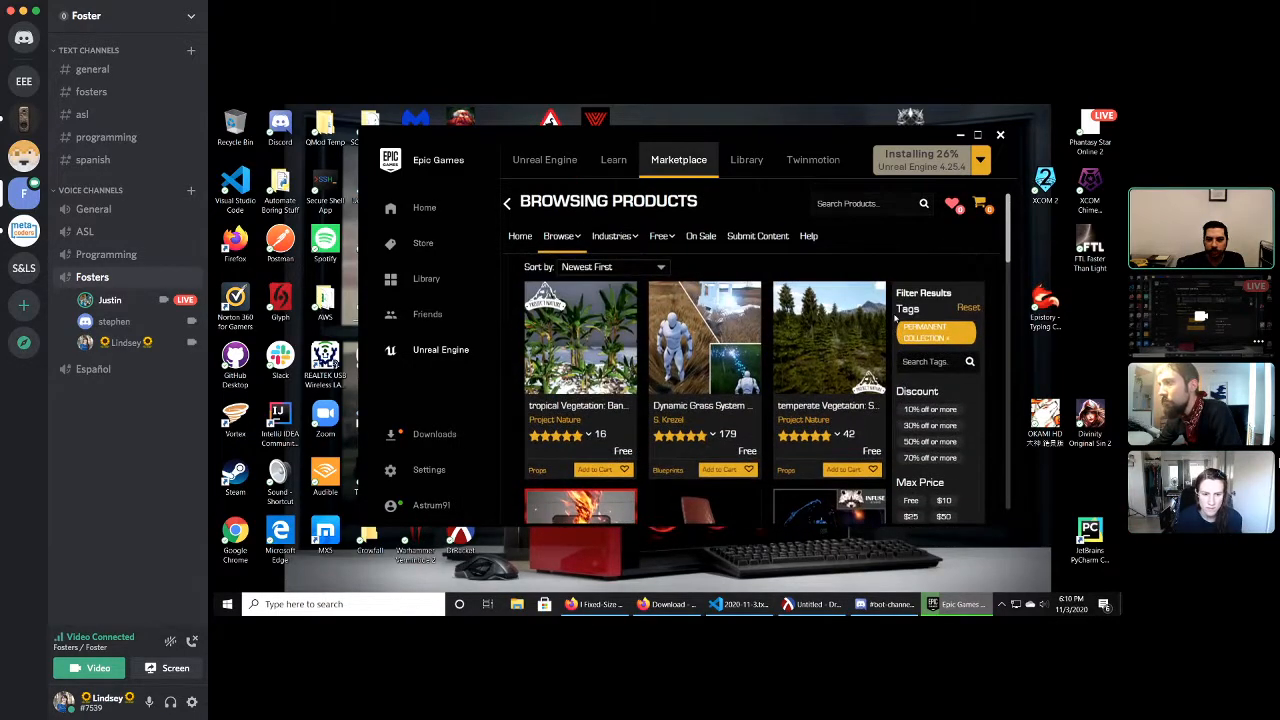
{"action": "scroll", "scroll_direction": "down", "scroll_amount": 3}
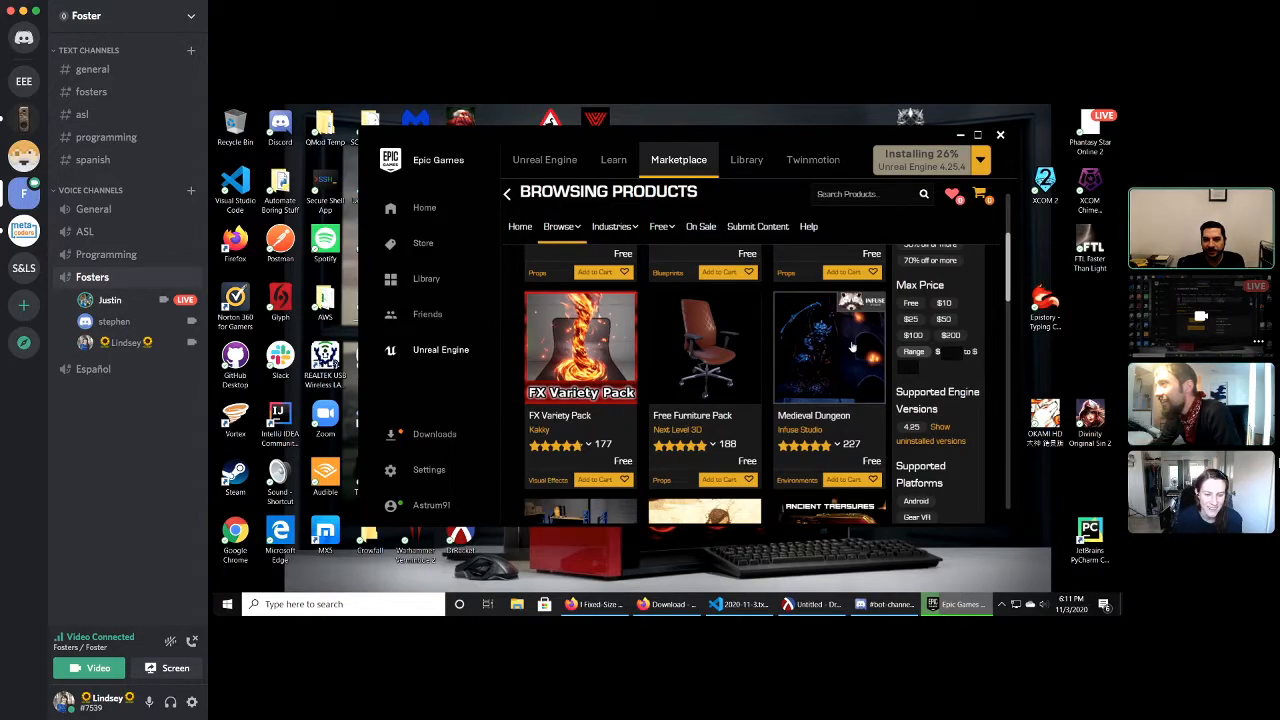
{"action": "left_click", "coordinate": [828, 348]}
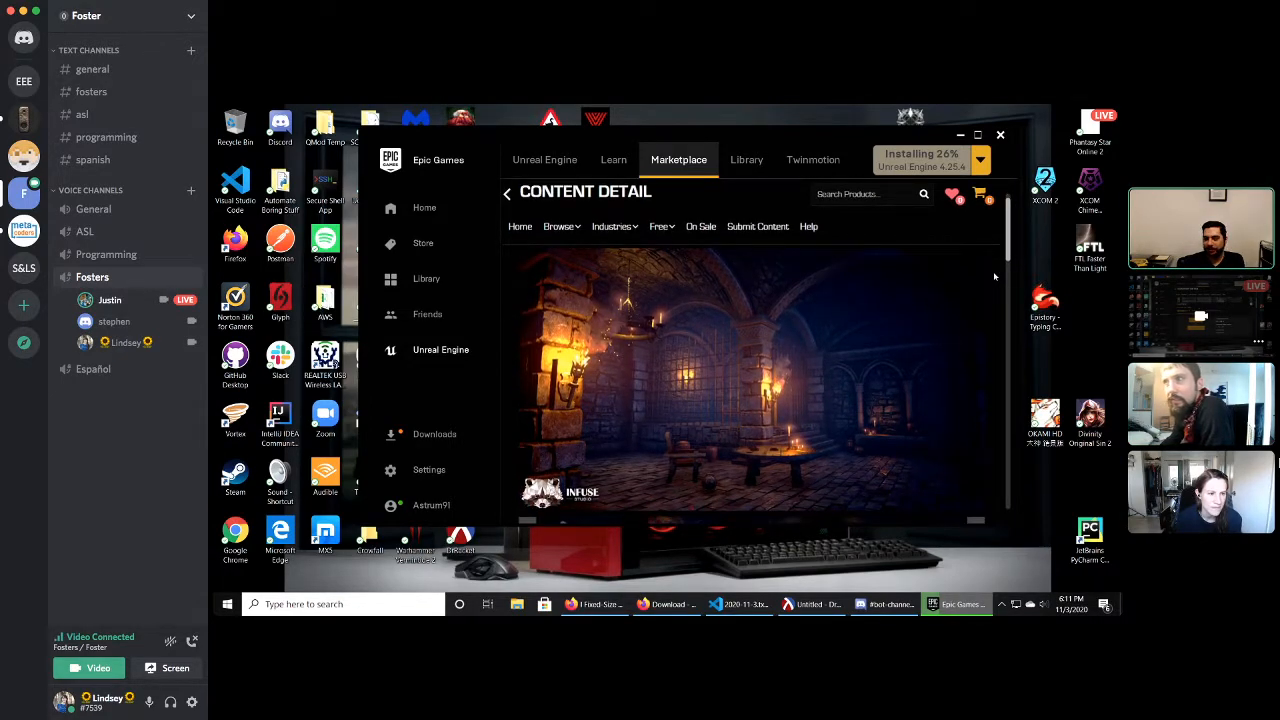
Review the Medieval Dungeon page down to its title, rating and review count.
{"action": "left_click", "coordinate": [660, 226]}
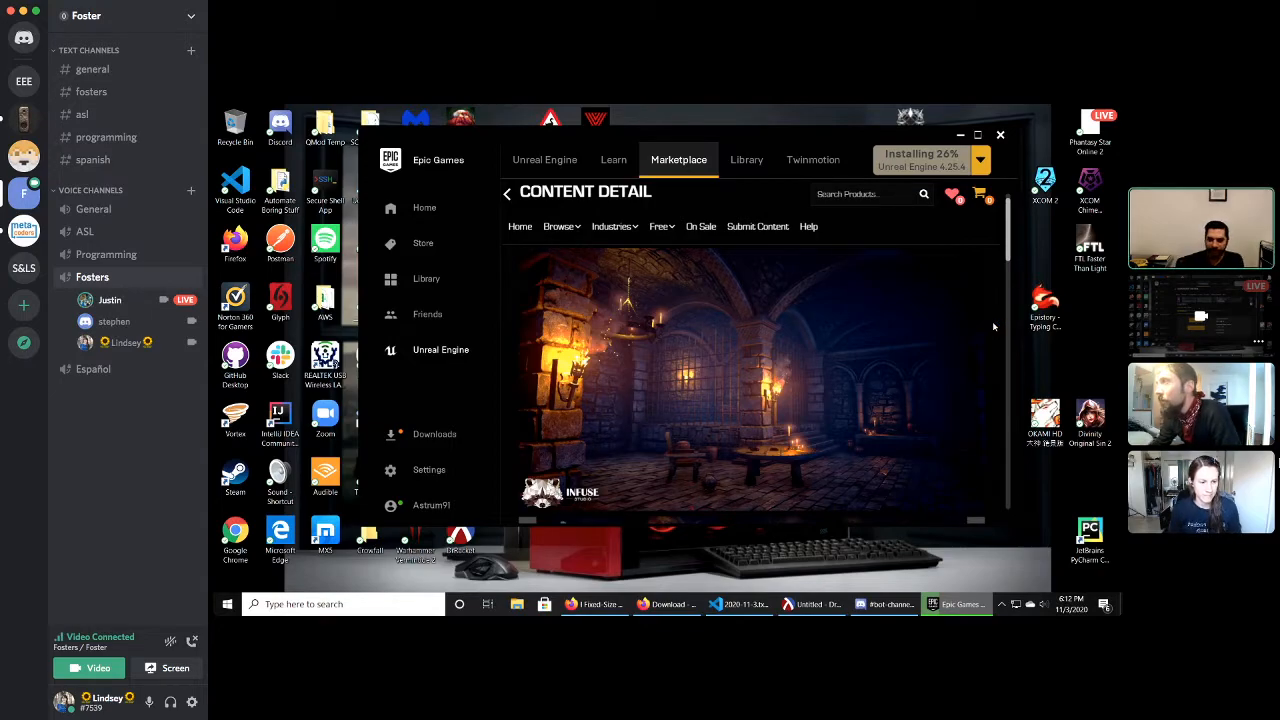
{"action": "scroll", "scroll_direction": "down", "scroll_amount": 3}
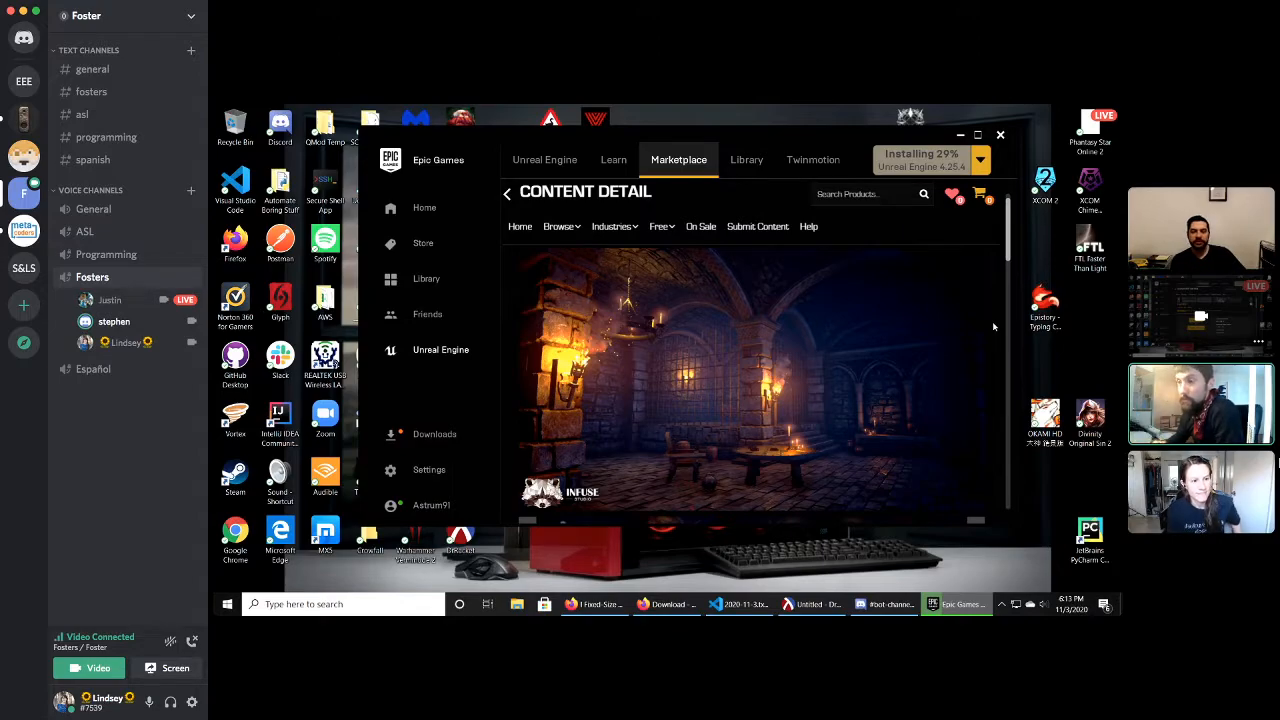
{"action": "scroll", "scroll_direction": "down", "scroll_amount": 3}
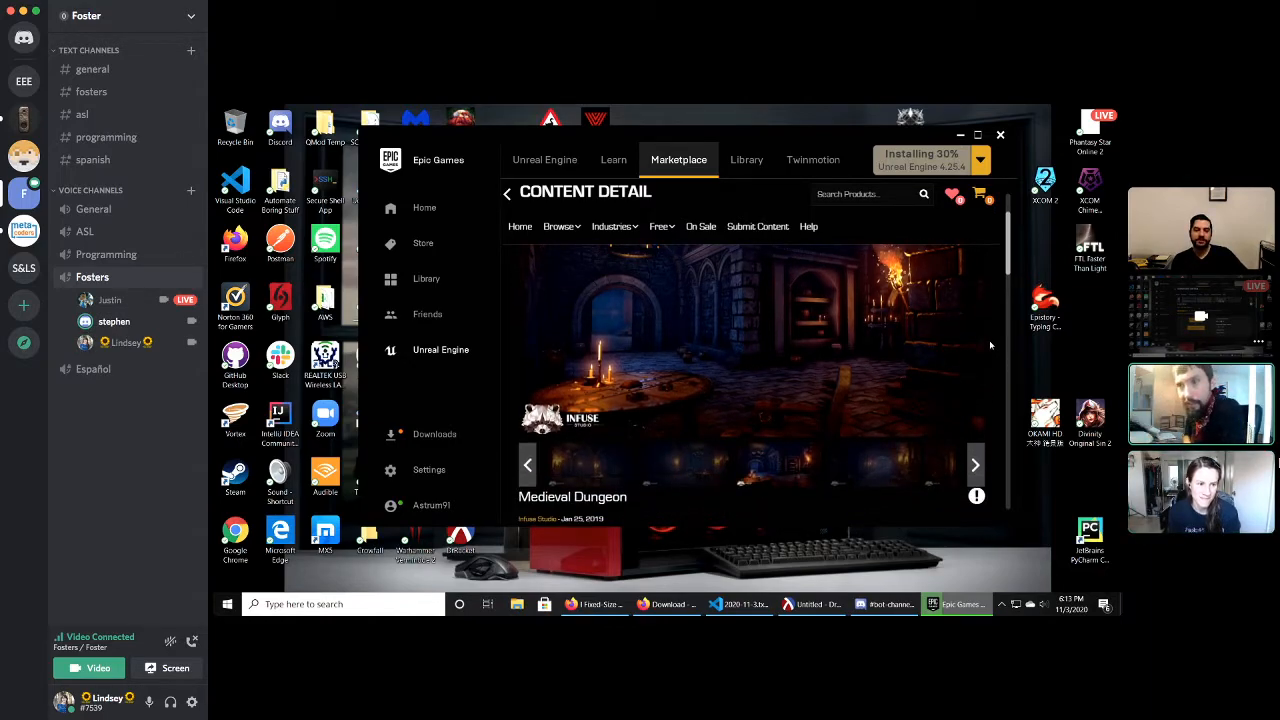
{"action": "scroll", "scroll_direction": "down", "scroll_amount": 3}
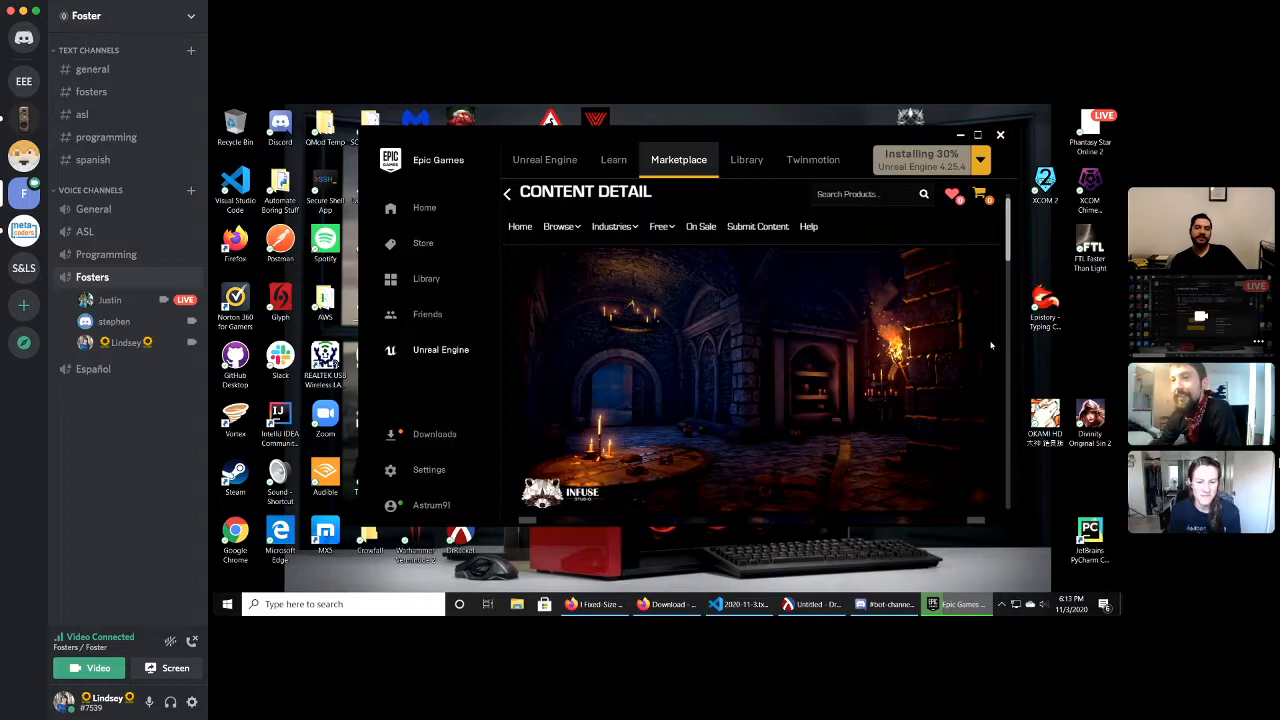
{"action": "mouse_move", "coordinate": [838, 348]}
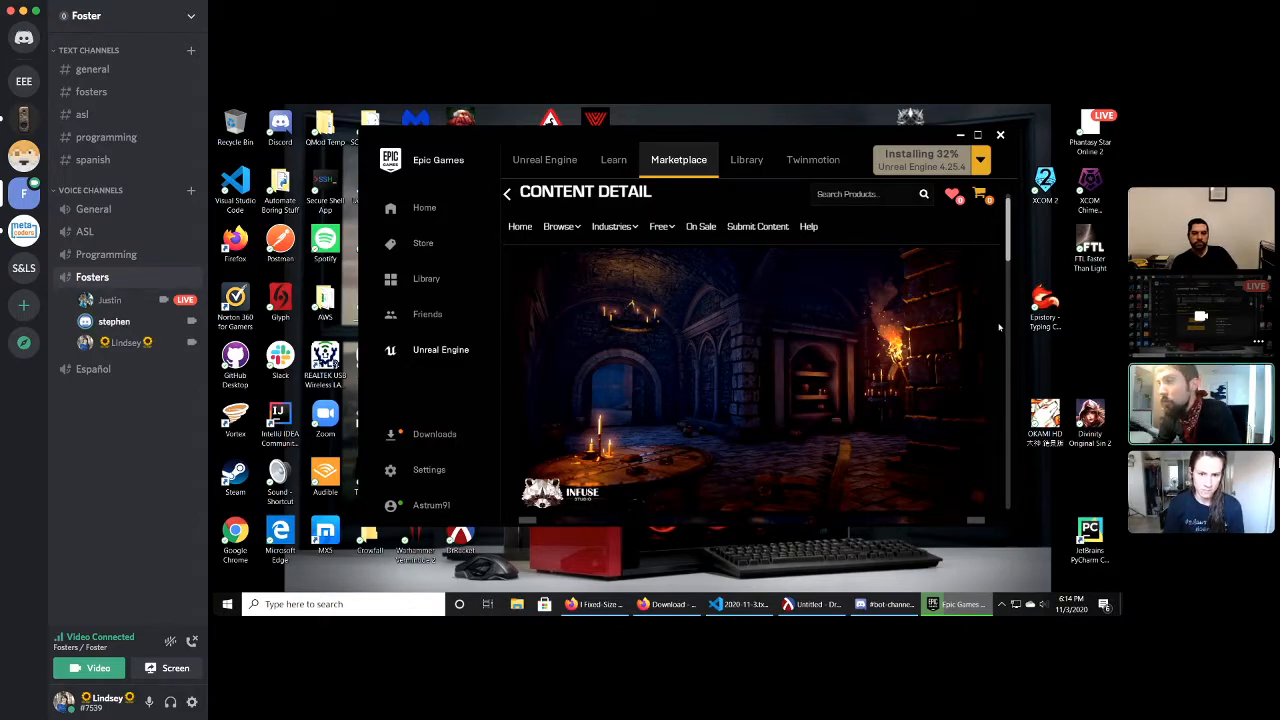
{"action": "scroll", "scroll_direction": "down", "scroll_amount": 3}
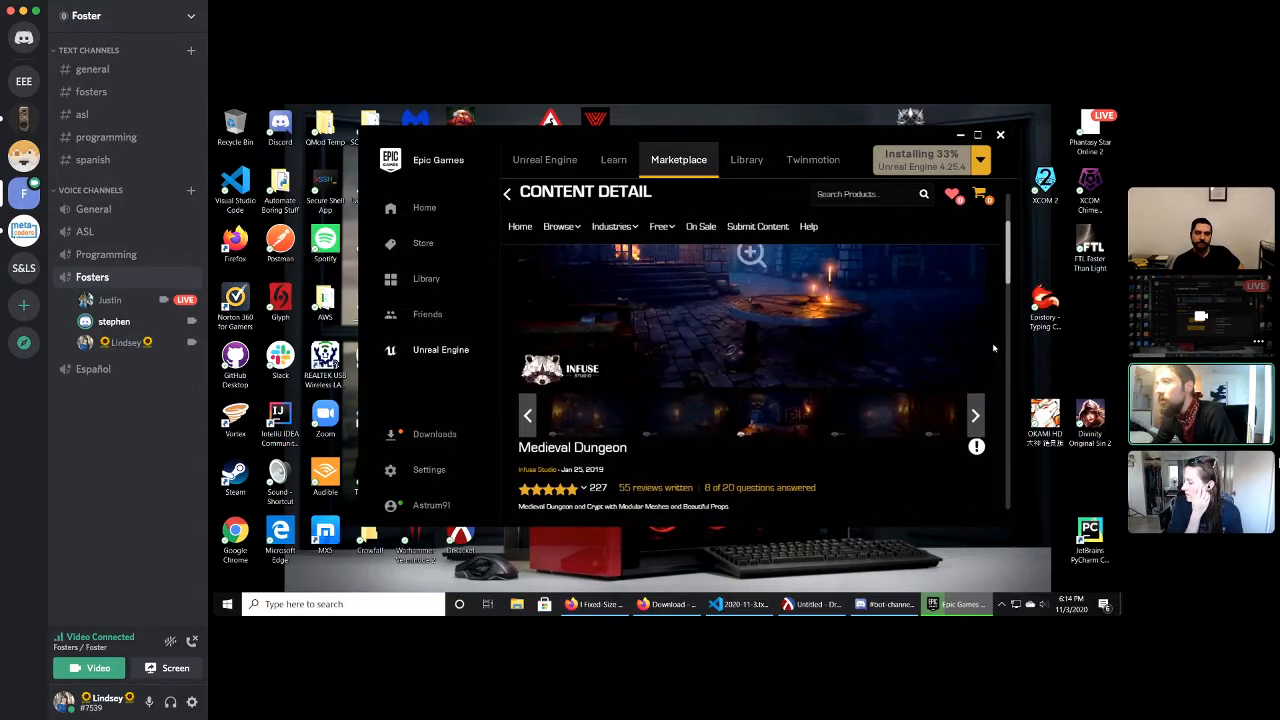
Glance at the Permanently Free Collection, then show the Library vault now holding Medieval Dungeon.
{"action": "left_click", "coordinate": [660, 236]}
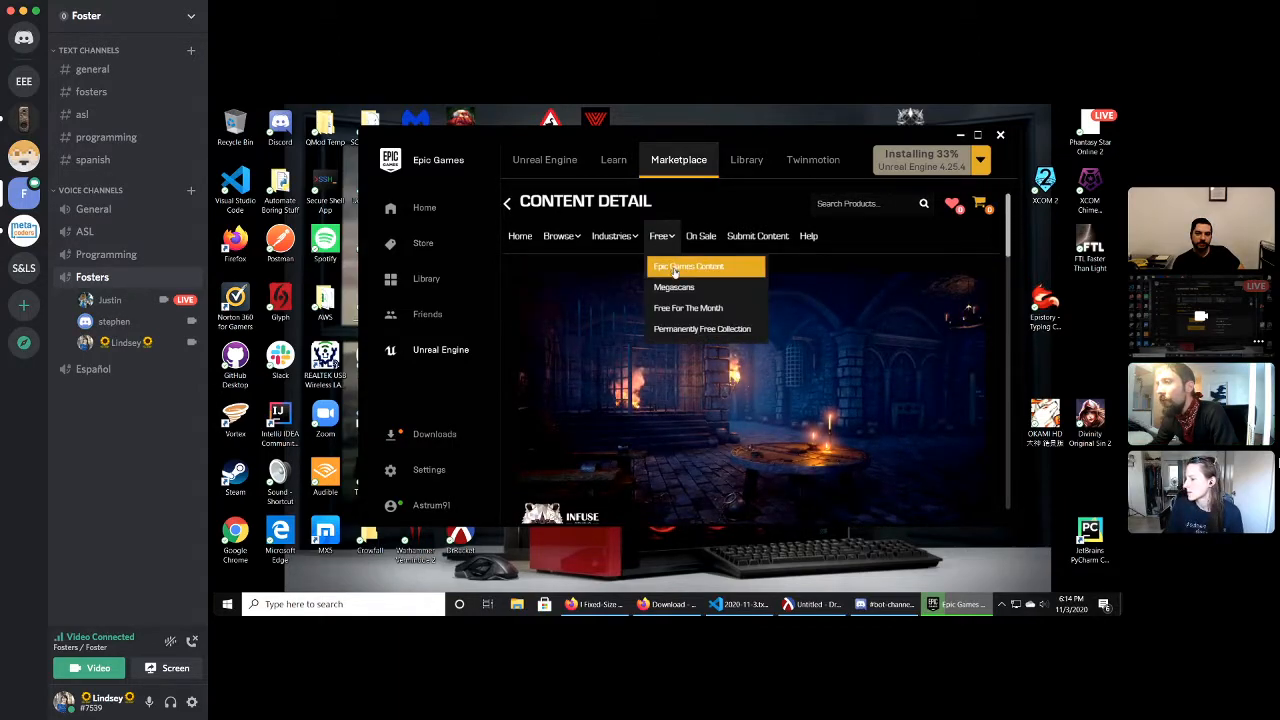
{"action": "left_click", "coordinate": [702, 328]}
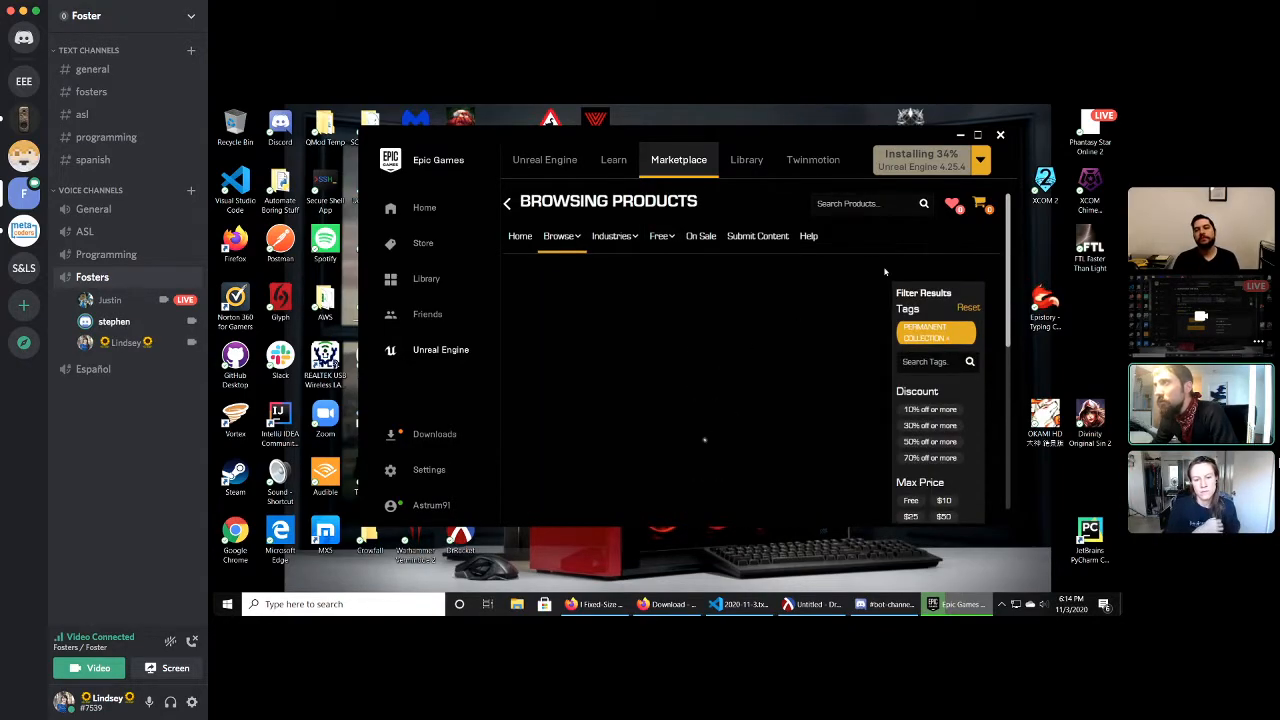
{"action": "scroll", "scroll_direction": "down", "scroll_amount": 3}
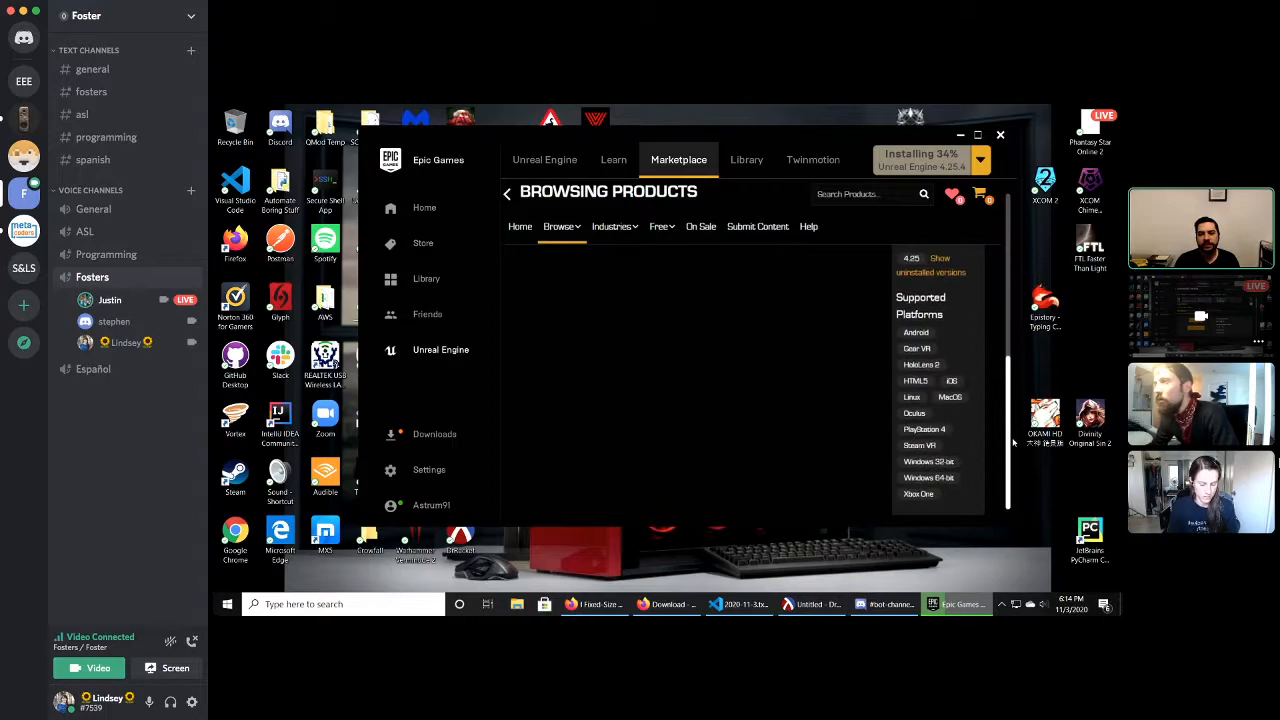
{"action": "left_click", "coordinate": [746, 160]}
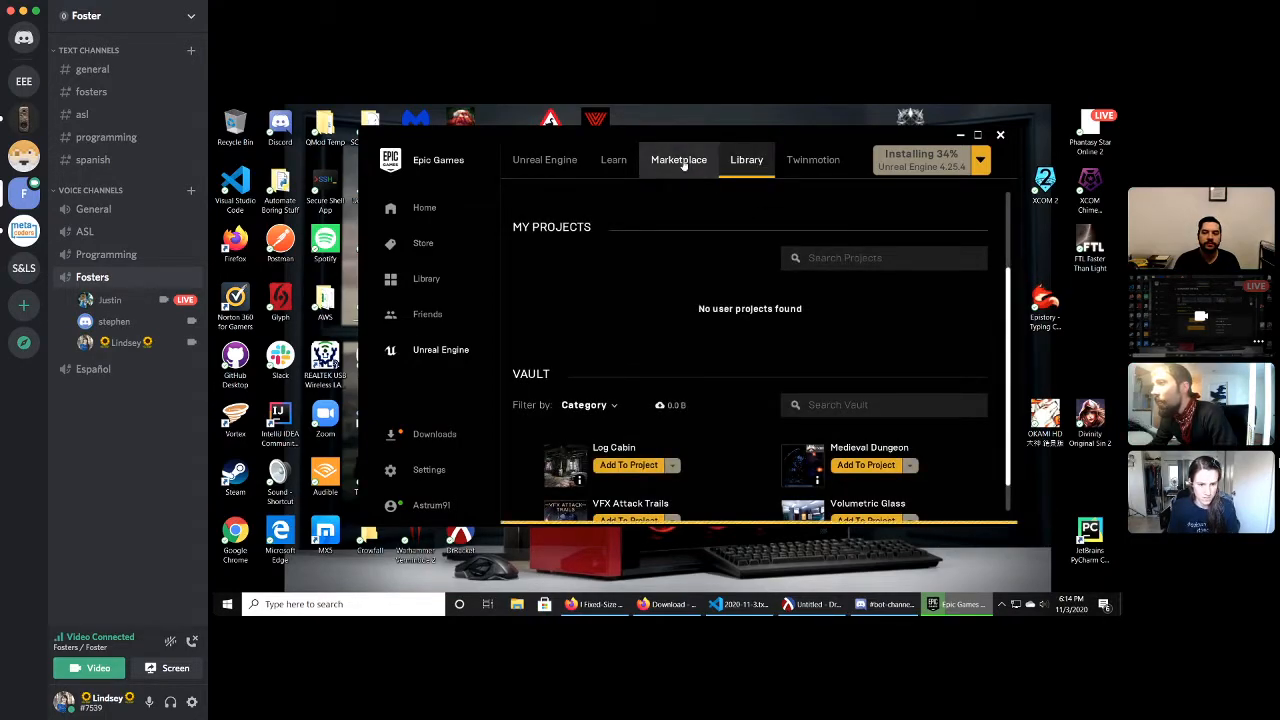
Show the Marketplace's Permanently Free Collection and scroll down through its product grid.
{"action": "left_click", "coordinate": [678, 160]}
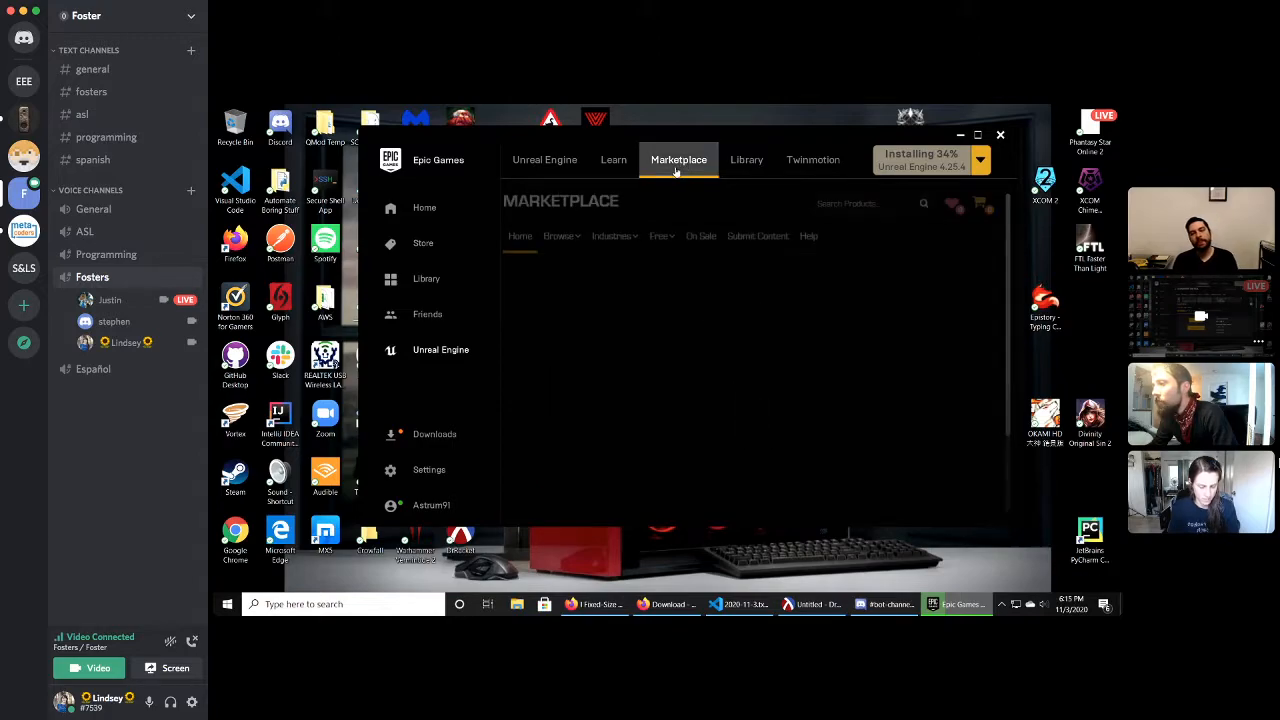
{"action": "left_click", "coordinate": [660, 236]}
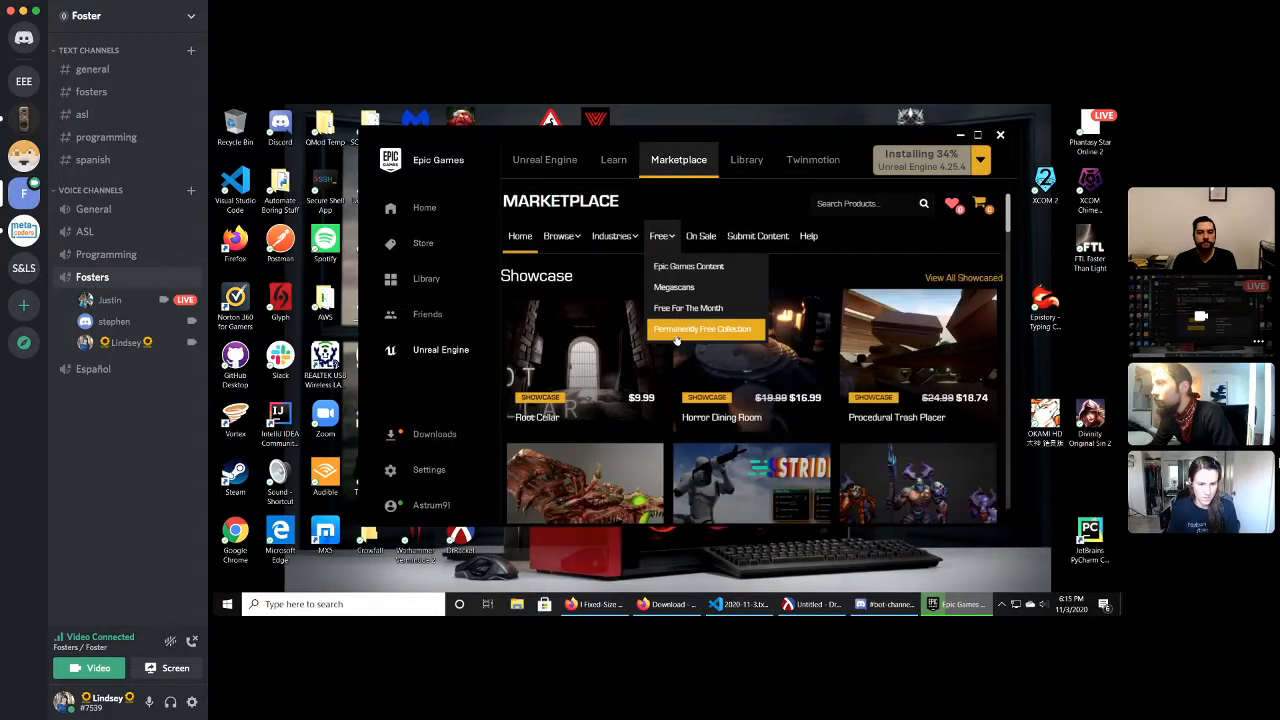
{"action": "left_click", "coordinate": [702, 328]}
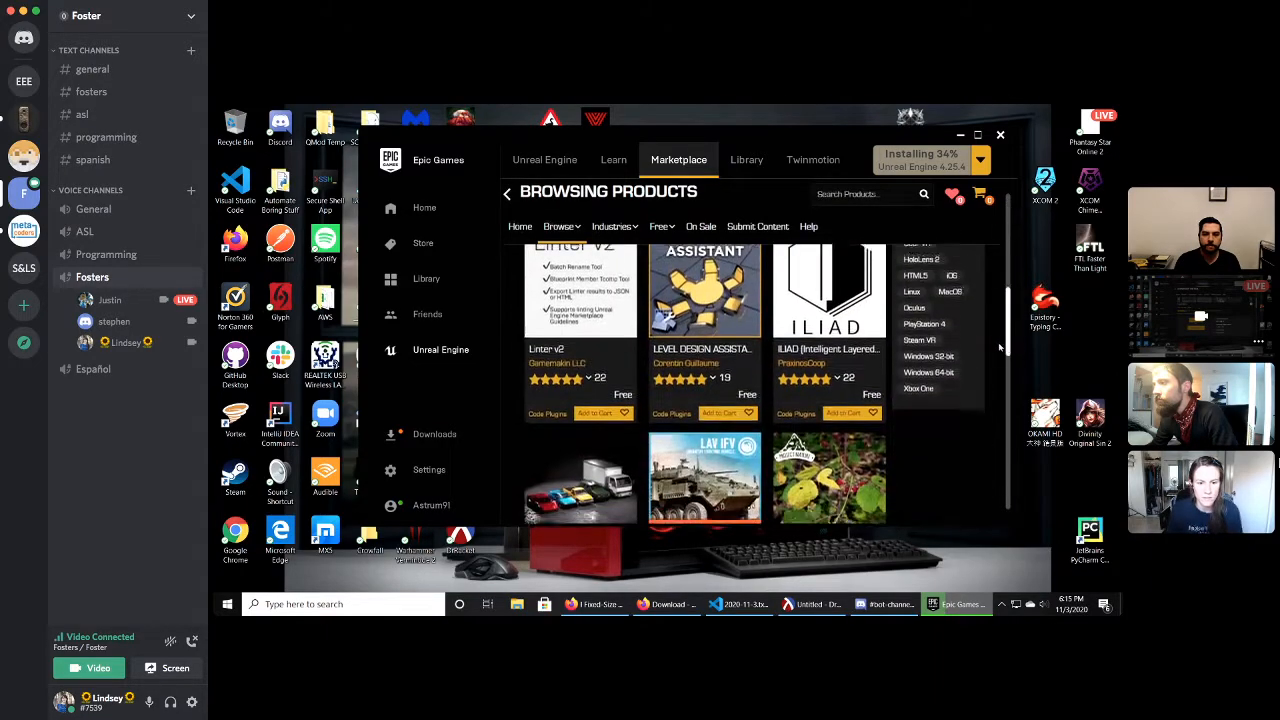
{"action": "scroll", "scroll_direction": "down", "scroll_amount": 3}
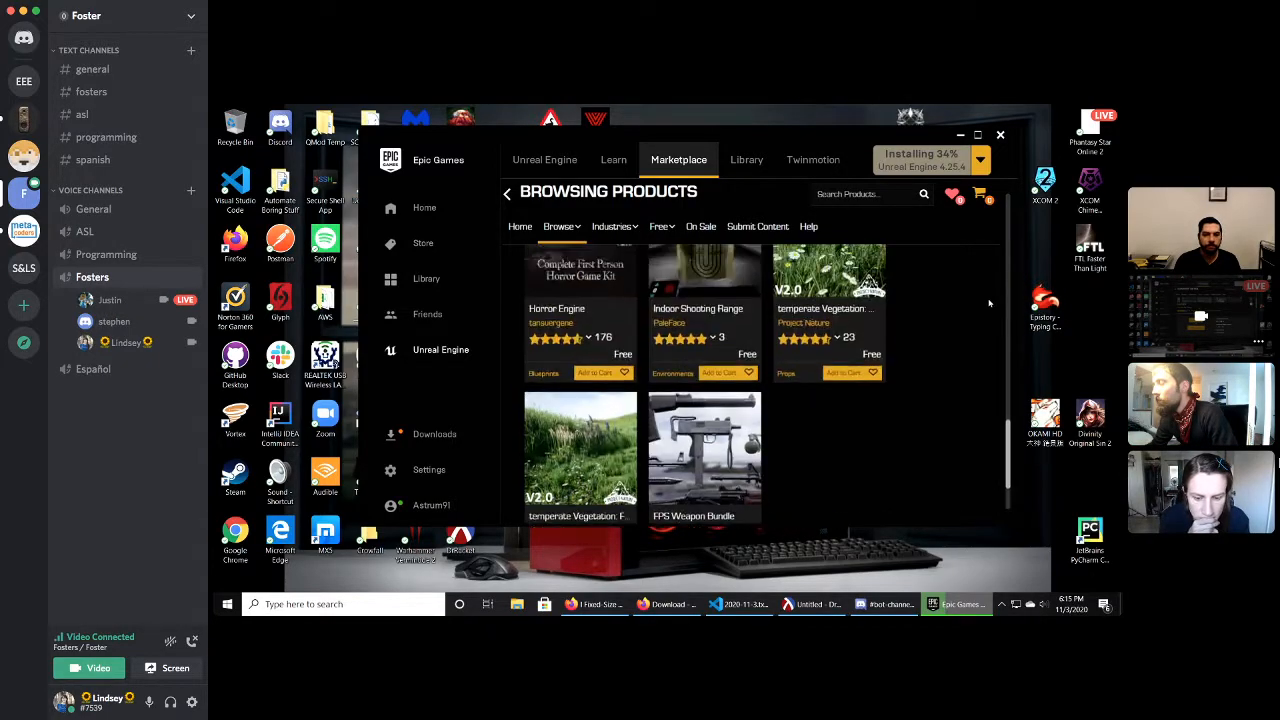
{"action": "scroll", "scroll_direction": "down", "scroll_amount": 3}
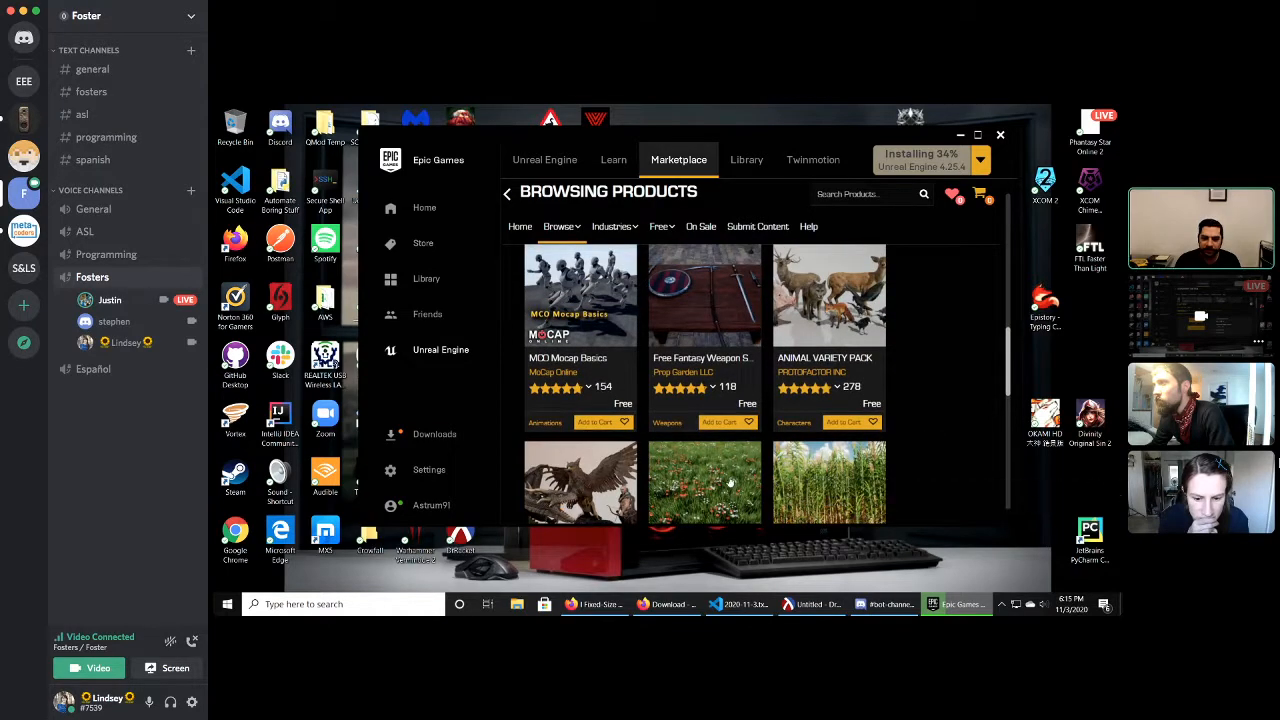
{"action": "scroll", "scroll_direction": "down", "scroll_amount": 3}
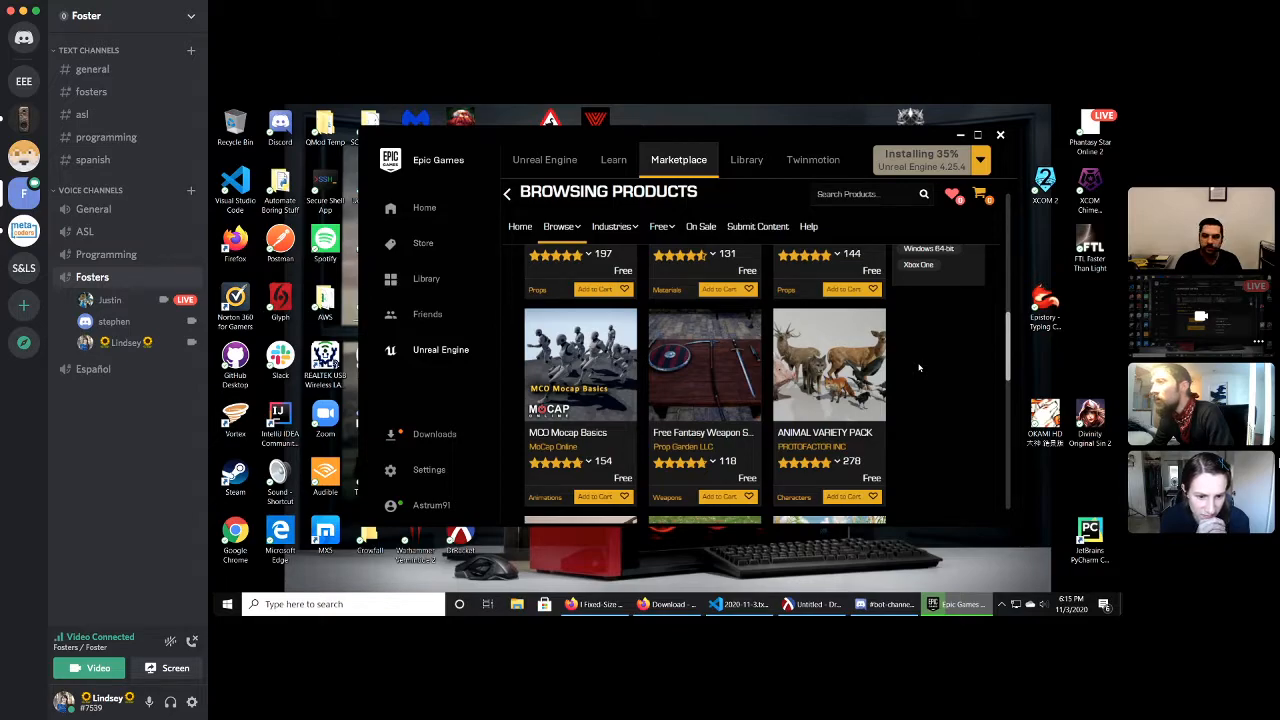
{"action": "scroll", "scroll_direction": "down", "scroll_amount": 3}
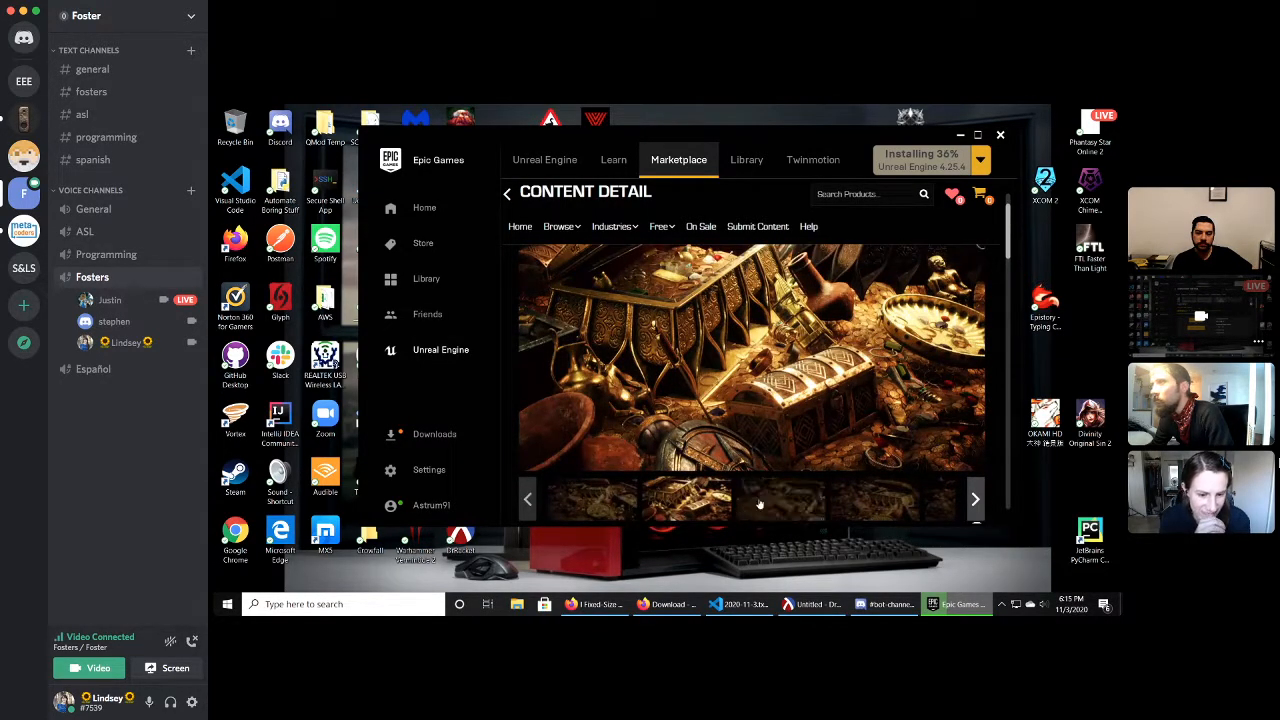
{"action": "left_click", "coordinate": [780, 500]}
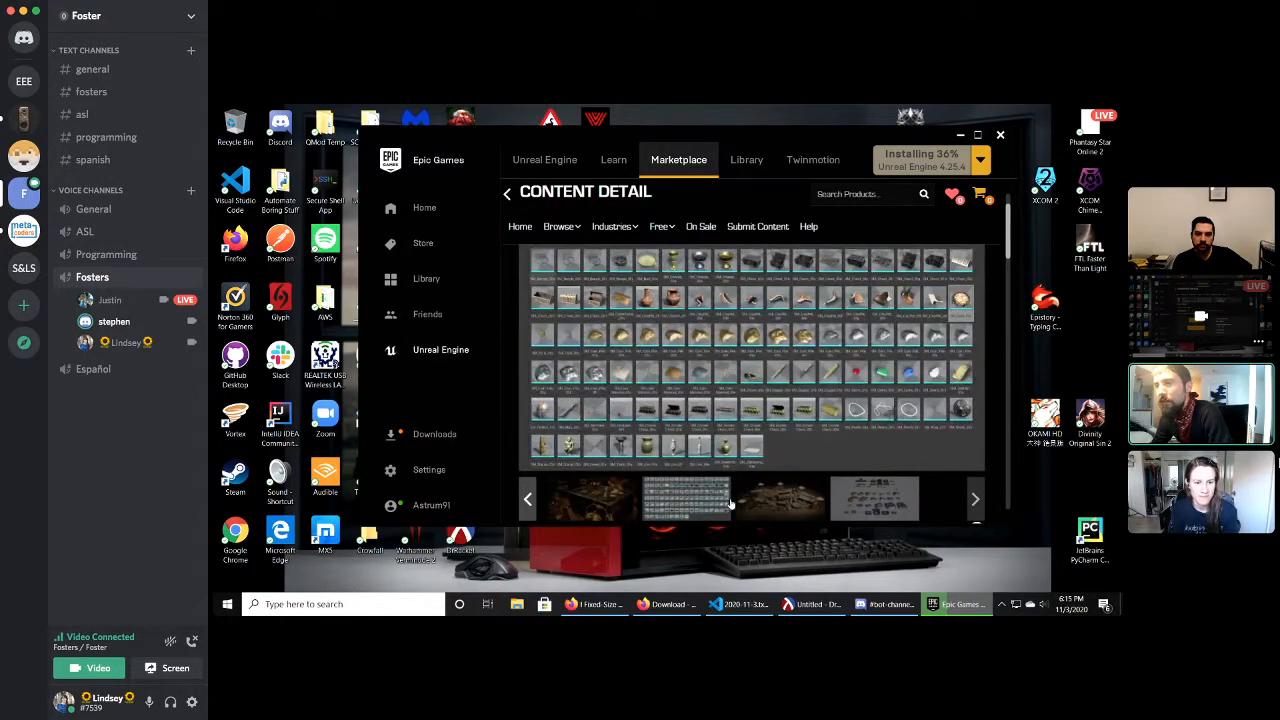
{"action": "left_click", "coordinate": [874, 500]}
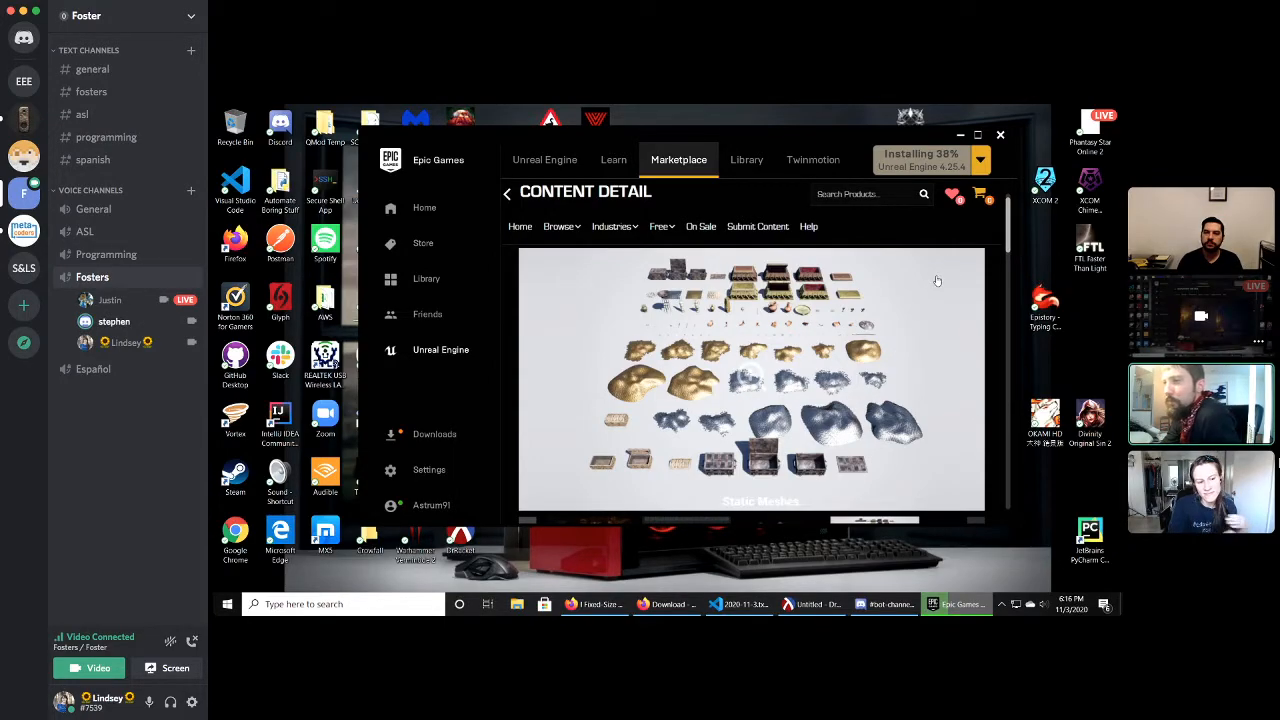
{"action": "scroll", "scroll_direction": "down", "scroll_amount": 3}
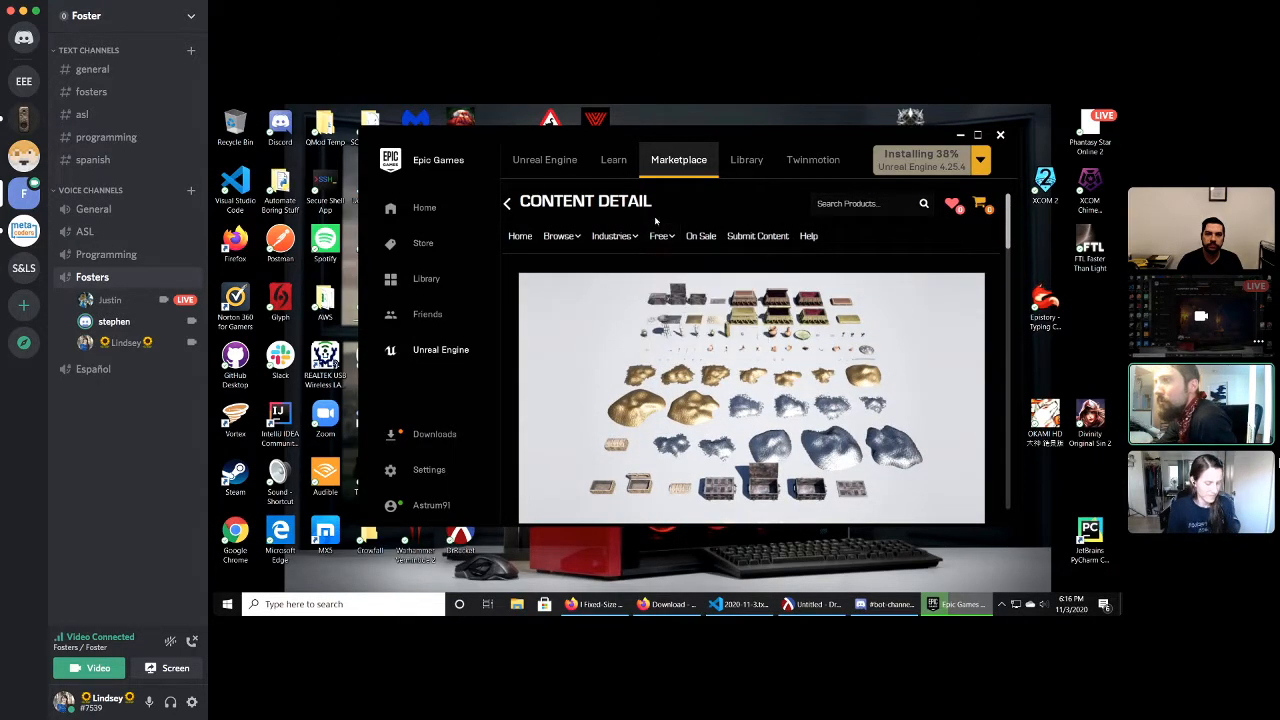
{"action": "left_click", "coordinate": [560, 236]}
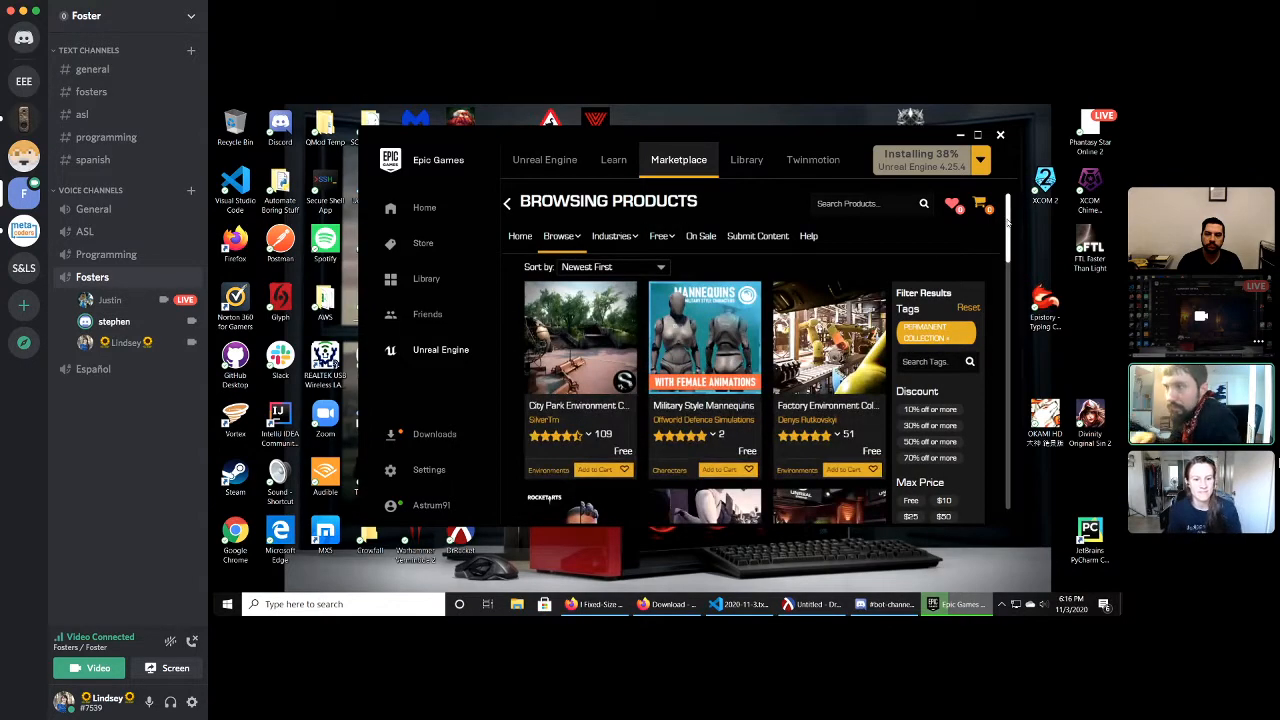
Advance to the next results page of the free collection and scroll through its assets.
{"action": "scroll", "scroll_direction": "down", "scroll_amount": 3}
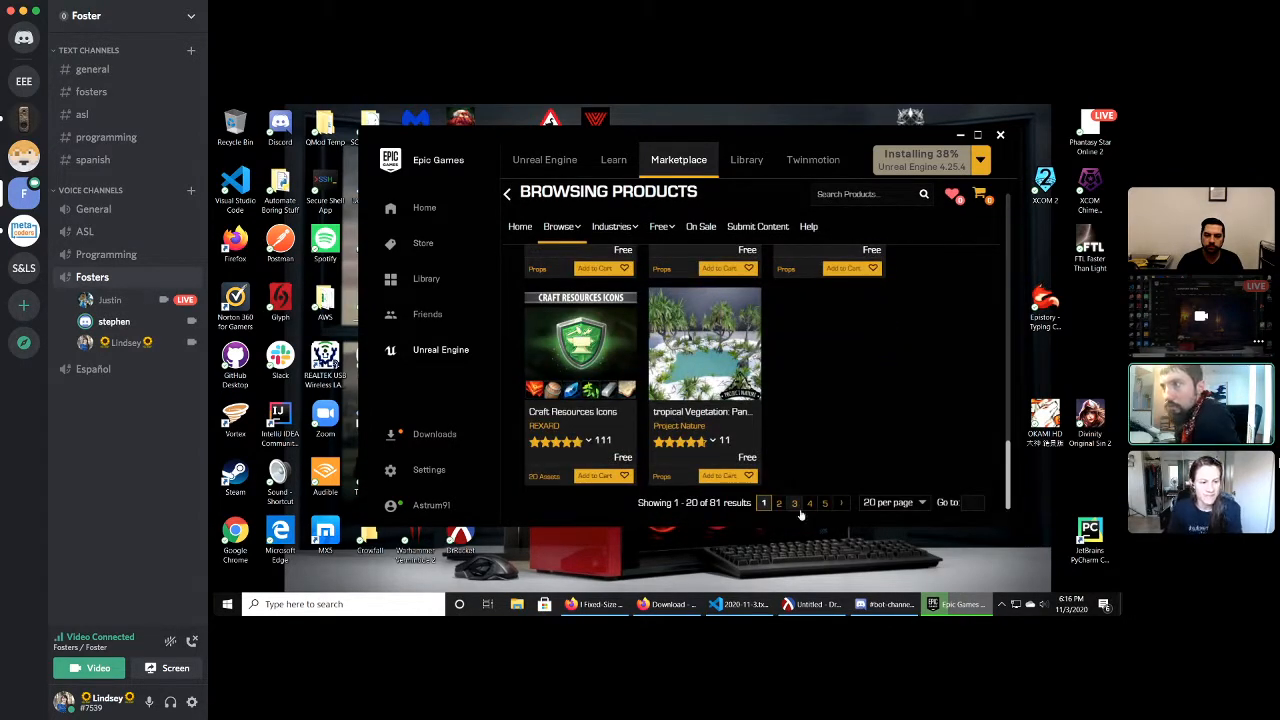
{"action": "left_click", "coordinate": [794, 502]}
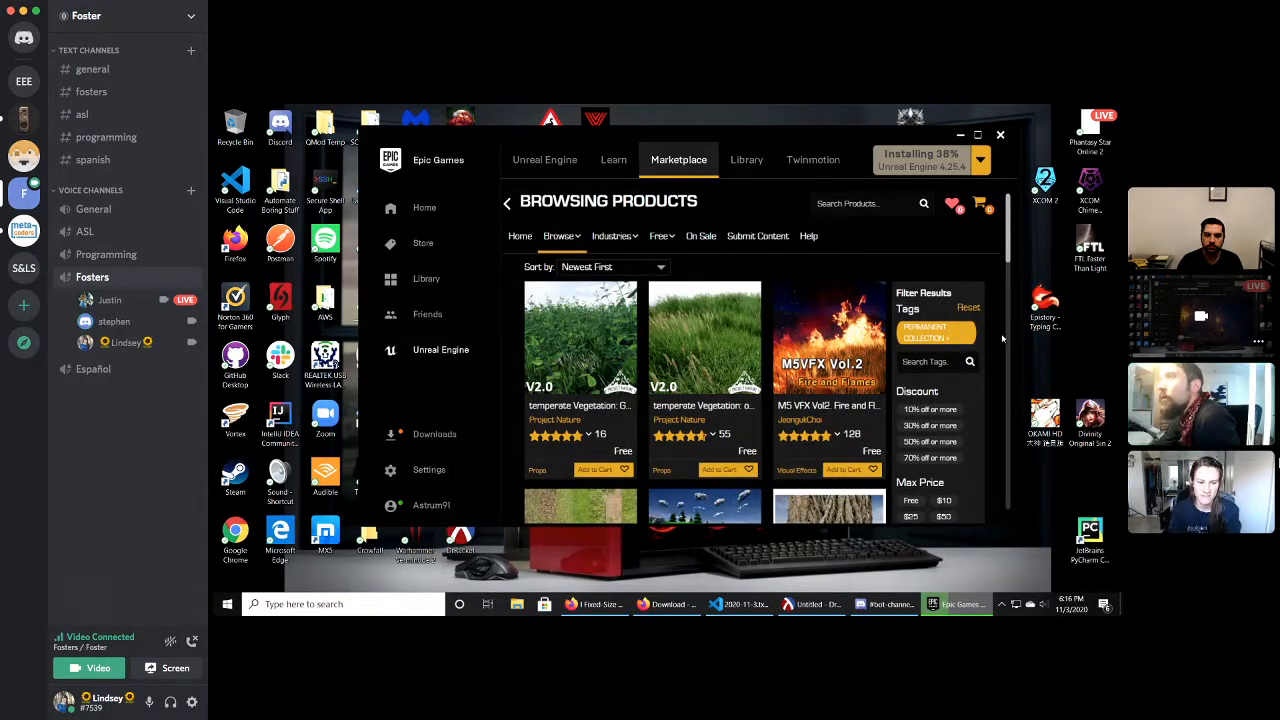
{"action": "scroll", "scroll_direction": "down", "scroll_amount": 3}
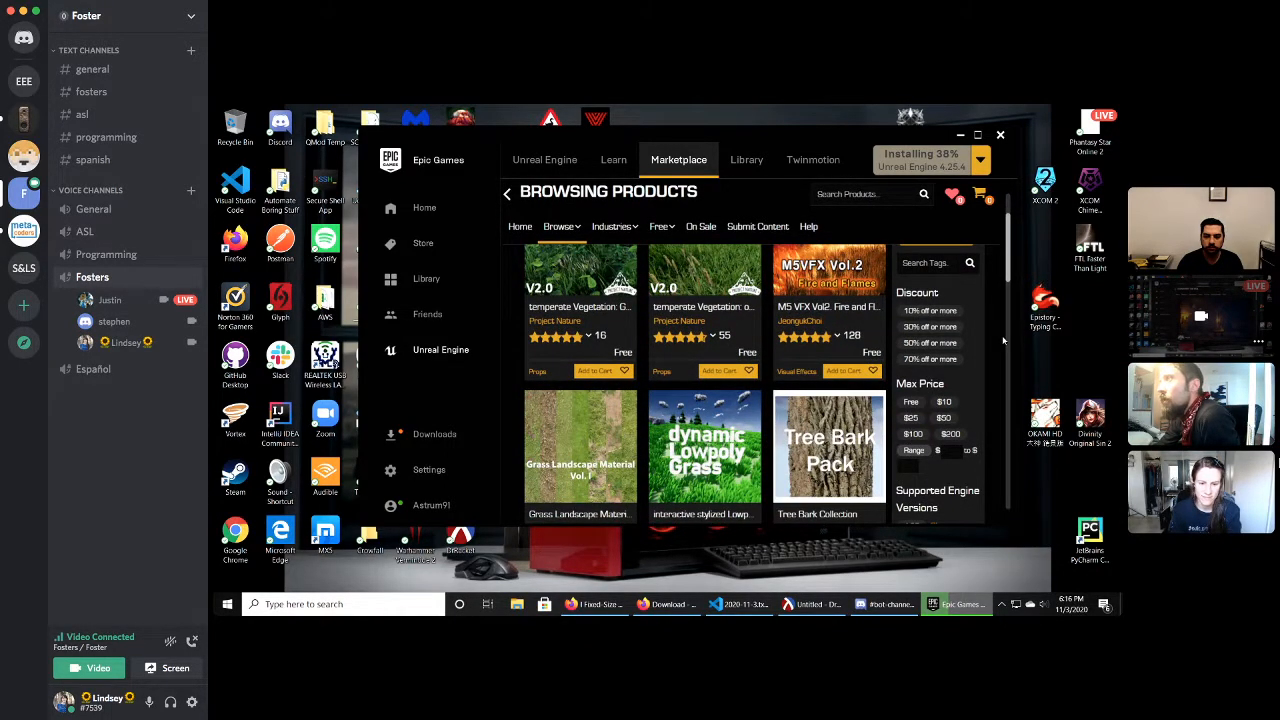
{"action": "scroll", "scroll_direction": "down", "scroll_amount": 3}
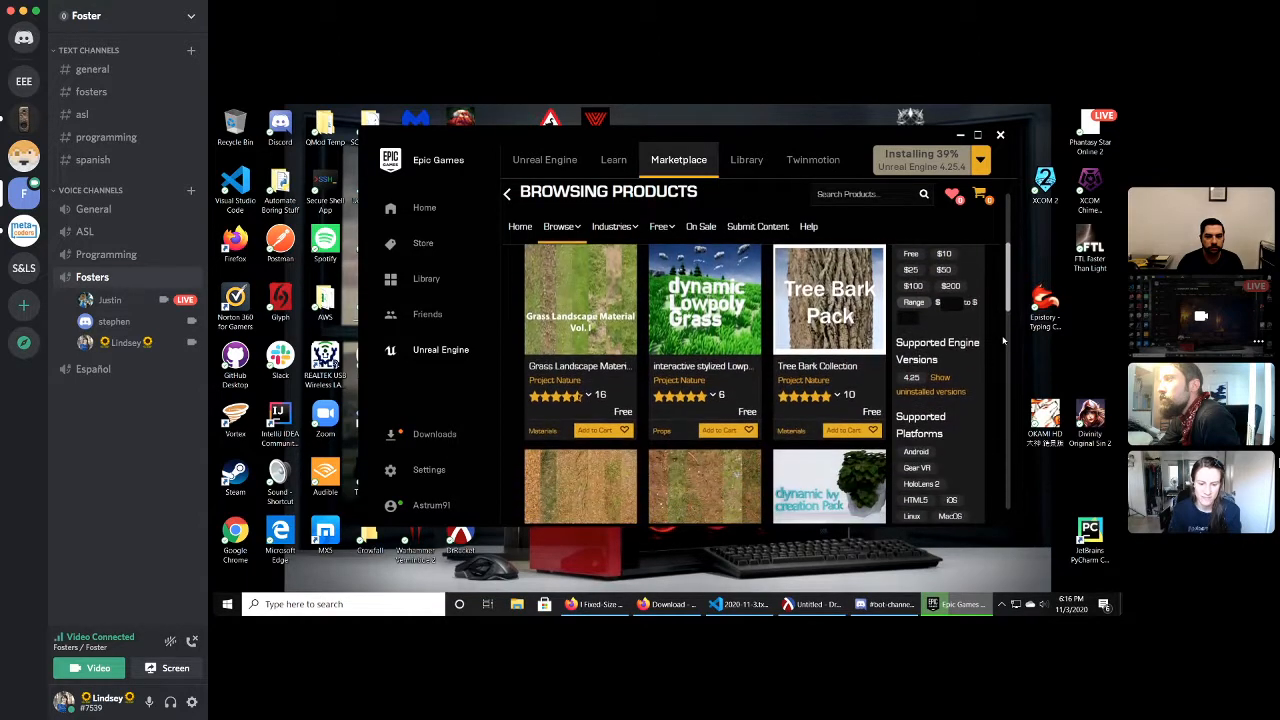
{"action": "scroll", "scroll_direction": "down", "scroll_amount": 3}
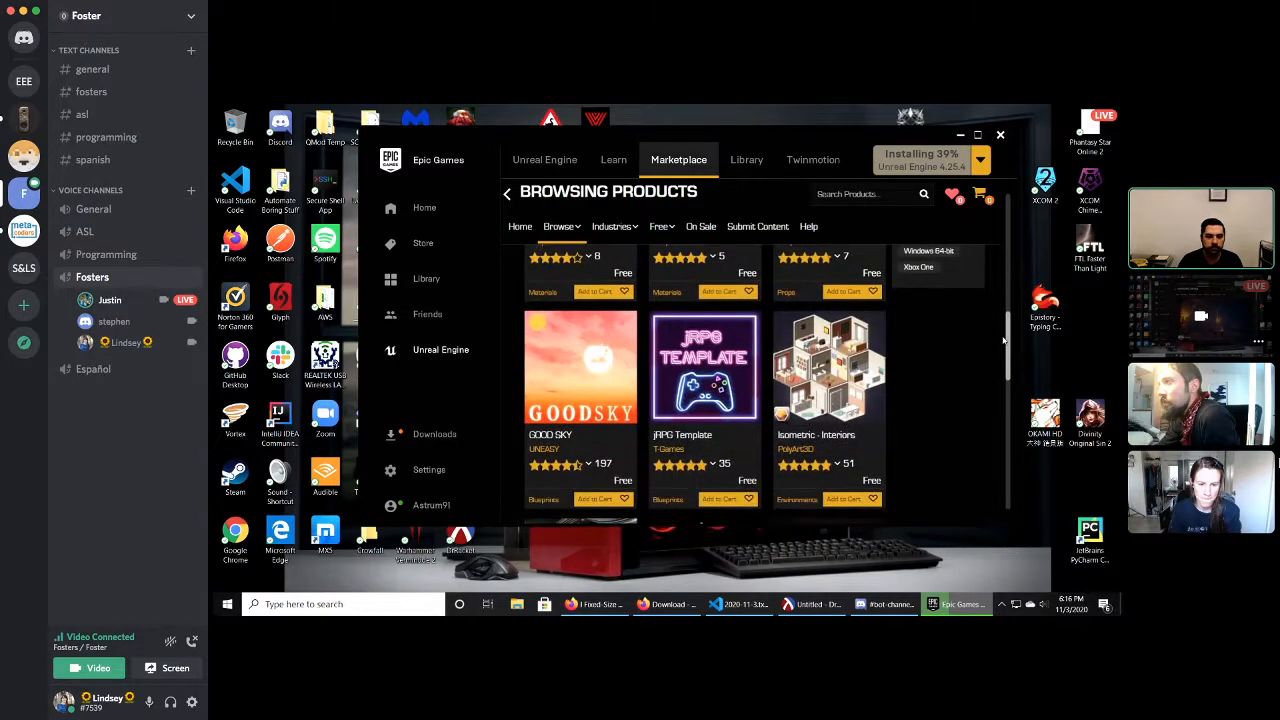
{"action": "scroll", "scroll_direction": "down", "scroll_amount": 3}
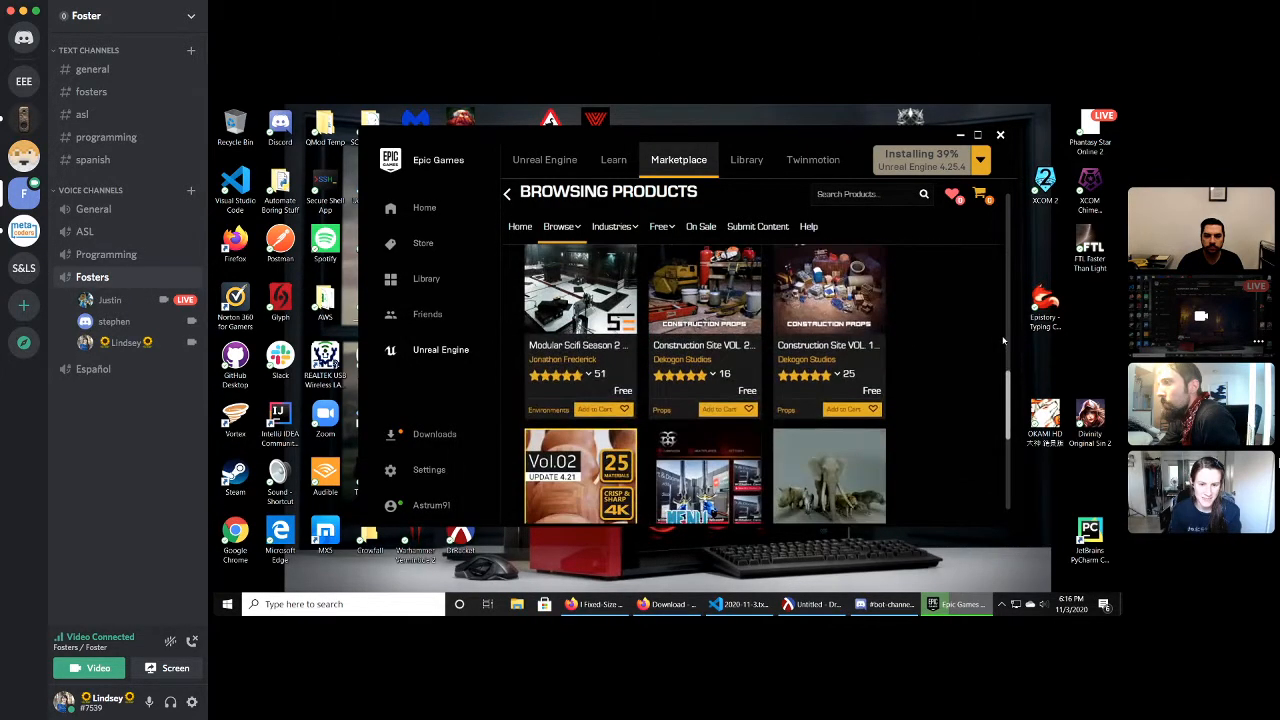
Scroll the free collection results toward the dark industrial environment pack.
{"action": "scroll", "scroll_direction": "down", "scroll_amount": 3}
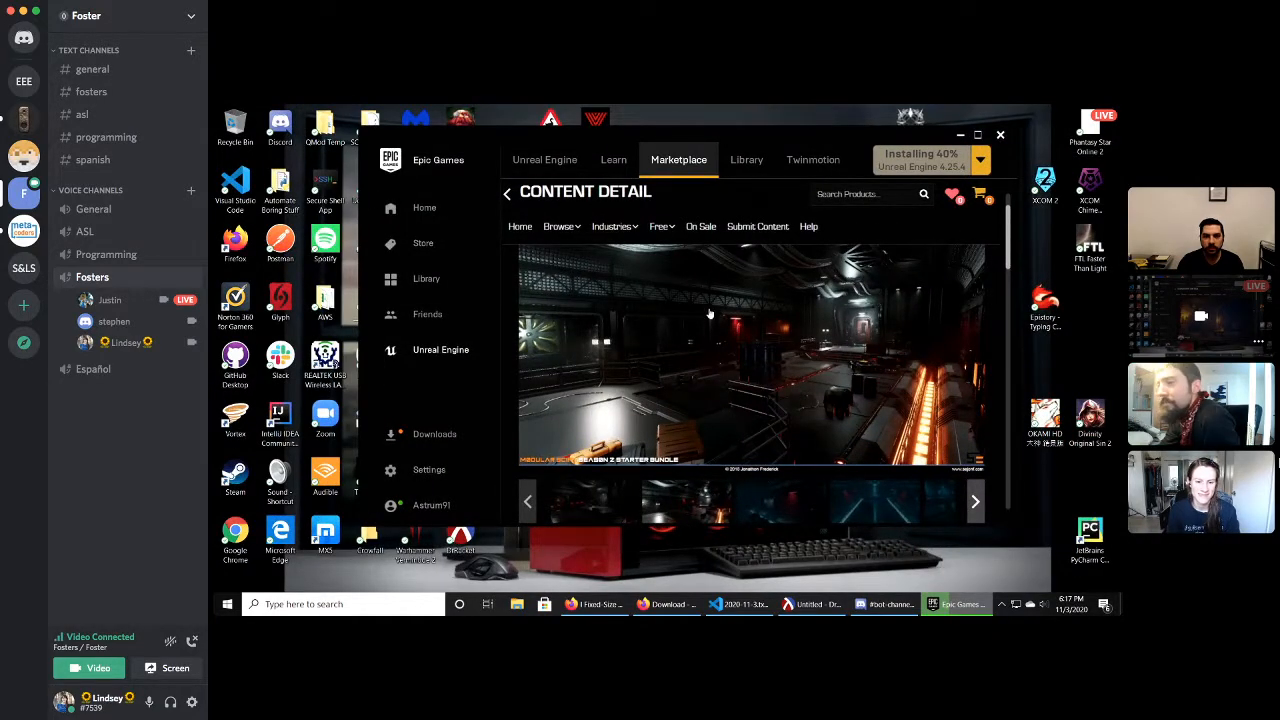
{"action": "mouse_move", "coordinate": [996, 306]}
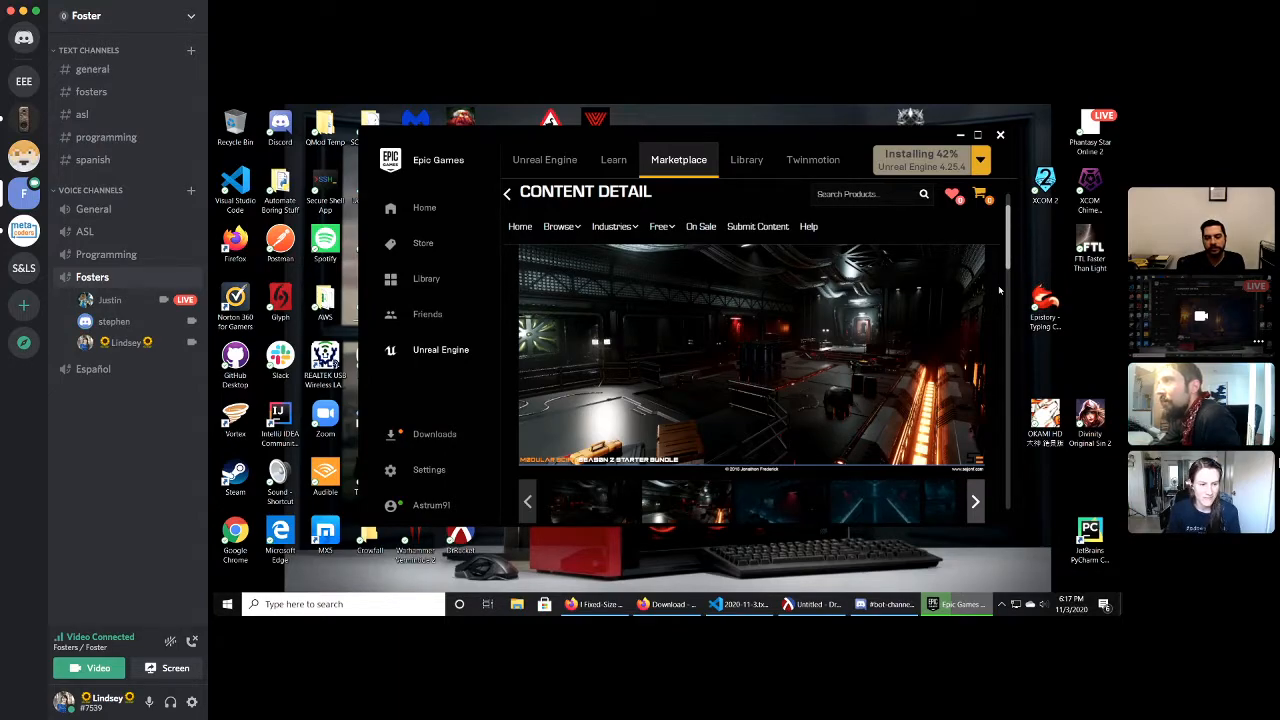
{"action": "mouse_move", "coordinate": [1008, 248]}
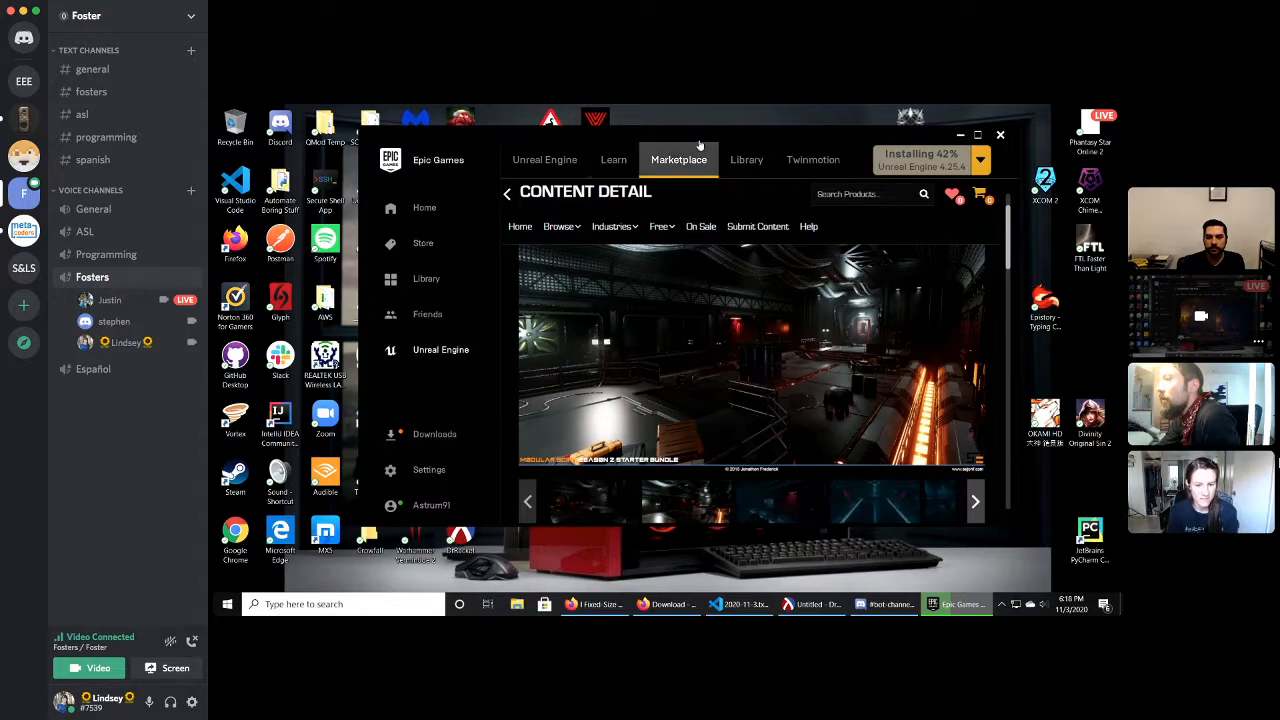
Check the engine install in Library, return to the Permanently Free Collection and go to page 3.
{"action": "left_click", "coordinate": [746, 160]}
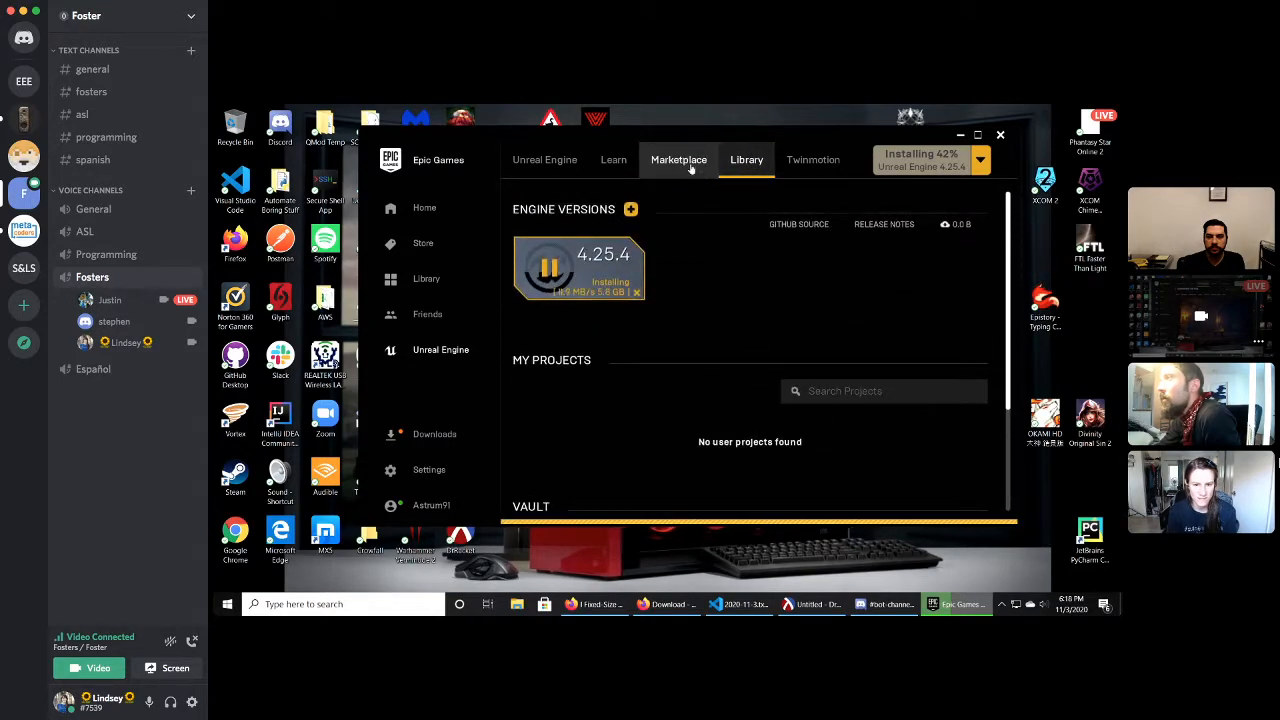
{"action": "left_click", "coordinate": [678, 160]}
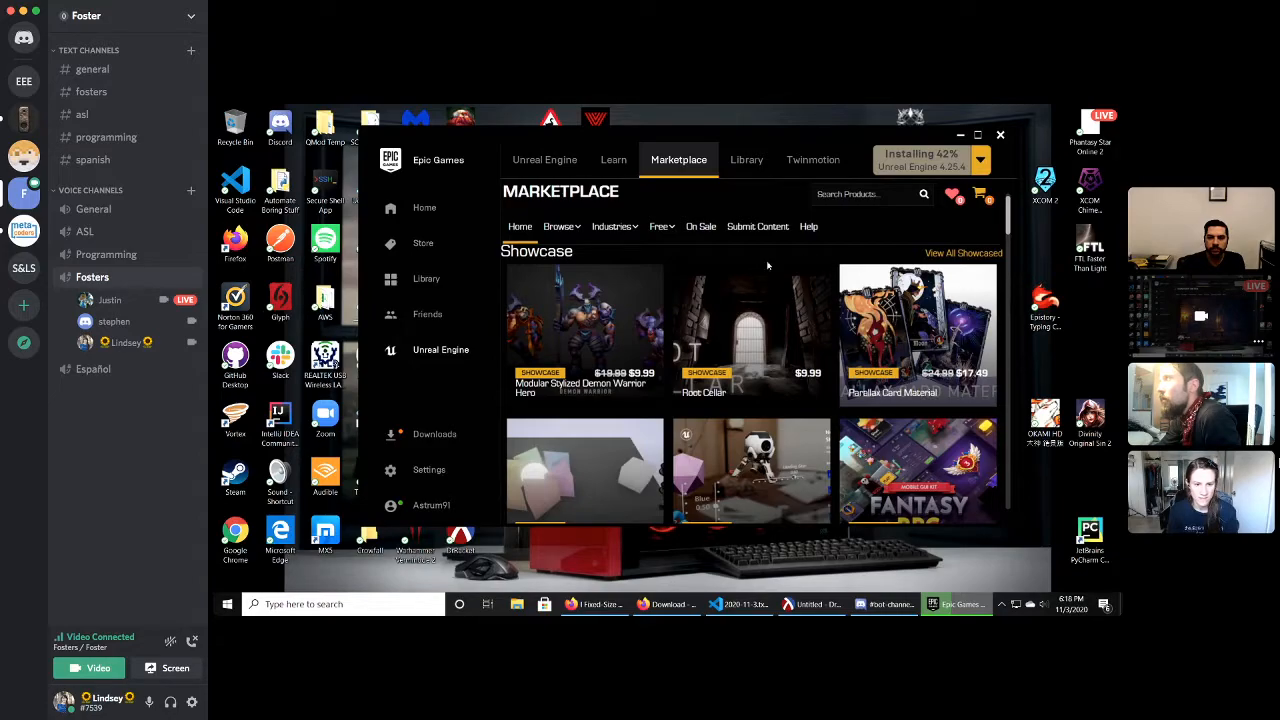
{"action": "left_click", "coordinate": [660, 226]}
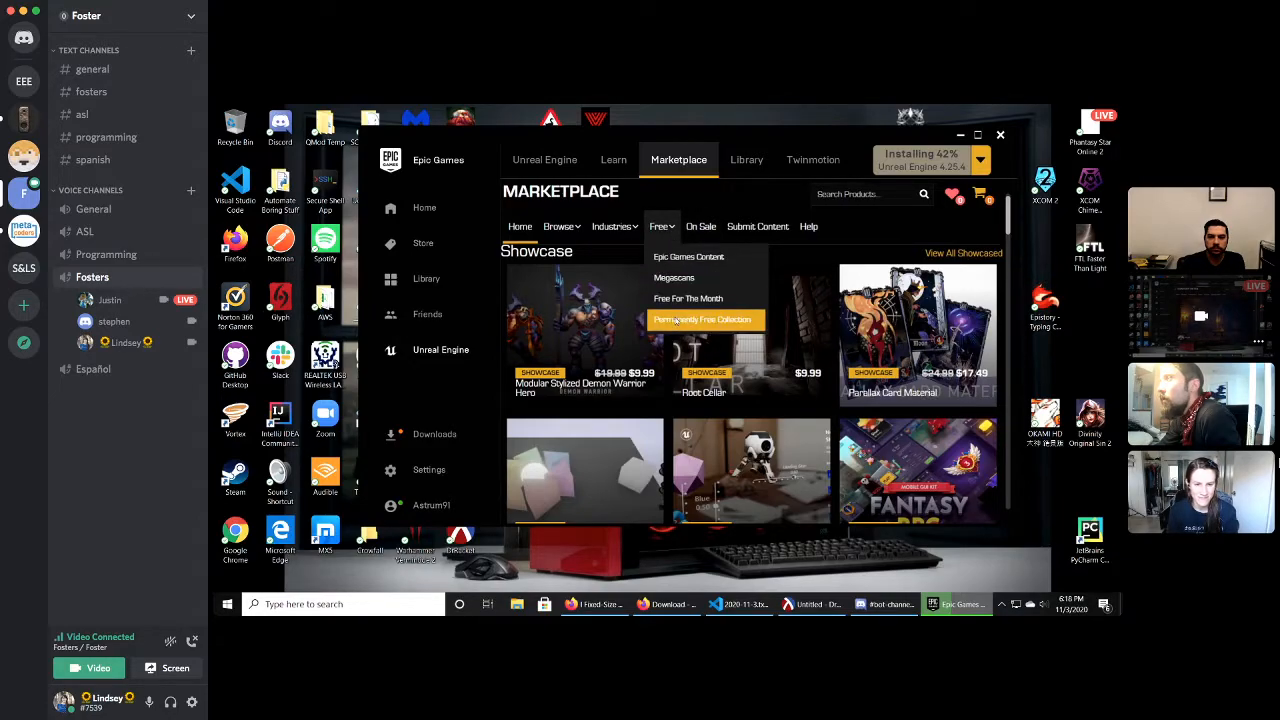
{"action": "left_click", "coordinate": [704, 320]}
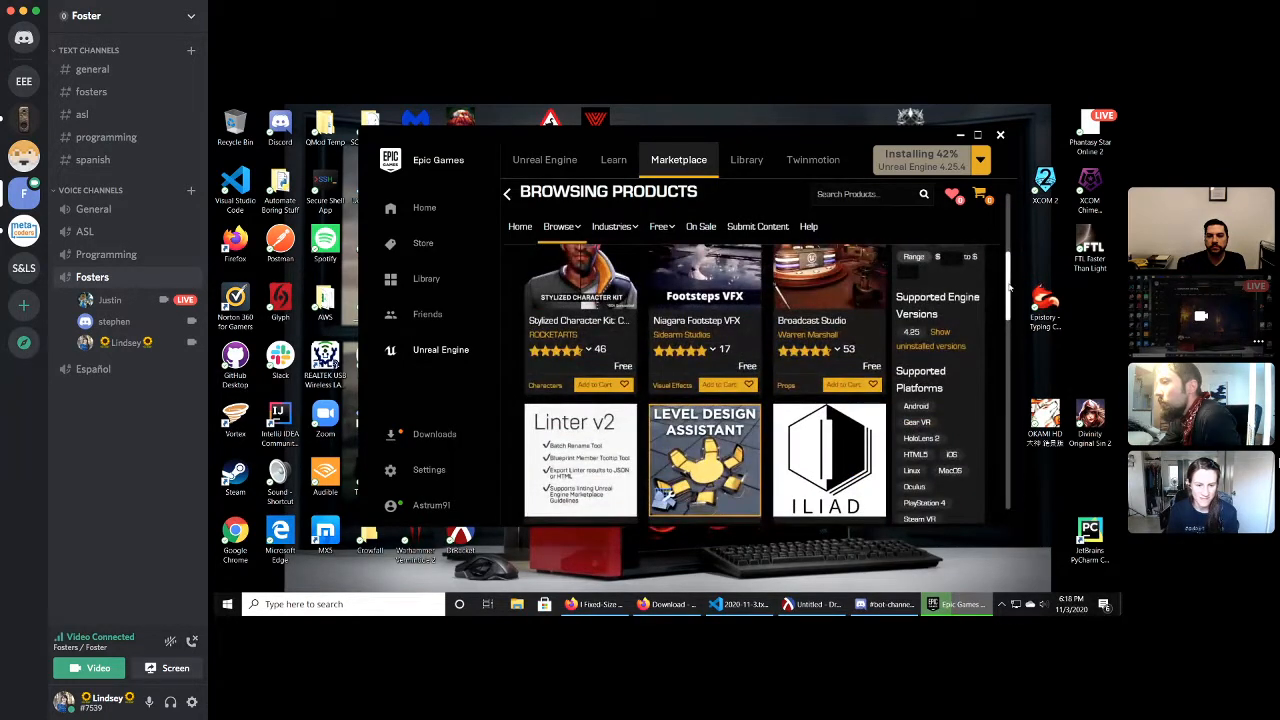
{"action": "scroll", "scroll_direction": "down", "scroll_amount": 3}
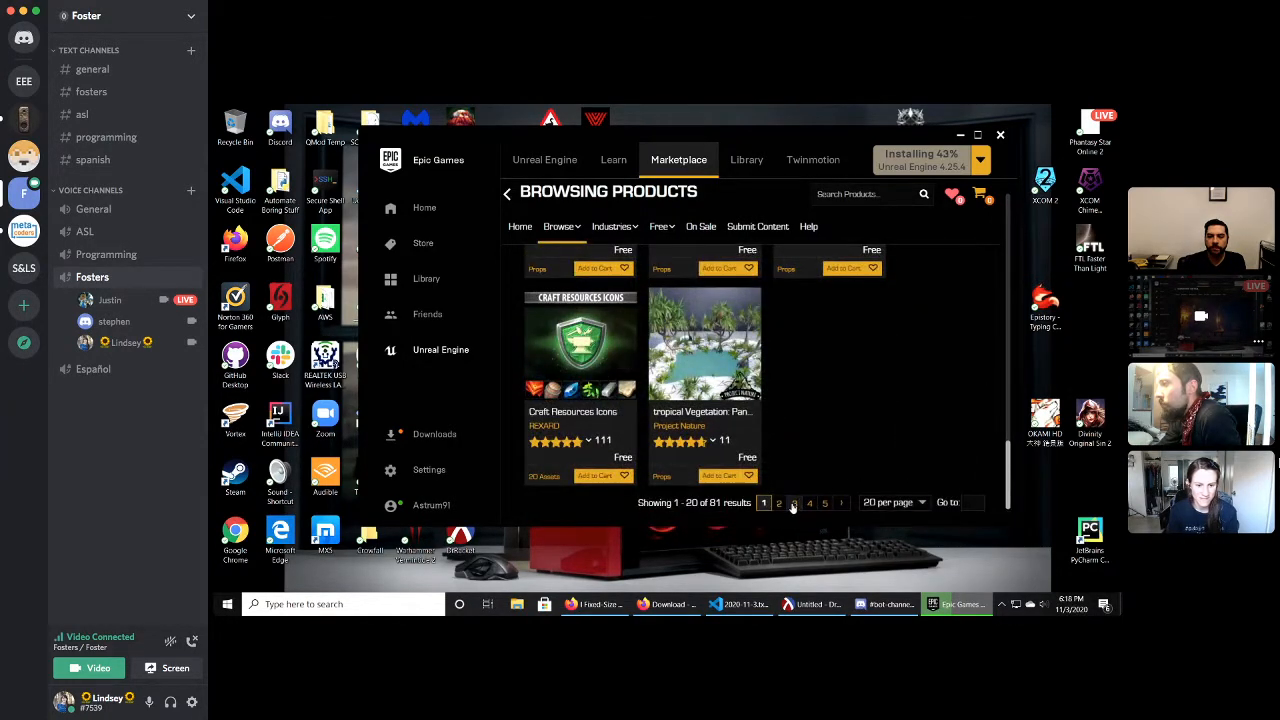
{"action": "left_click", "coordinate": [794, 502]}
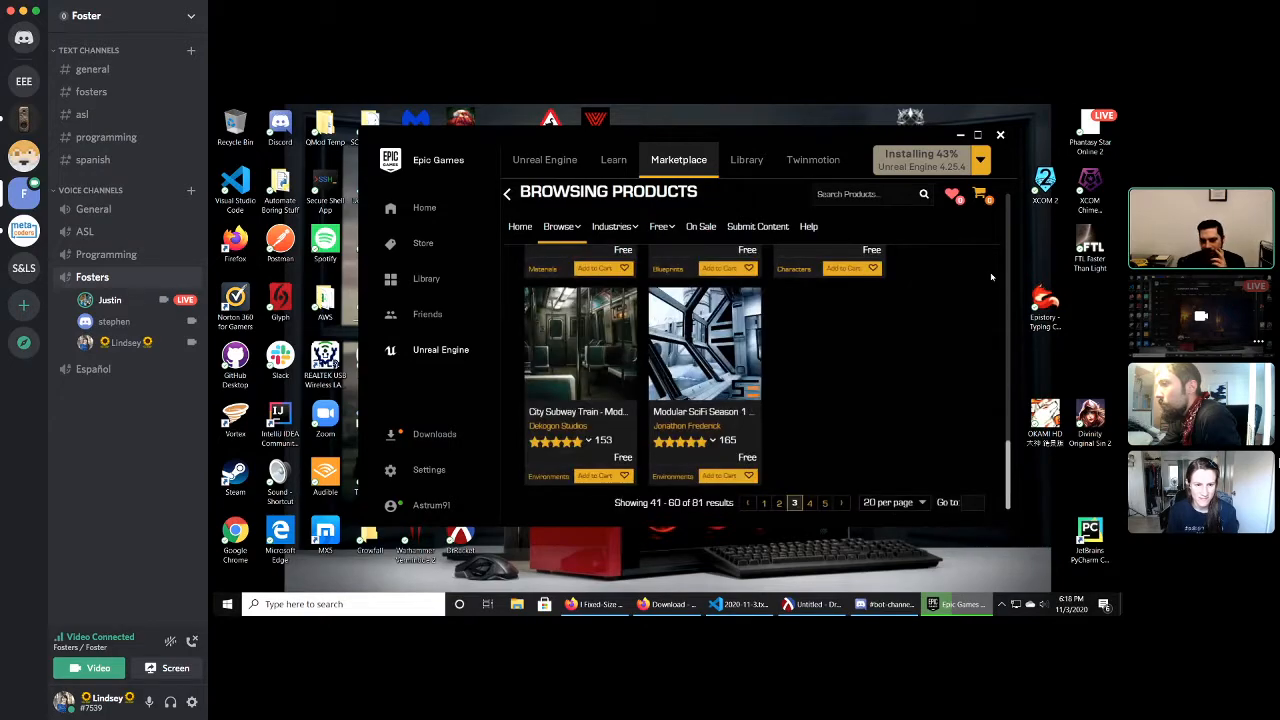
View the Modular Sci-Fi Season 1 gallery and scroll through its description, tags and Related Content.
{"action": "scroll", "scroll_direction": "down", "scroll_amount": 3}
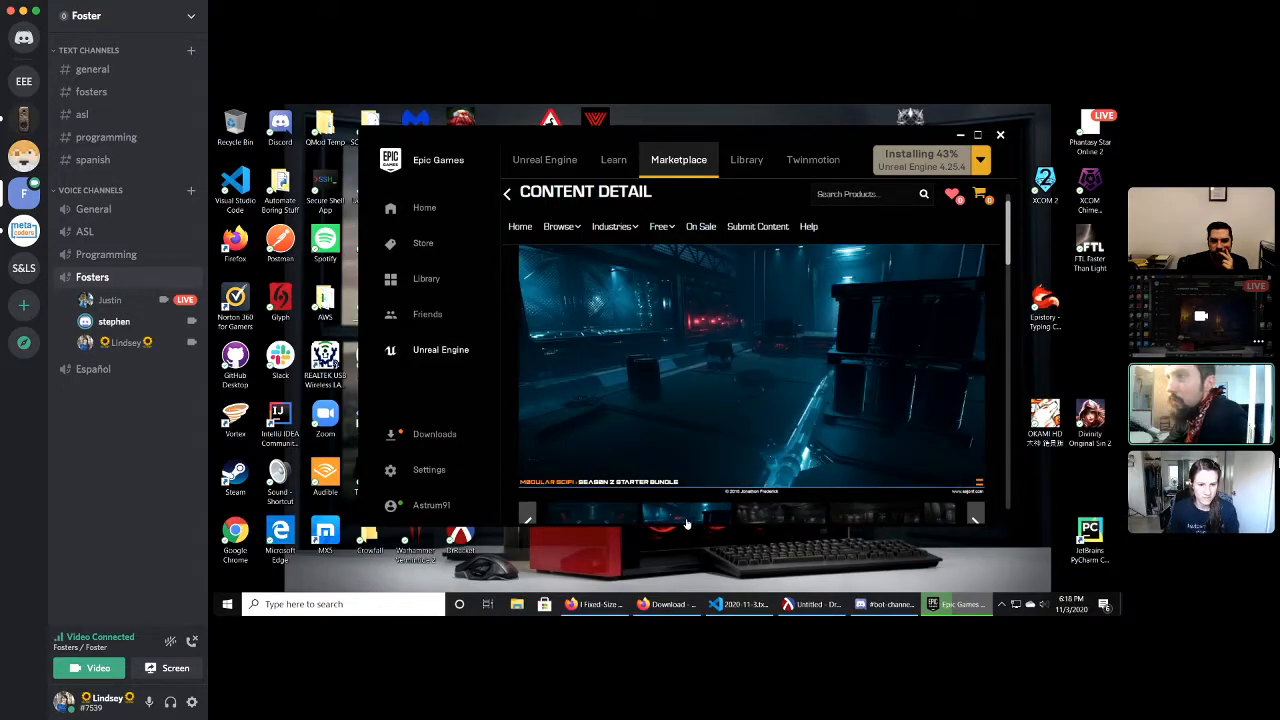
{"action": "left_click", "coordinate": [784, 512]}
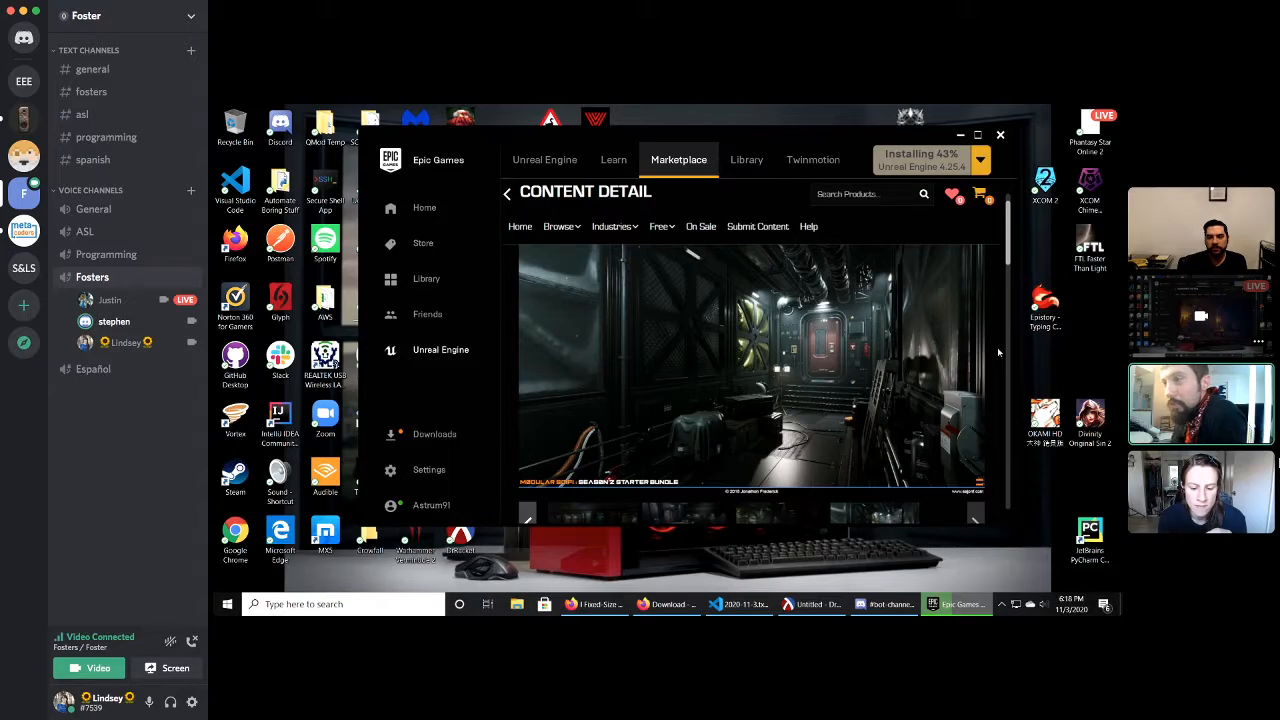
{"action": "scroll", "scroll_direction": "down", "scroll_amount": 3}
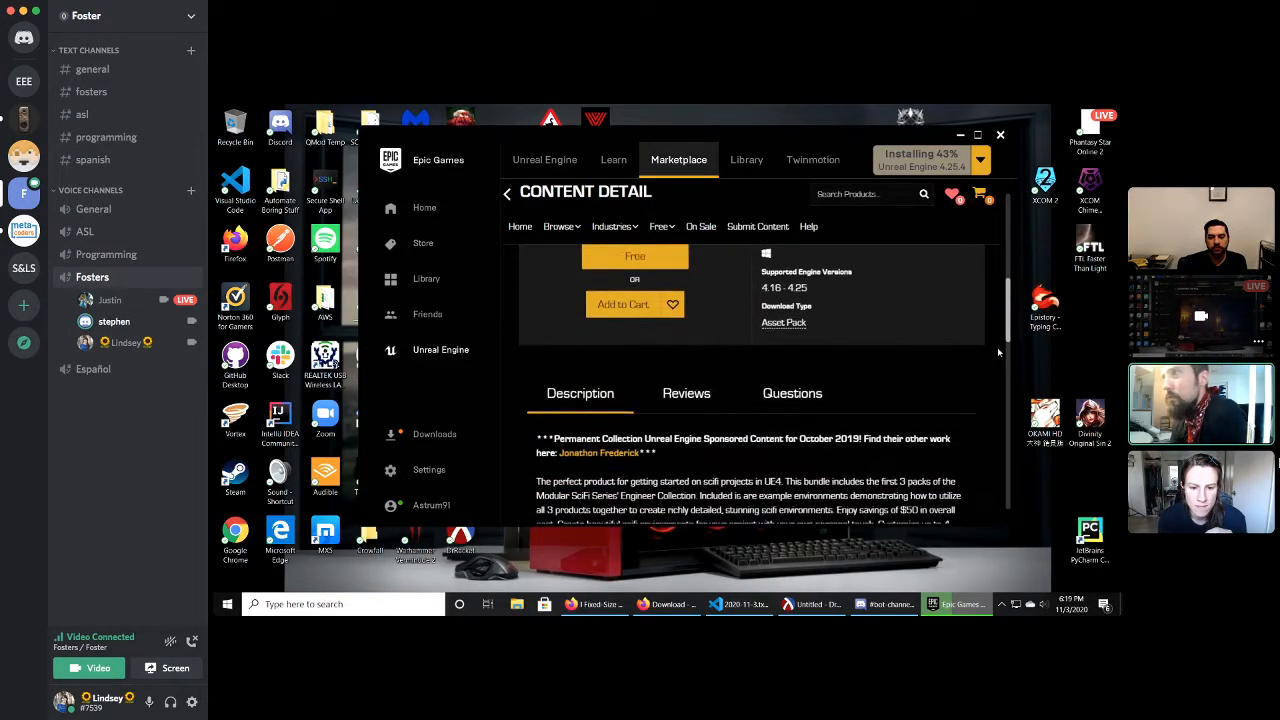
{"action": "scroll", "scroll_direction": "down", "scroll_amount": 3}
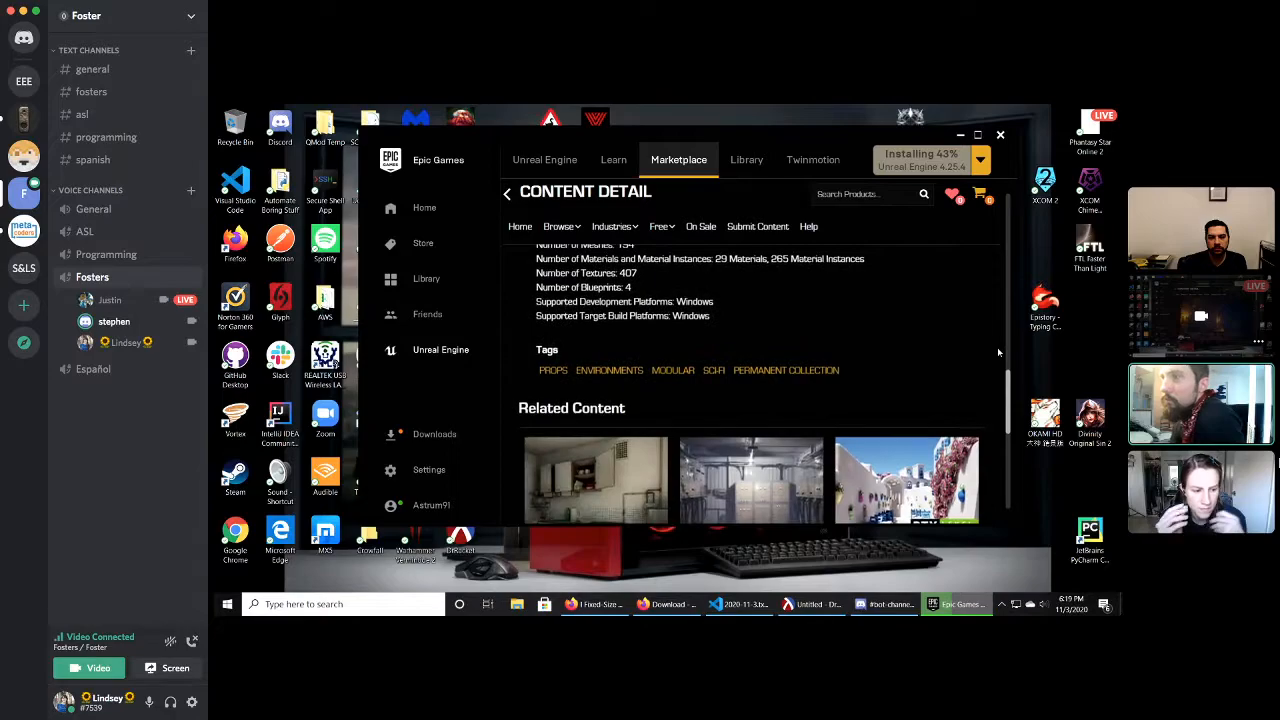
{"action": "scroll", "scroll_direction": "down", "scroll_amount": 3}
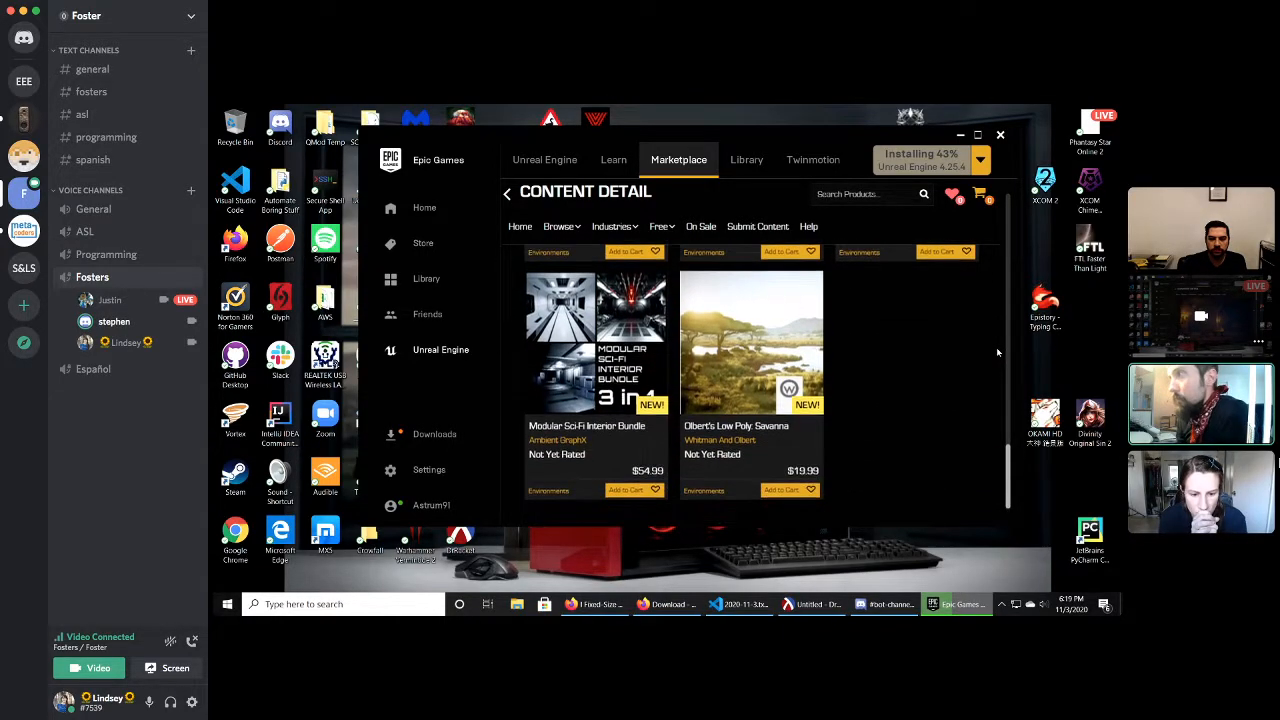
{"action": "scroll", "scroll_direction": "down", "scroll_amount": 3}
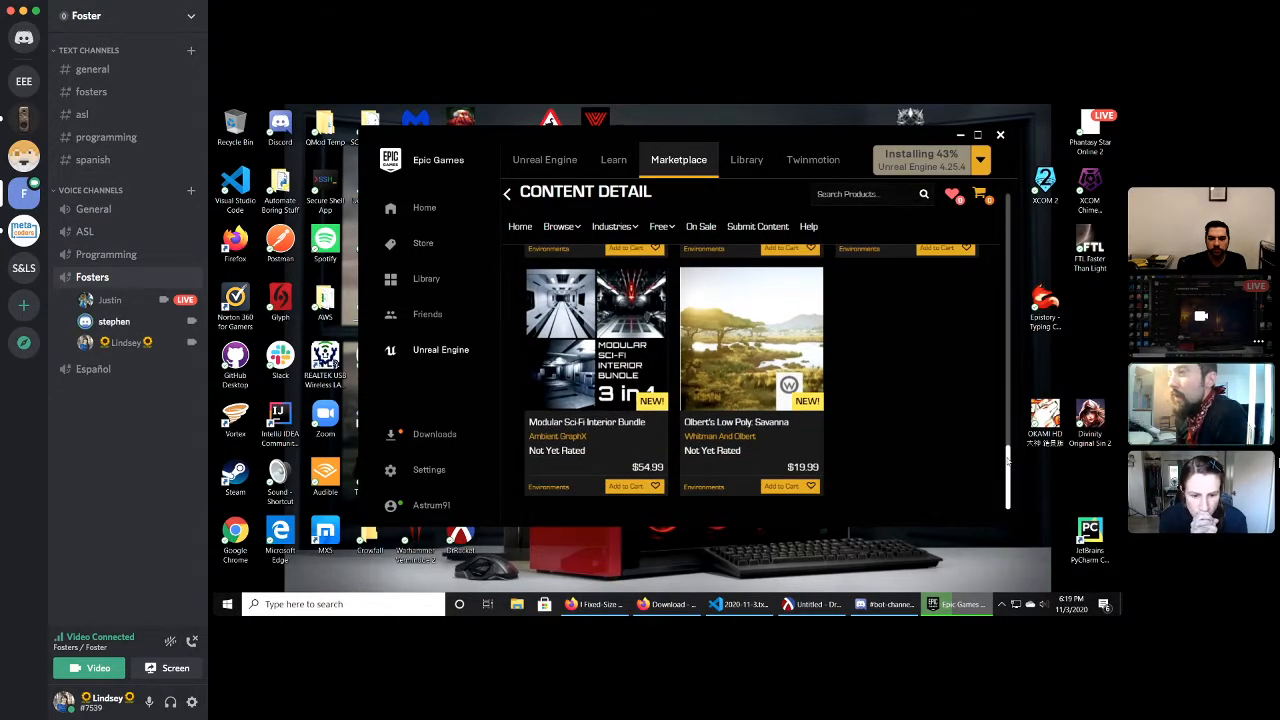
Look over the Browse and Industries menus, then bring up the free products listing sorted newest first.
{"action": "left_click", "coordinate": [614, 236]}
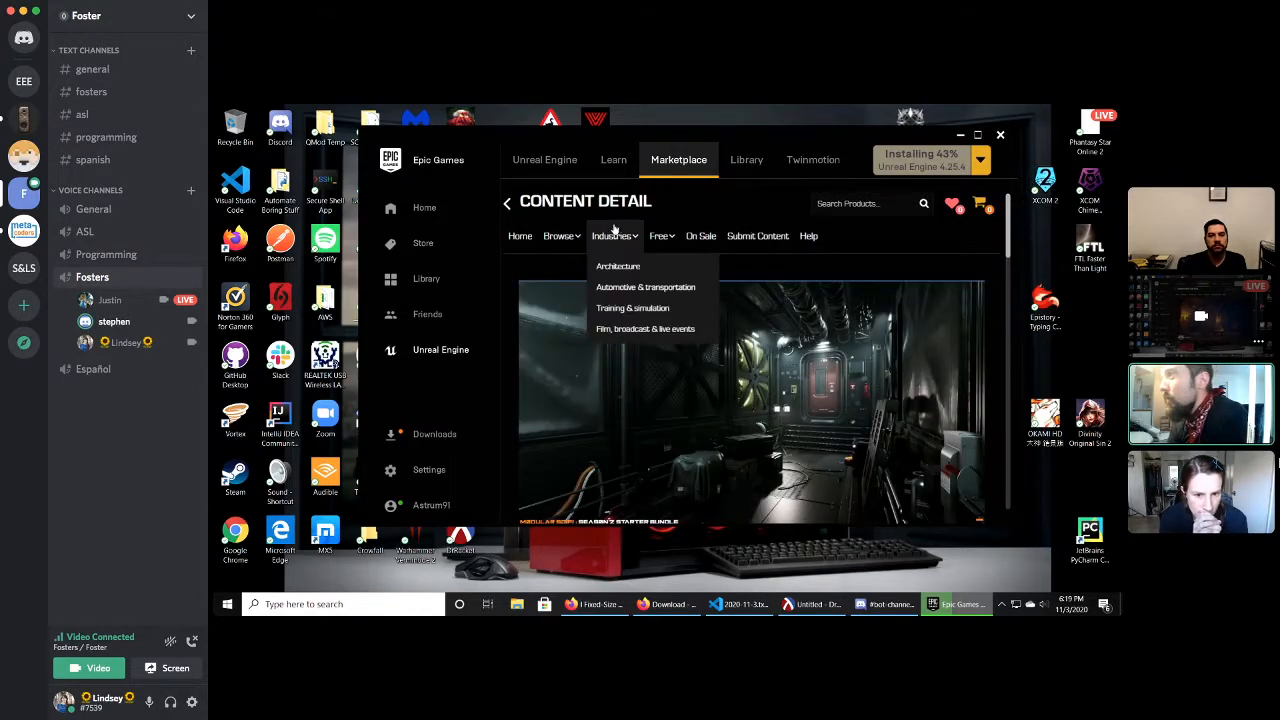
{"action": "left_click", "coordinate": [558, 236]}
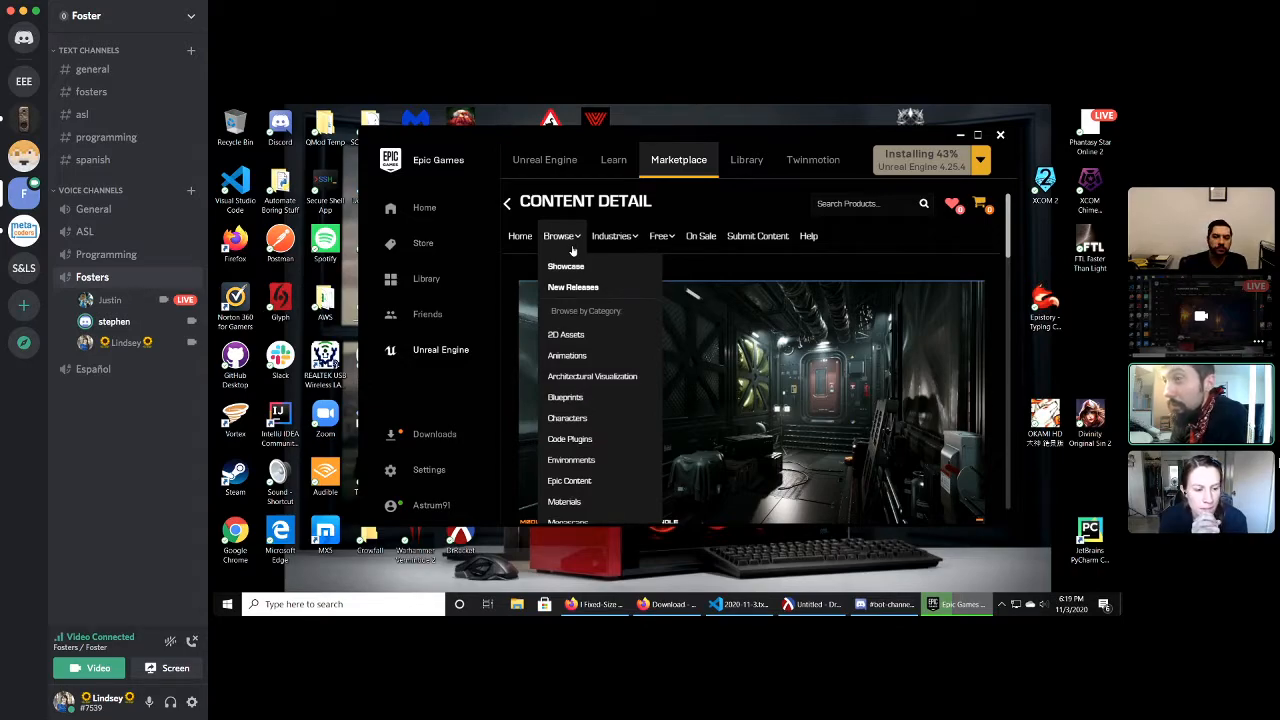
{"action": "mouse_move", "coordinate": [572, 288]}
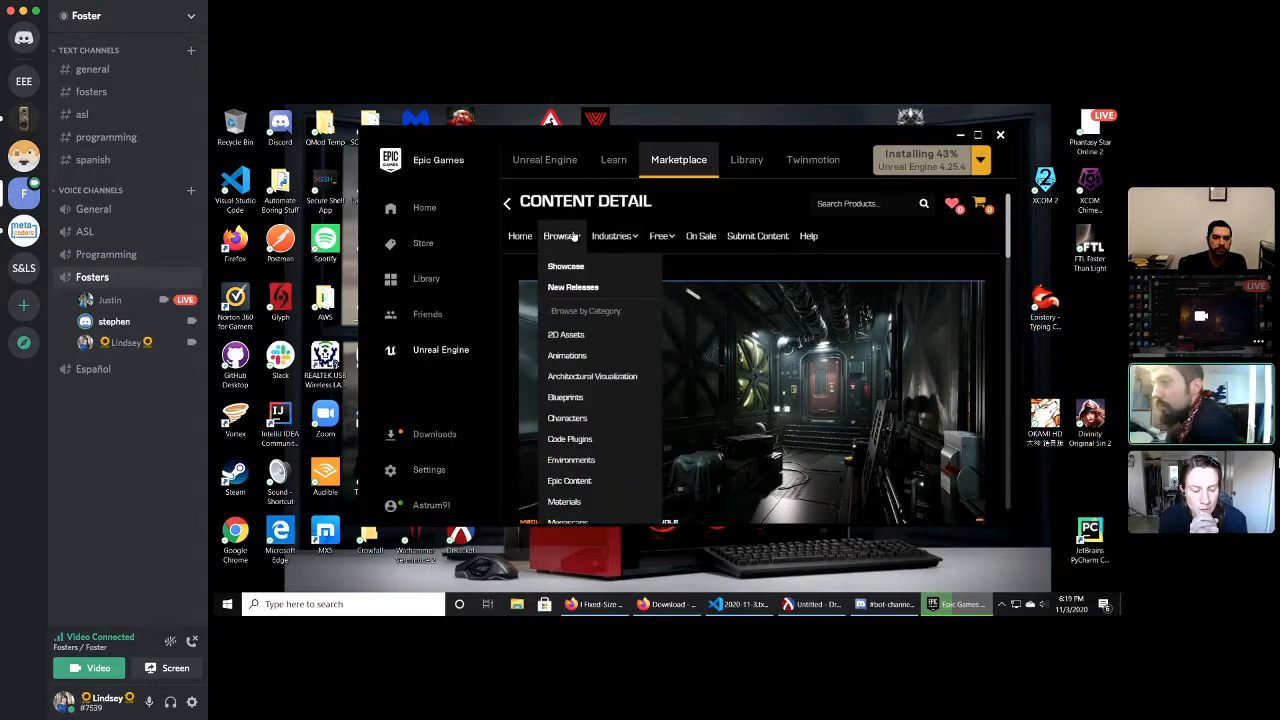
{"action": "left_click", "coordinate": [614, 236]}
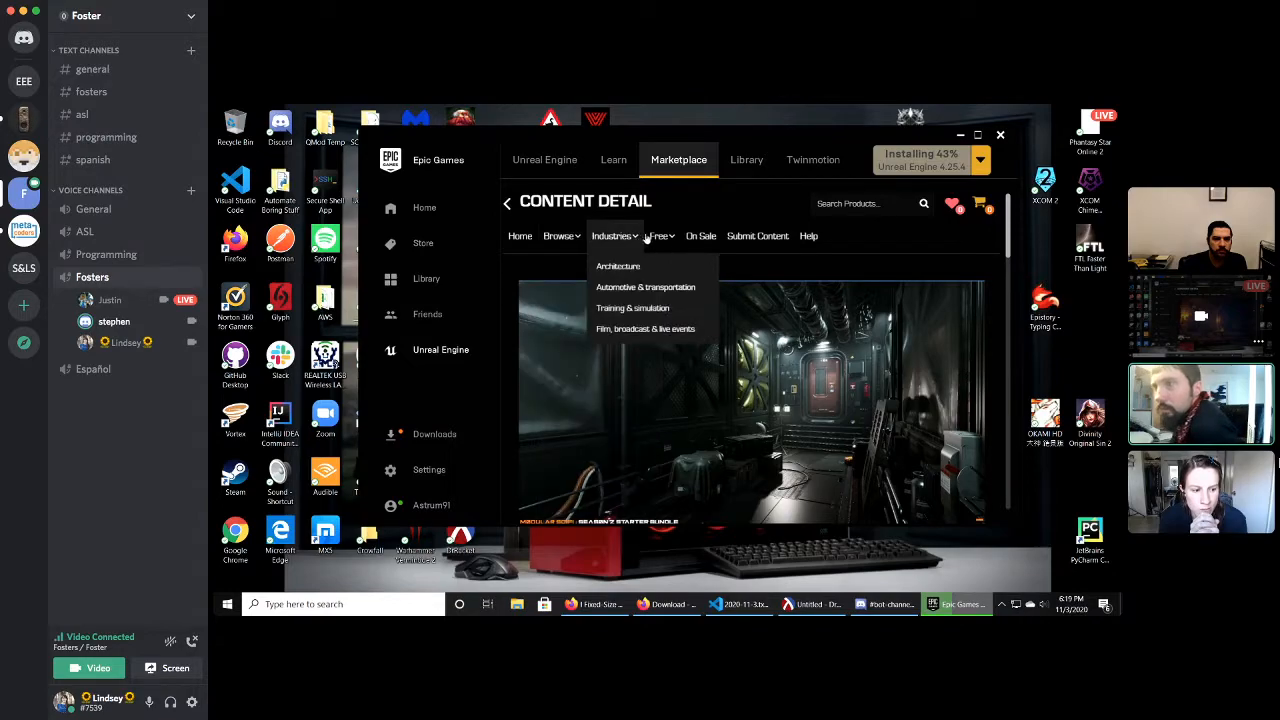
{"action": "left_click", "coordinate": [560, 236]}
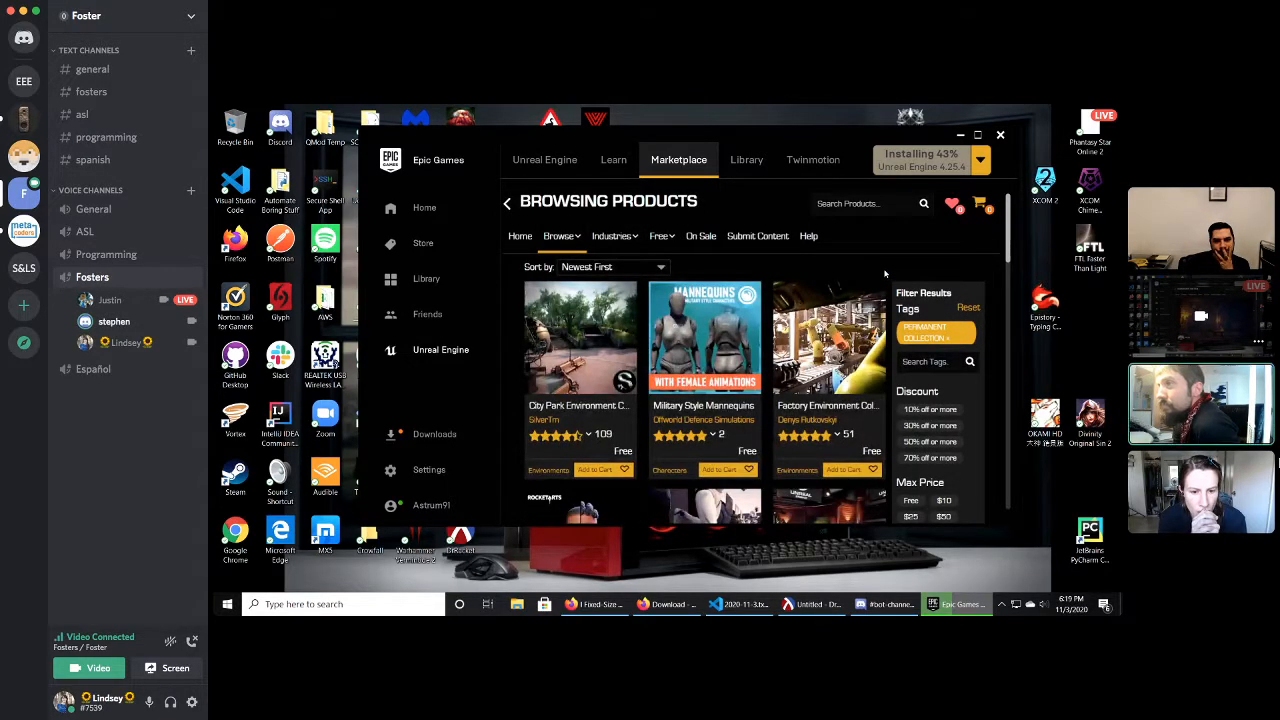
Scroll through the free product results to the final page showing 81 of 81 items.
{"action": "scroll", "scroll_direction": "down", "scroll_amount": 3}
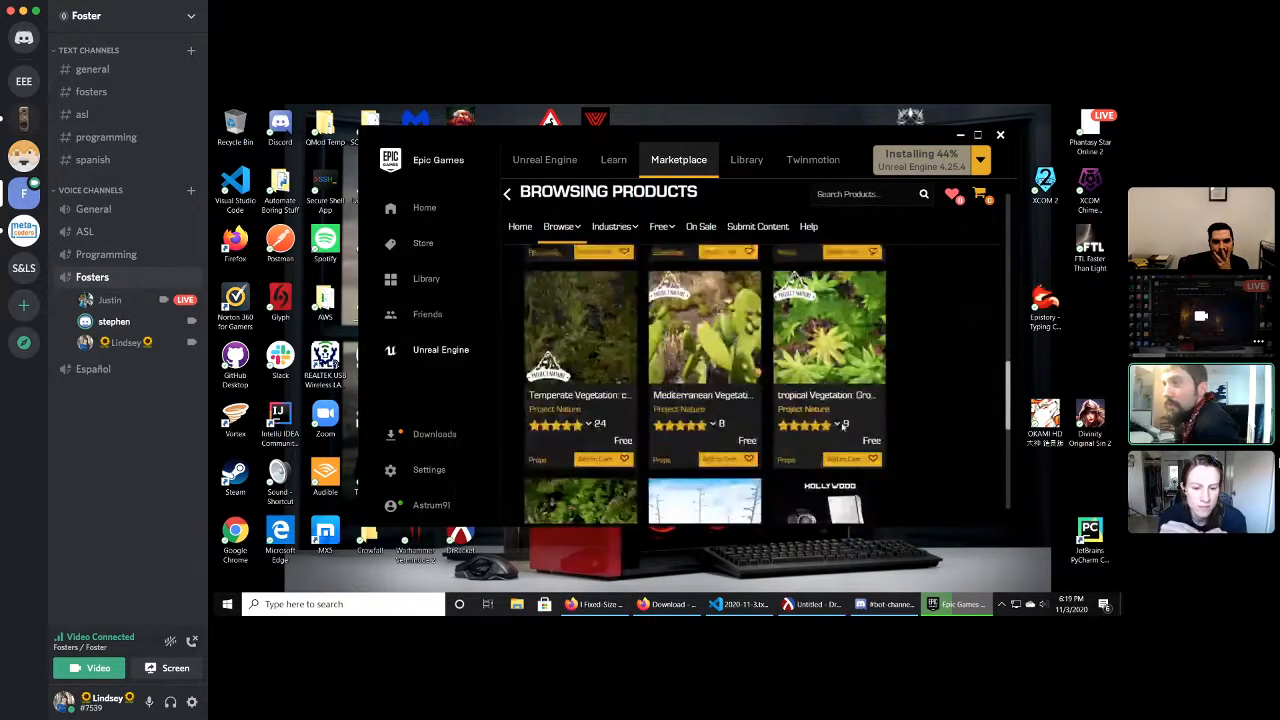
{"action": "scroll", "scroll_direction": "down", "scroll_amount": 3}
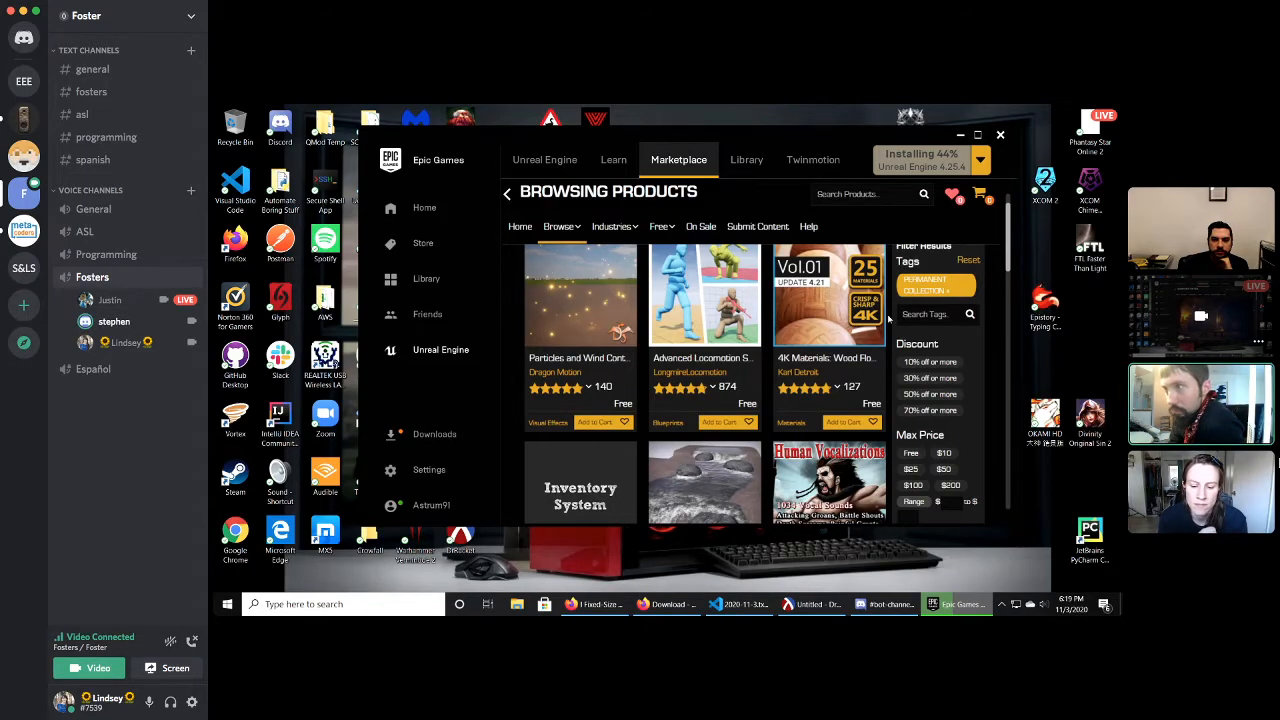
{"action": "scroll", "scroll_direction": "down", "scroll_amount": 3}
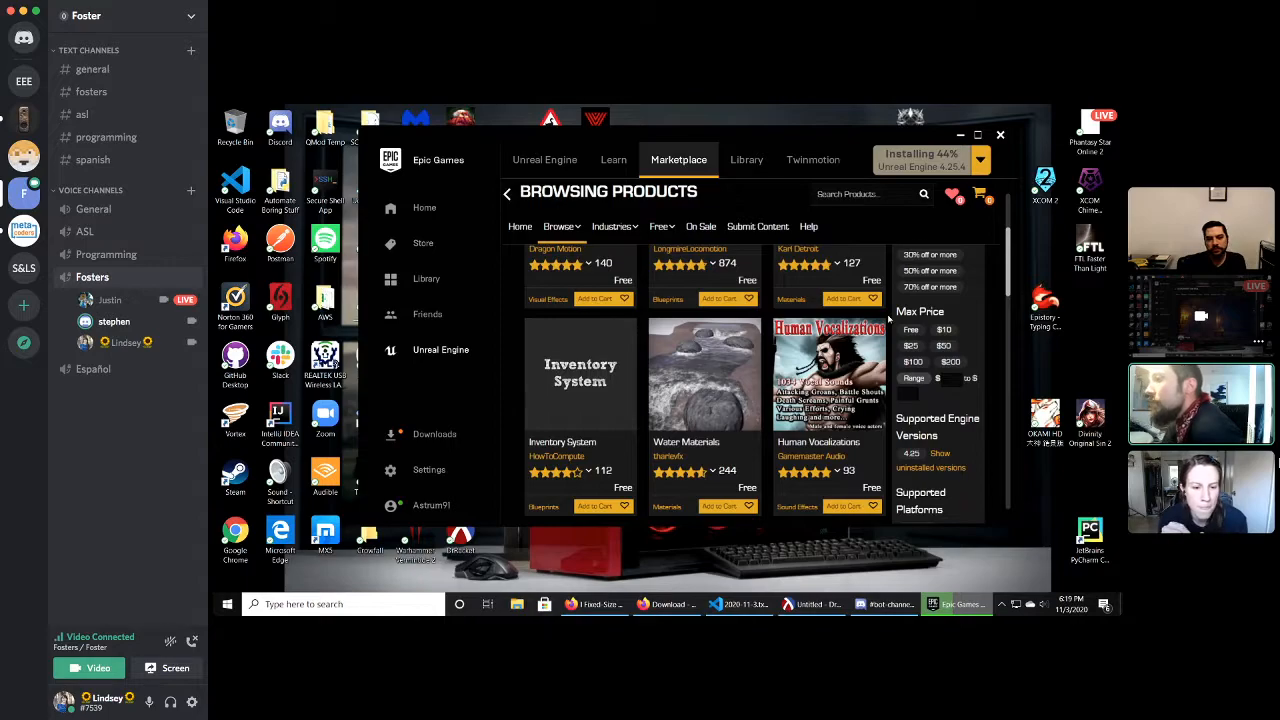
{"action": "scroll", "scroll_direction": "down", "scroll_amount": 3}
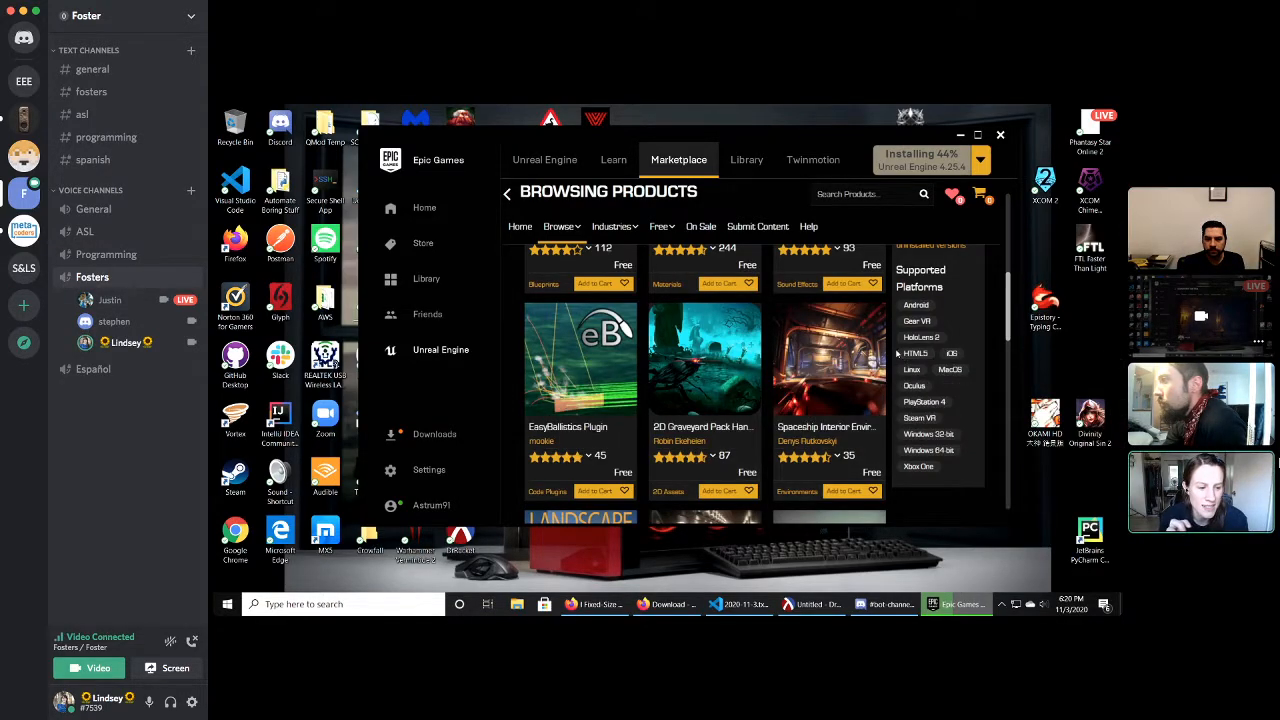
{"action": "scroll", "scroll_direction": "down", "scroll_amount": 3}
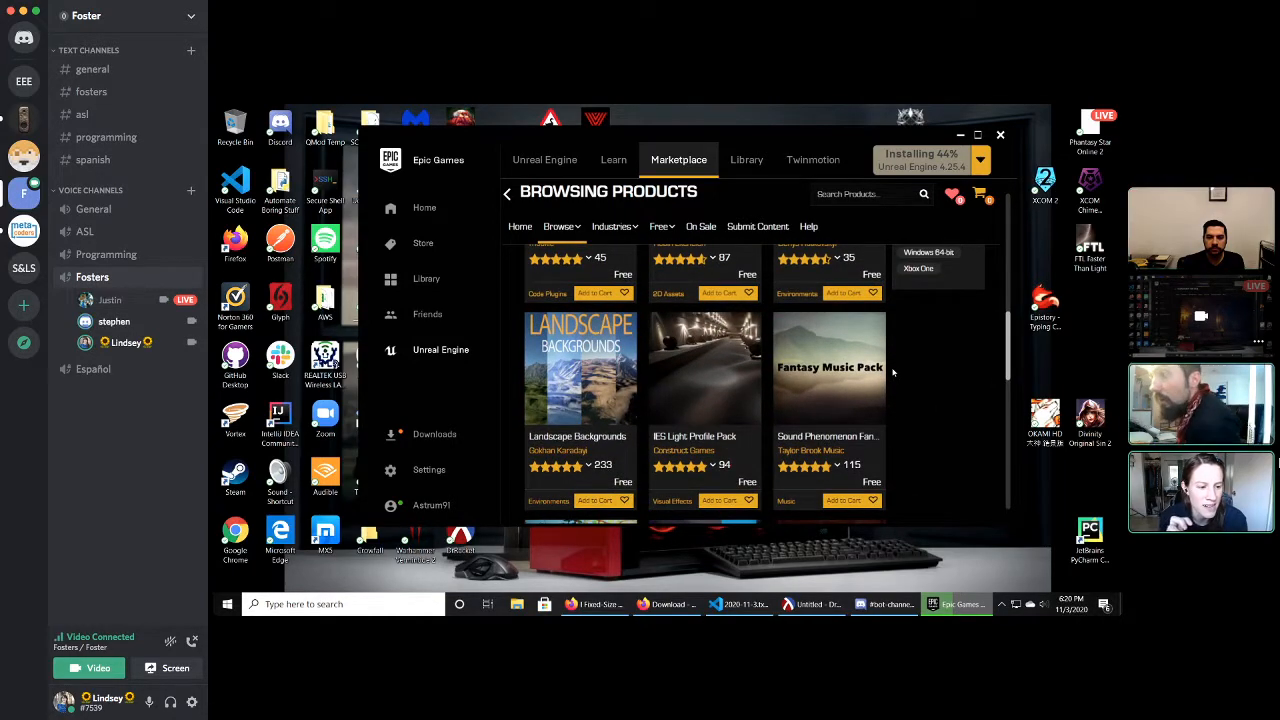
{"action": "scroll", "scroll_direction": "down", "scroll_amount": 3}
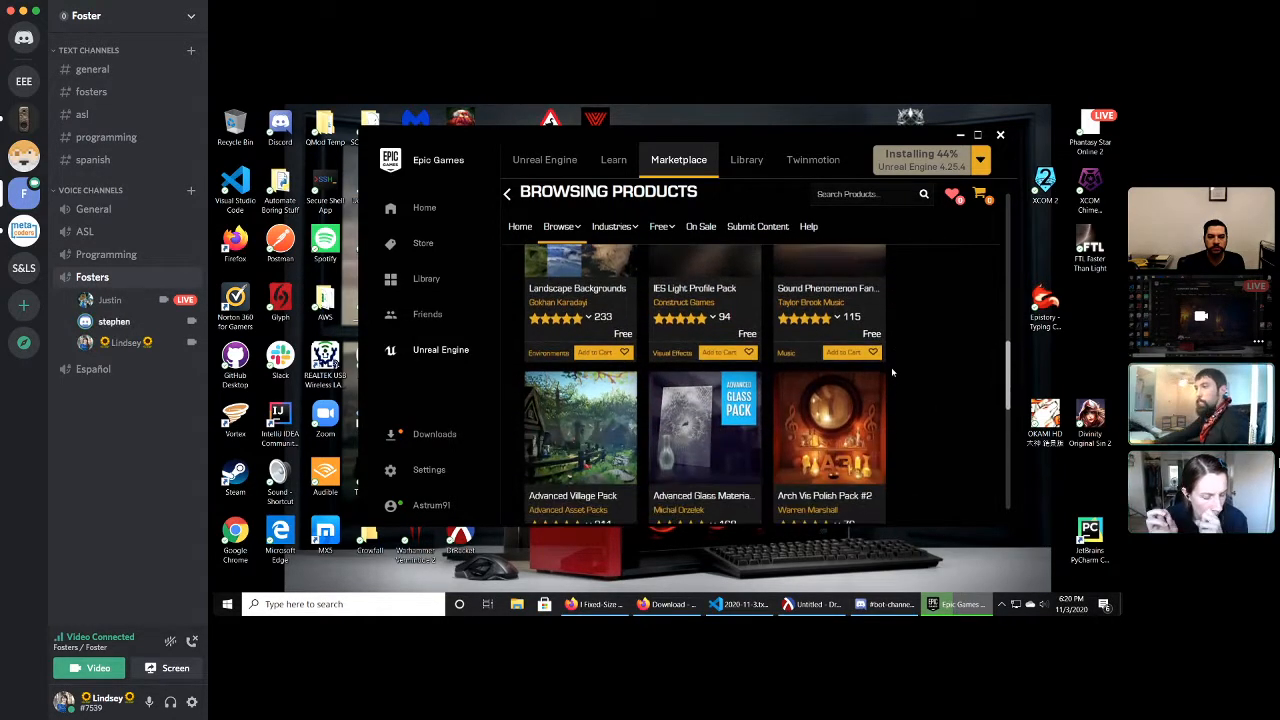
{"action": "scroll", "scroll_direction": "down", "scroll_amount": 3}
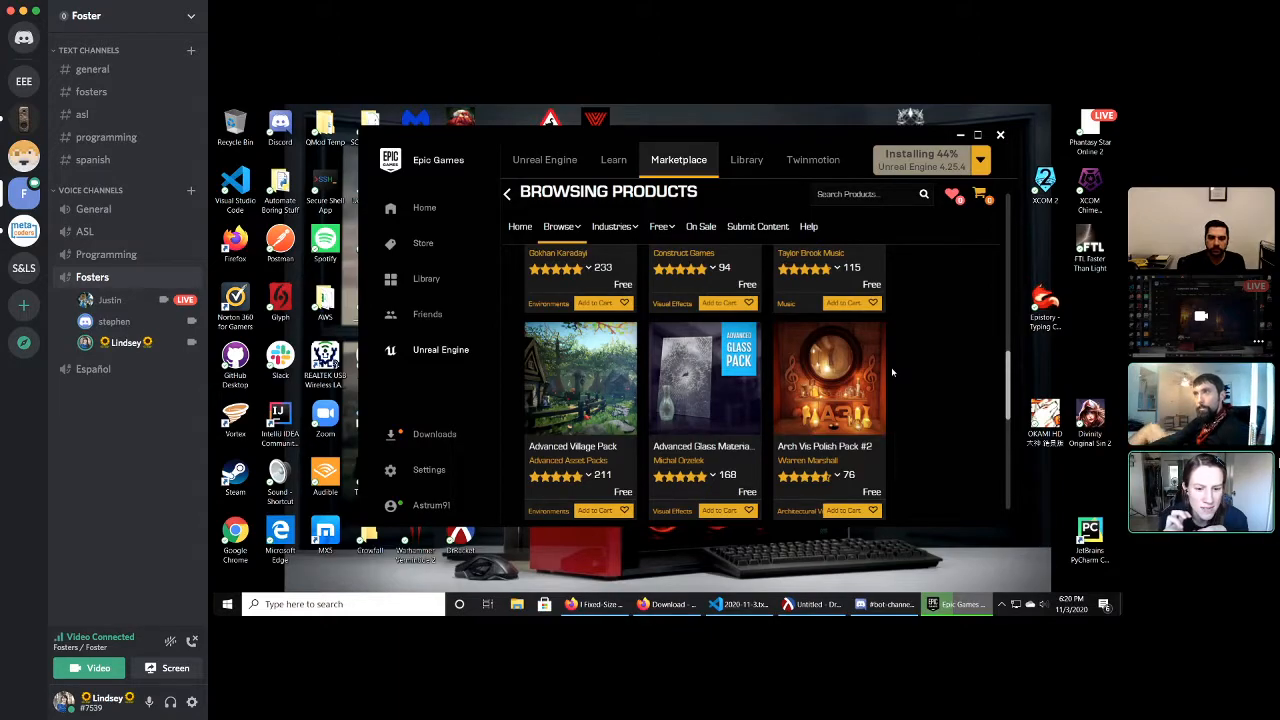
{"action": "scroll", "scroll_direction": "down", "scroll_amount": 3}
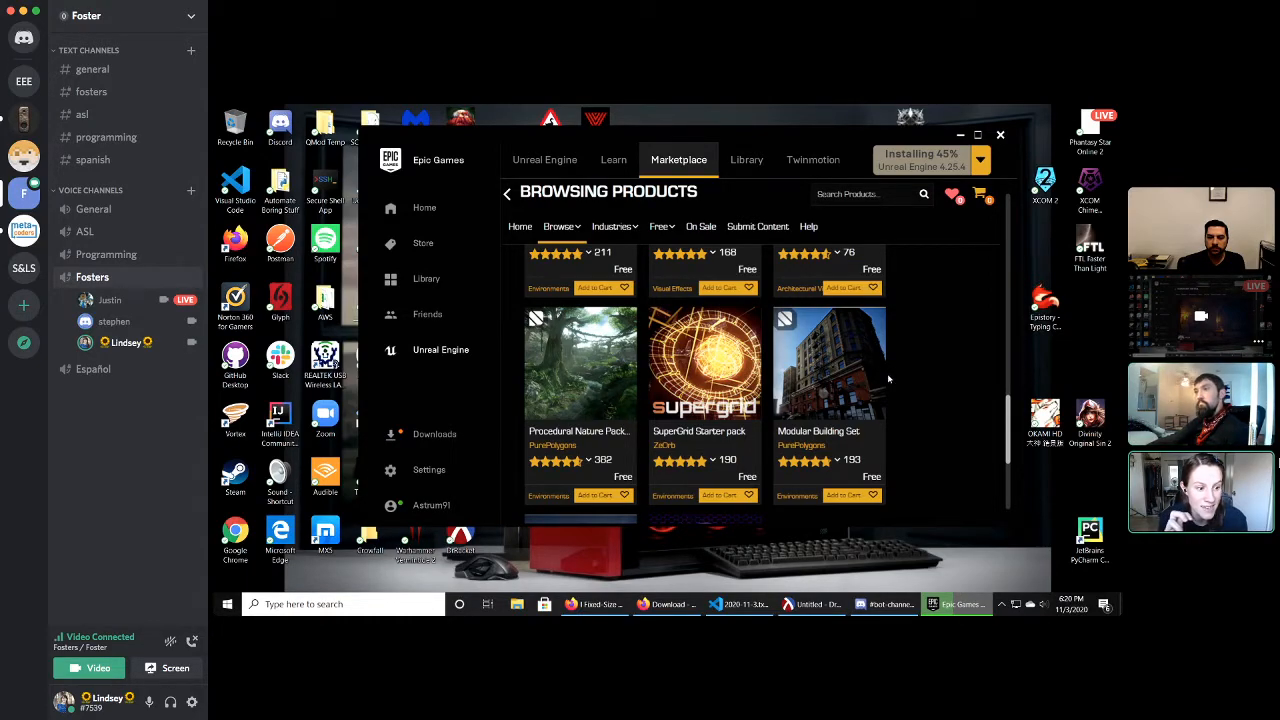
{"action": "scroll", "scroll_direction": "down", "scroll_amount": 3}
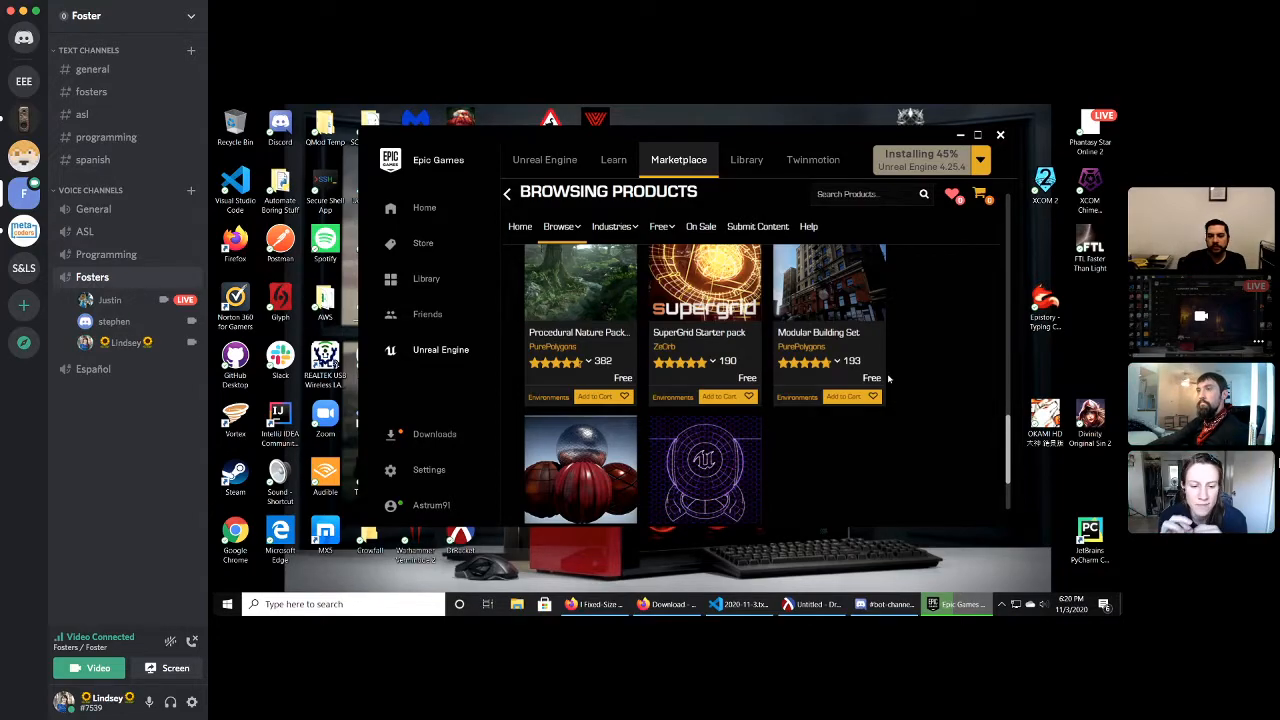
{"action": "scroll", "scroll_direction": "down", "scroll_amount": 3}
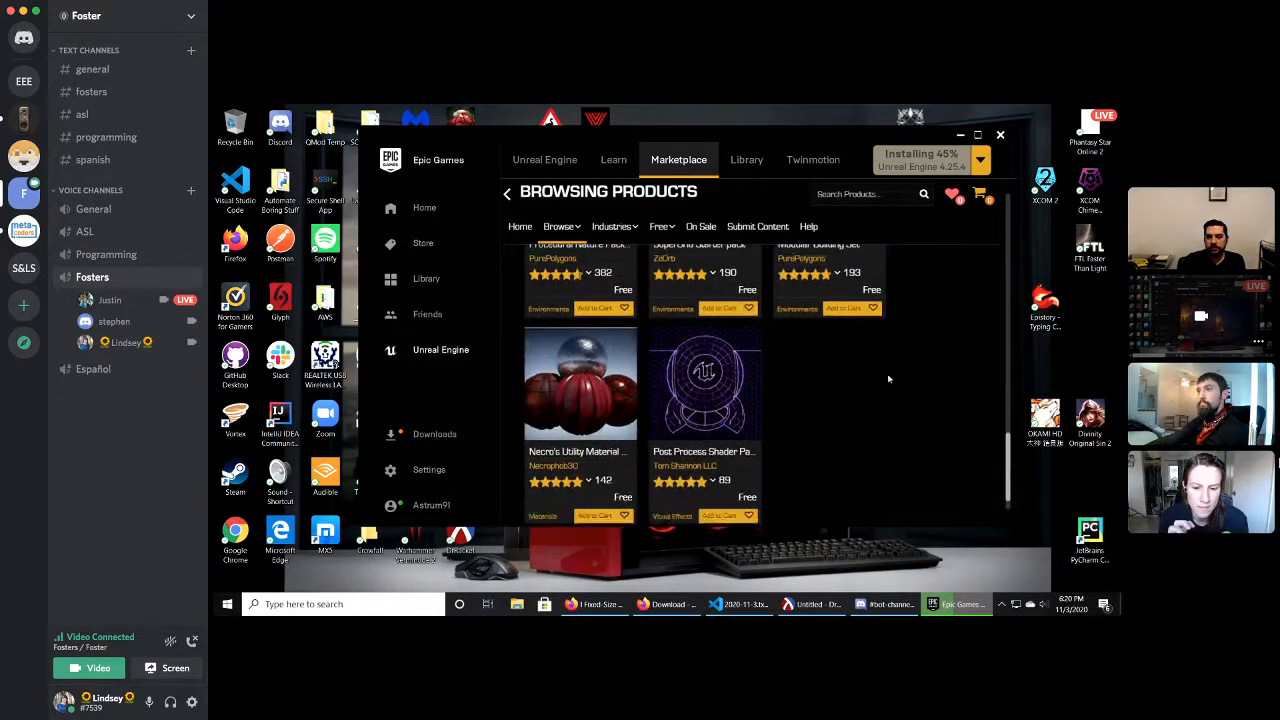
{"action": "scroll", "scroll_direction": "down", "scroll_amount": 3}
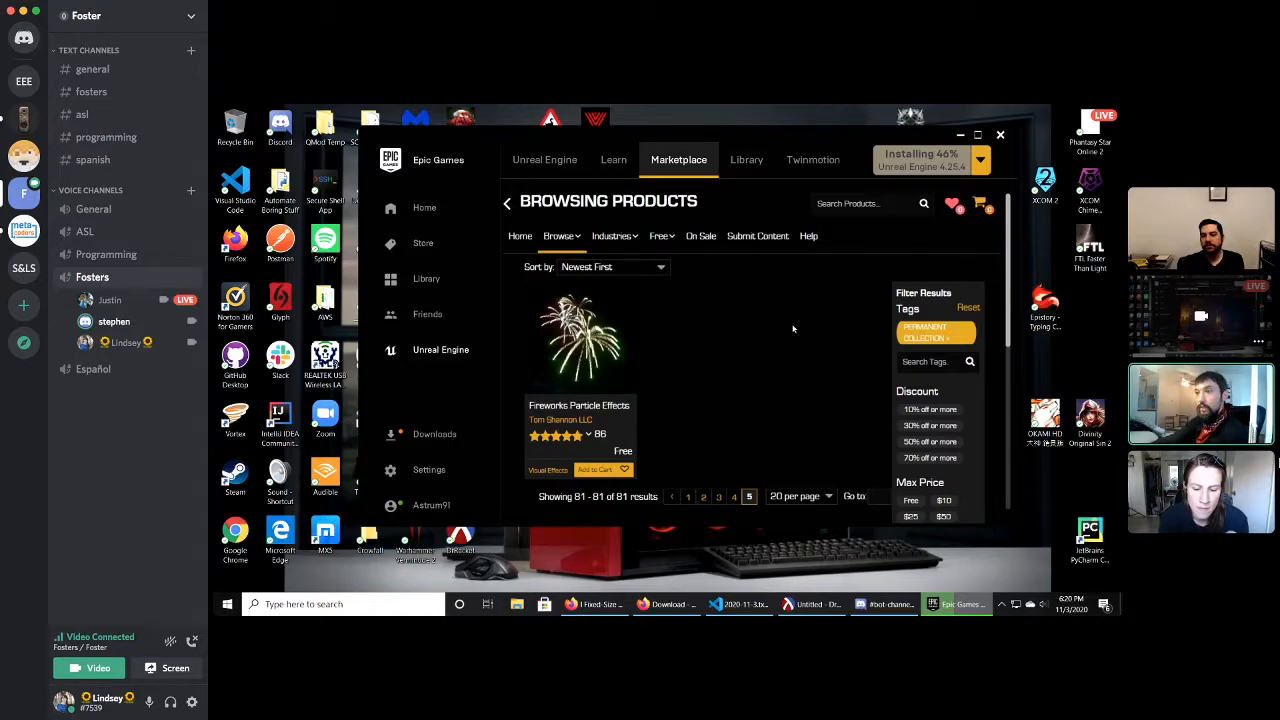
{"action": "mouse_move", "coordinate": [768, 340]}
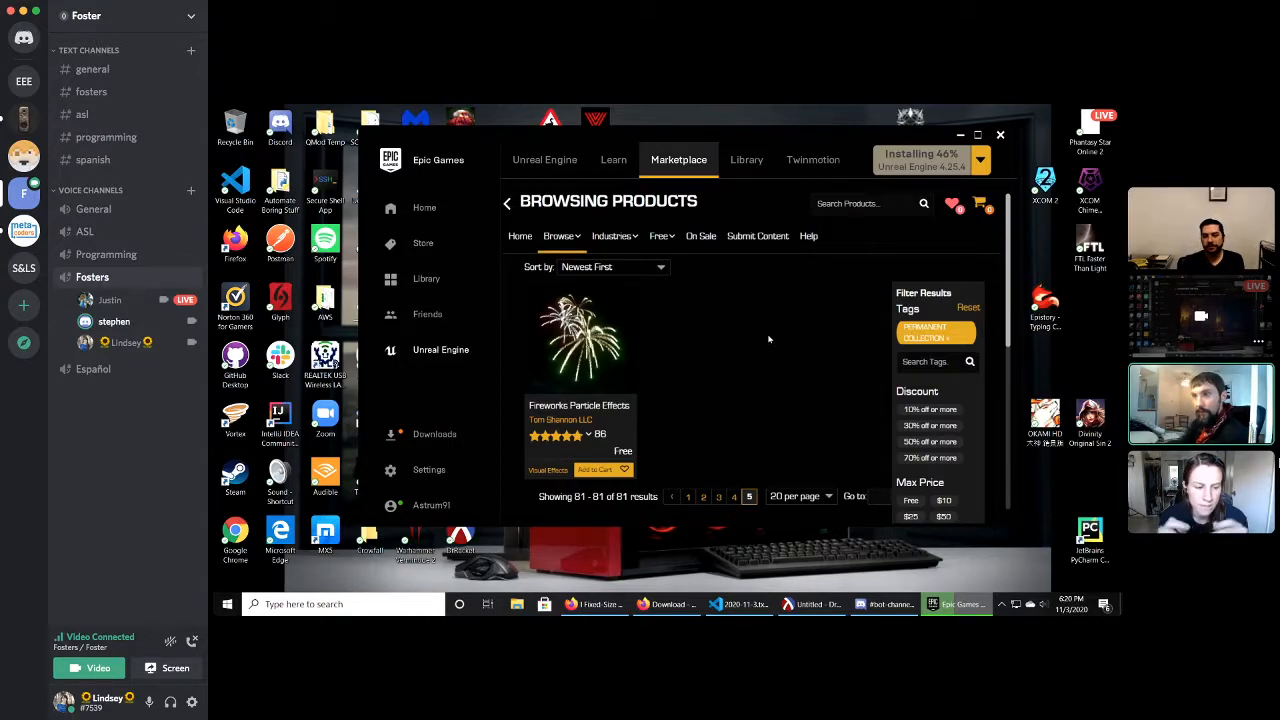